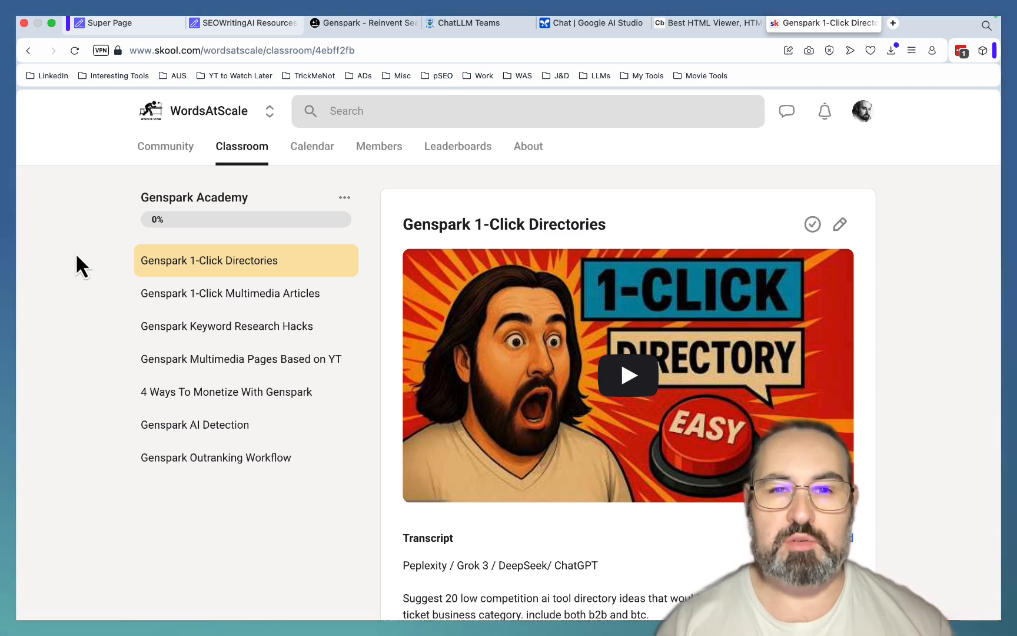
mouse_move(117, 298)
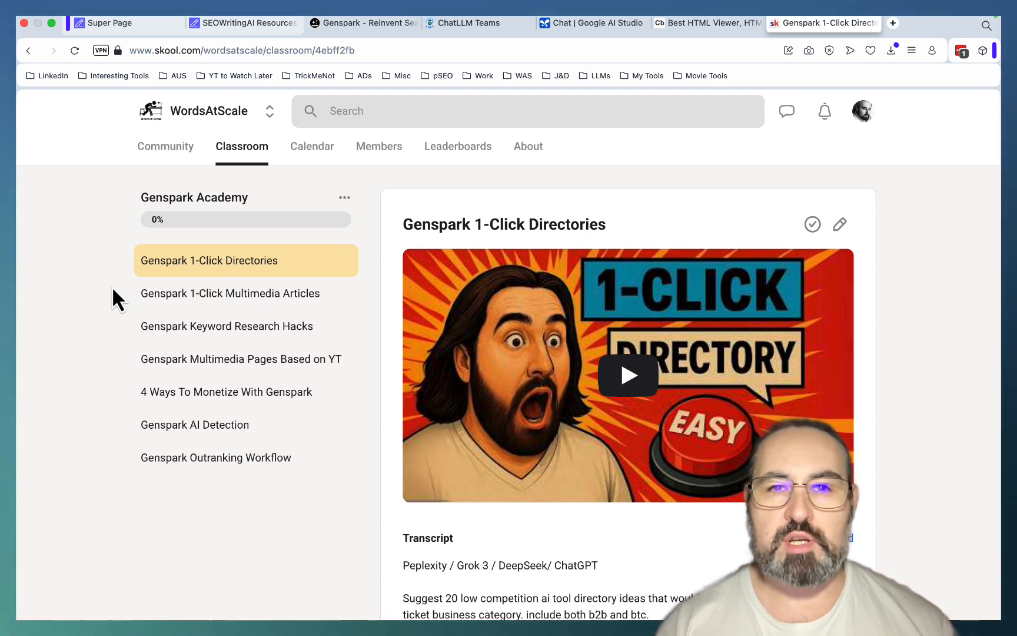
Visit the Genspark, ChatLLM and Google AI Studio pages, ending on SEOWriting.ai's Super Page prompt
left_click(364, 22)
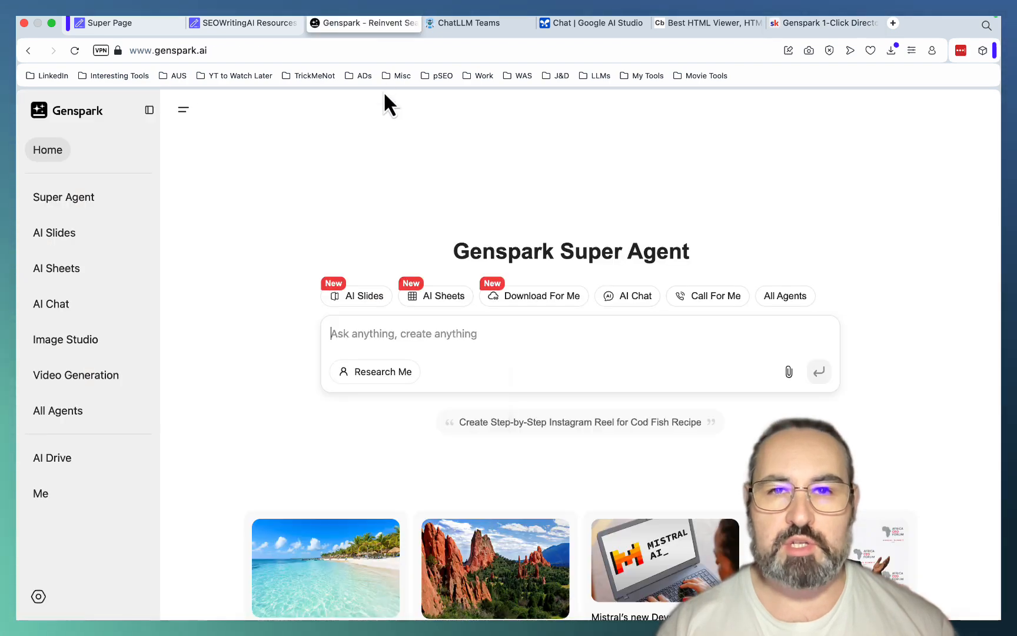
left_click(470, 22)
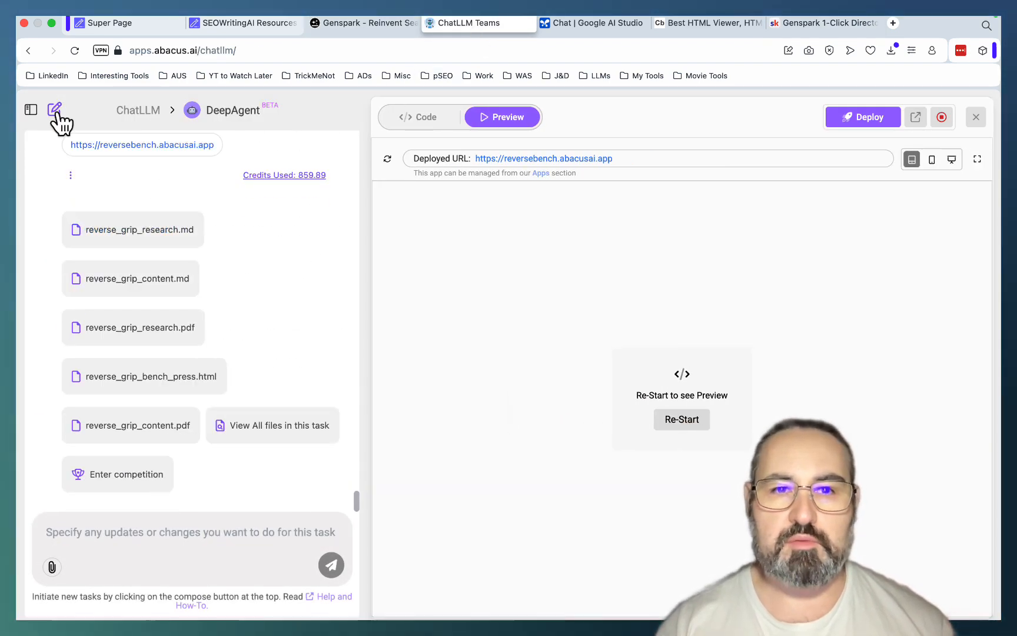
mouse_move(159, 126)
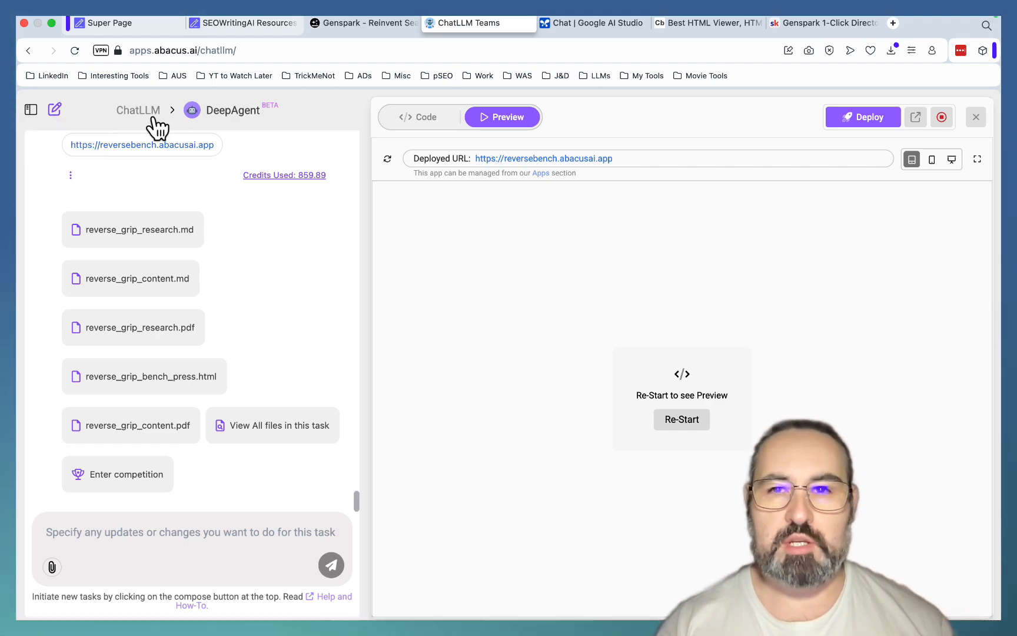
left_click(592, 22)
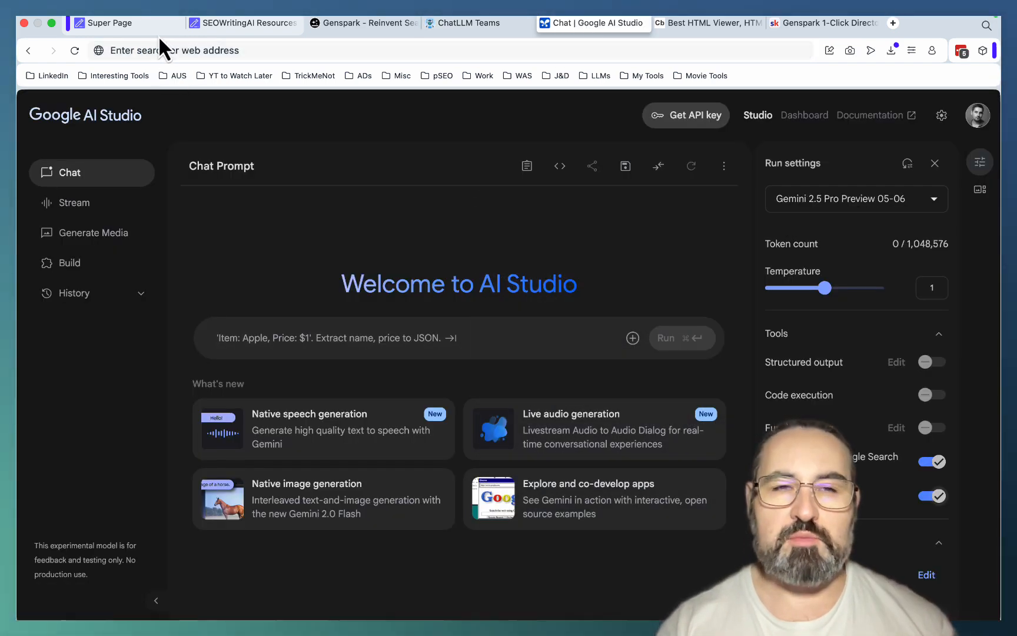
left_click(110, 22)
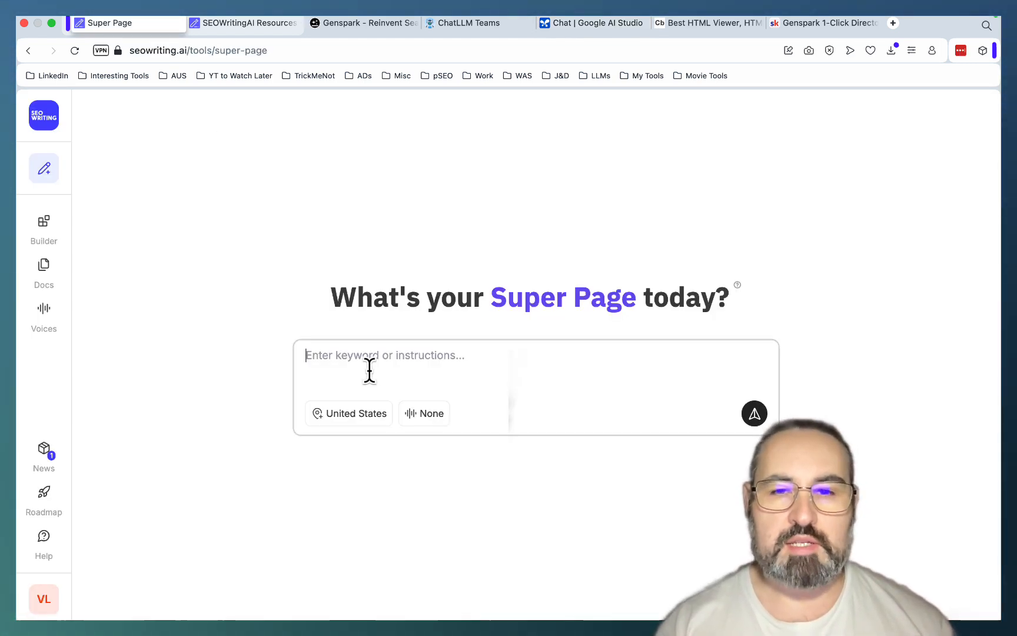
mouse_move(285, 219)
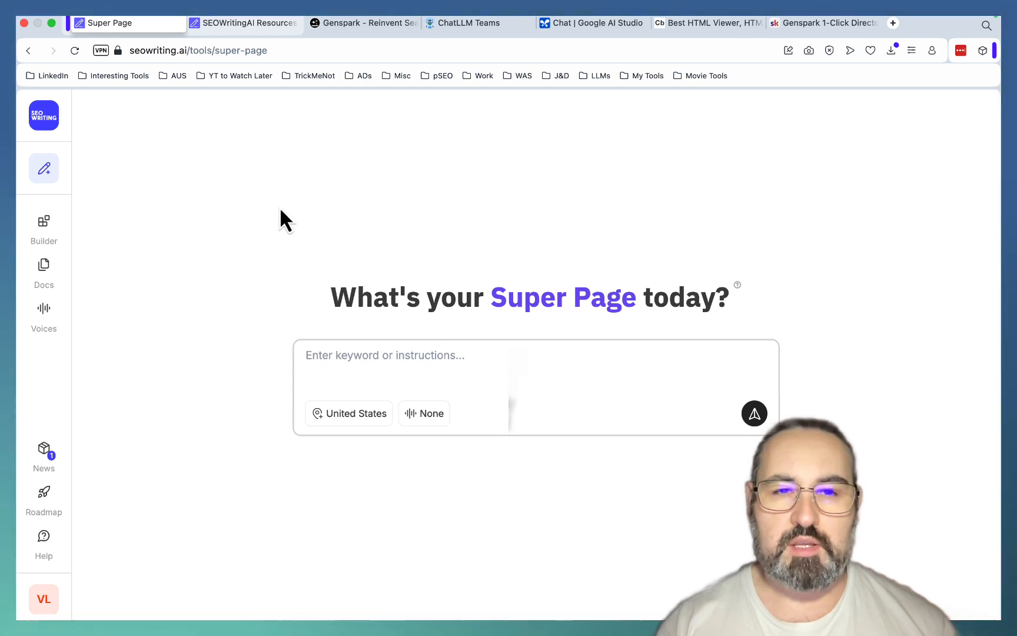
View the Super Page documentation's product comparison example prompt, then return to the Super Page
left_click(243, 22)
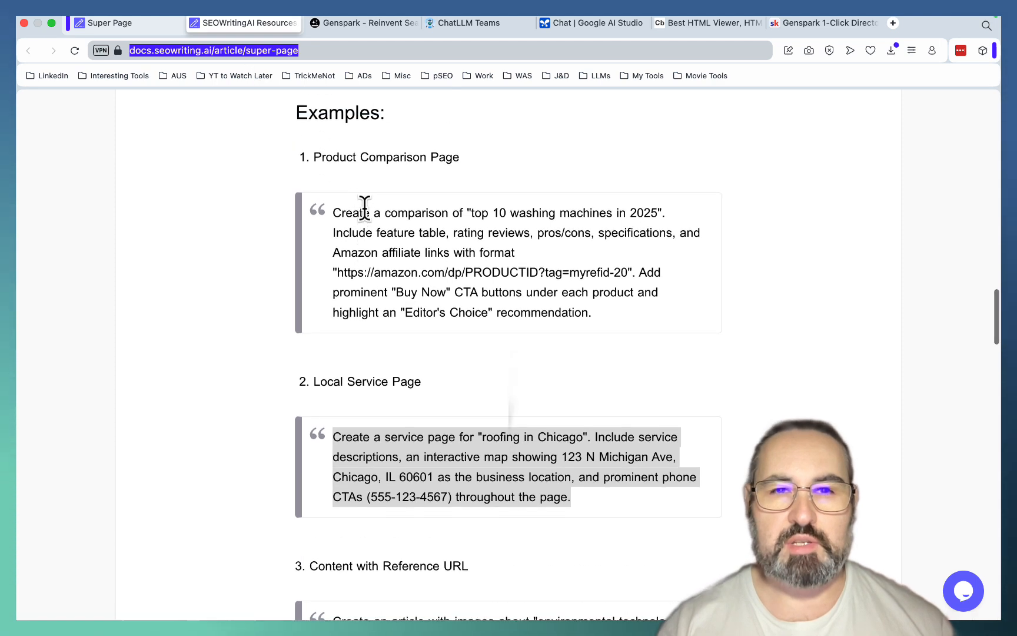
left_click(120, 23)
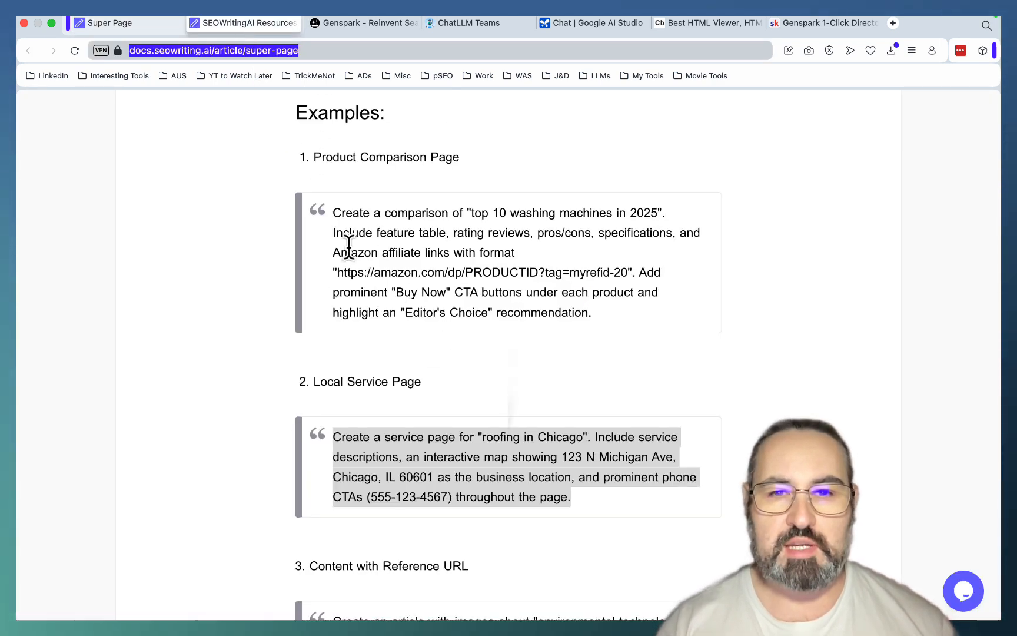
mouse_move(448, 415)
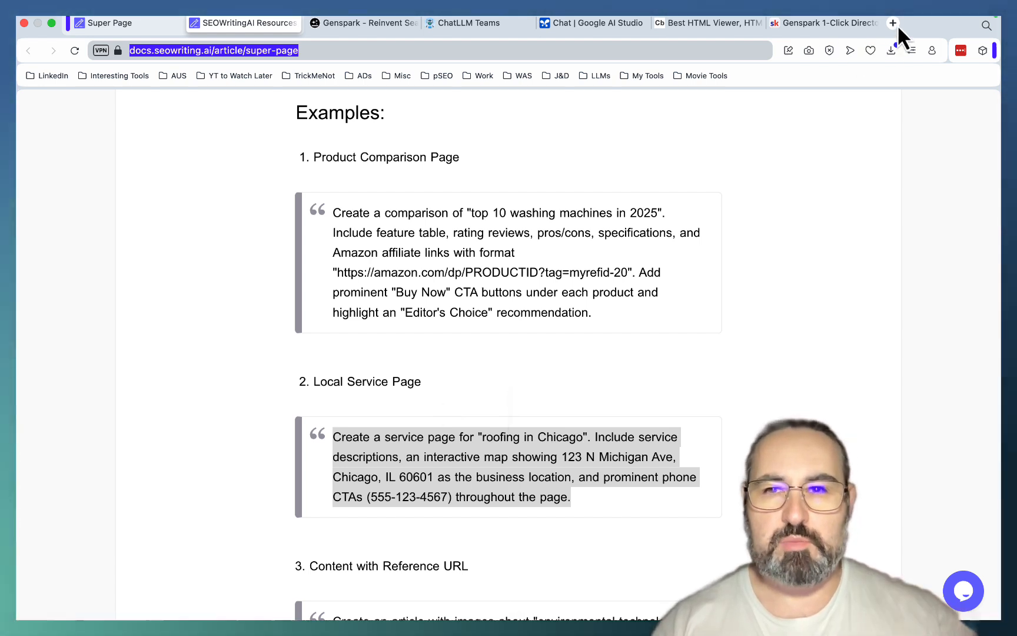
Show the WordsAtScale YouTube channel's Playlists page listing the Genspark AI playlist
left_click(893, 22)
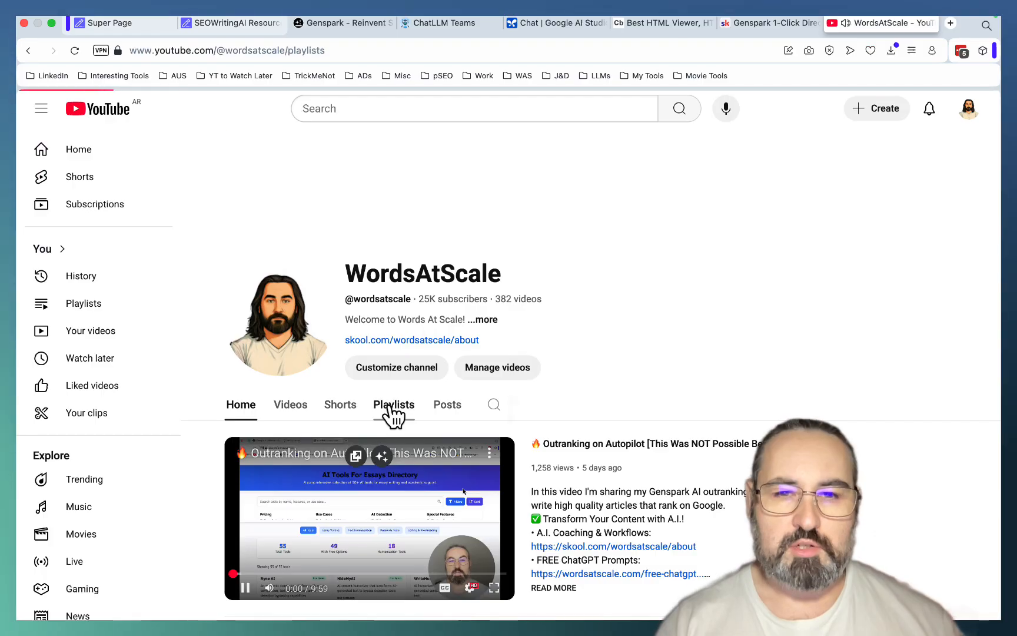
left_click(393, 404)
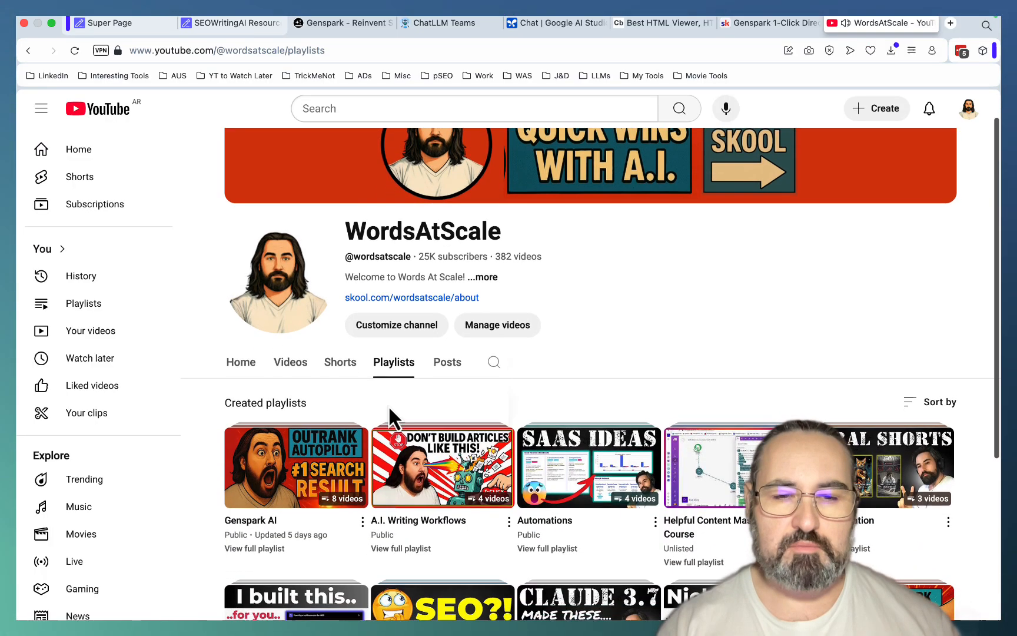
mouse_move(322, 559)
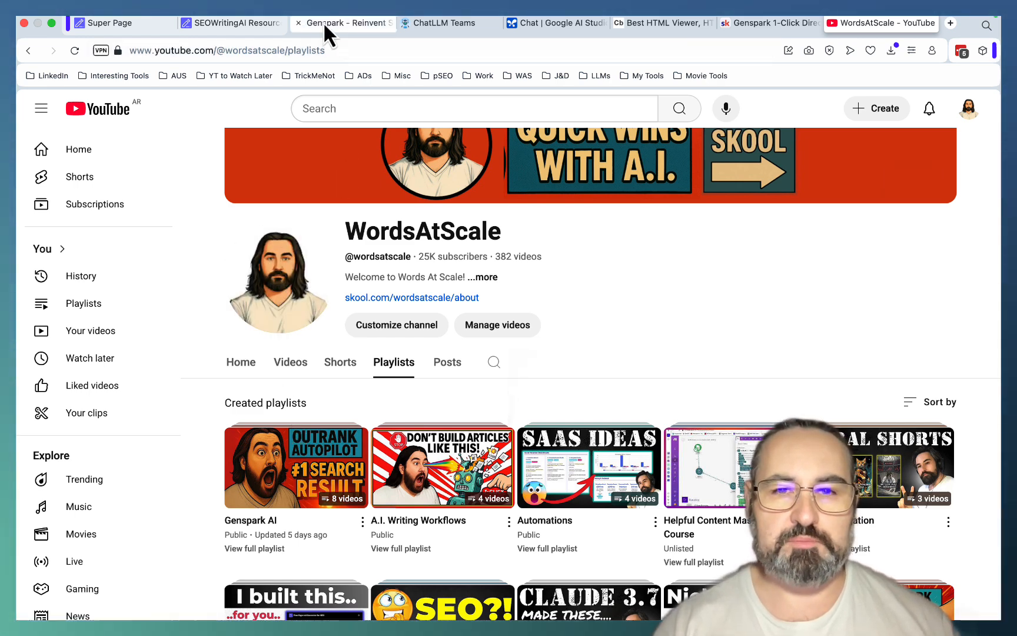
Enter the 'Create a multimedia guide on Genspark AI' prompt with the playlist link in Genspark, ChatLLM and Super Page
left_click(343, 22)
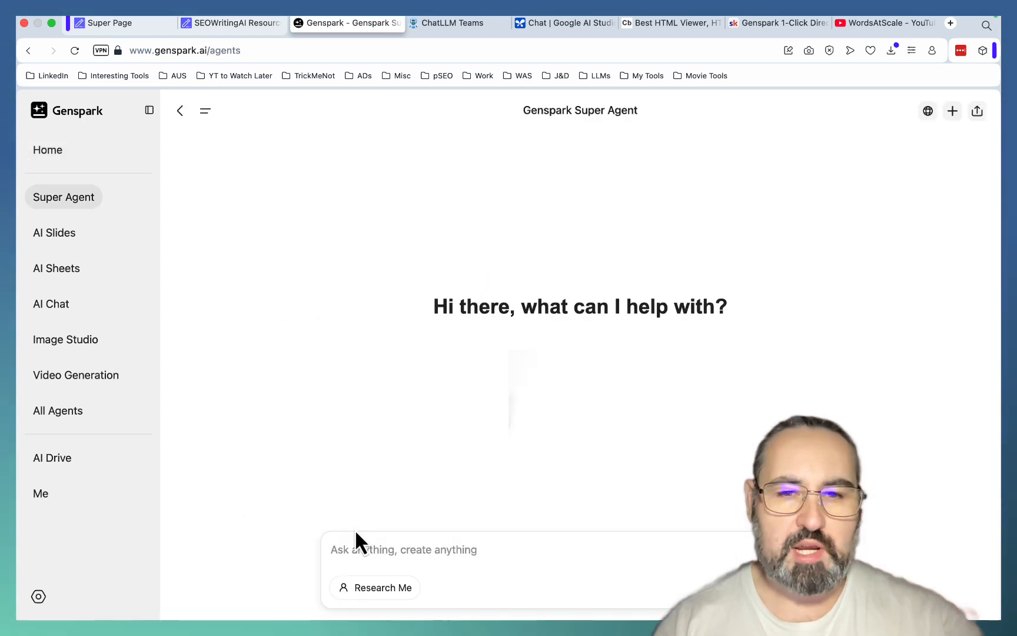
type("Create a multimedia guide on Genspark AI using (and featuring) this videos: https://www.youtube.com/watch?v=QUEDkgex-P0&list=PL8yCkV2tp7JdWKmiZkETuG")
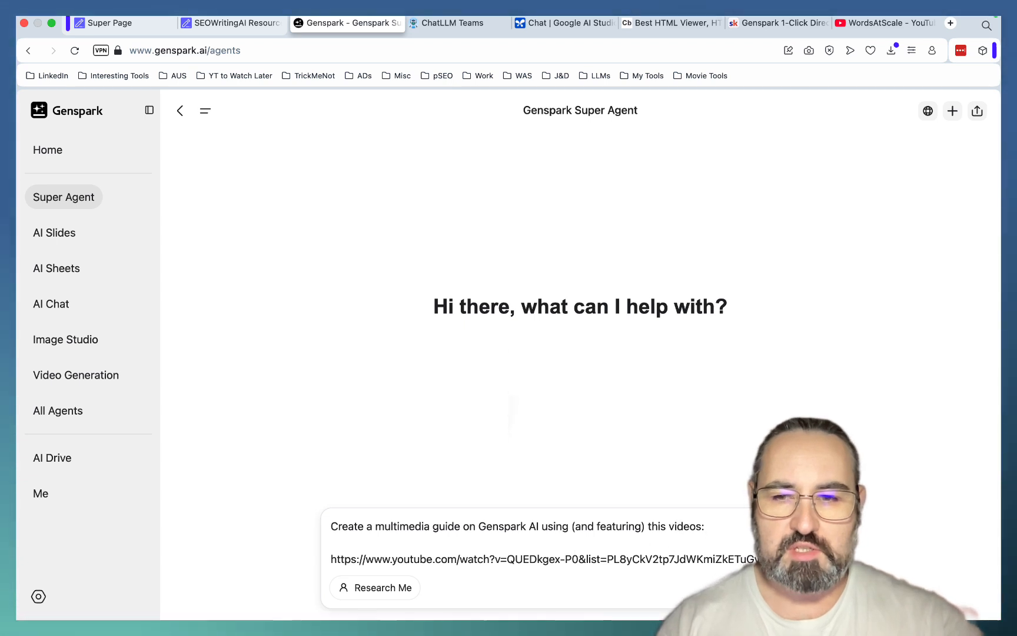
mouse_move(548, 507)
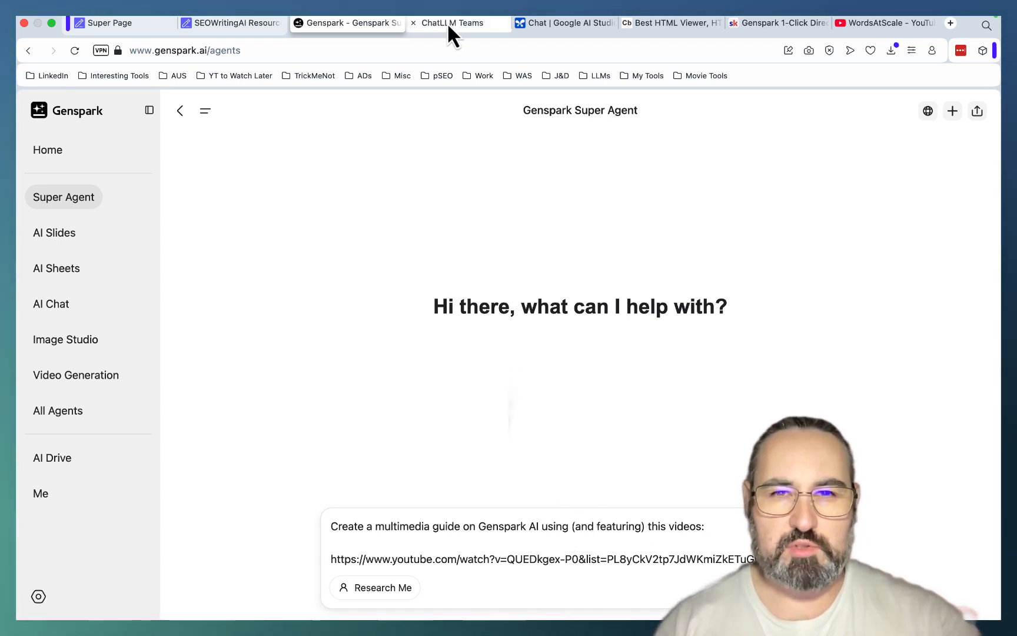
left_click(562, 22)
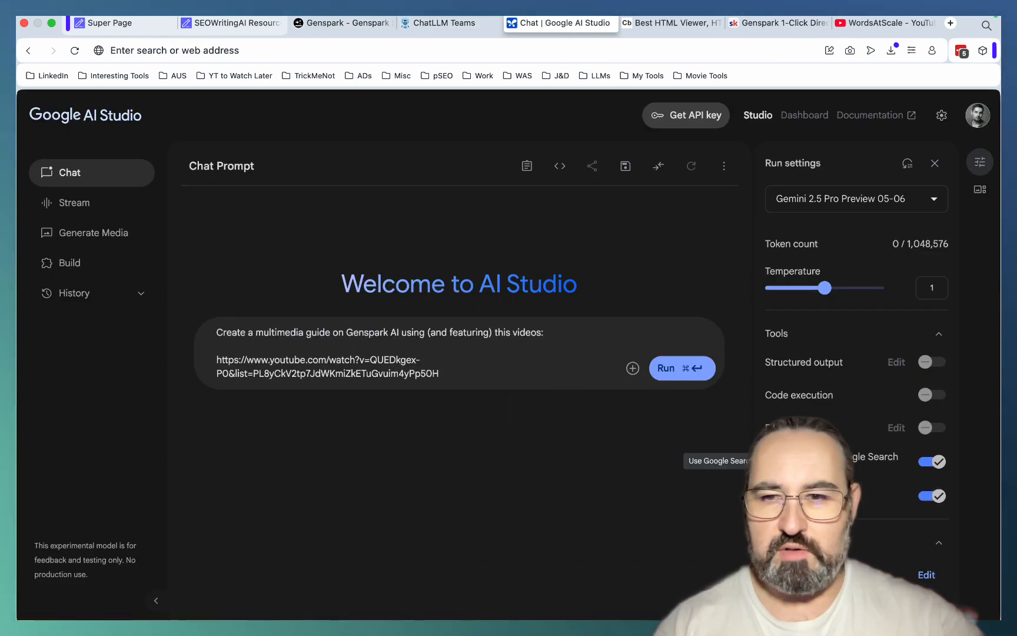
left_click(117, 23)
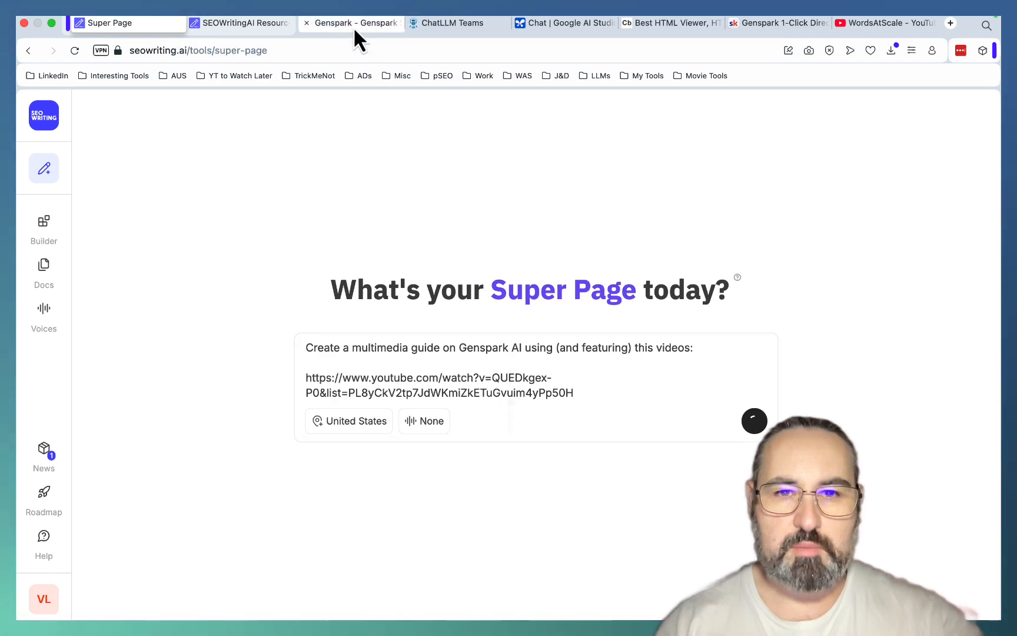
Read DeepAgent's follow-up questions in ChatLLM and begin a reply in its chat box
left_click(446, 22)
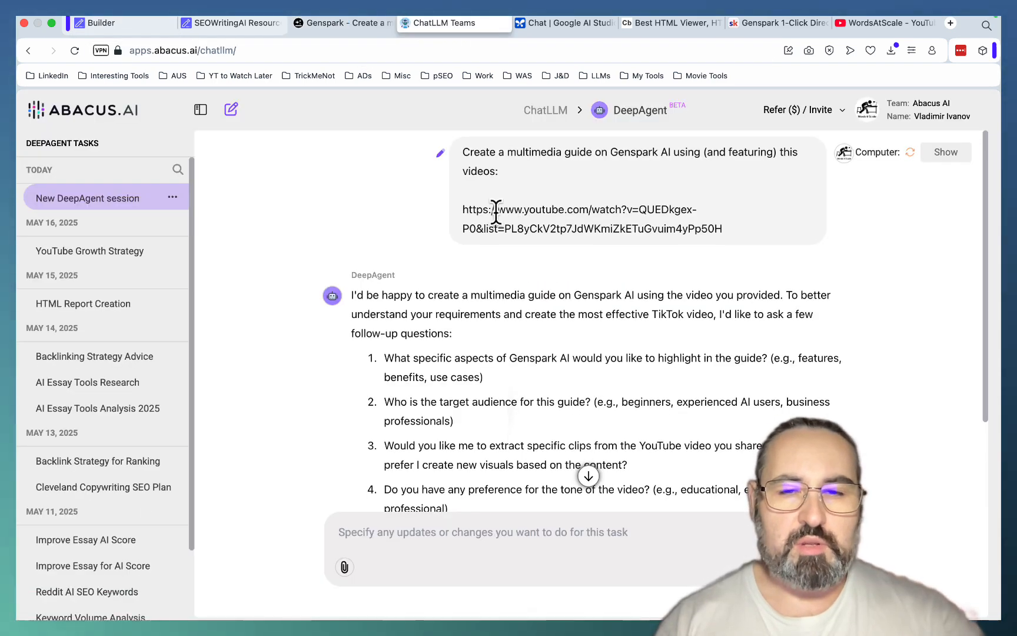
scroll("down", 3)
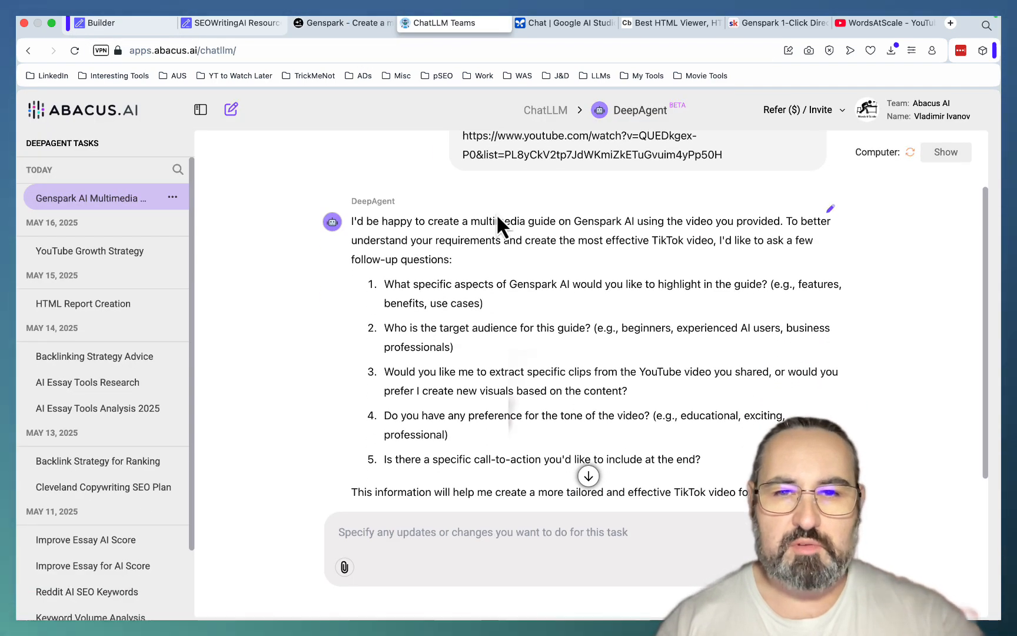
left_click(483, 532)
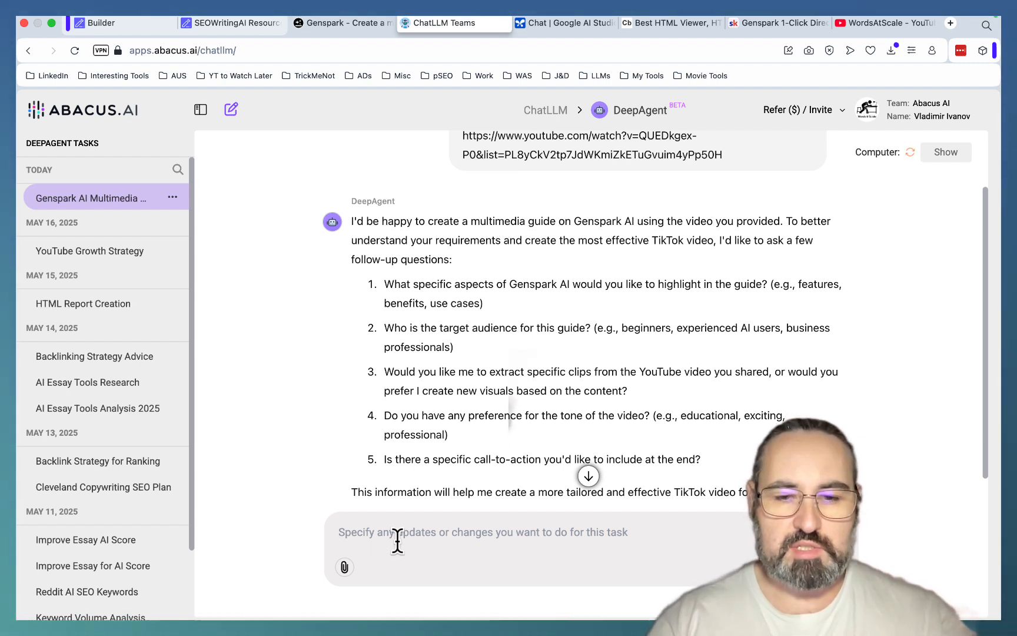
type("you sufg")
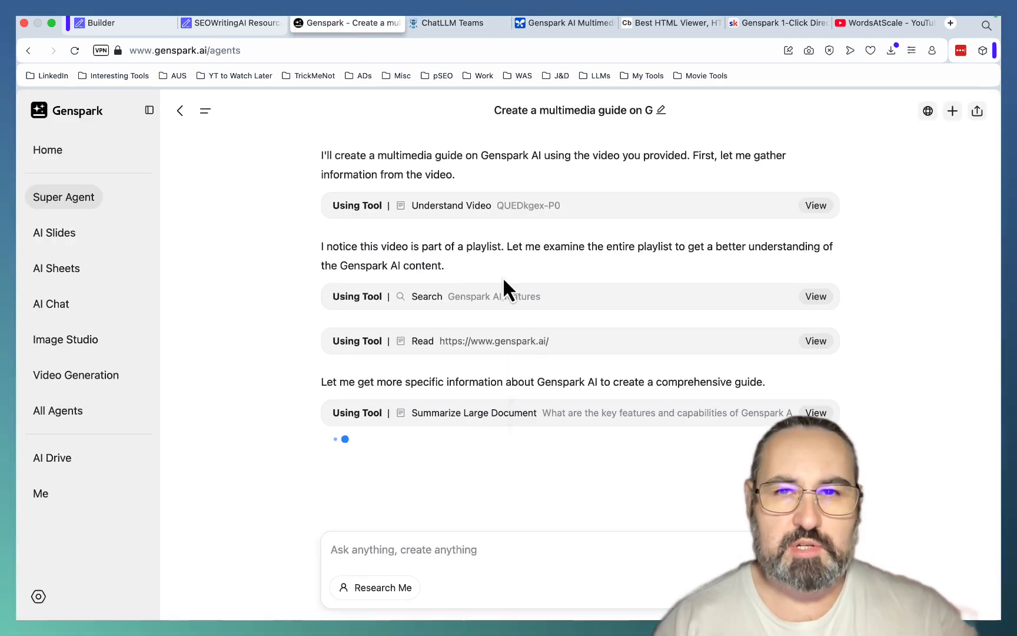
Check AI Studio's Gemini answer and its HTML multimedia guide built from six video links
left_click(559, 22)
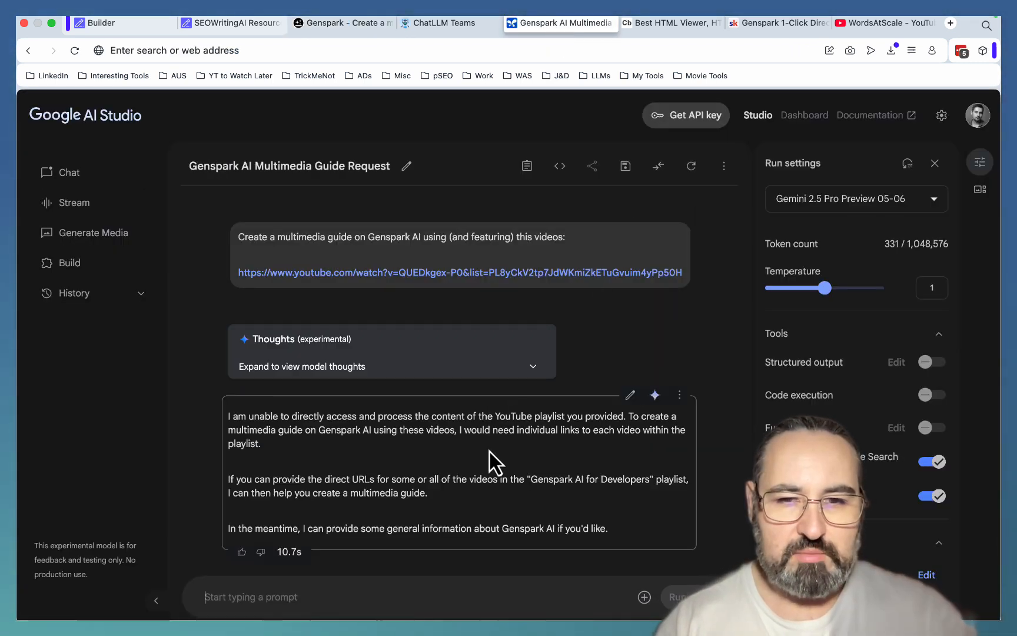
mouse_move(554, 434)
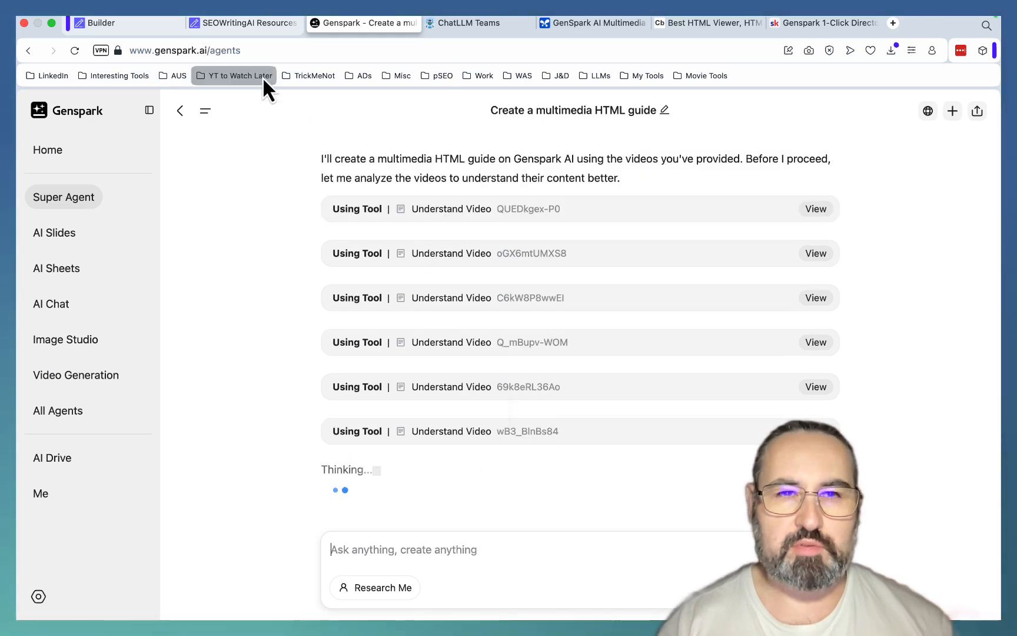
left_click(593, 22)
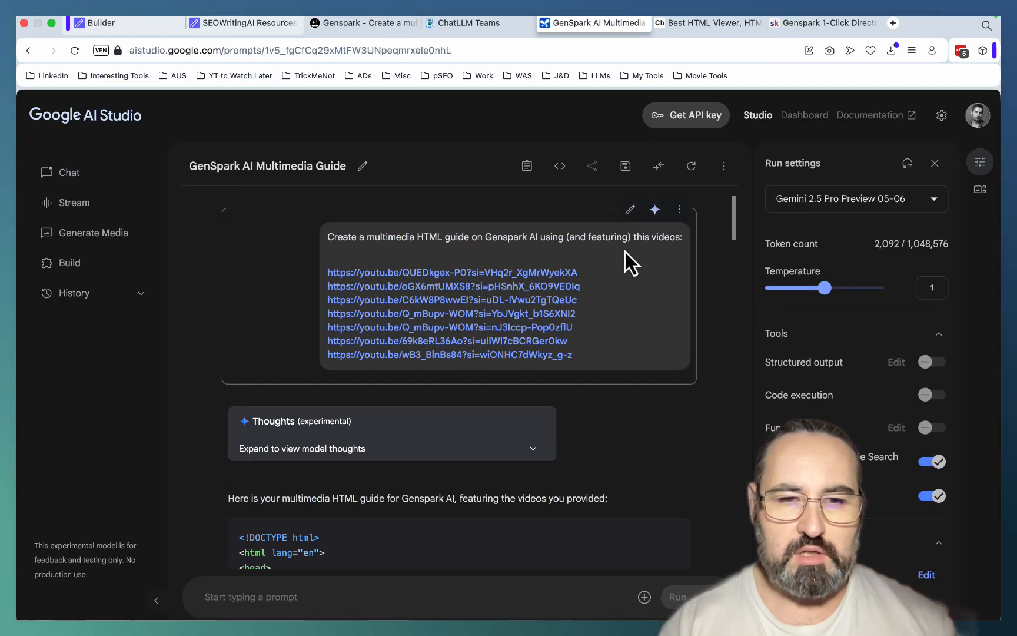
Scroll through the rendered Genspark AI Multimedia Learning Guide with its embedded videos
scroll("down", 3)
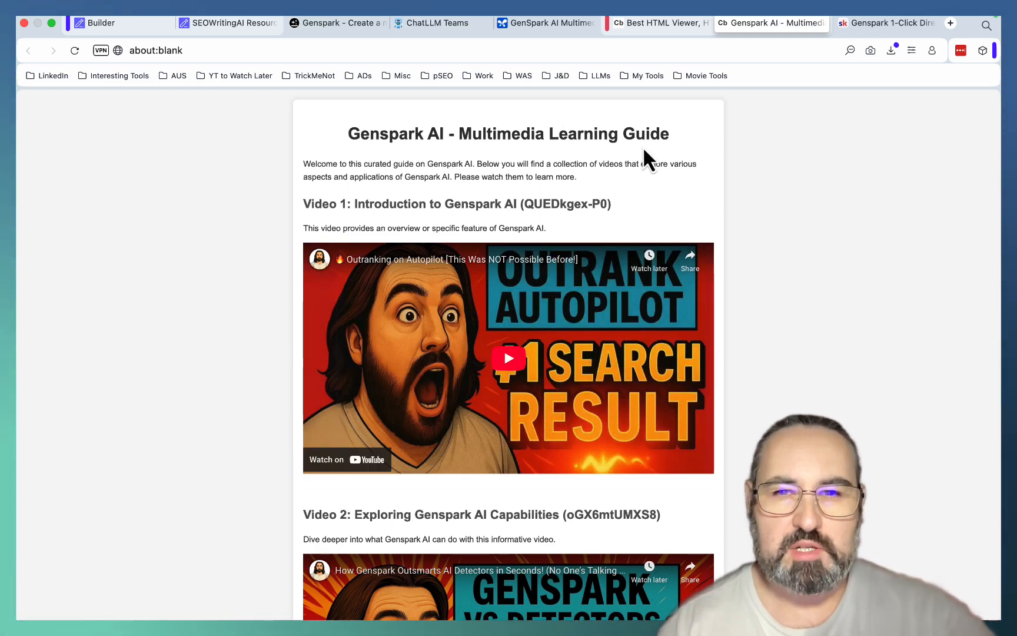
scroll("down", 3)
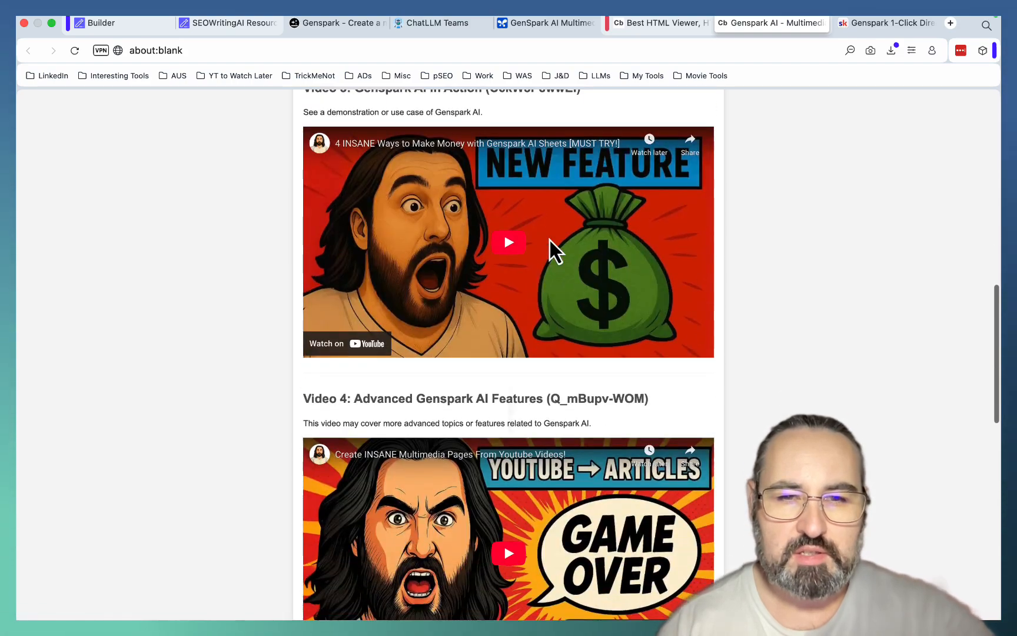
scroll("down", 3)
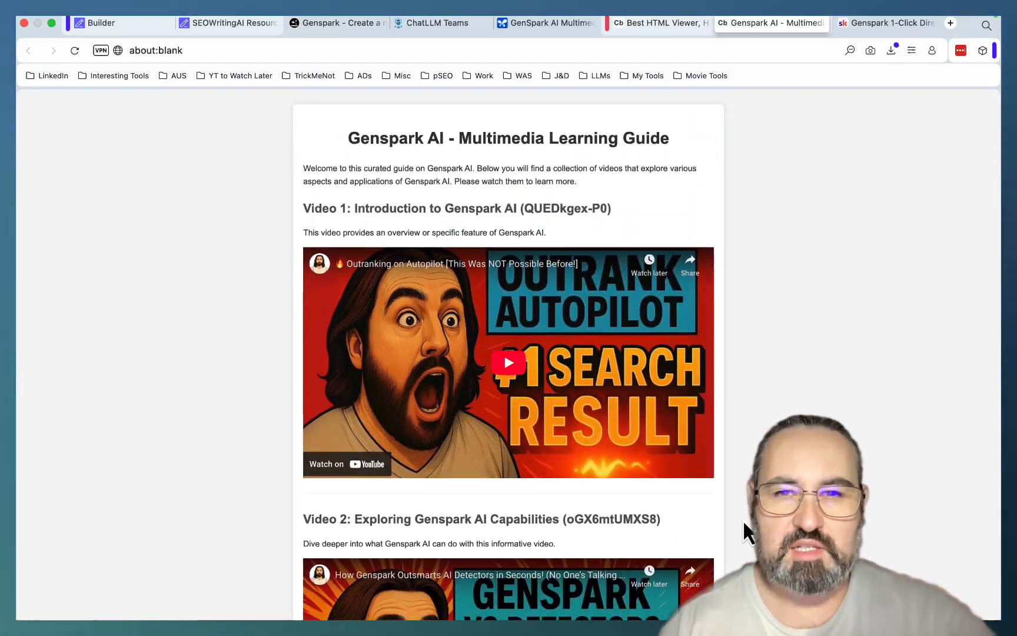
scroll("down", 3)
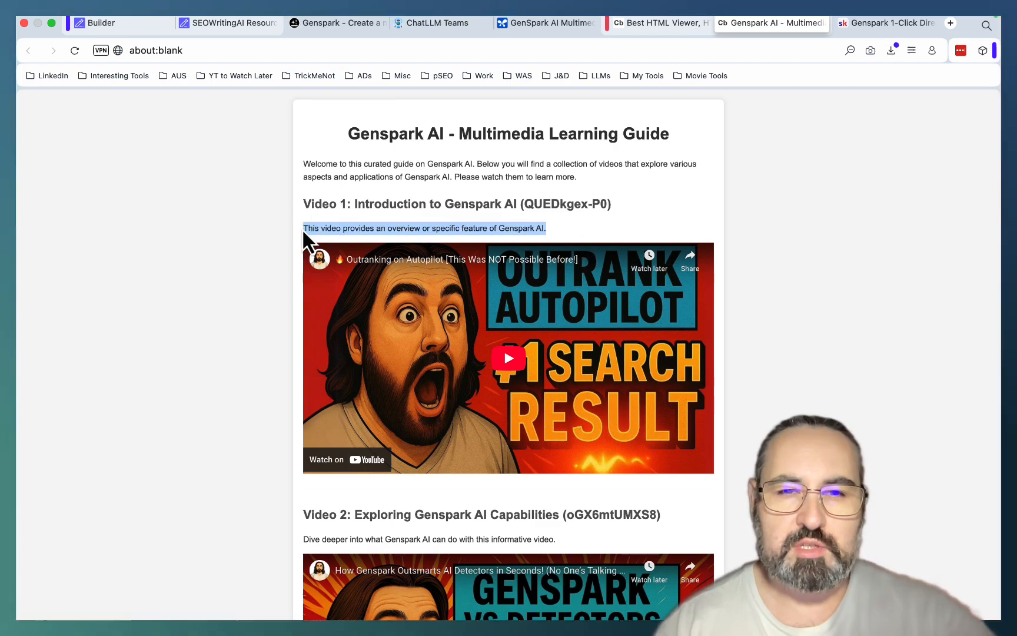
scroll("down", 3)
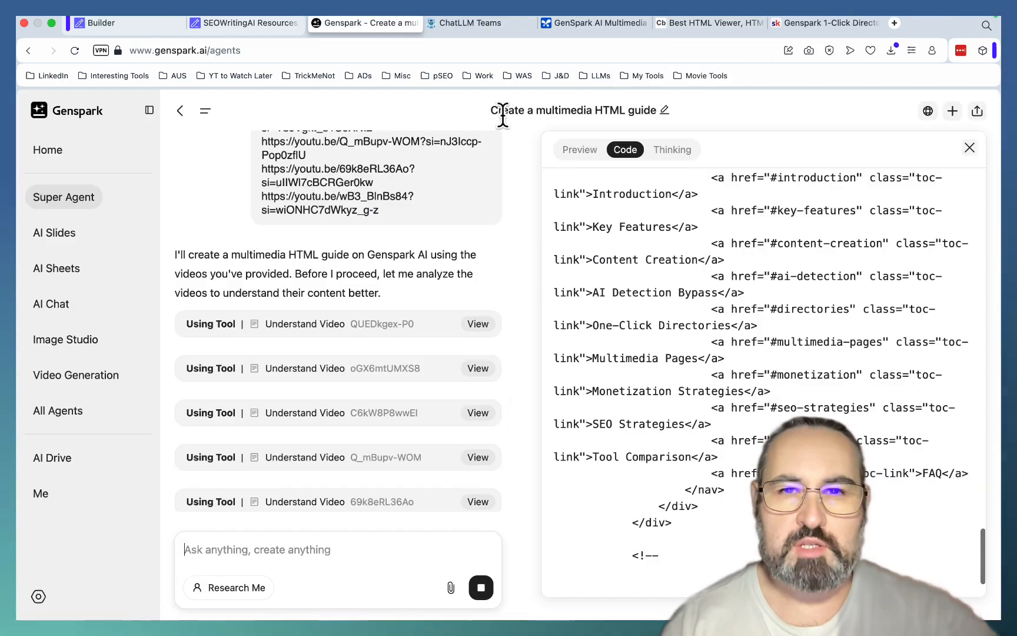
Check DeepAgent's yt-dlp progress in ChatLLM and the SEOWriting.ai generated articles list
left_click(466, 22)
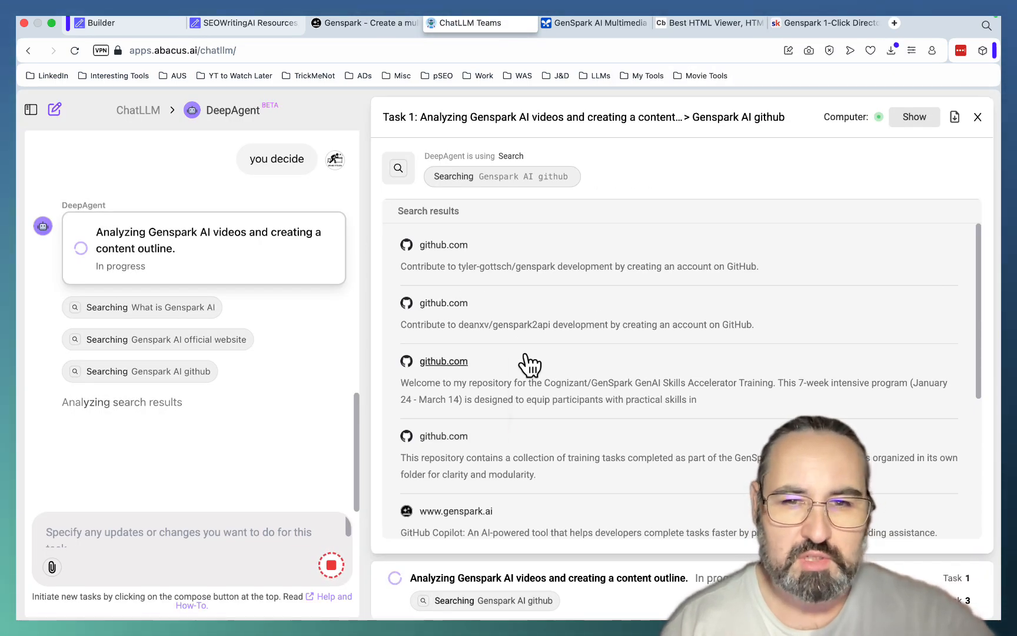
scroll("down", 3)
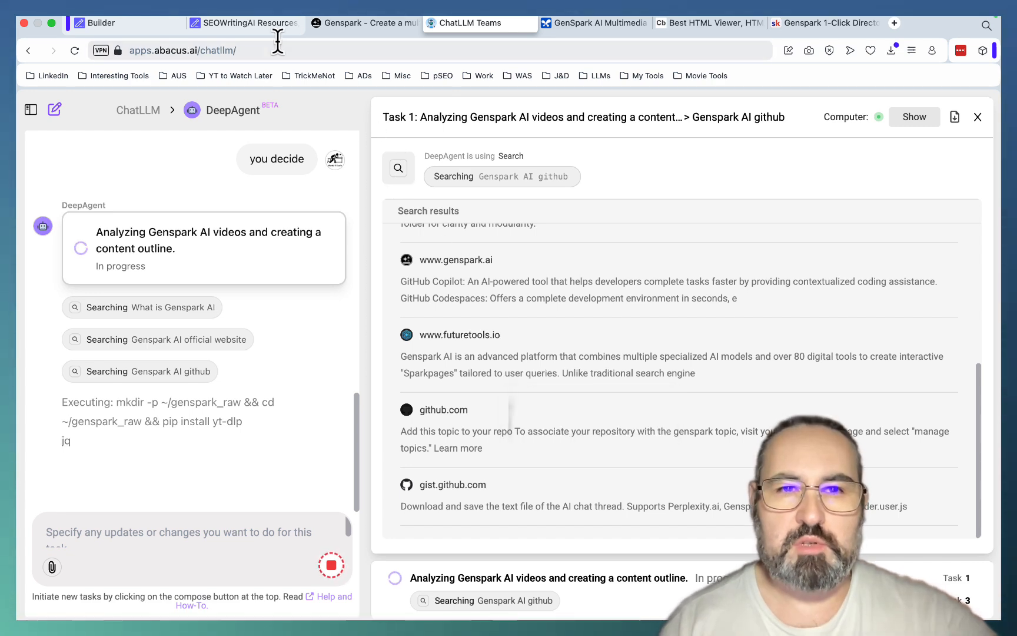
left_click(100, 22)
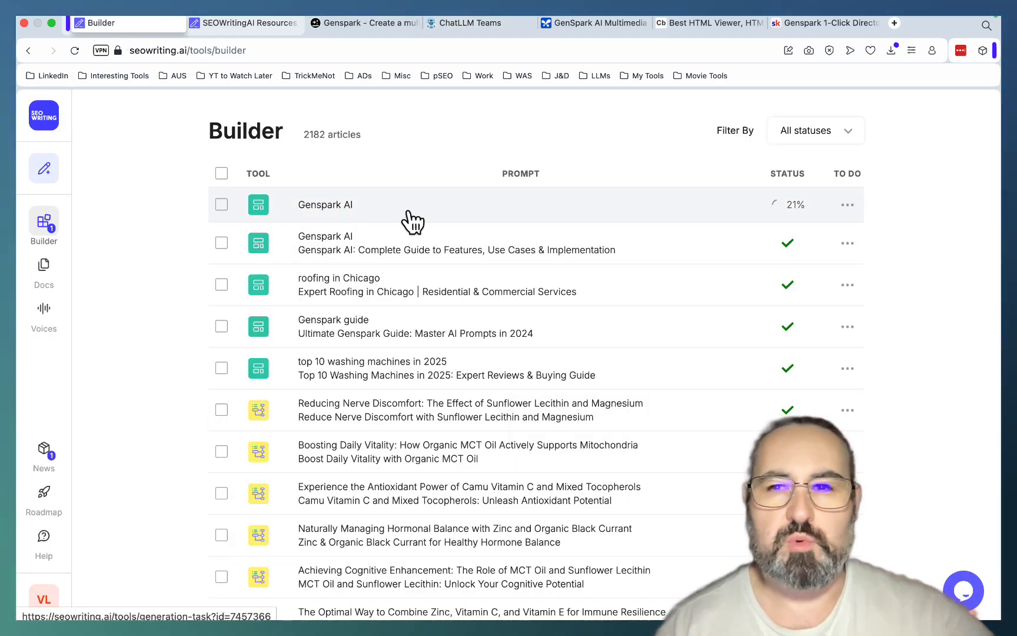
left_click(468, 22)
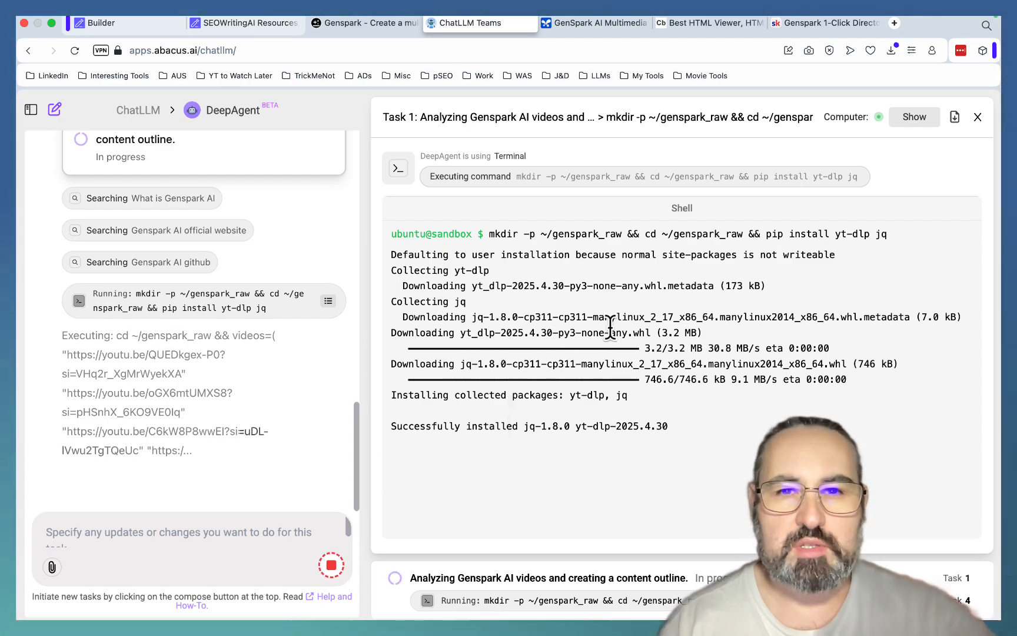
Review Genspark's generated HTML, then bring up the finished Genspark AI article in SEOWriting.ai
left_click(364, 22)
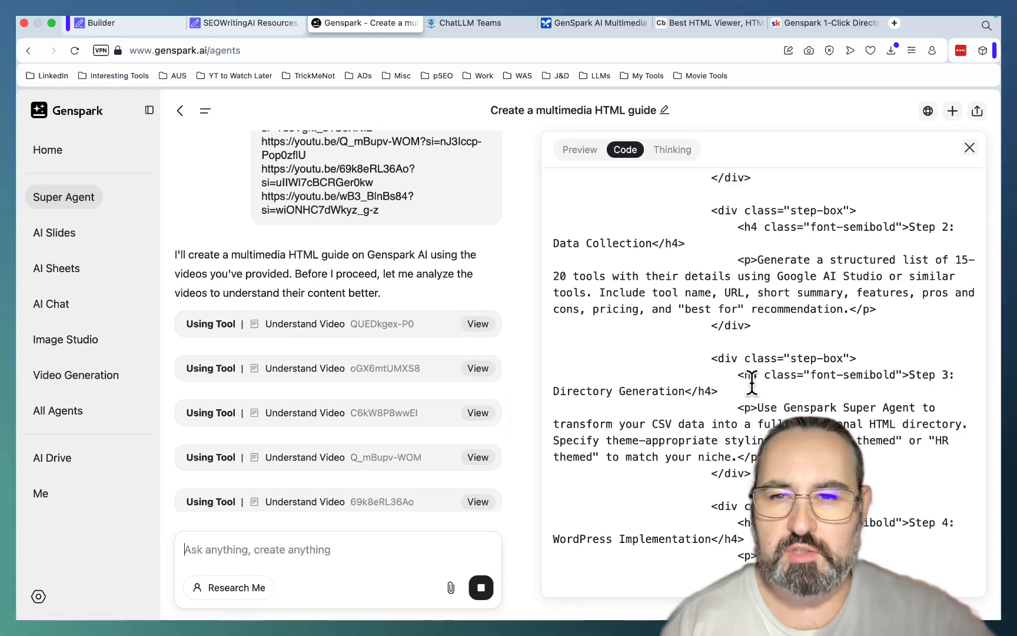
scroll("down", 3)
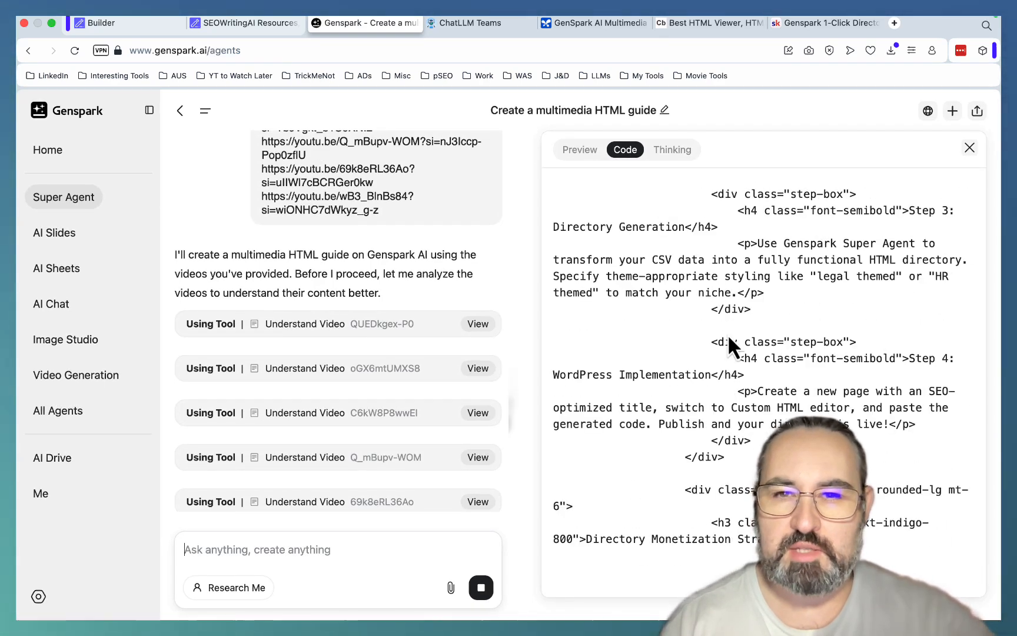
left_click(466, 22)
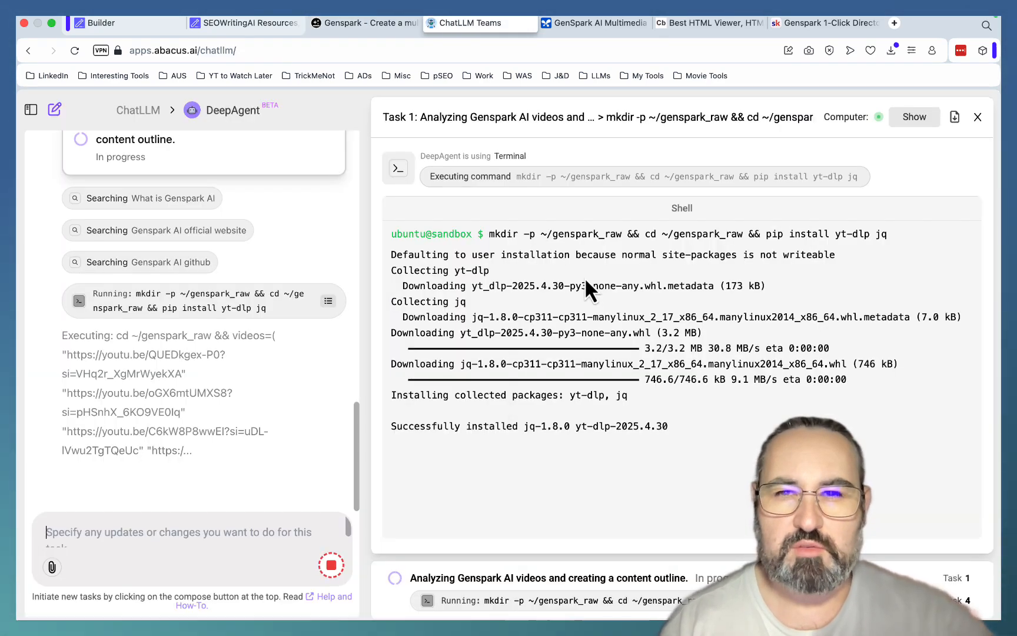
left_click(100, 22)
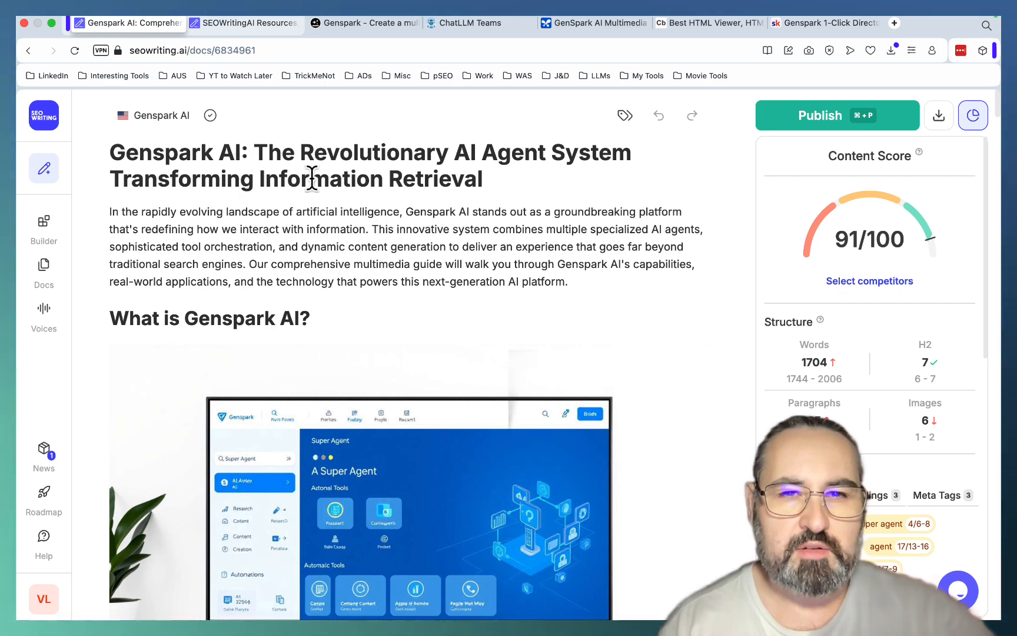
mouse_move(549, 280)
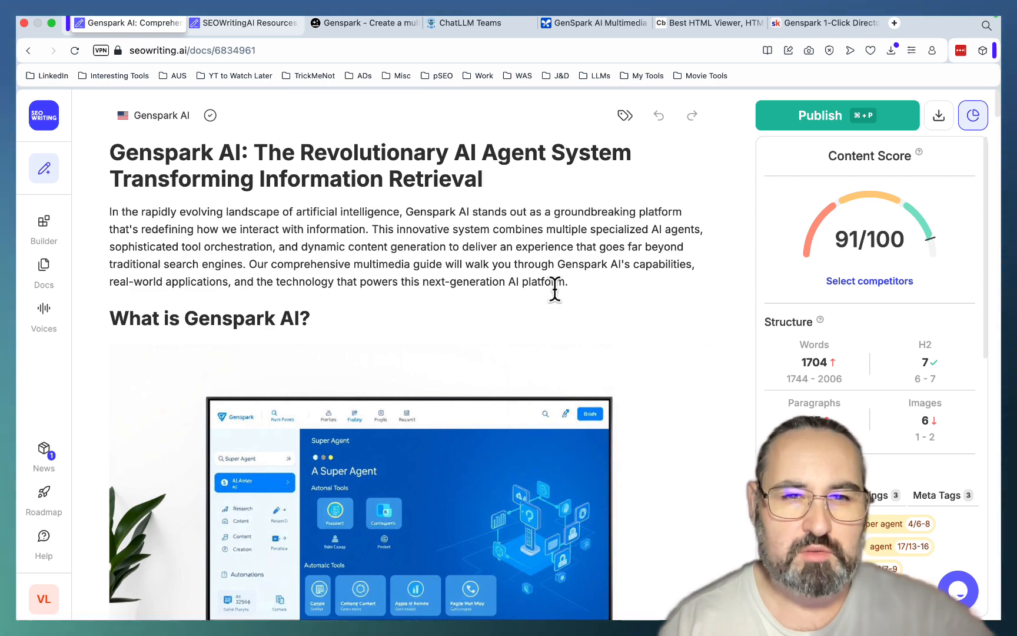
Review the article's header image via the Edit image dialog's Unsplash options, leaving it unchanged
scroll("down", 3)
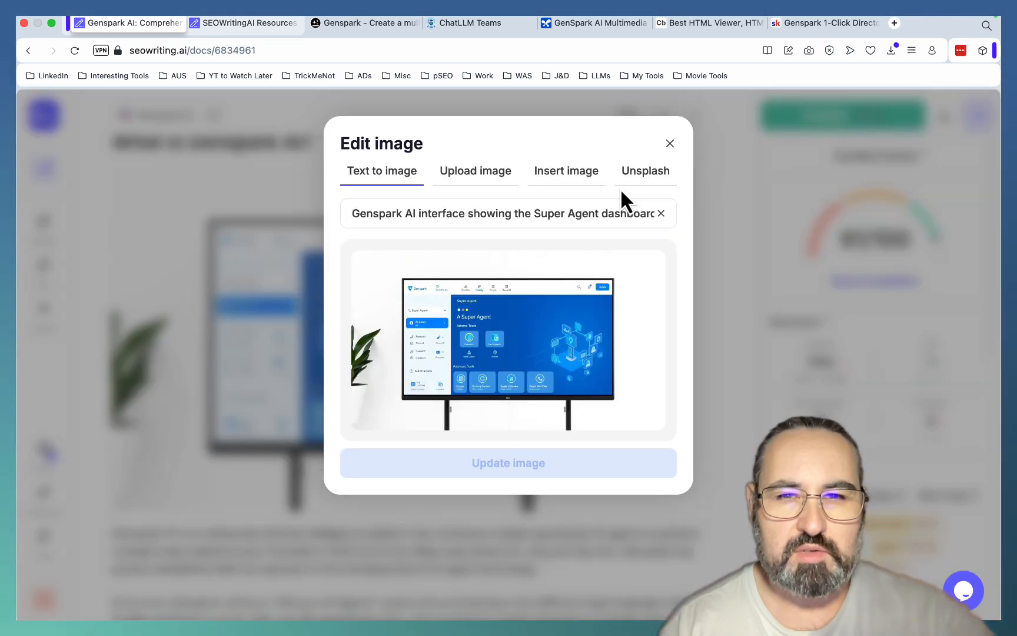
left_click(645, 170)
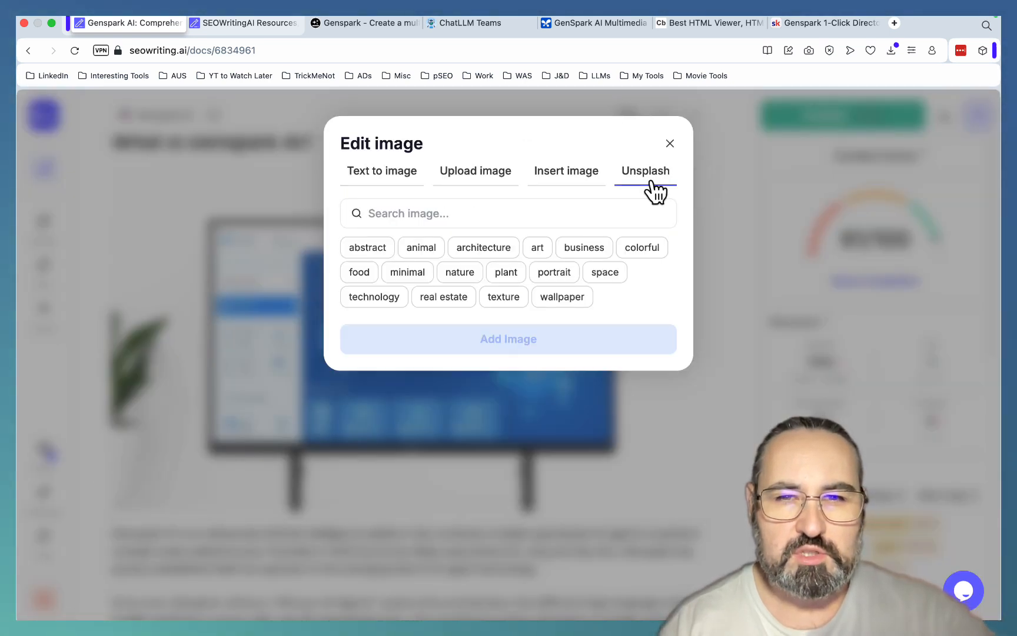
left_click(669, 144)
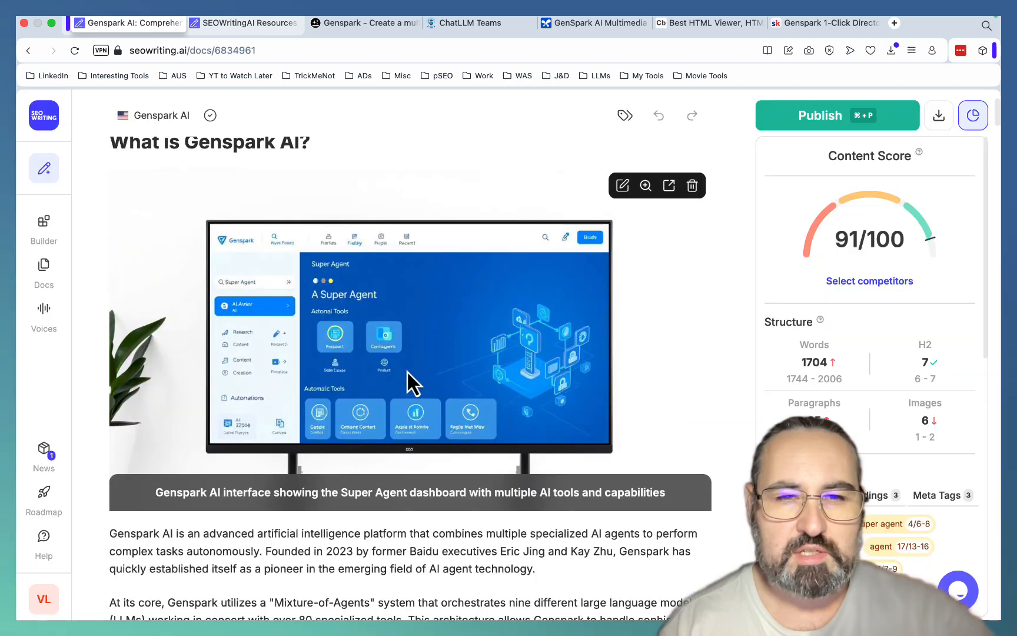
mouse_move(503, 360)
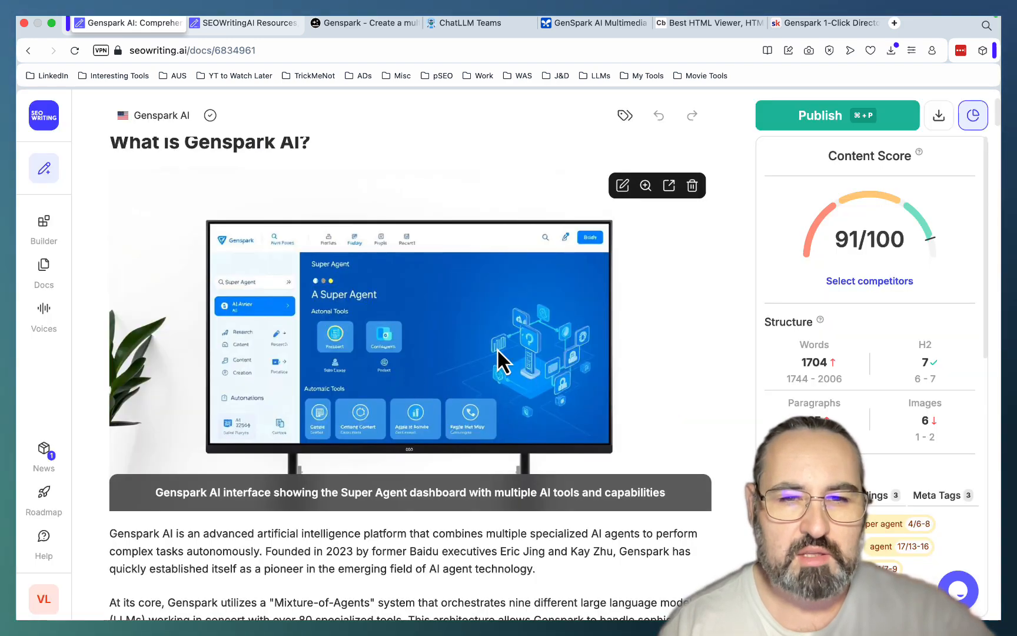
mouse_move(497, 322)
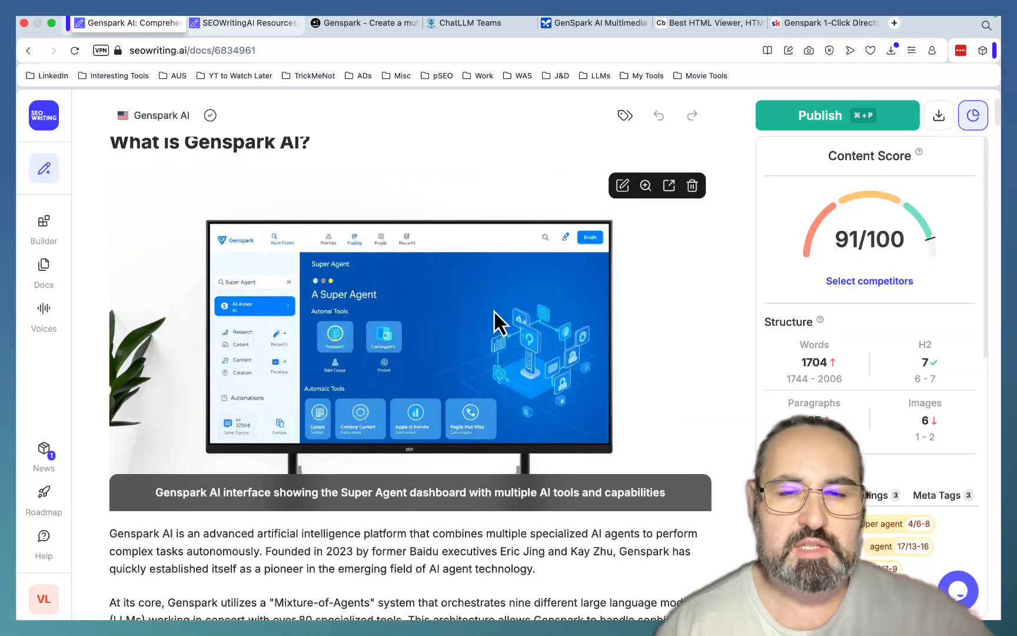
scroll("down", 3)
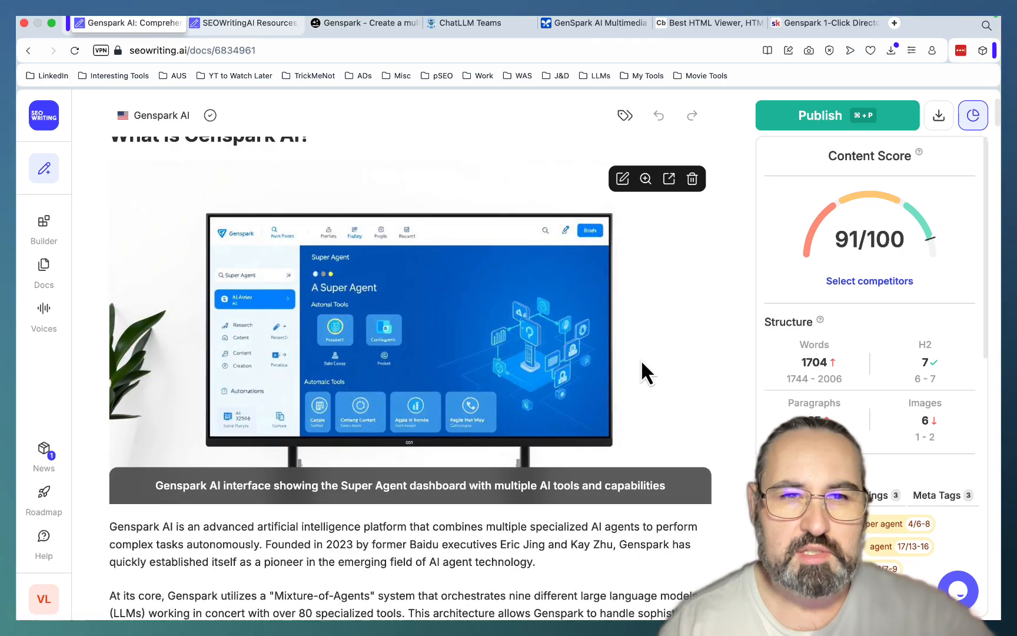
scroll("down", 3)
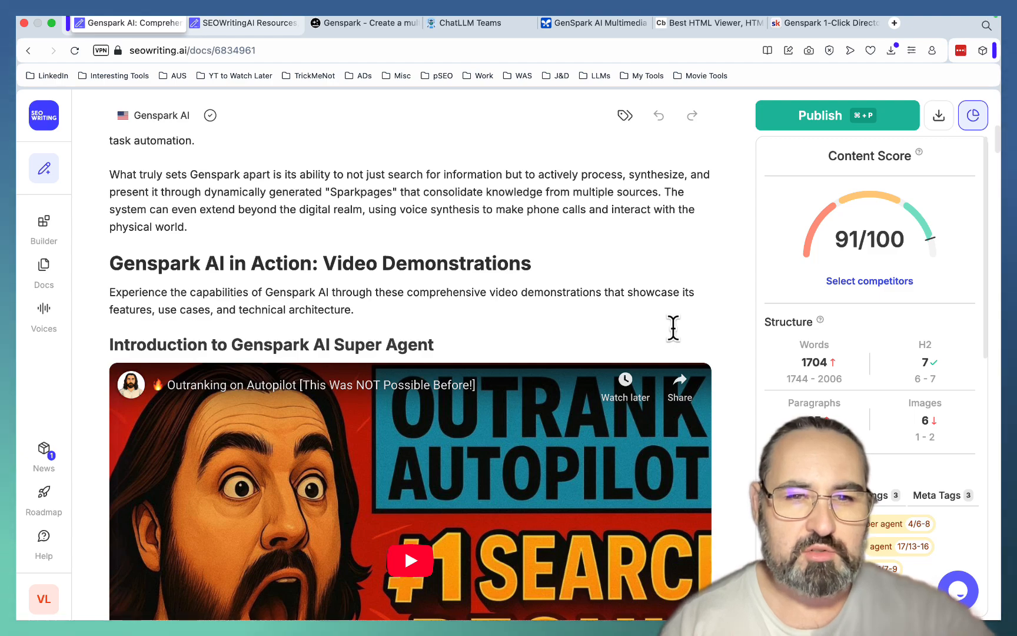
scroll("down", 3)
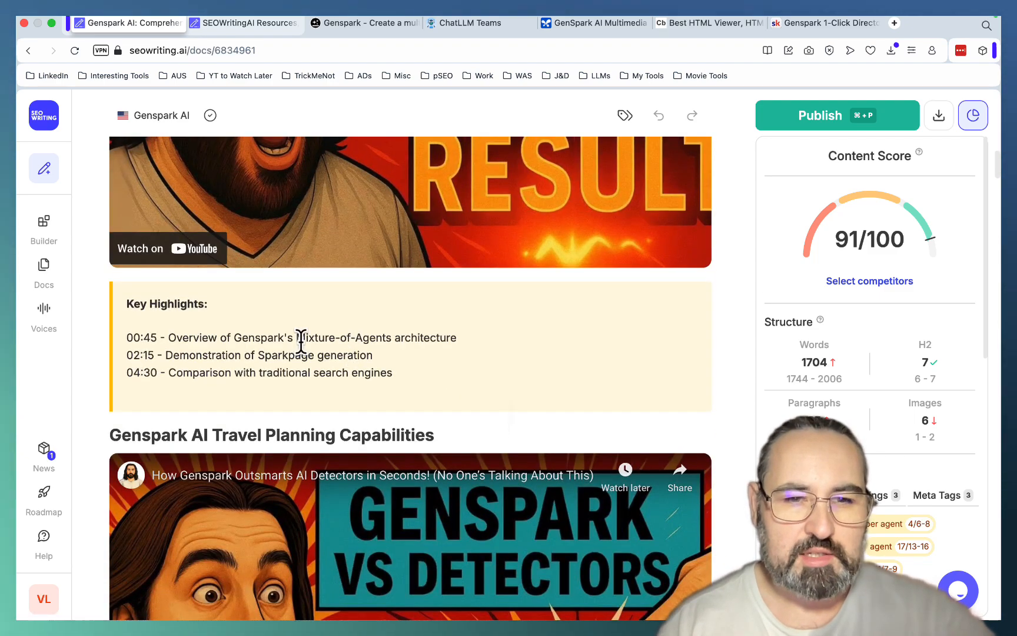
scroll("down", 3)
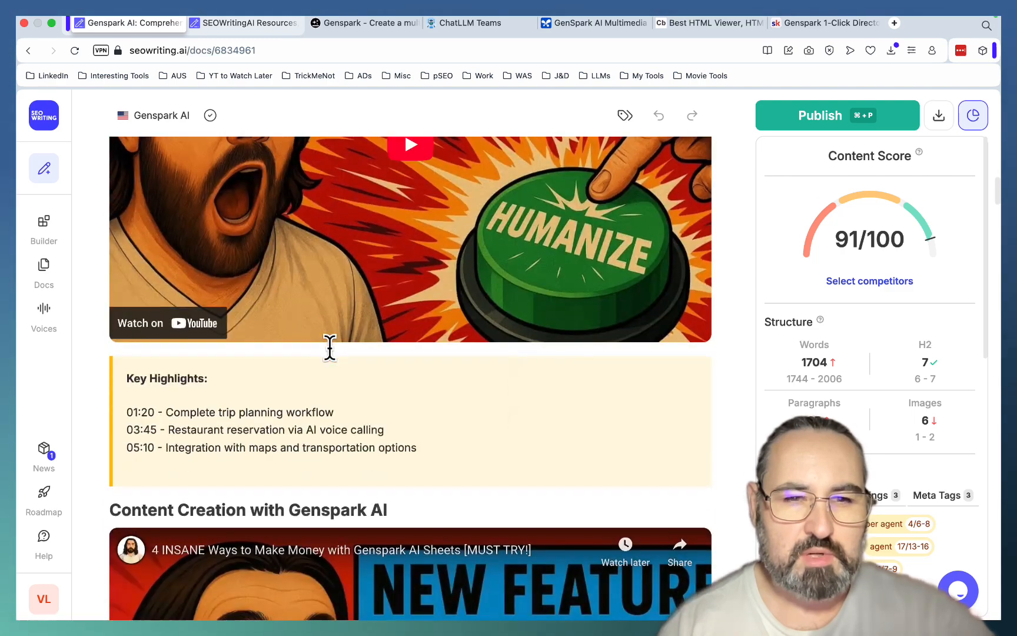
scroll("down", 3)
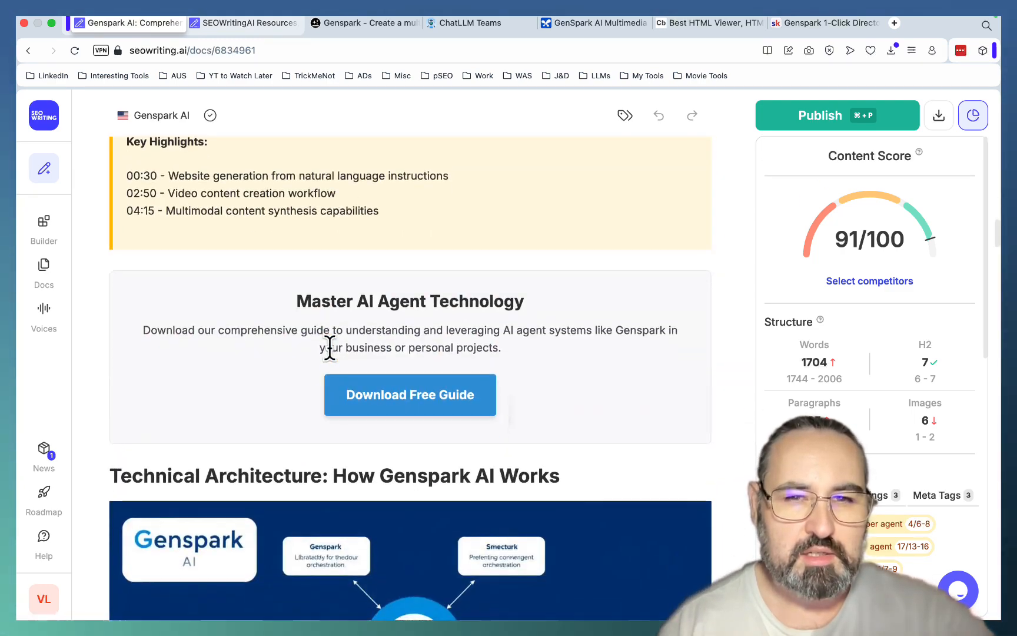
Read through the article's sections, video embeds and comparison table down to the end
scroll("down", 3)
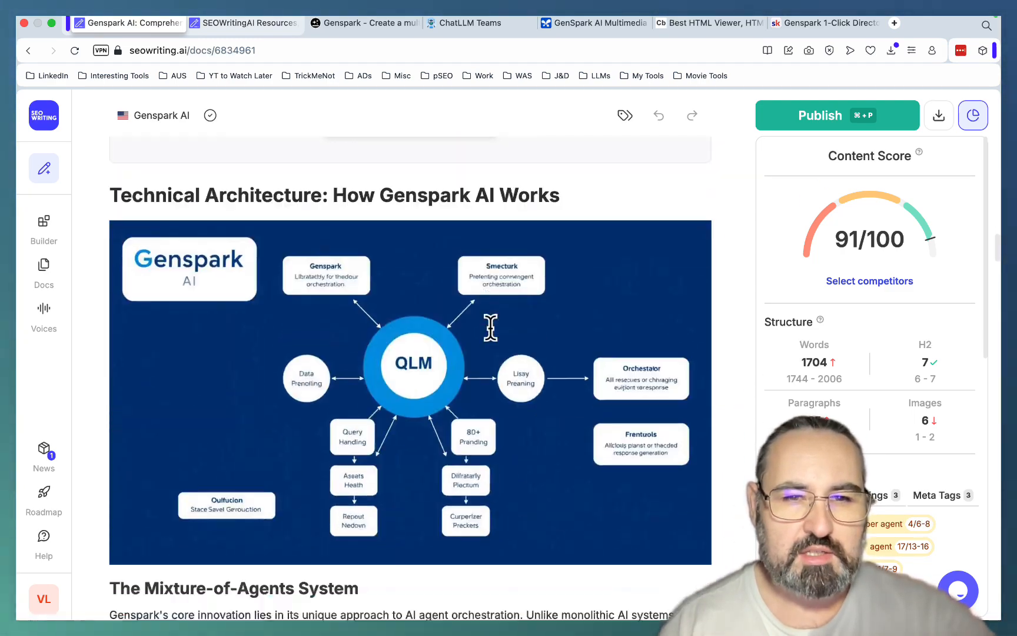
scroll("down", 3)
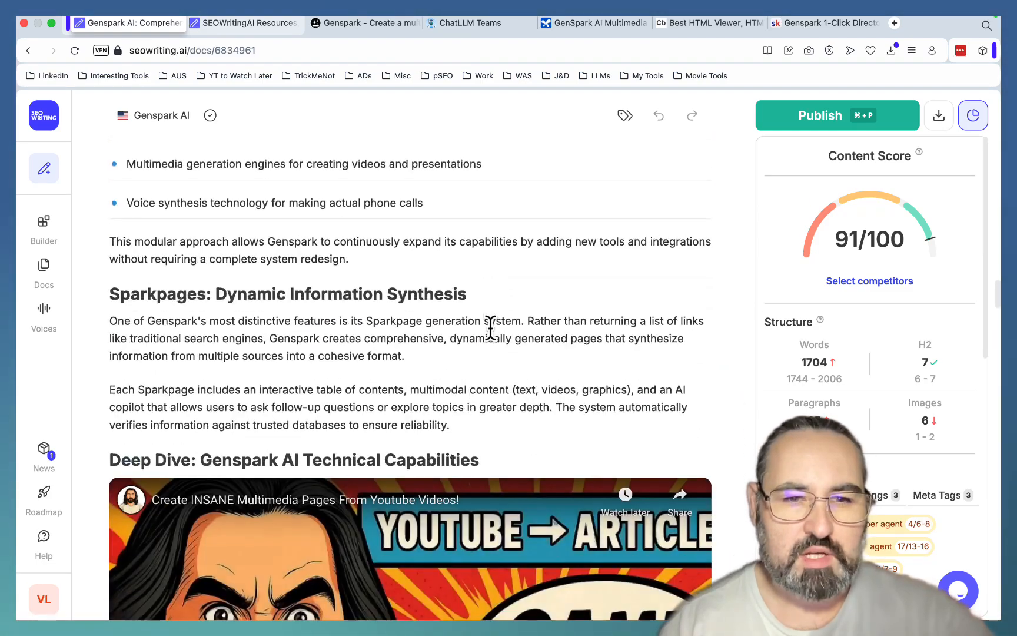
scroll("down", 3)
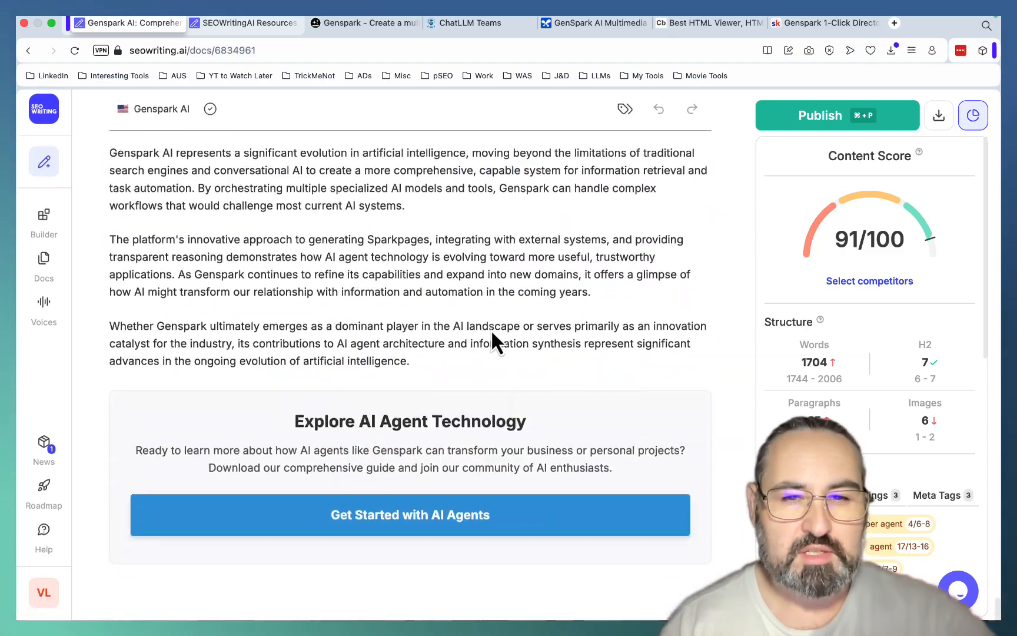
scroll("down", 3)
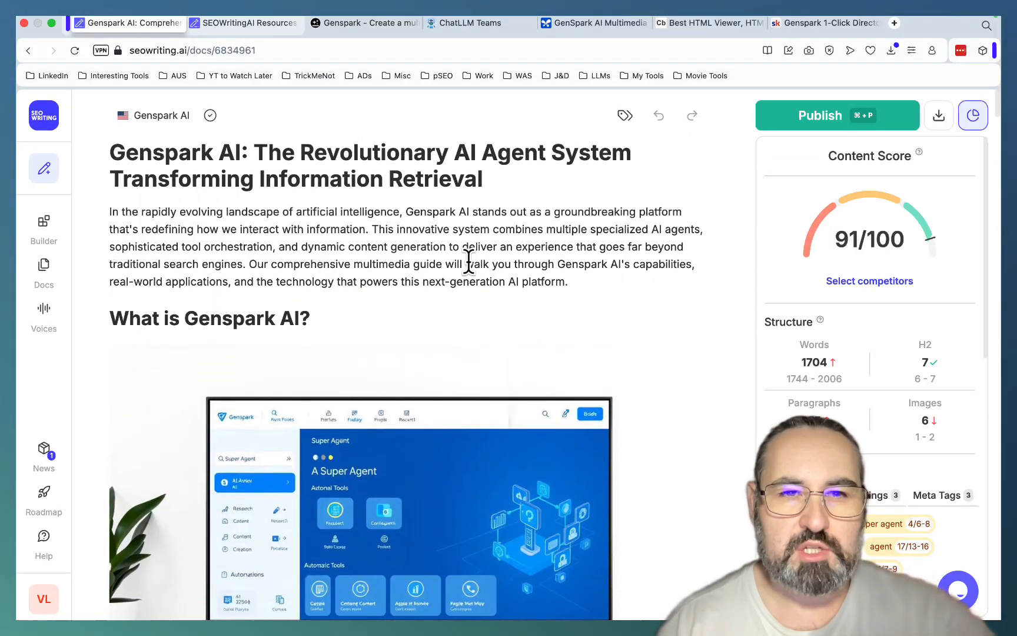
scroll("down", 3)
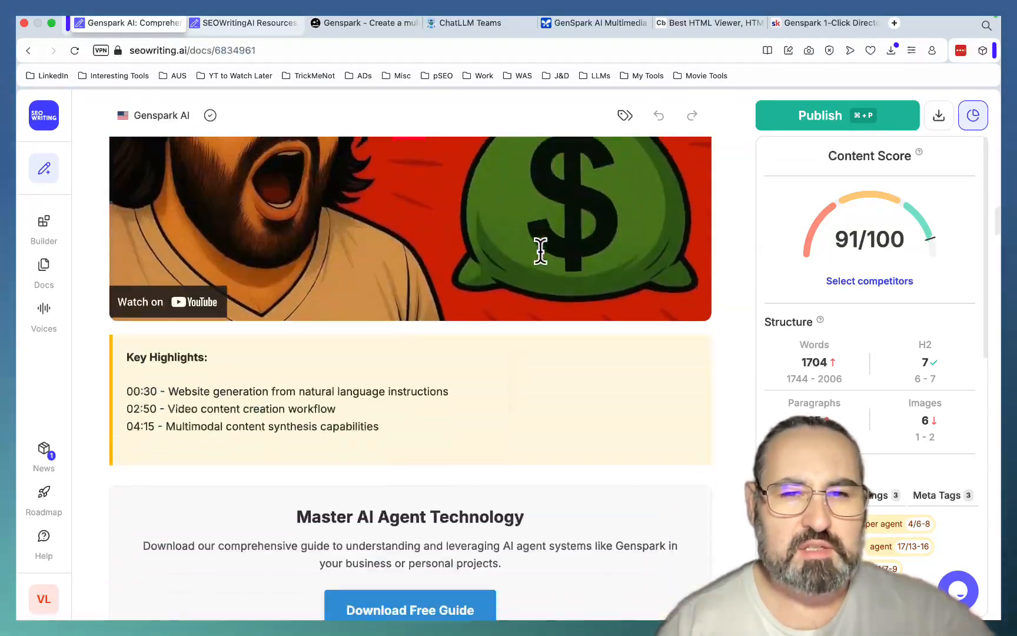
scroll("down", 3)
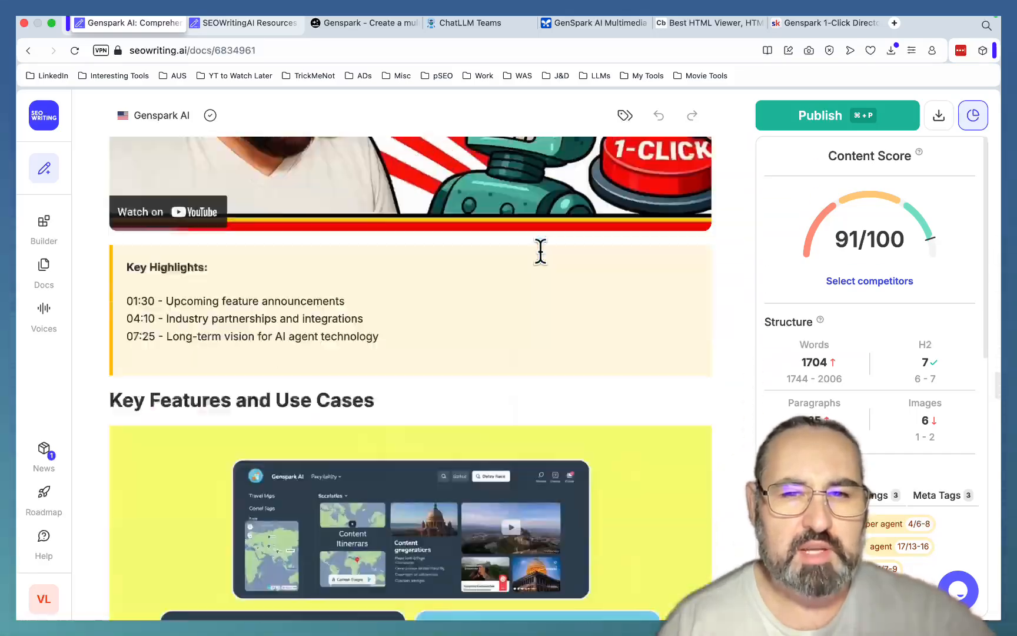
scroll("down", 3)
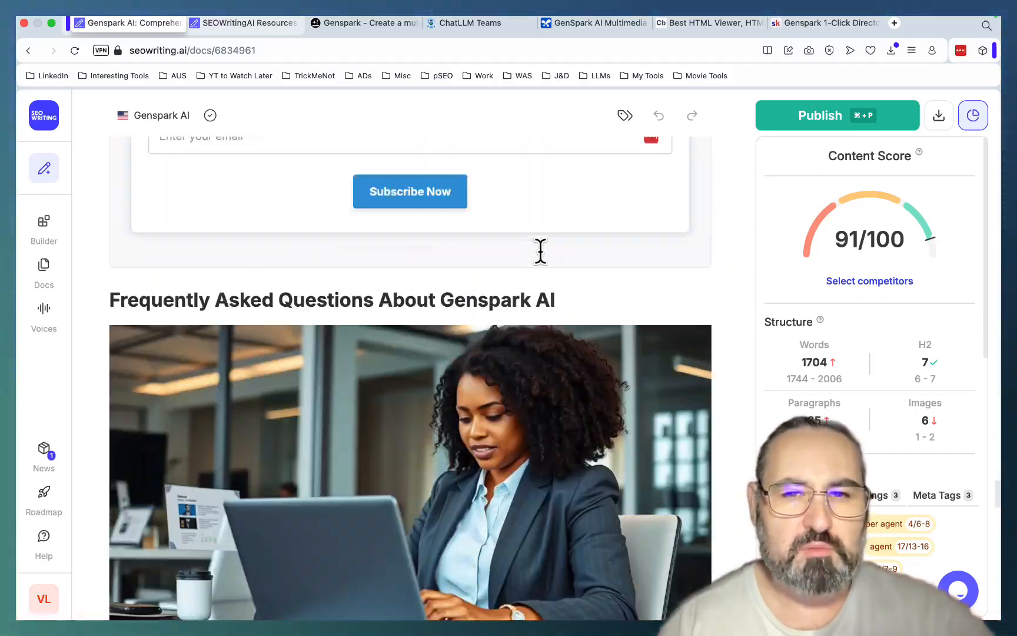
scroll("down", 3)
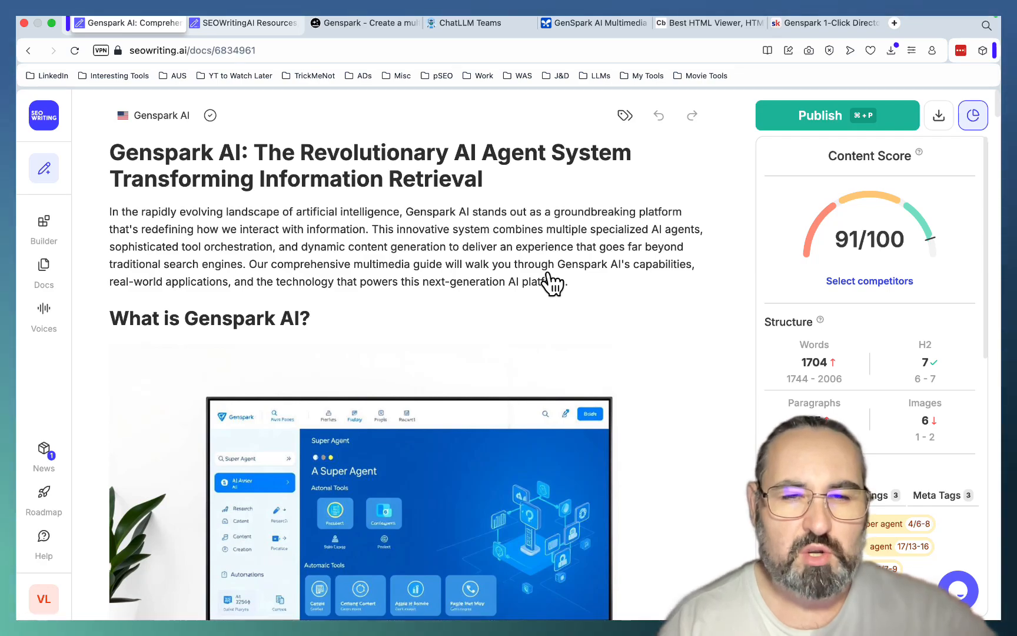
scroll("down", 3)
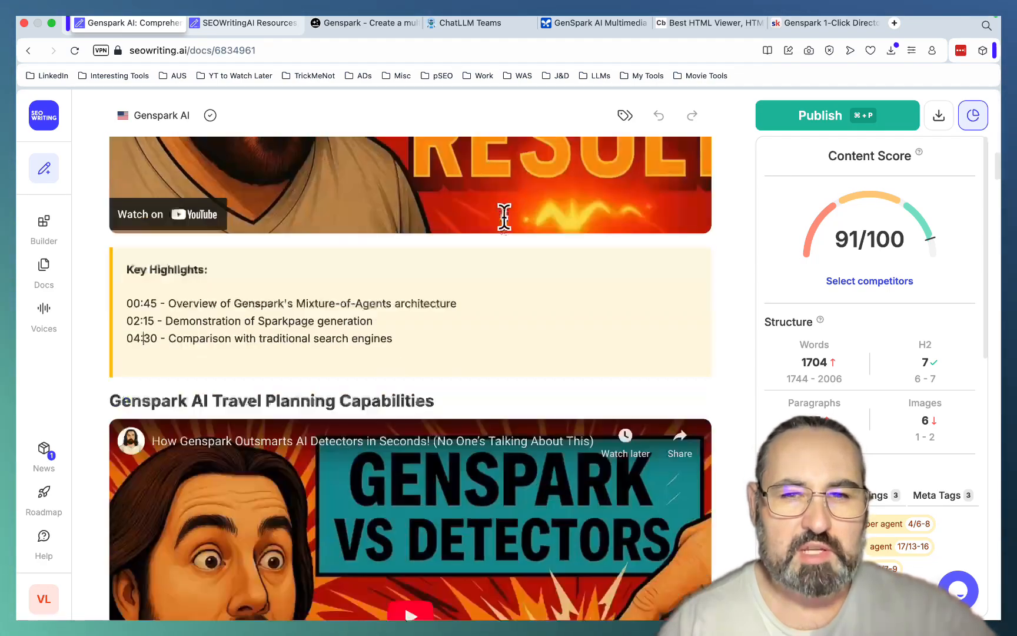
scroll("down", 3)
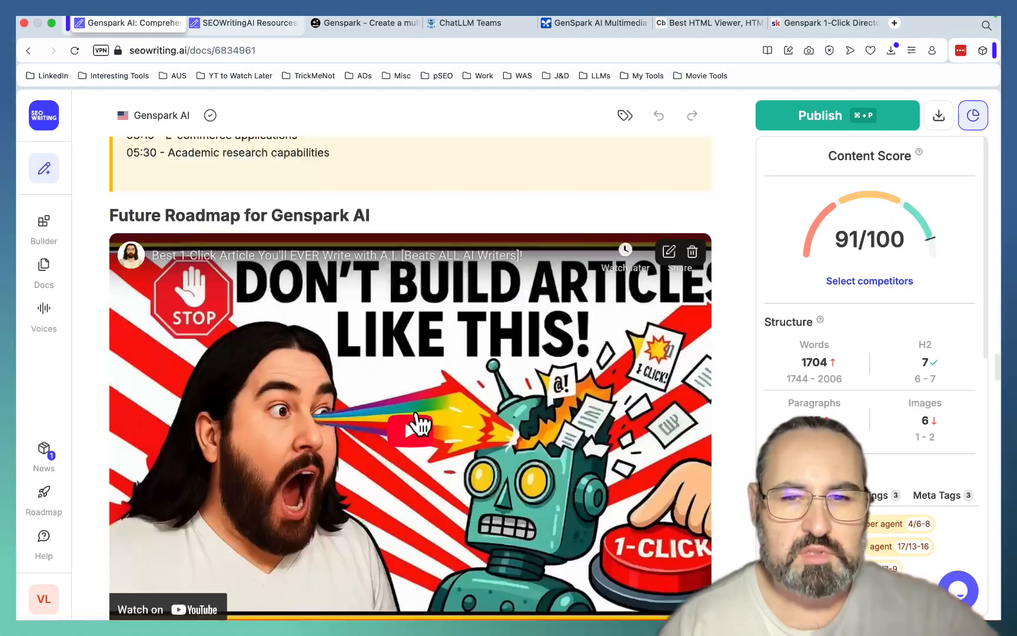
Play the Future Roadmap for Genspark AI video, then view DeepAgent's progress and Genspark's finished Ultimate Guide page
left_click(411, 421)
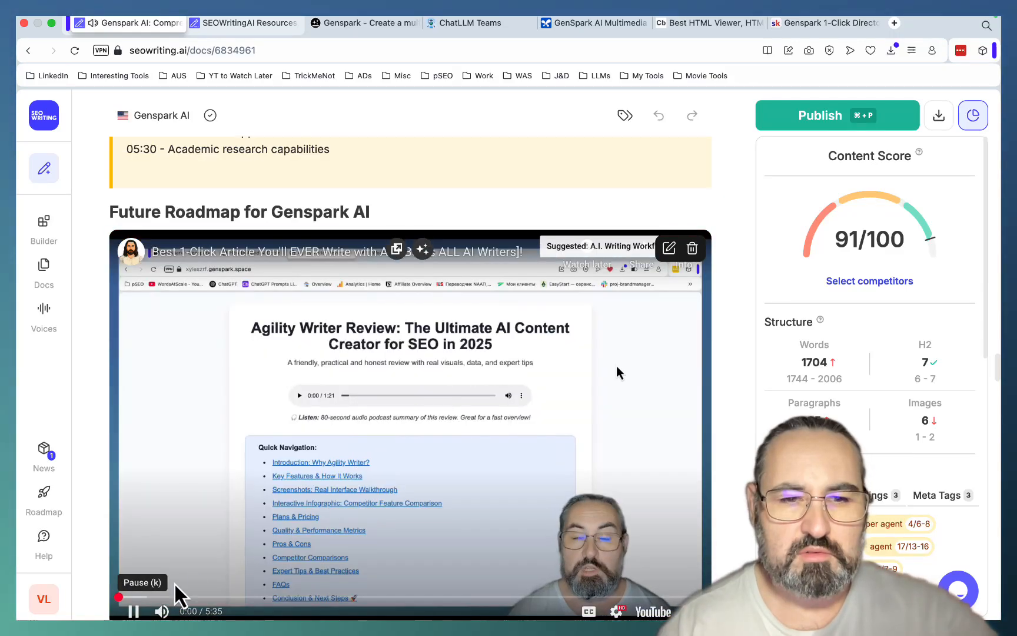
scroll("down", 3)
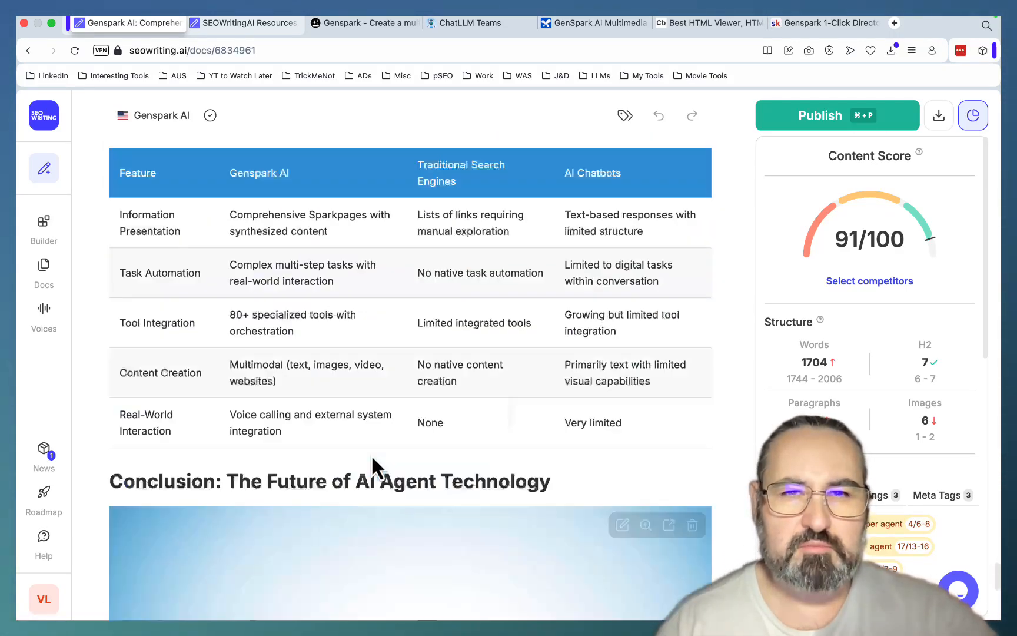
left_click(463, 22)
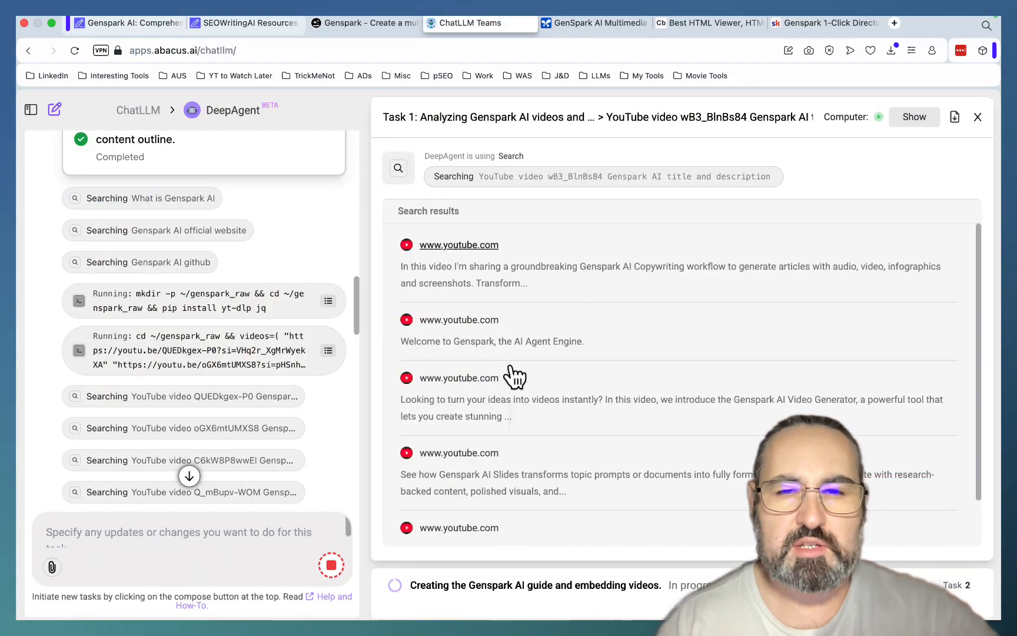
left_click(364, 23)
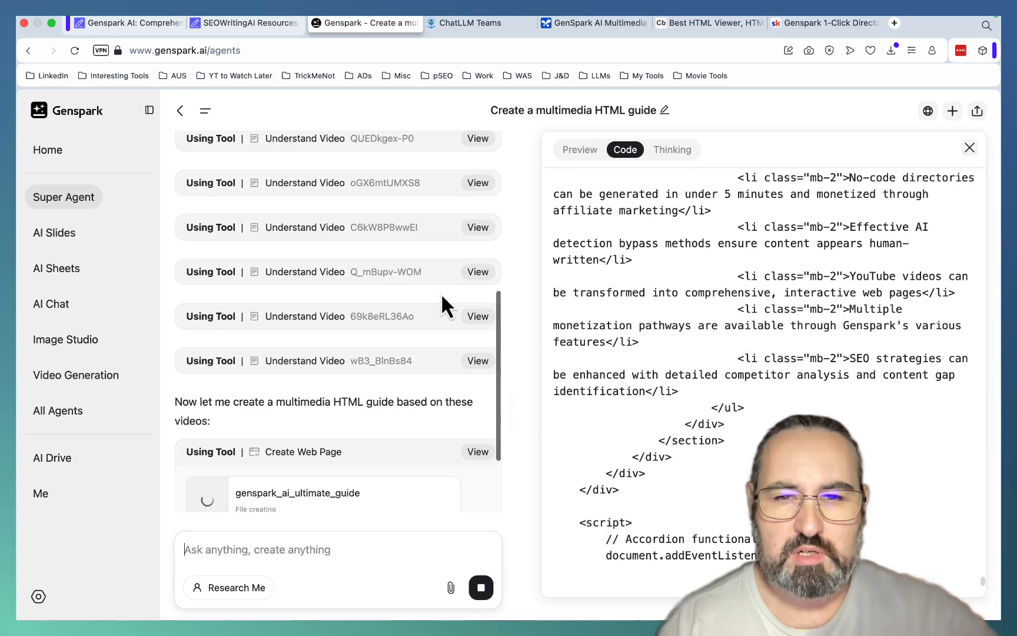
left_click(579, 150)
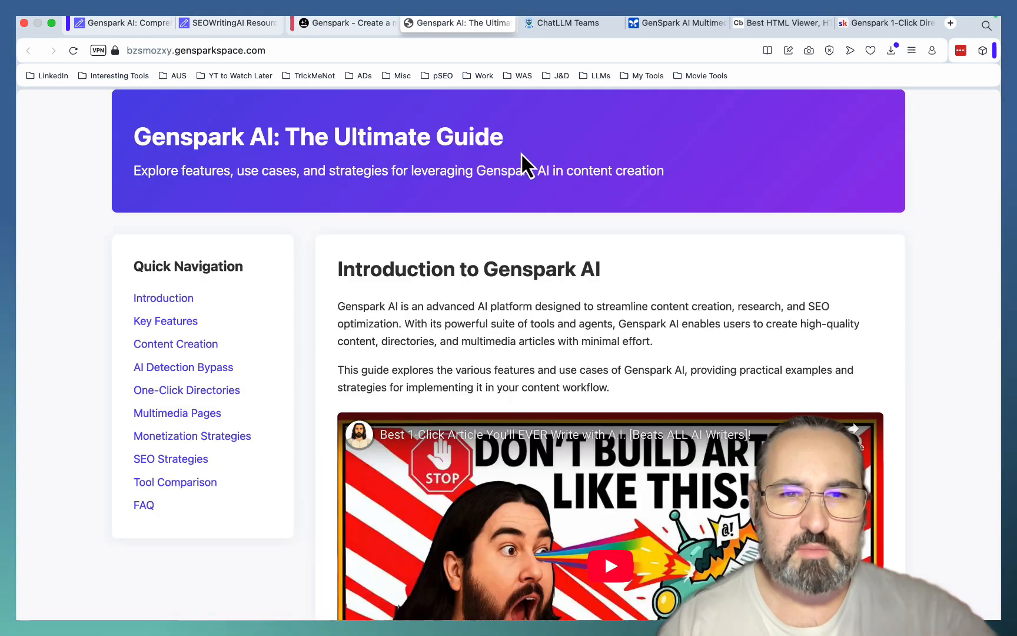
mouse_move(98, 303)
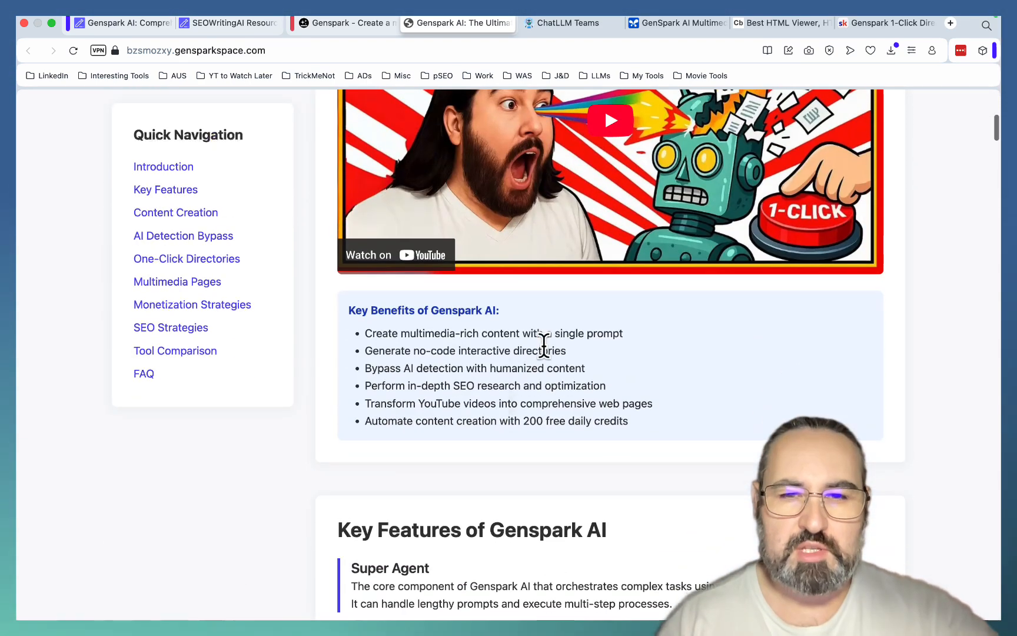
scroll("down", 3)
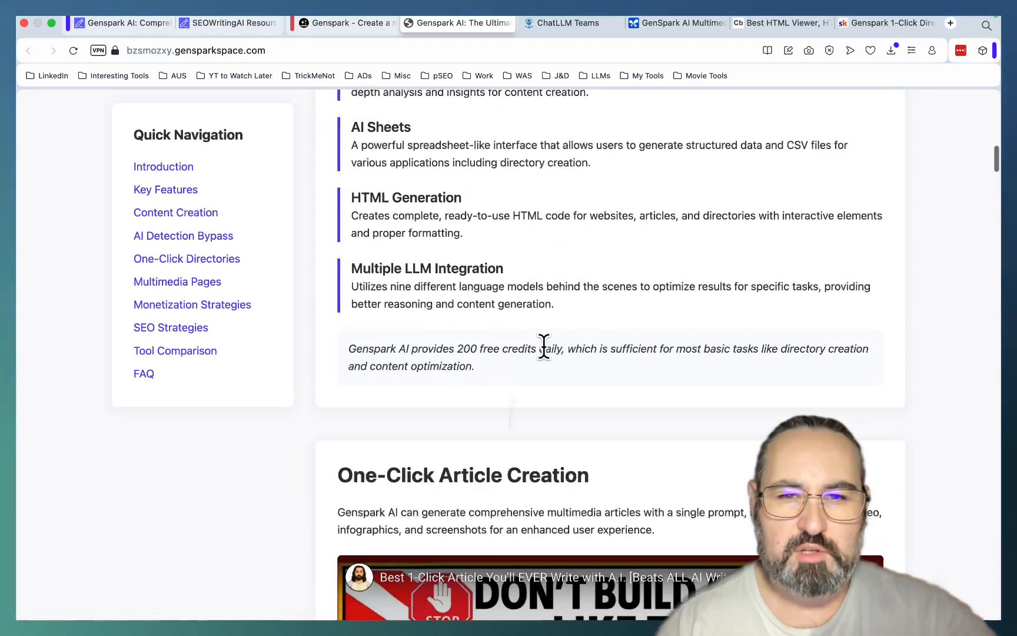
scroll("down", 3)
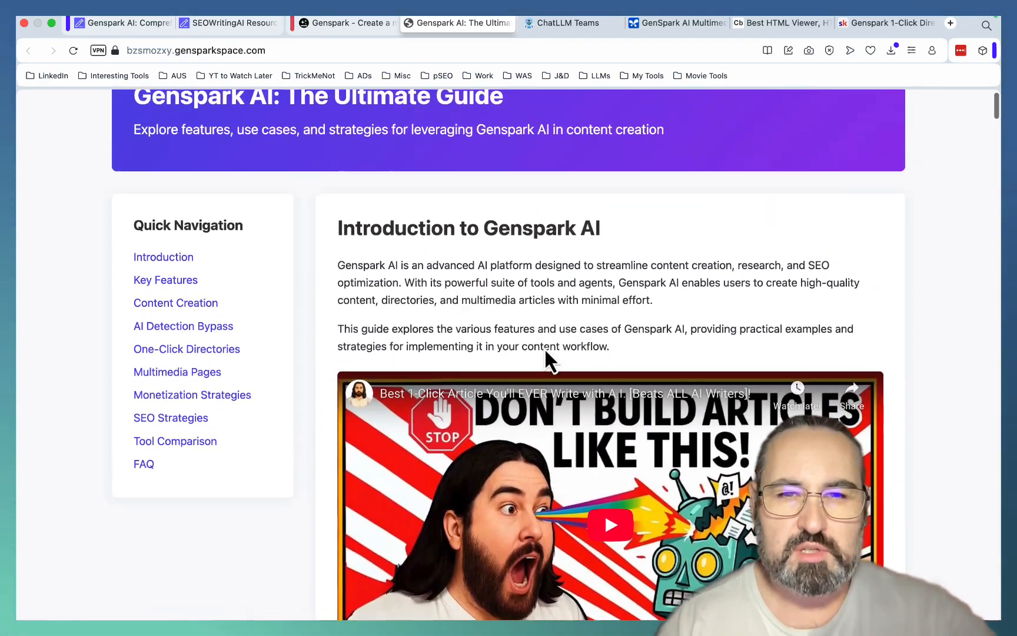
scroll("down", 3)
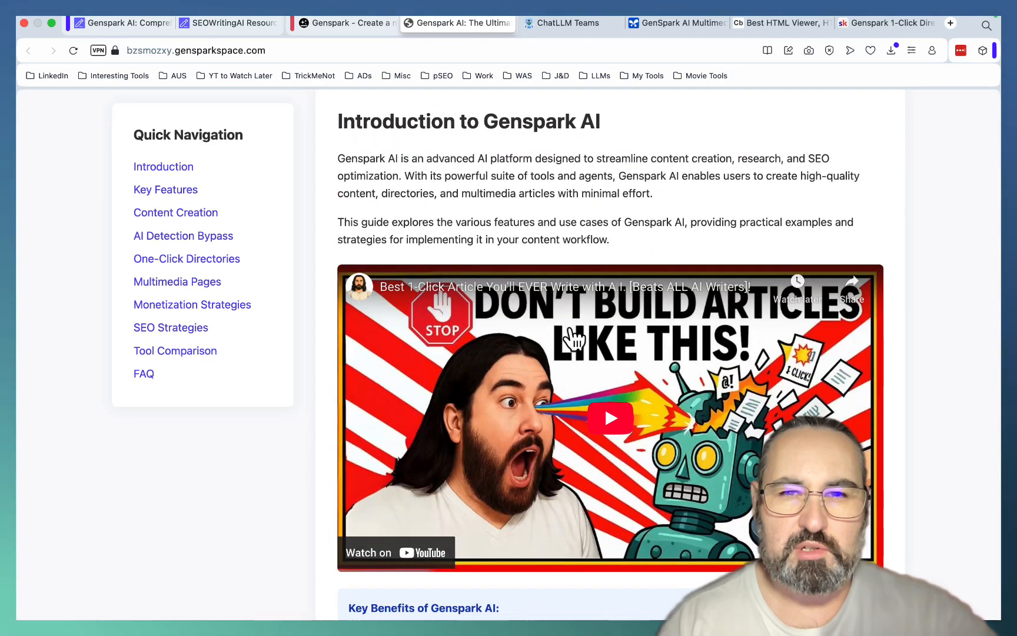
mouse_move(564, 263)
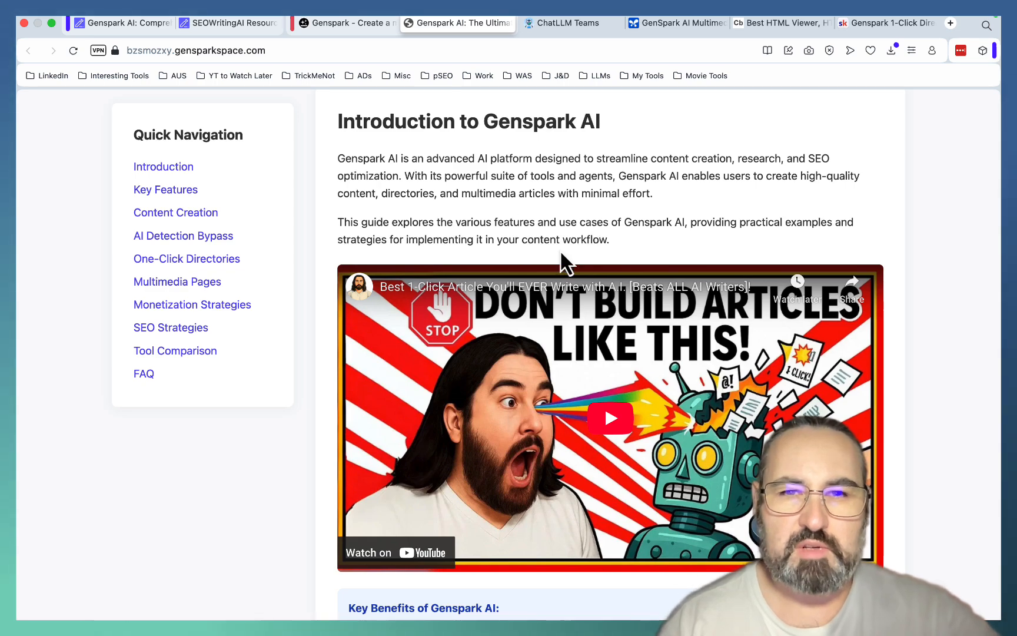
scroll("down", 3)
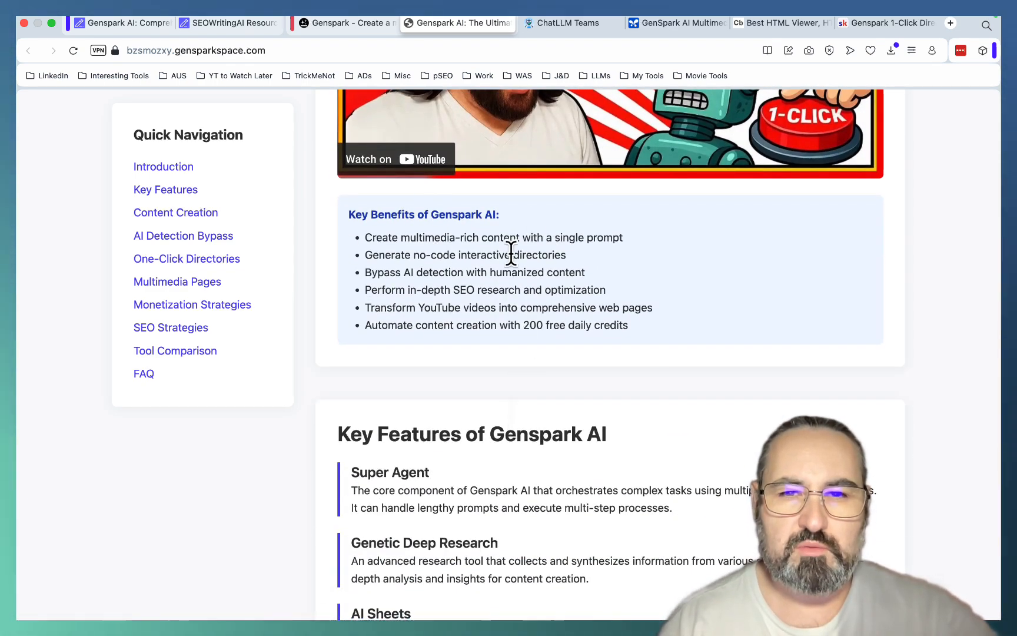
mouse_move(677, 327)
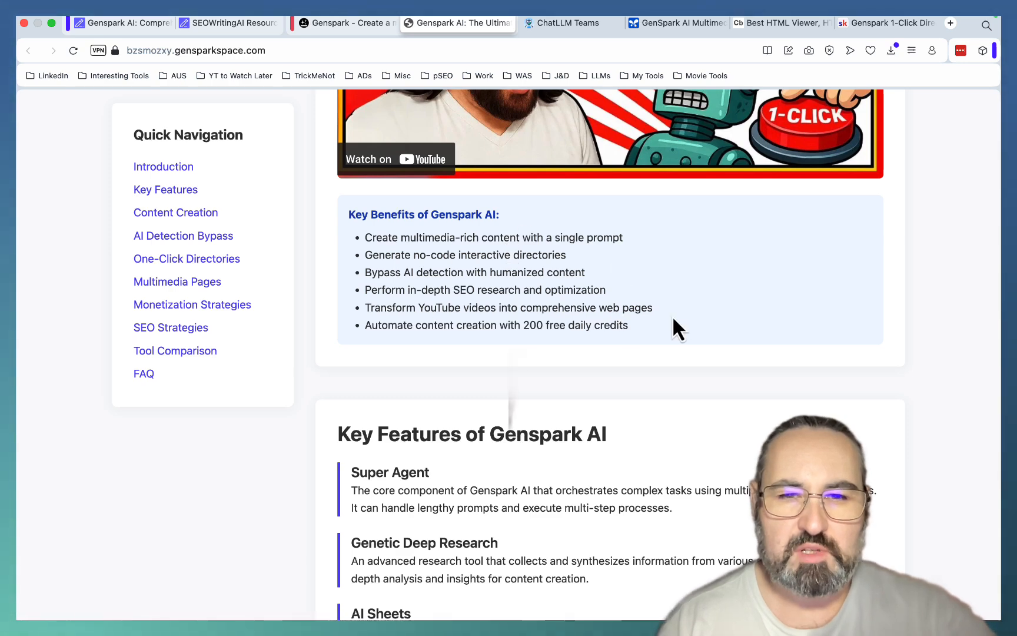
scroll("down", 3)
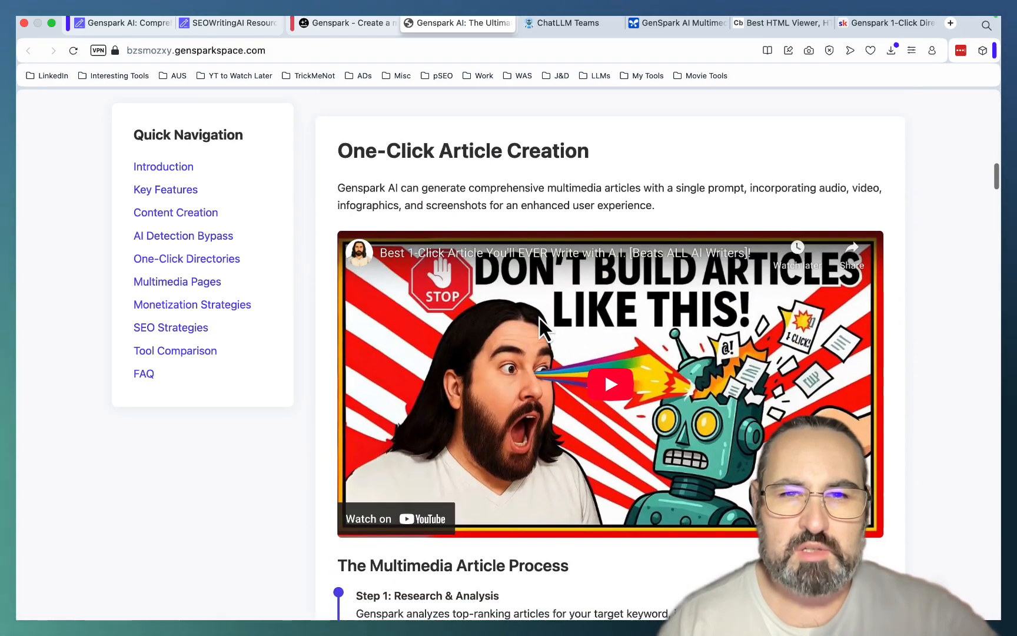
scroll("down", 3)
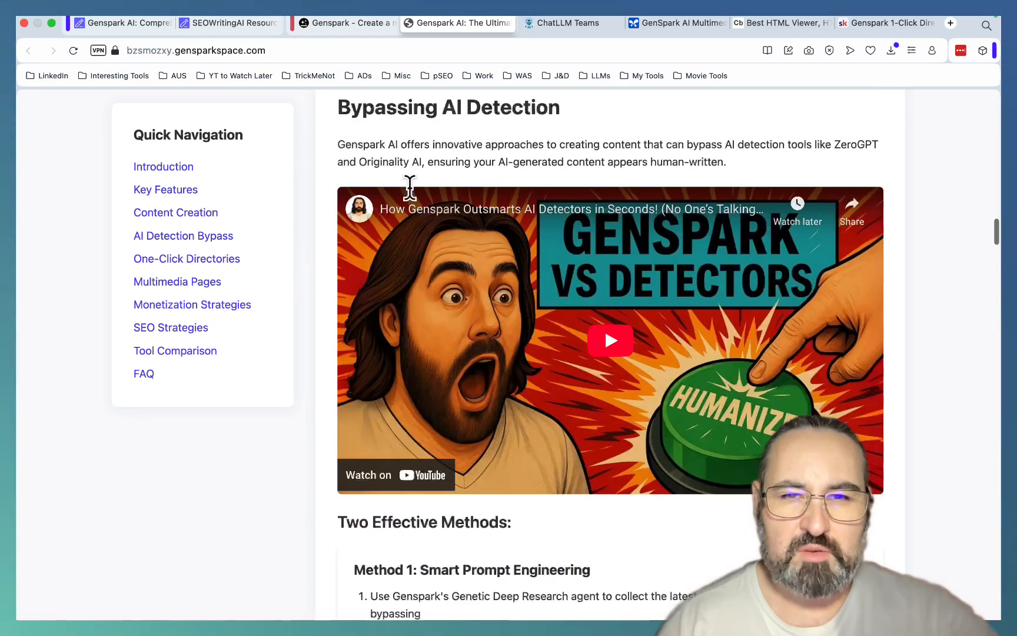
scroll("down", 3)
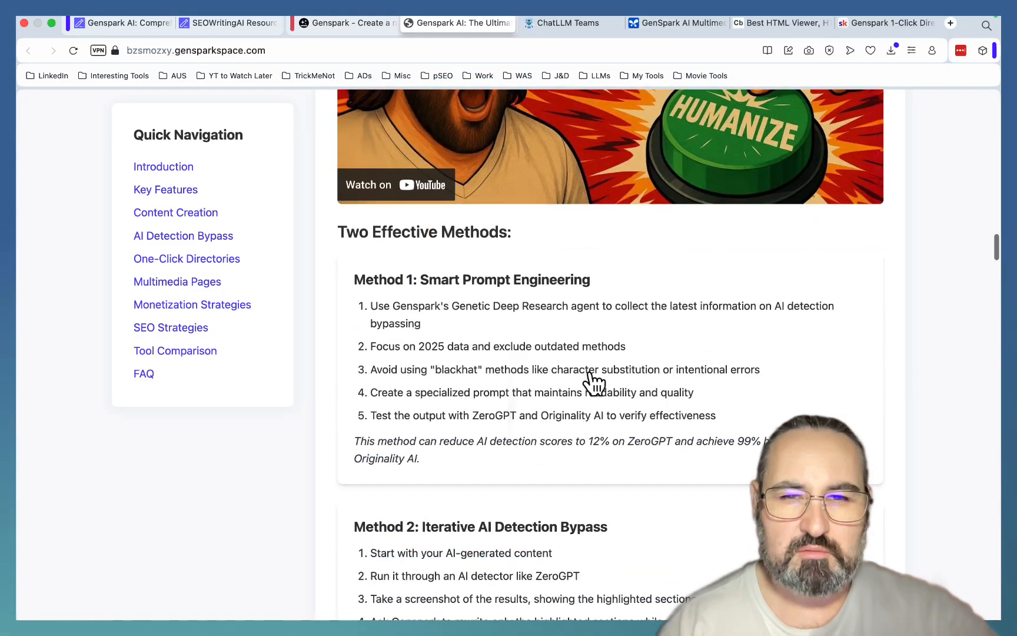
scroll("down", 3)
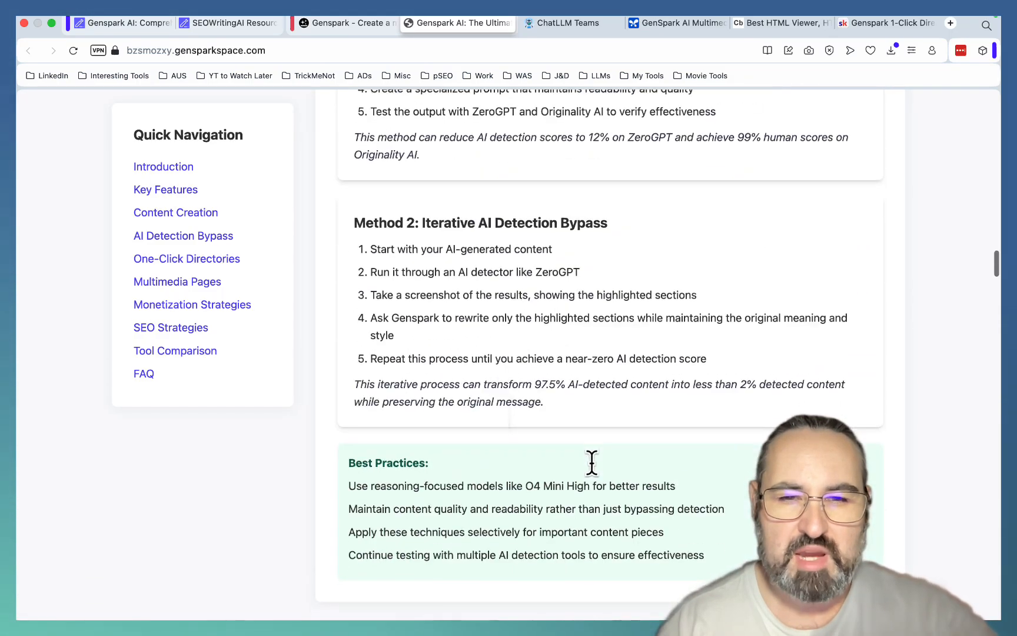
scroll("down", 3)
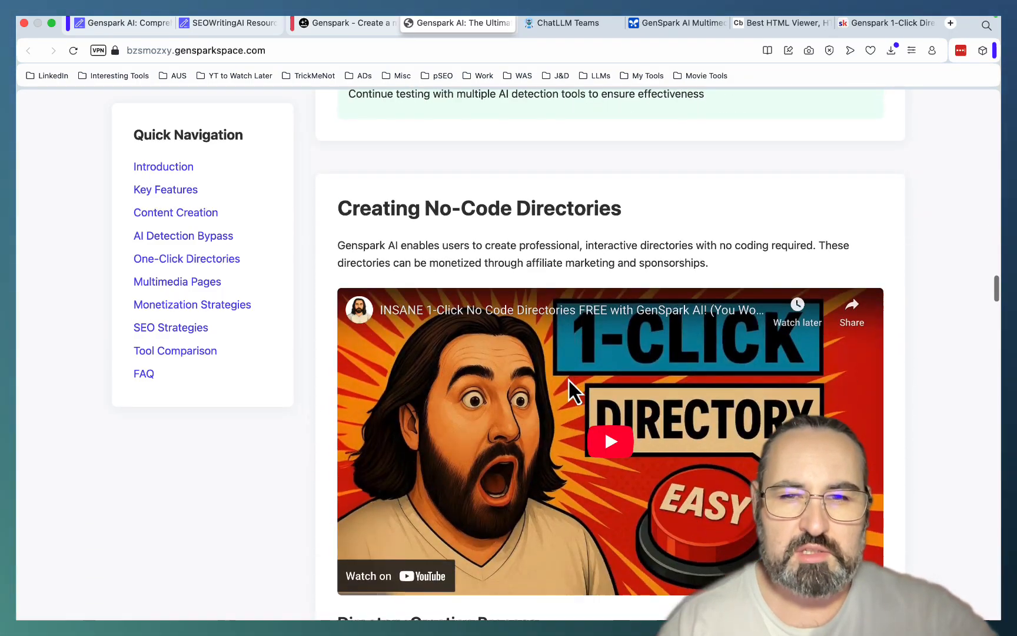
scroll("down", 3)
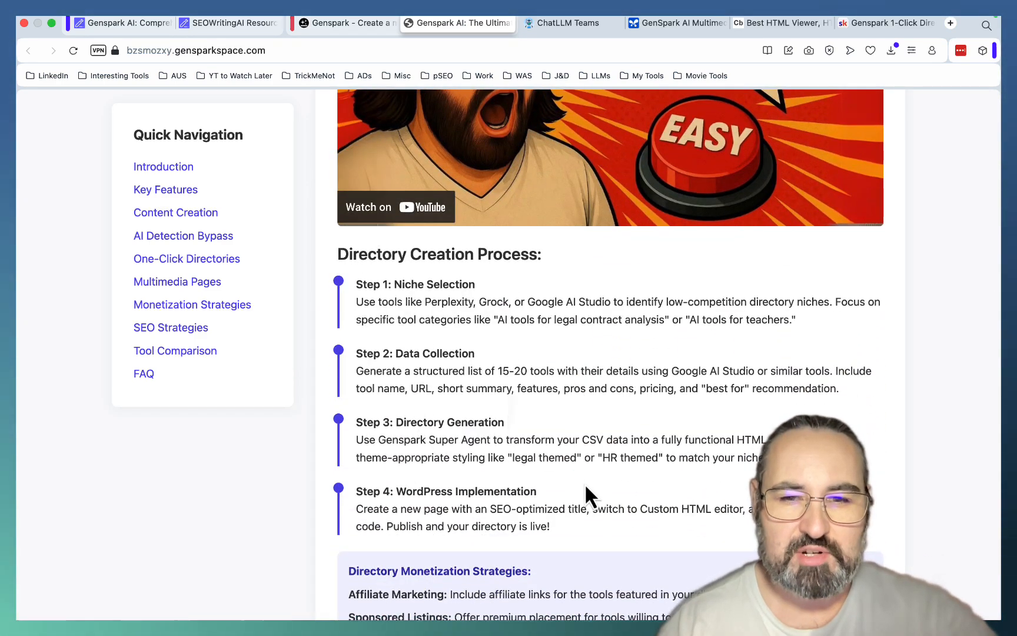
scroll("down", 3)
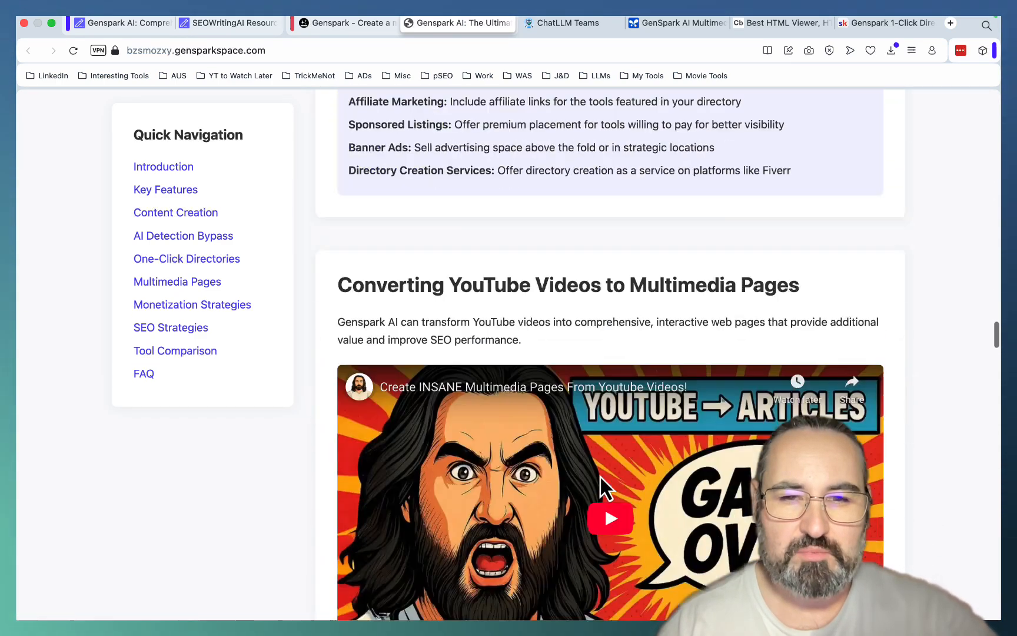
scroll("down", 3)
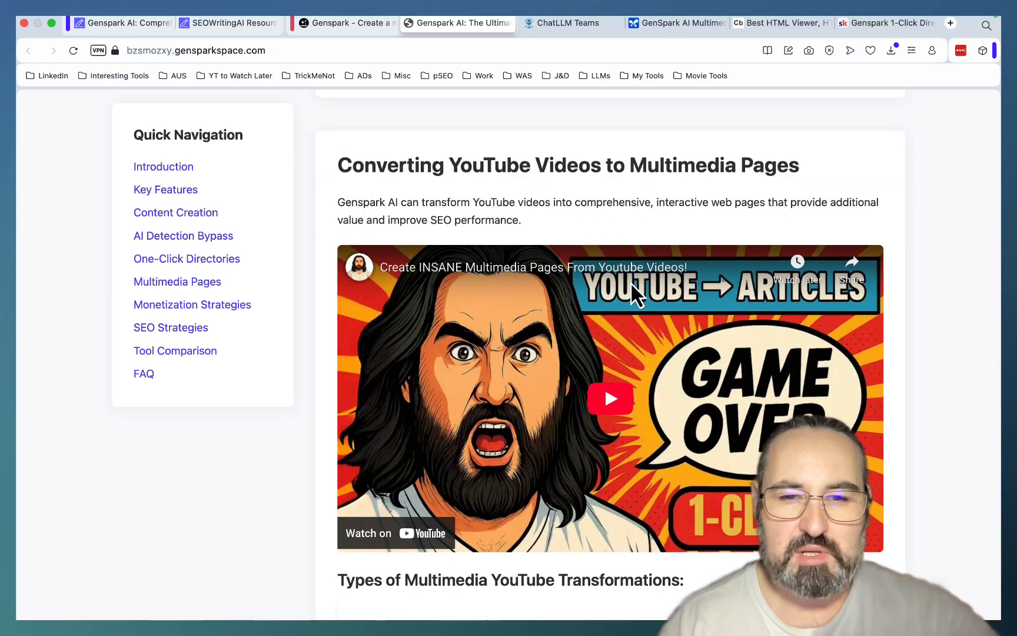
scroll("down", 3)
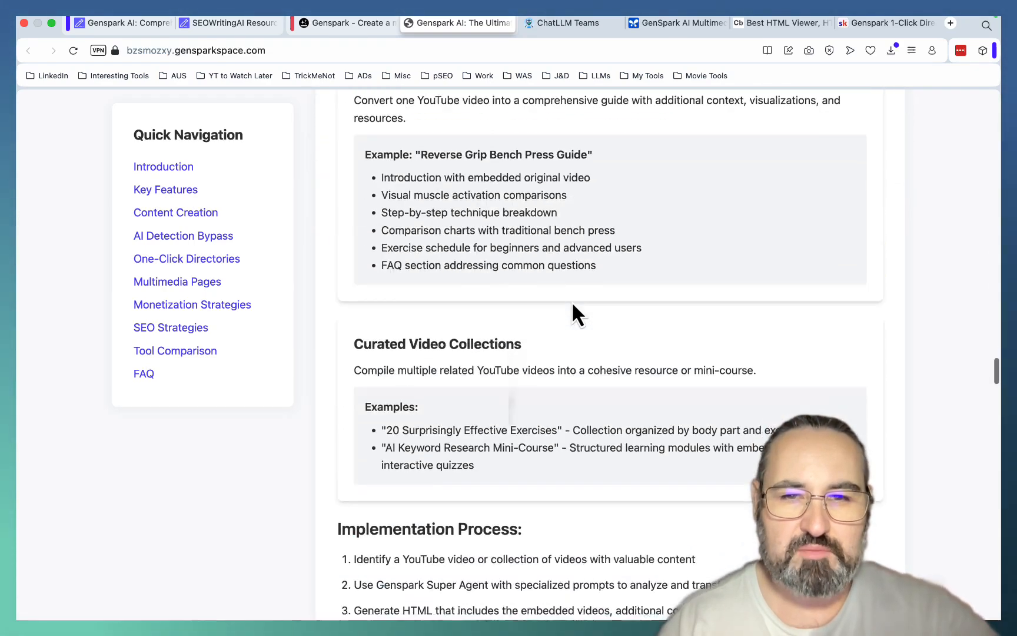
scroll("down", 3)
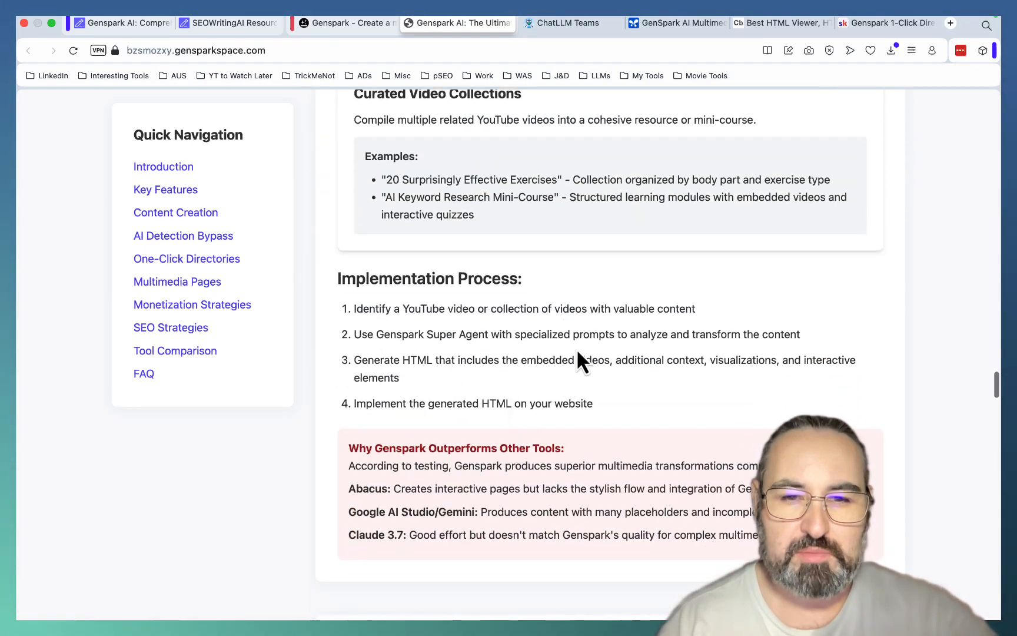
scroll("down", 3)
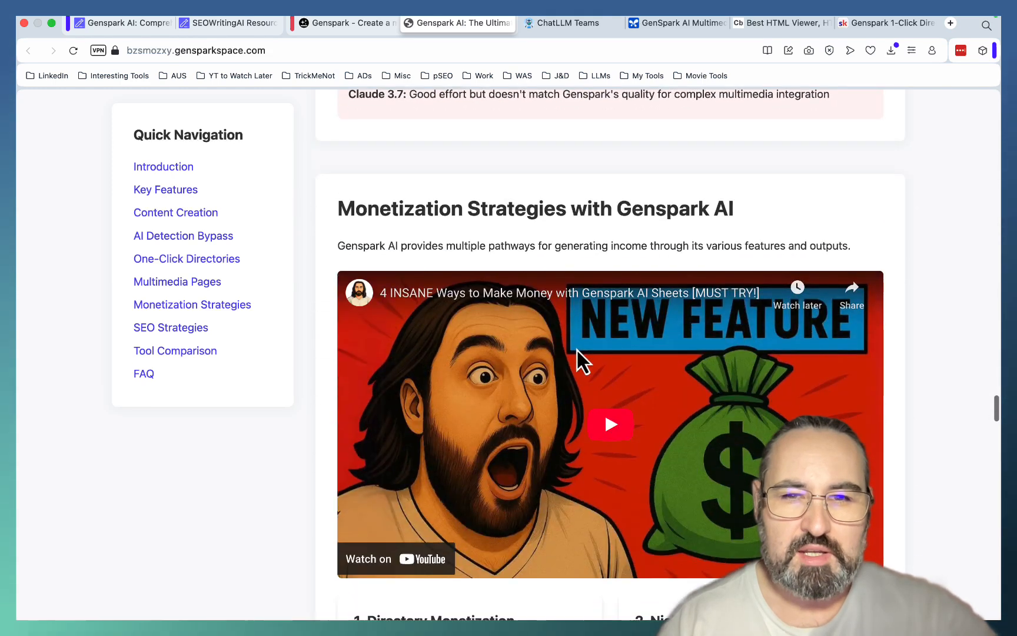
scroll("down", 3)
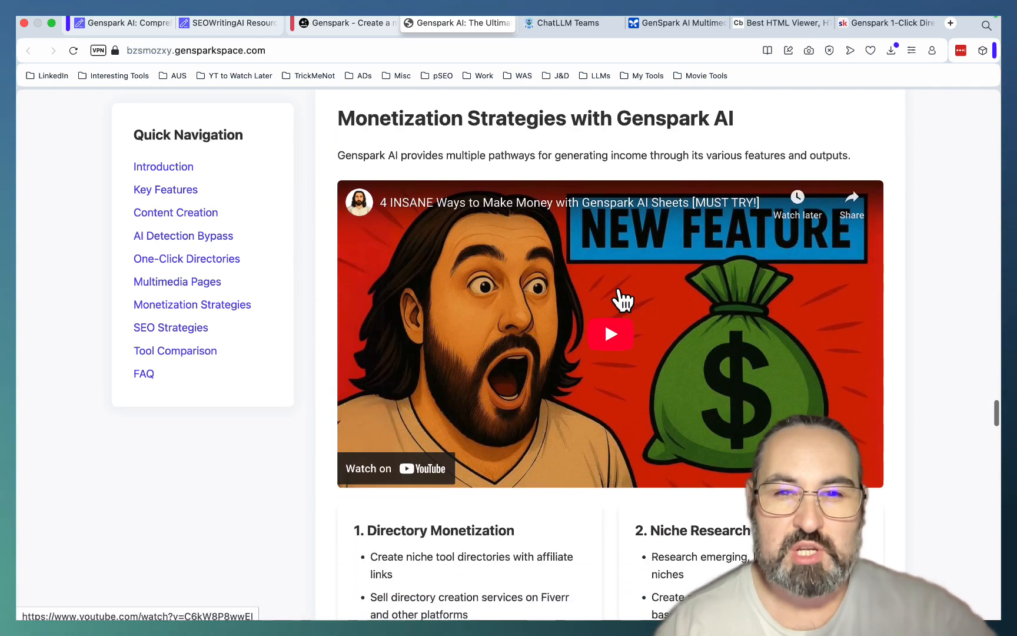
scroll("down", 3)
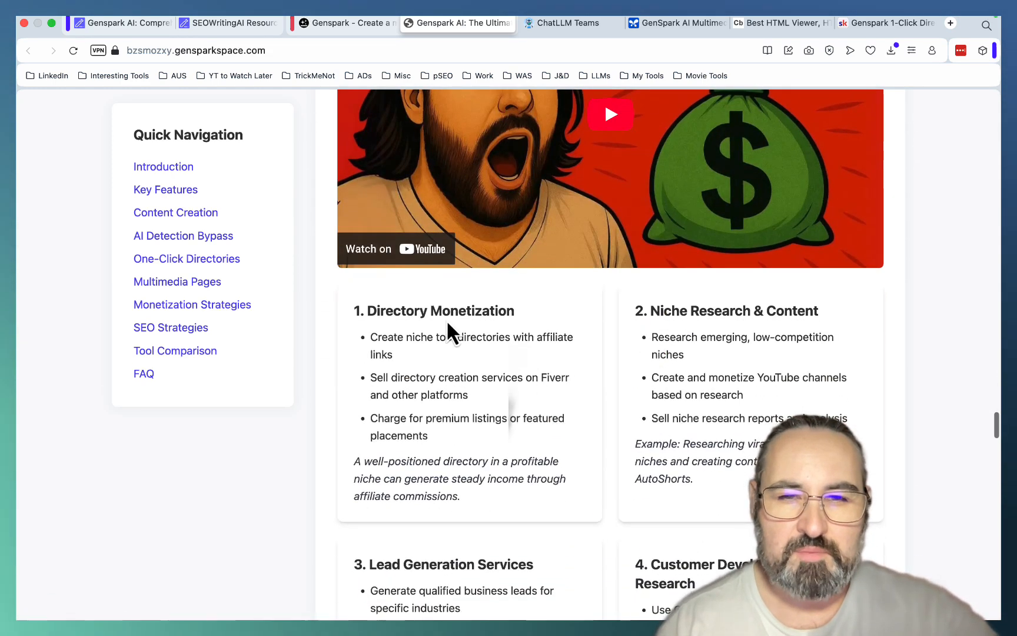
mouse_move(584, 379)
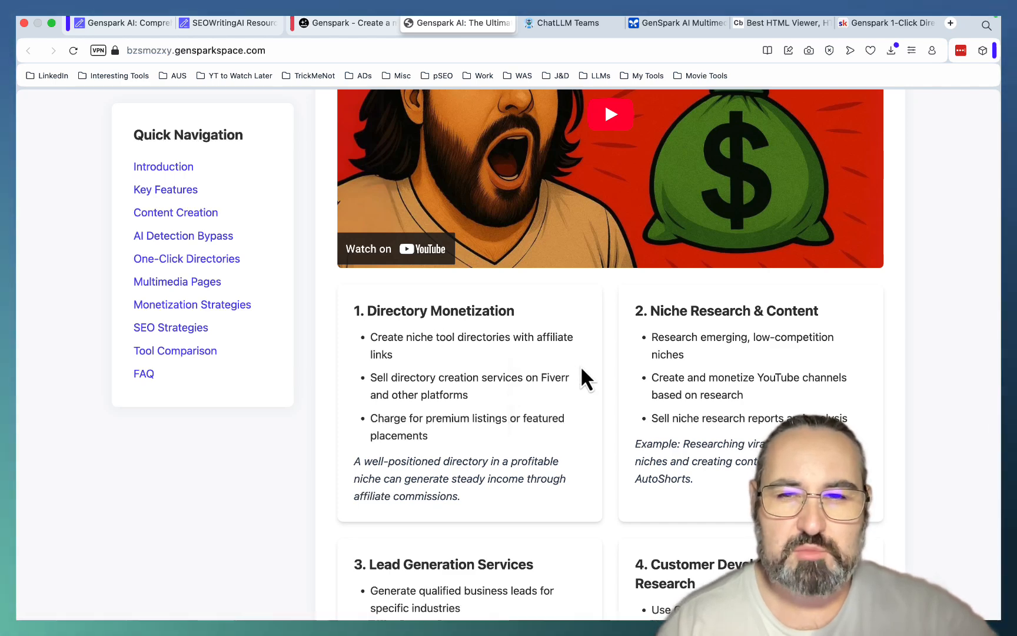
mouse_move(616, 378)
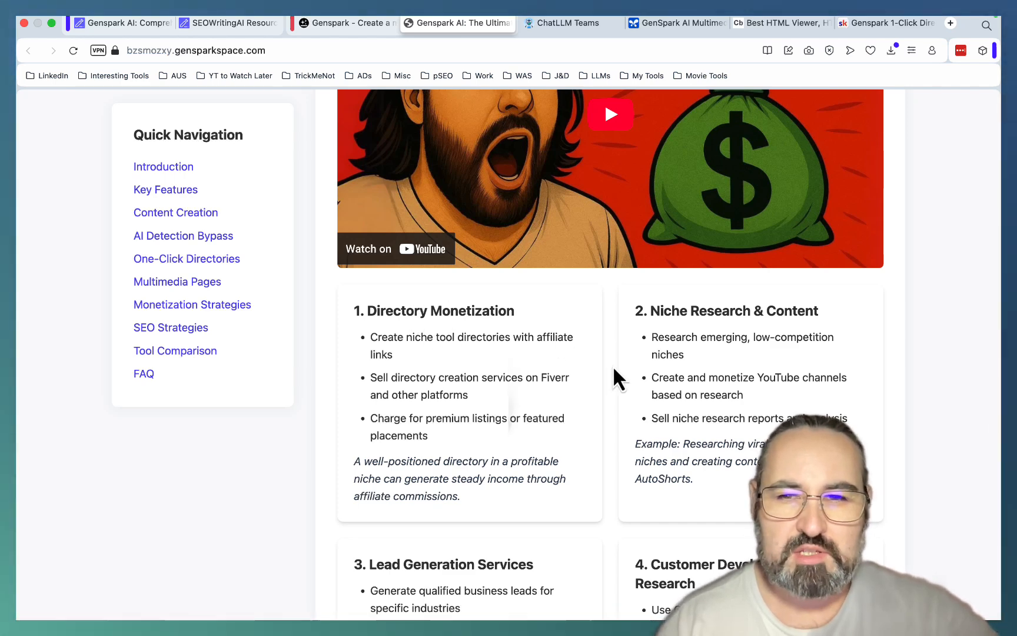
scroll("down", 3)
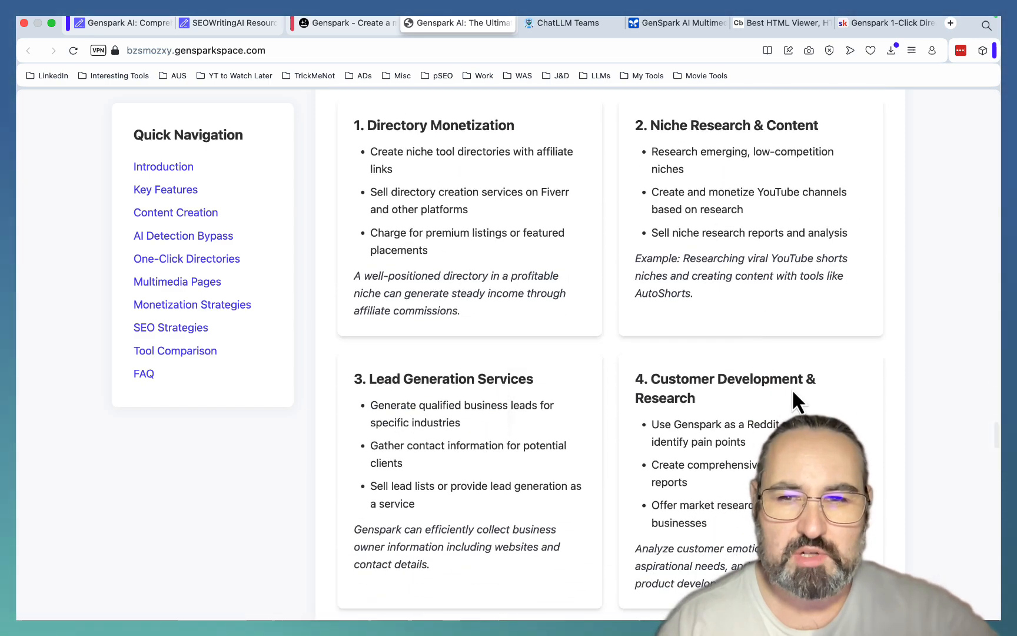
scroll("down", 3)
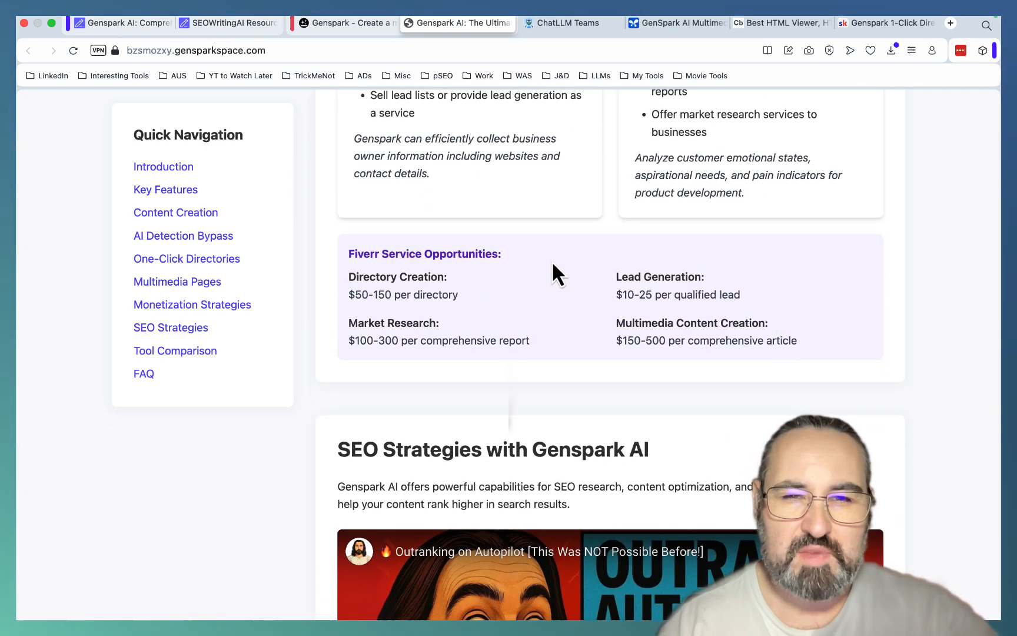
mouse_move(589, 306)
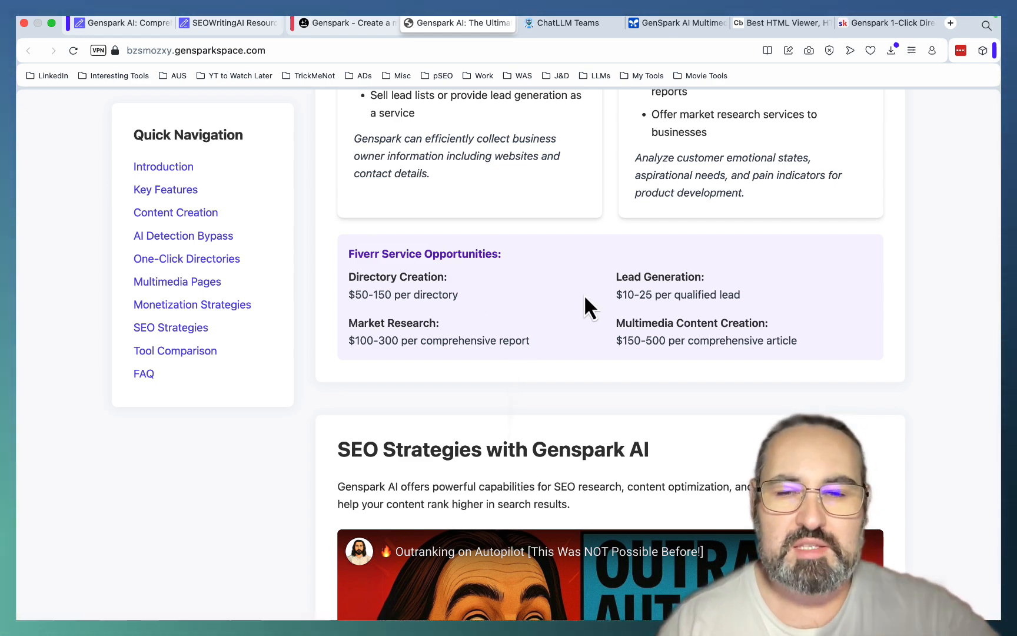
mouse_move(570, 296)
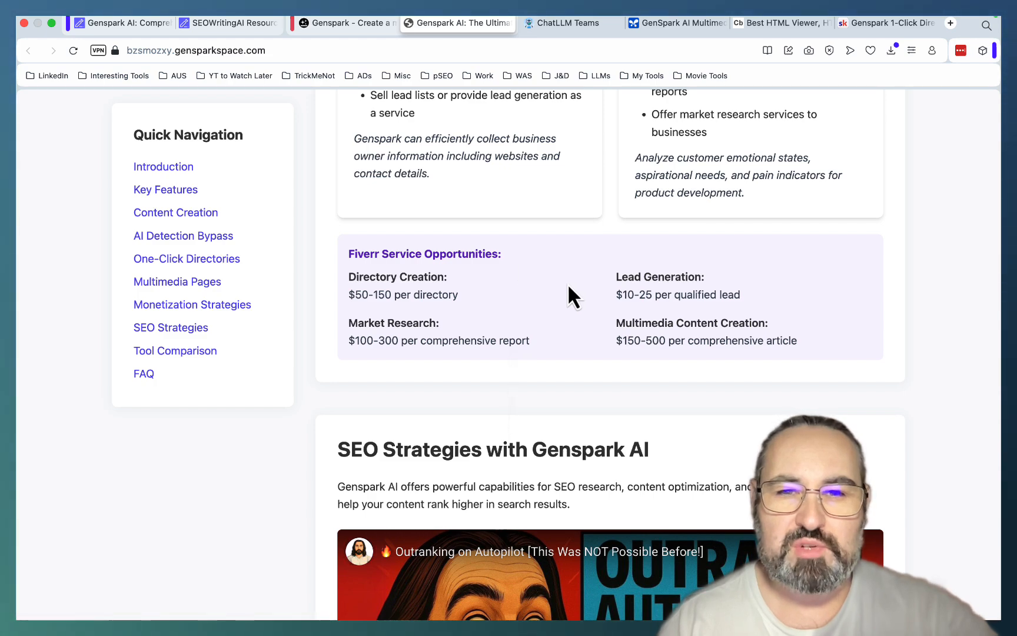
scroll("down", 3)
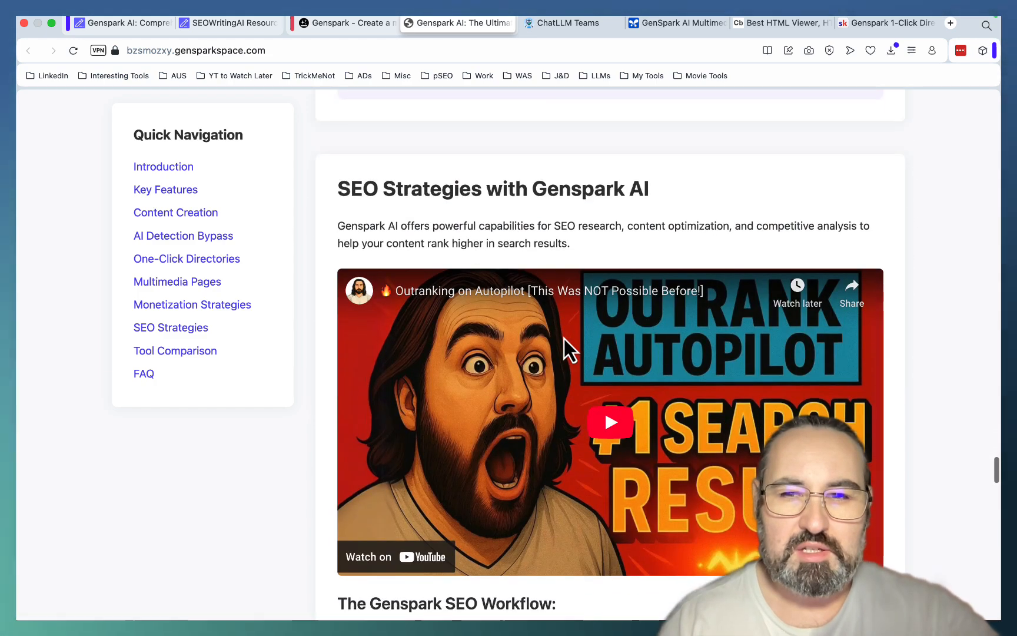
scroll("down", 3)
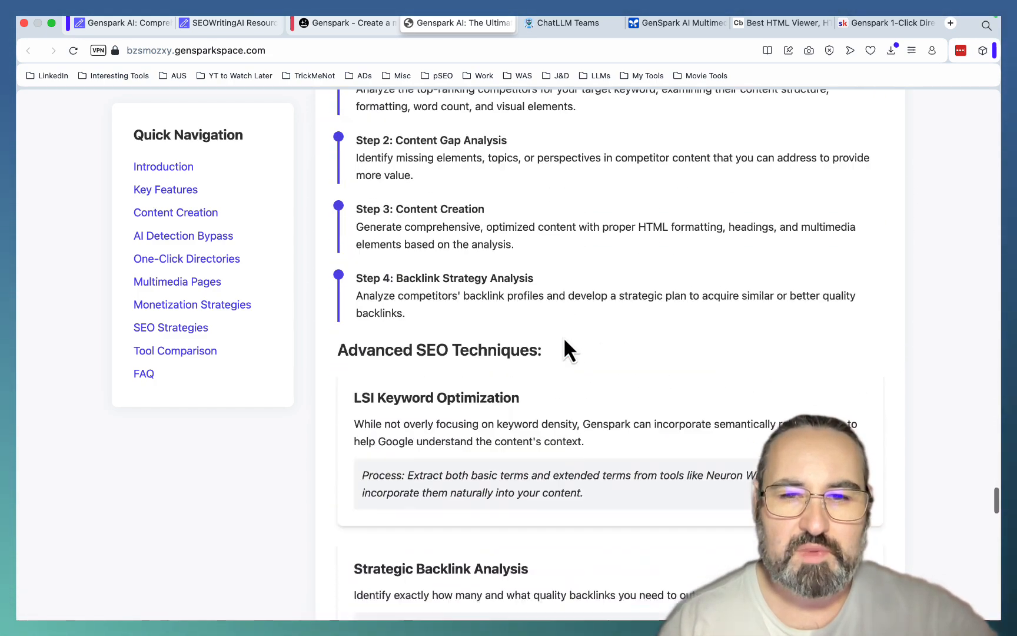
scroll("down", 3)
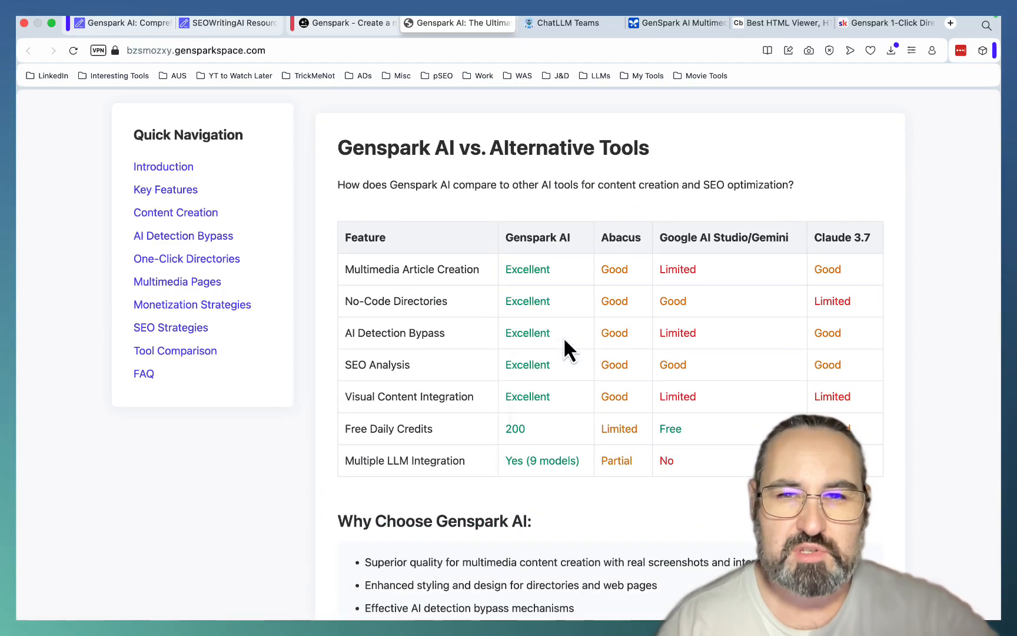
mouse_move(619, 271)
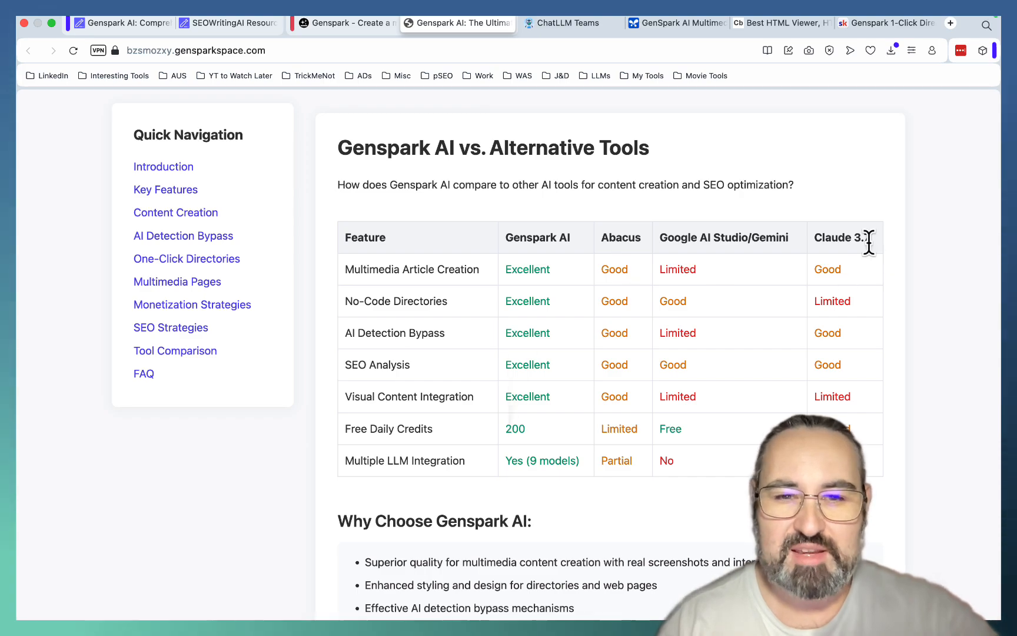
scroll("down", 3)
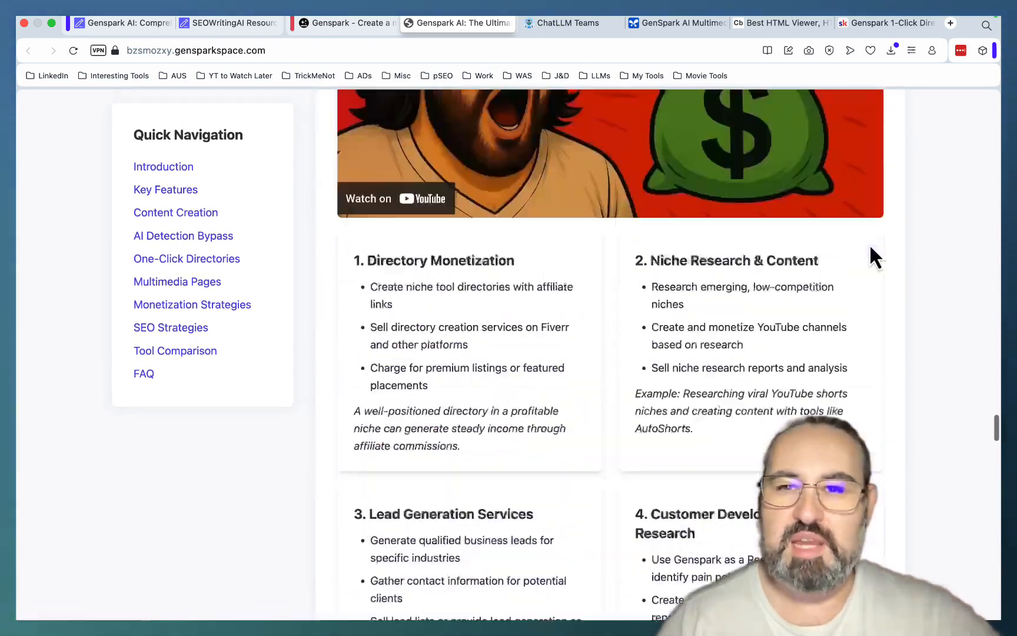
scroll("up", 3)
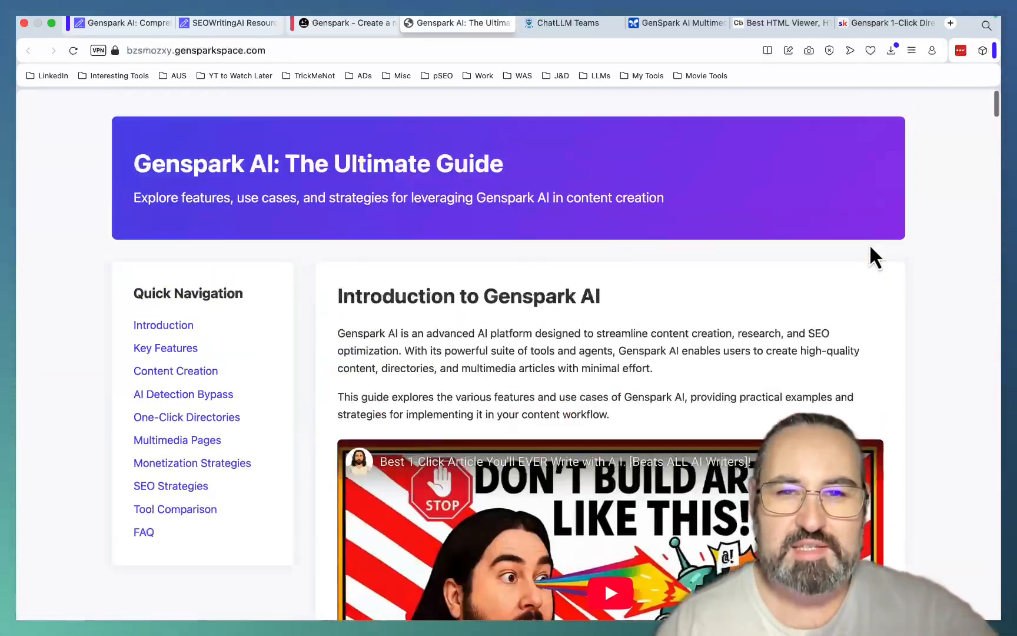
scroll("down", 3)
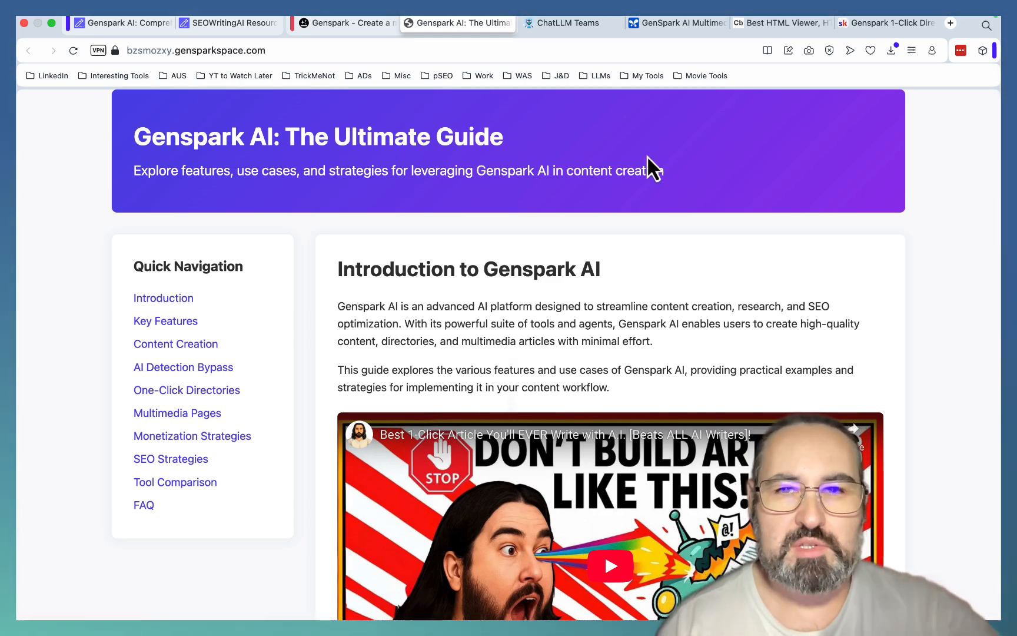
mouse_move(721, 239)
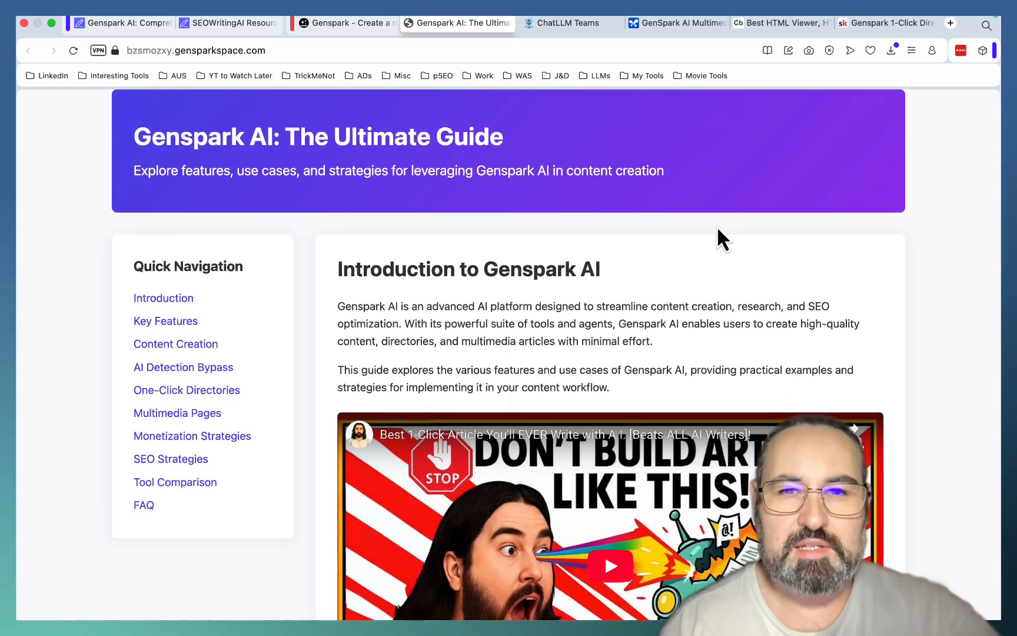
scroll("down", 3)
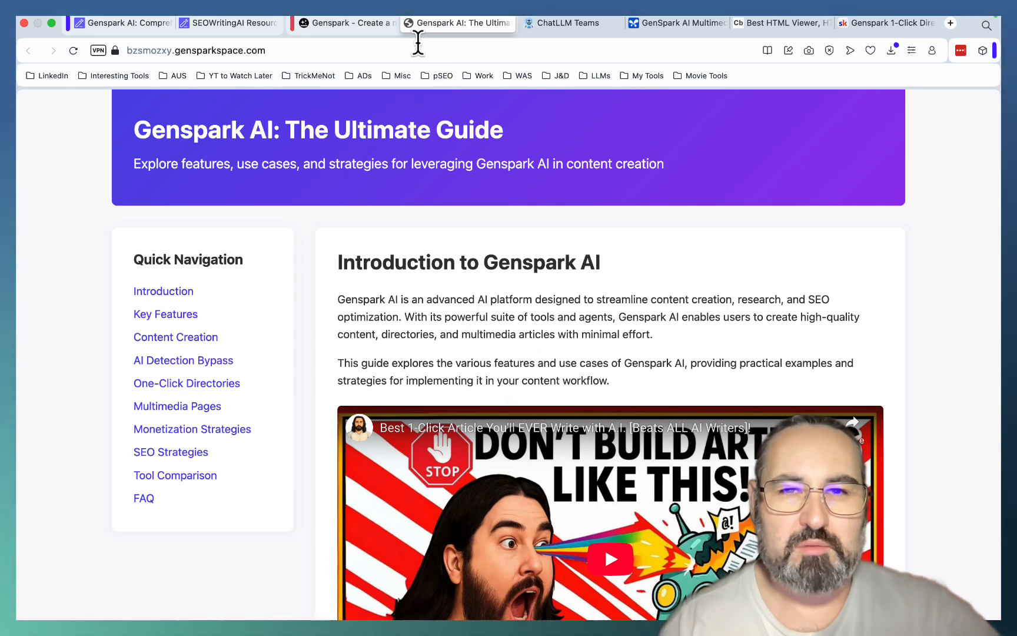
mouse_move(456, 22)
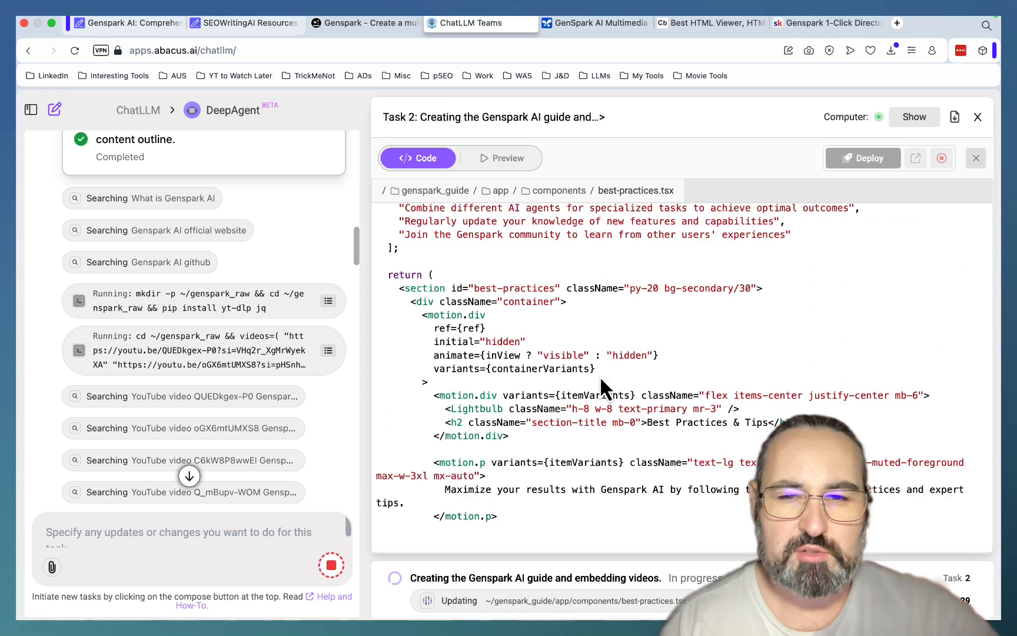
Scroll through DeepAgent's generated component files, Tailwind config and README.md for the guide
scroll("down", 3)
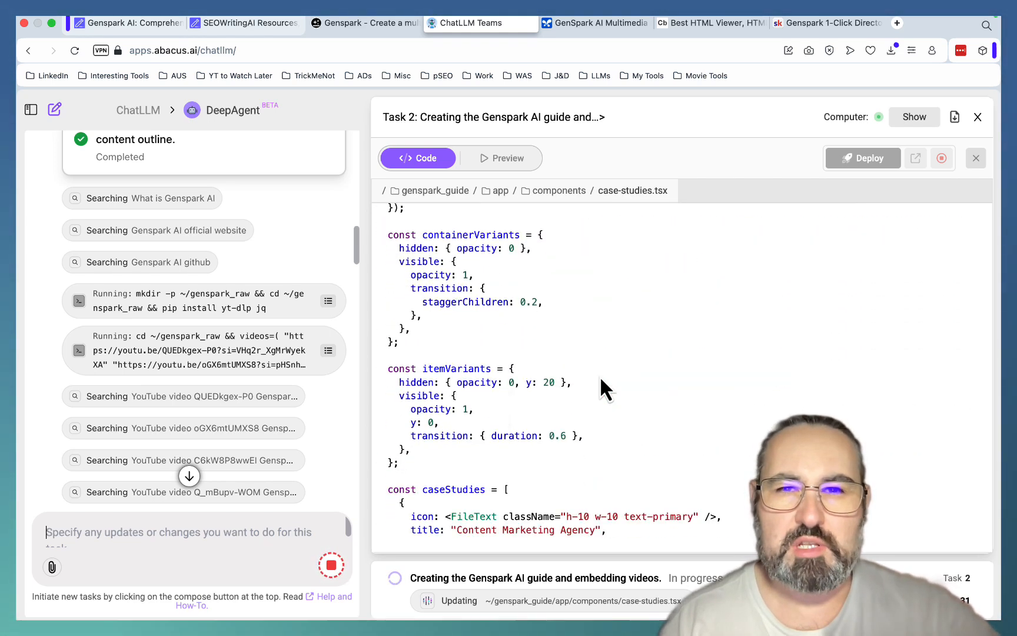
scroll("down", 3)
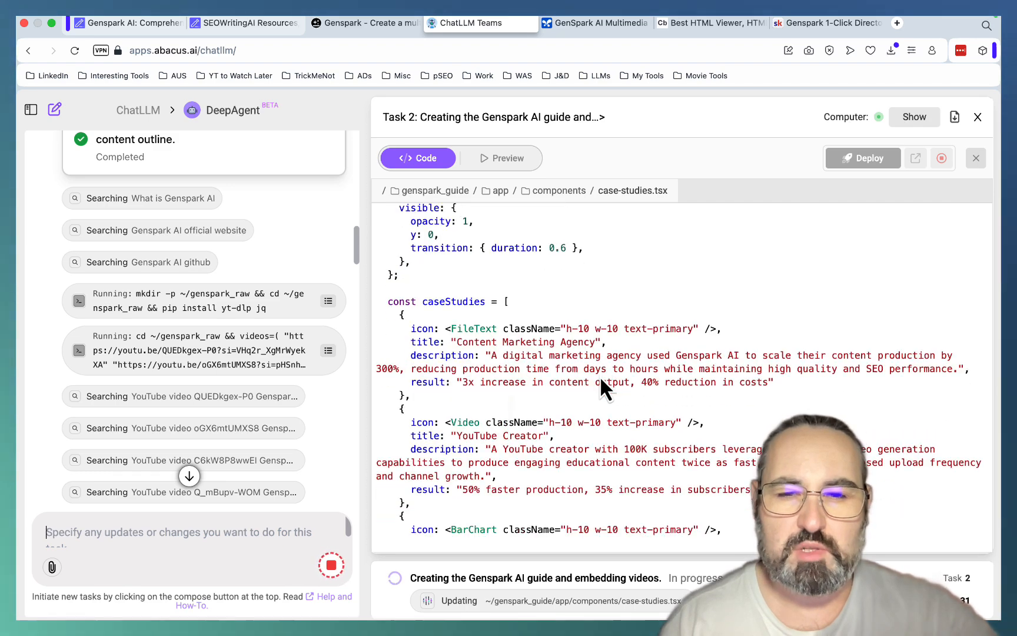
scroll("down", 3)
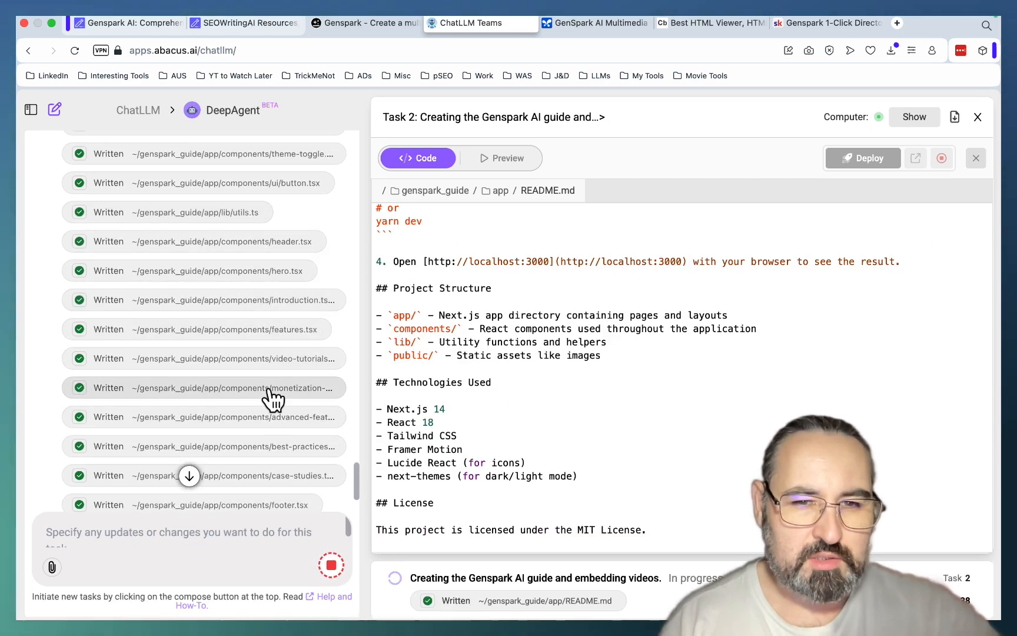
scroll("down", 3)
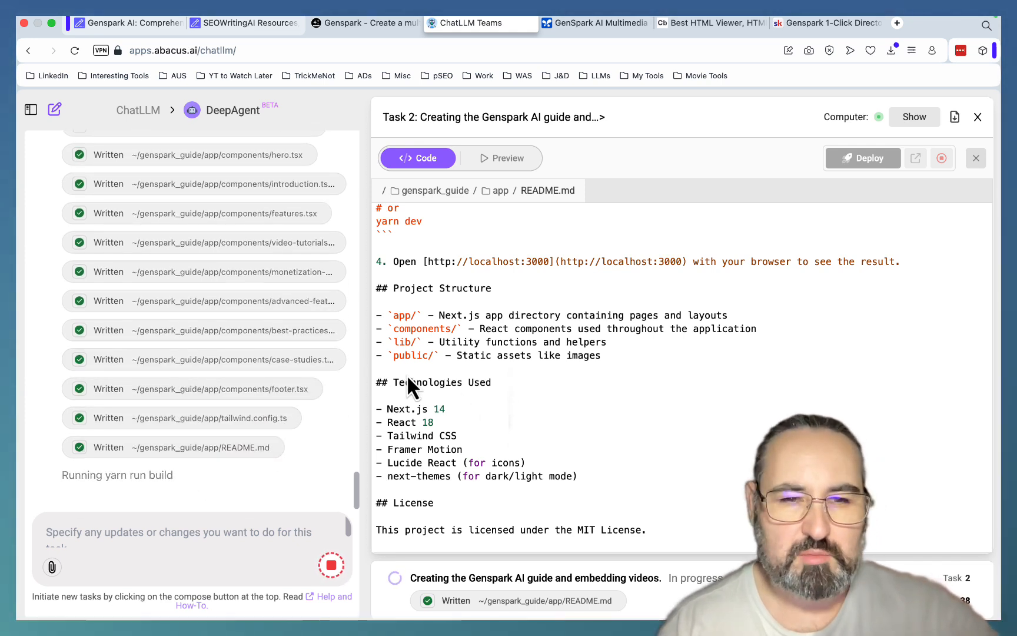
mouse_move(198, 491)
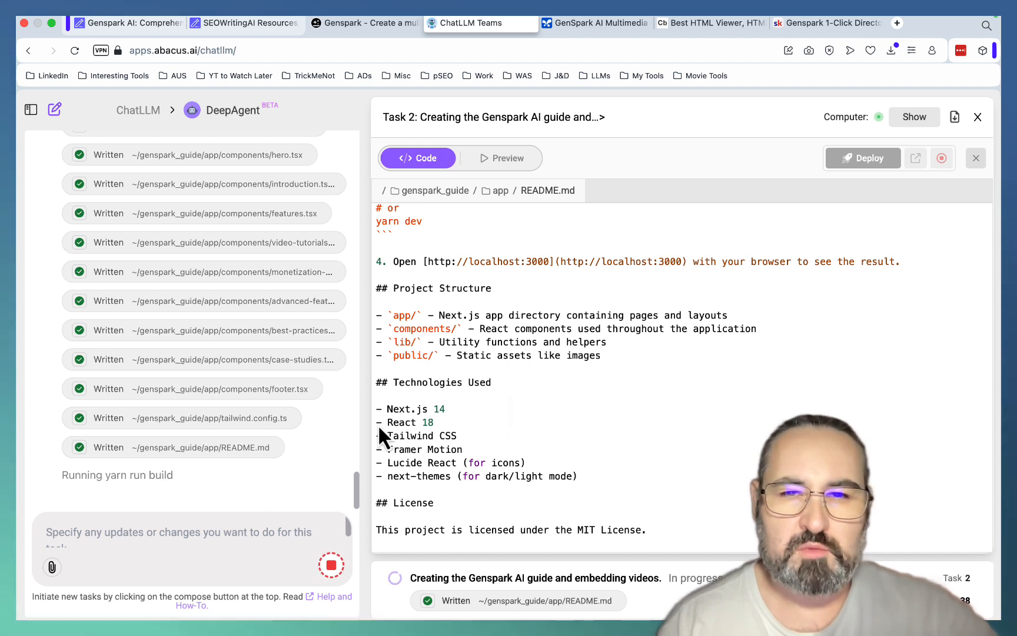
mouse_move(463, 431)
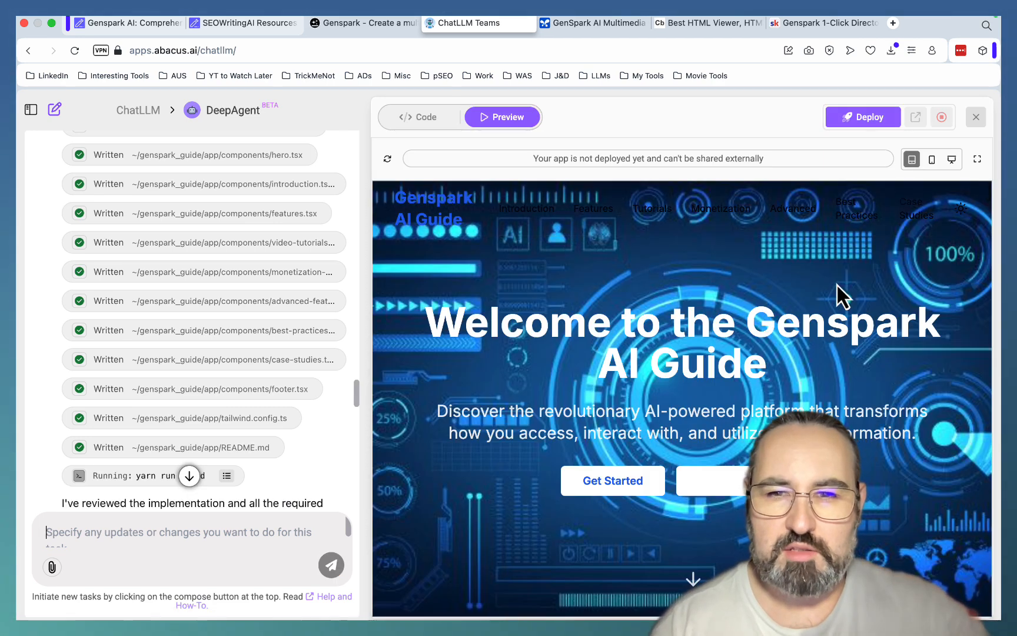
mouse_move(830, 396)
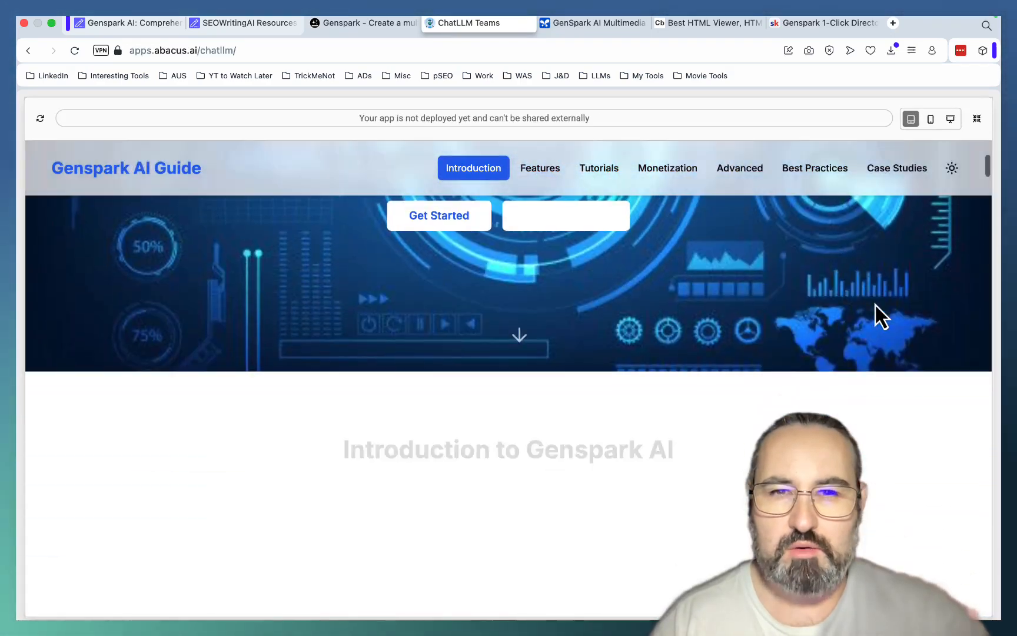
Scroll the ChatLLM guide preview, then jump to its Features and Tutorials sections
scroll("down", 3)
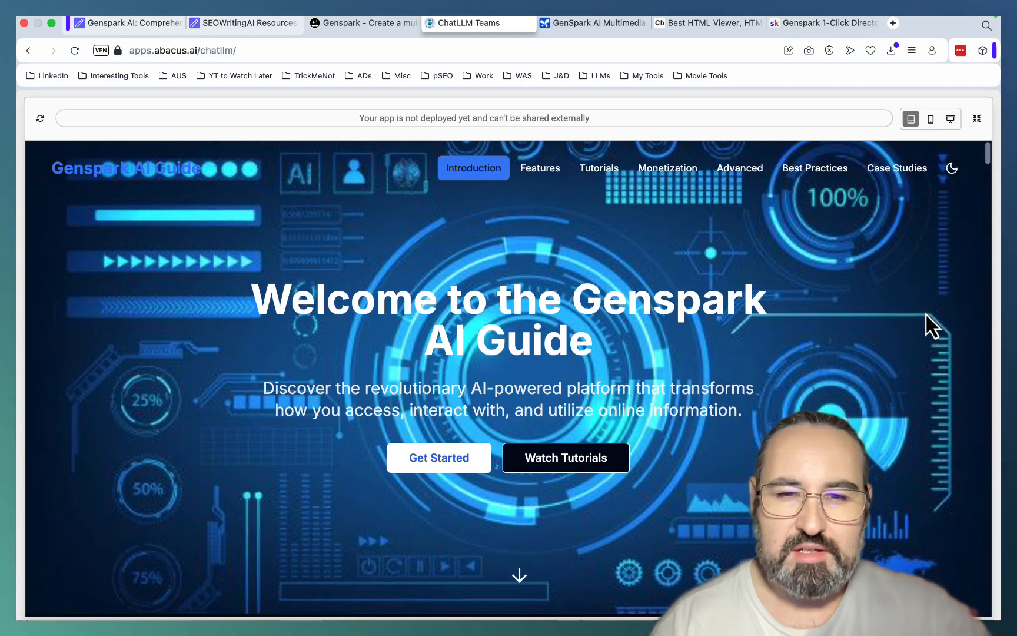
scroll("down", 3)
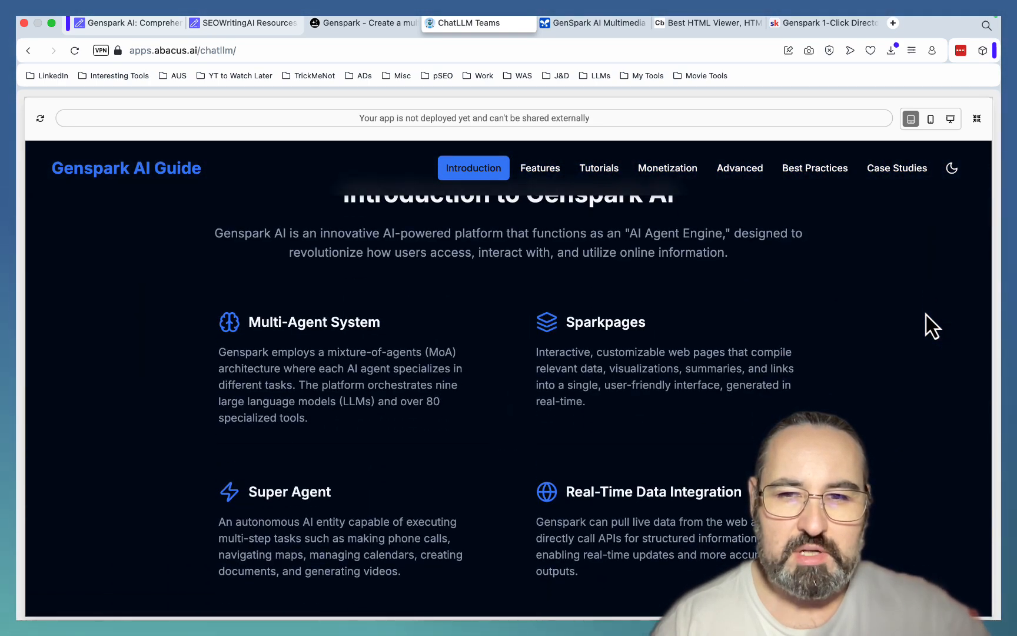
scroll("down", 3)
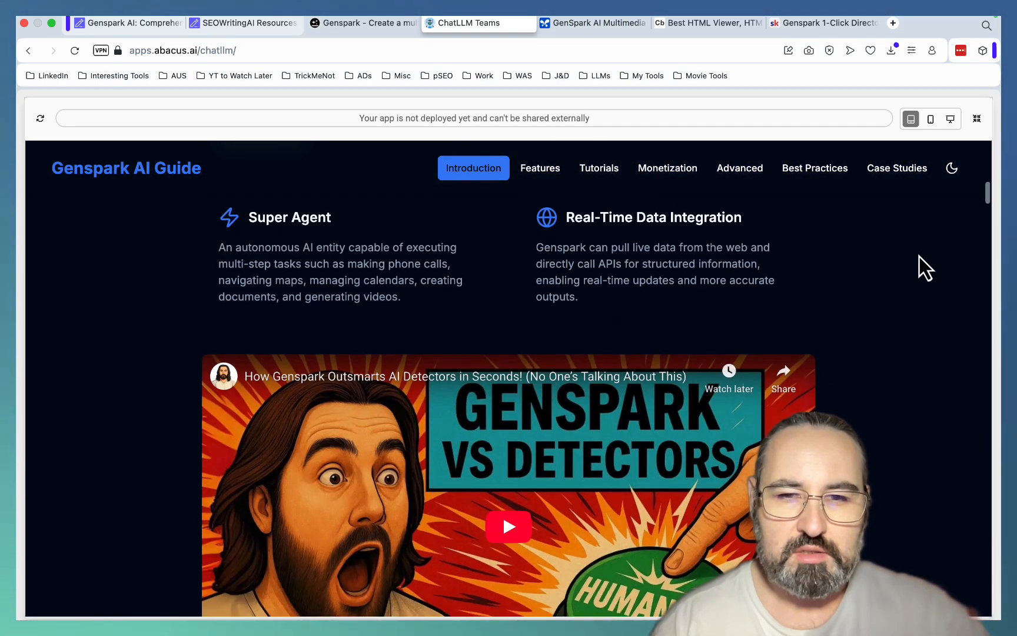
scroll("down", 3)
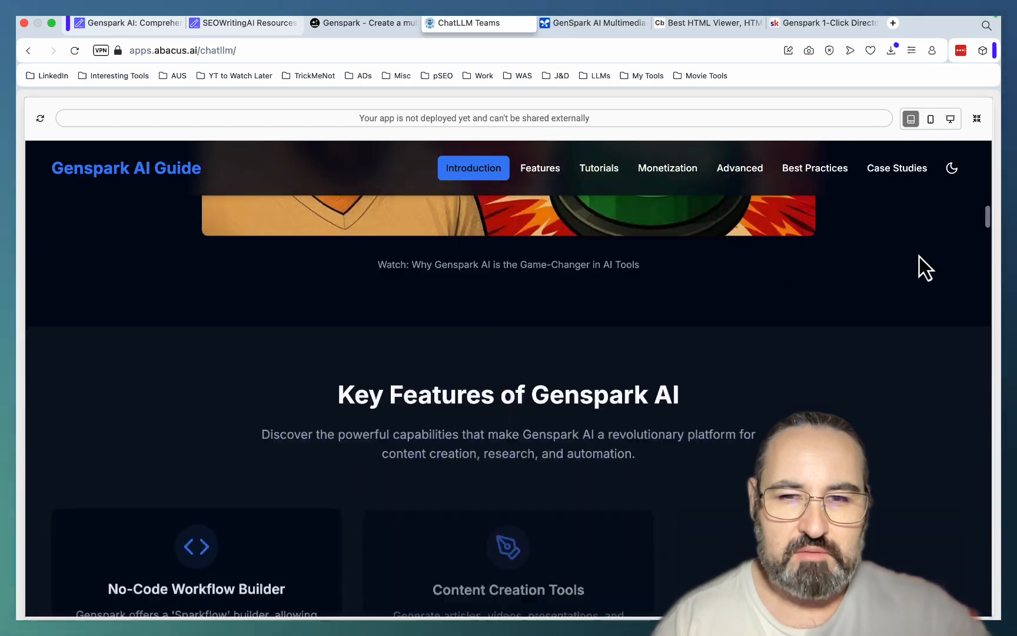
left_click(539, 168)
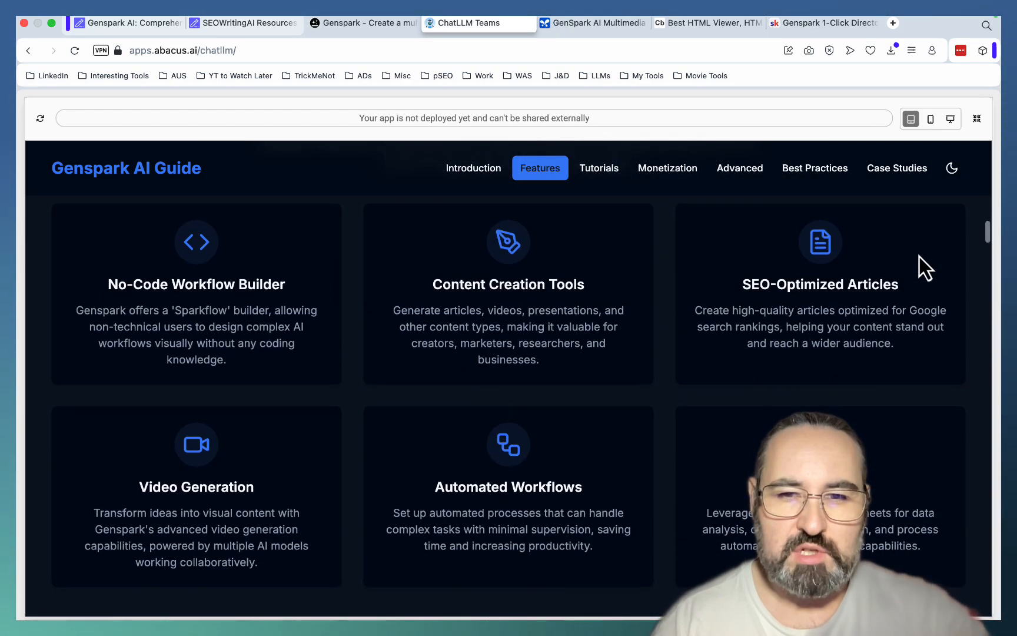
left_click(596, 168)
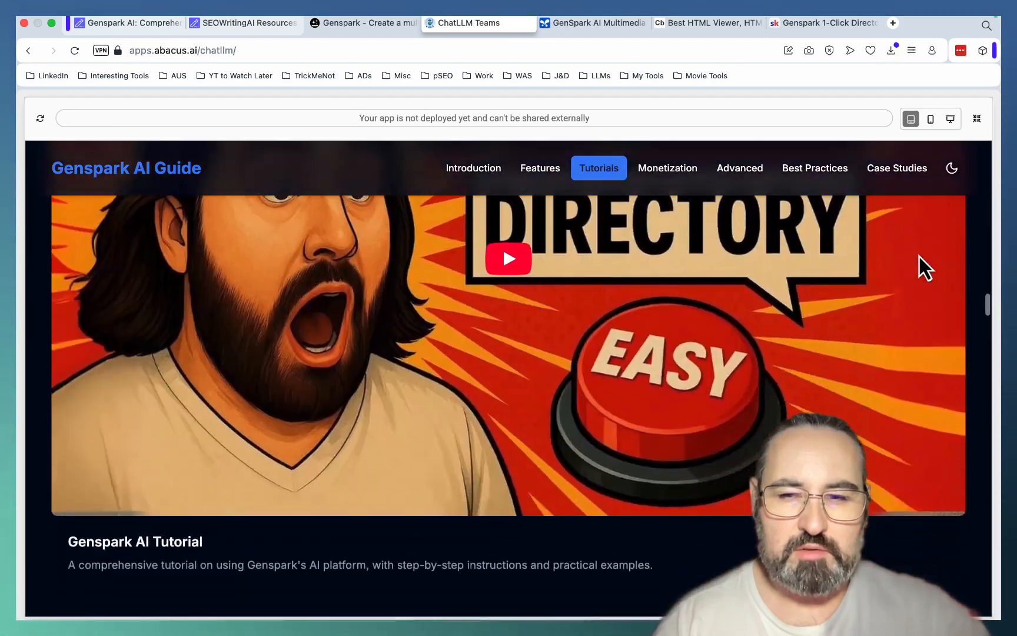
scroll("down", 3)
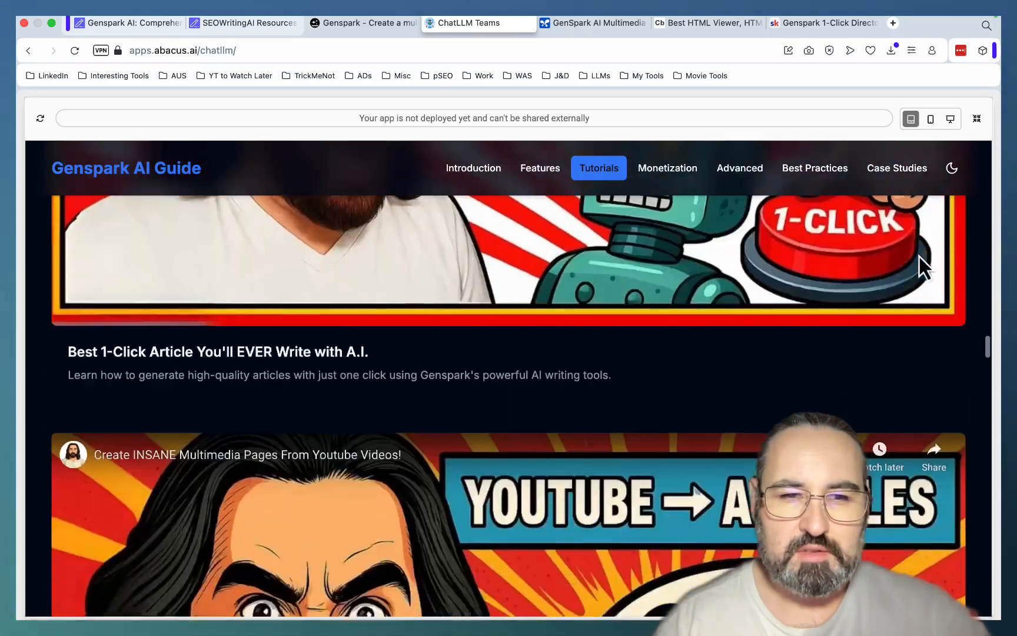
scroll("down", 3)
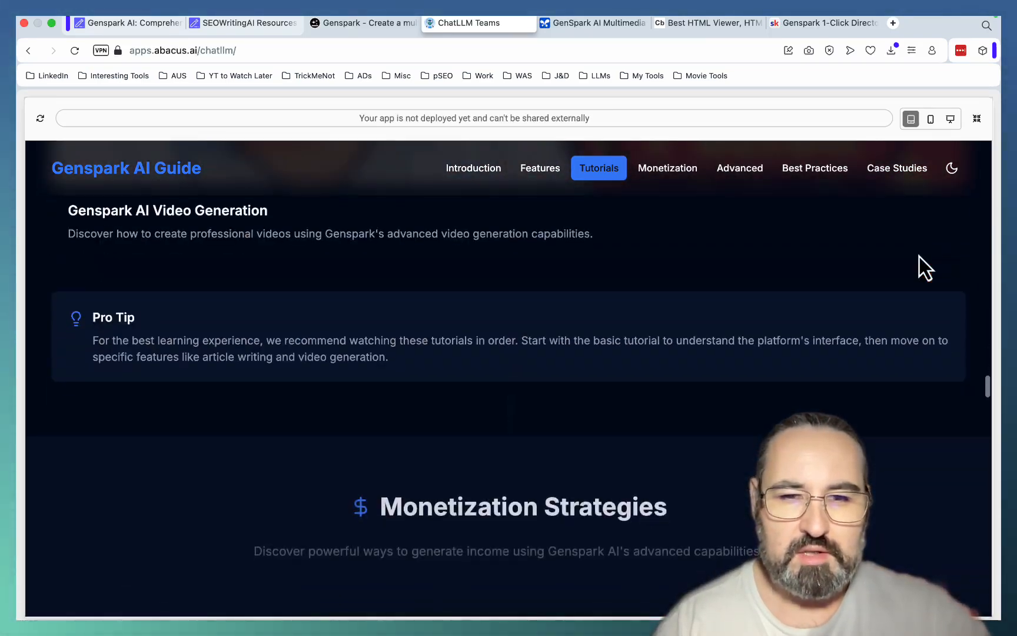
Visit the Monetization Strategies, Best Practices and Case Studies sections, then return to the welcome banner
left_click(666, 168)
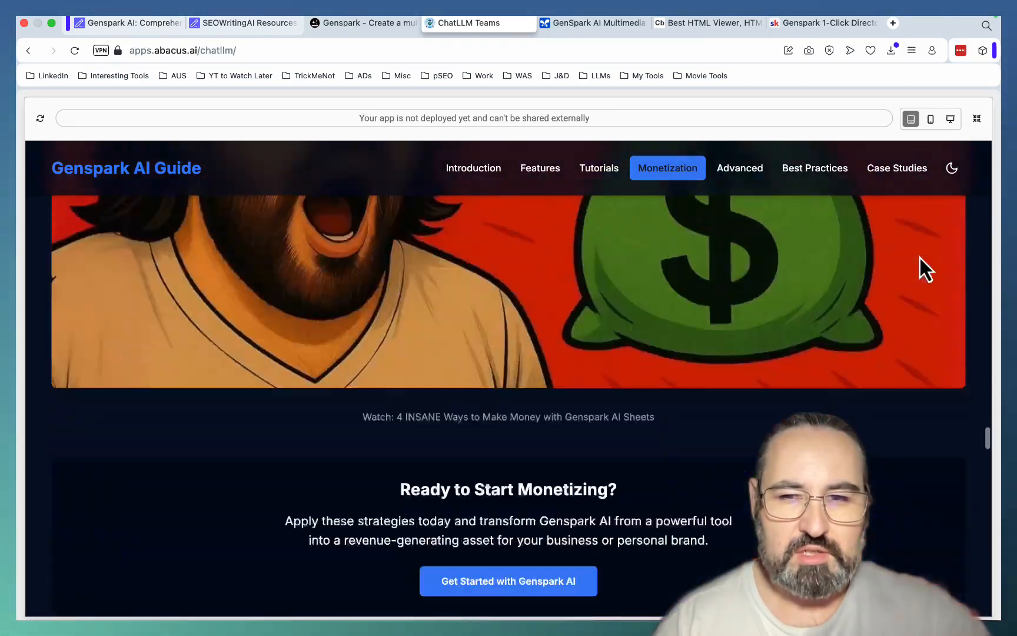
left_click(814, 168)
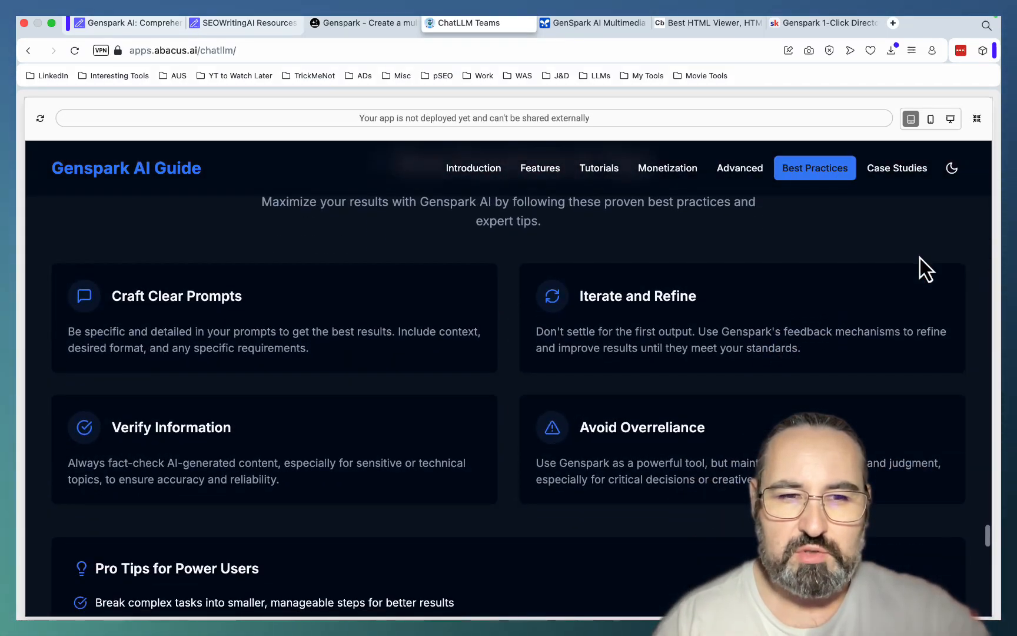
left_click(897, 168)
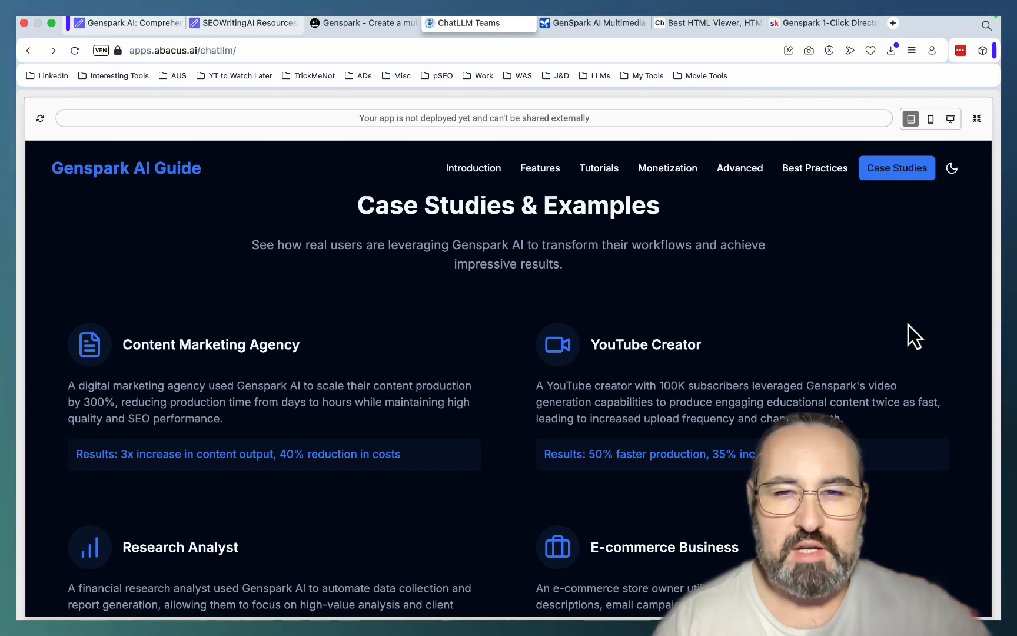
left_click(473, 168)
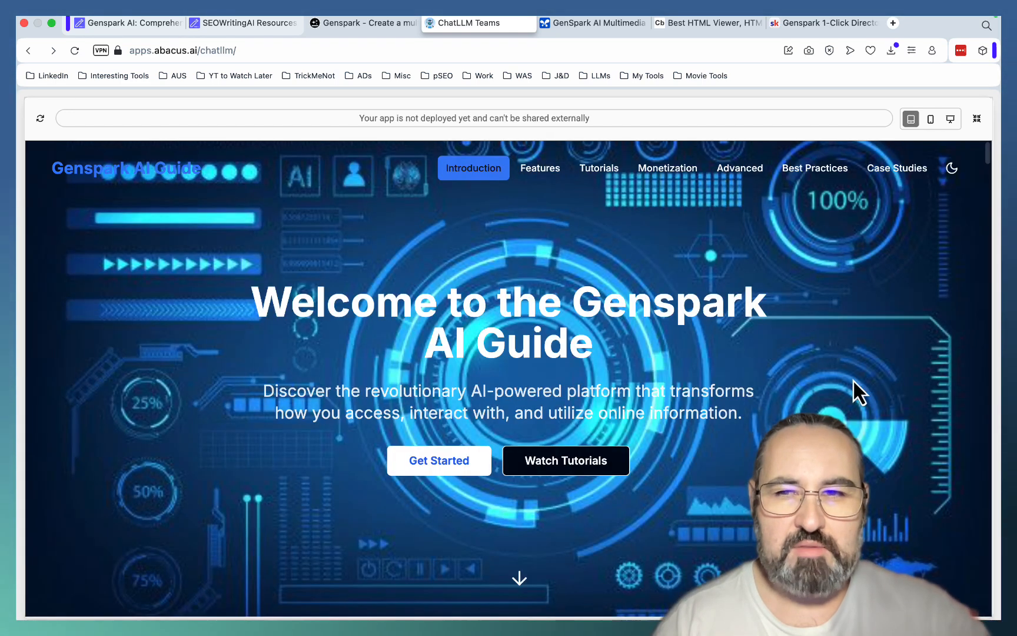
mouse_move(644, 202)
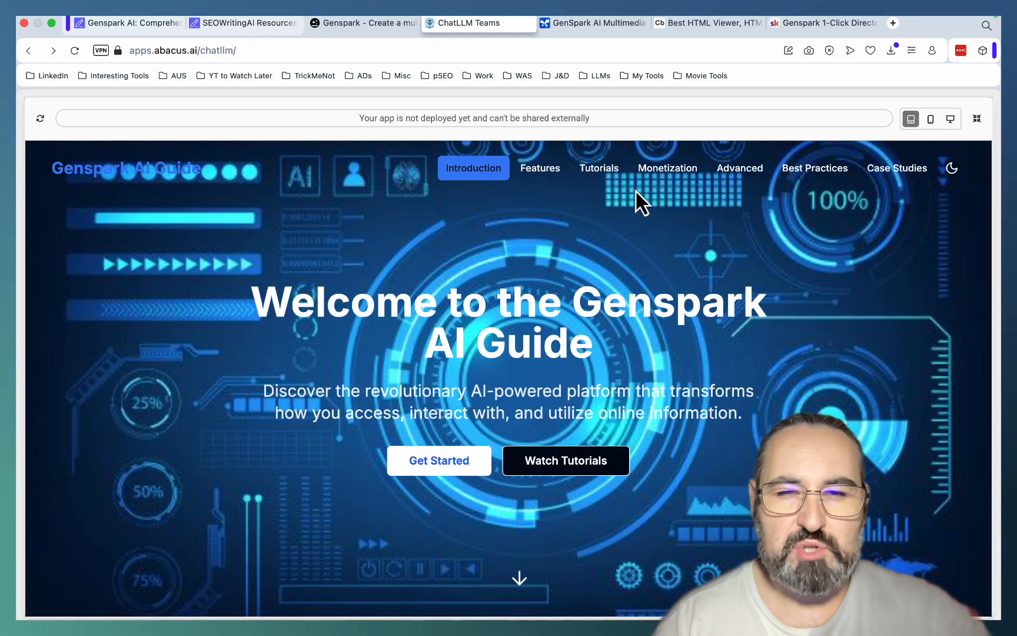
Compare with Genspark's rendered guide preview, then come back to the ChatLLM preview
left_click(363, 23)
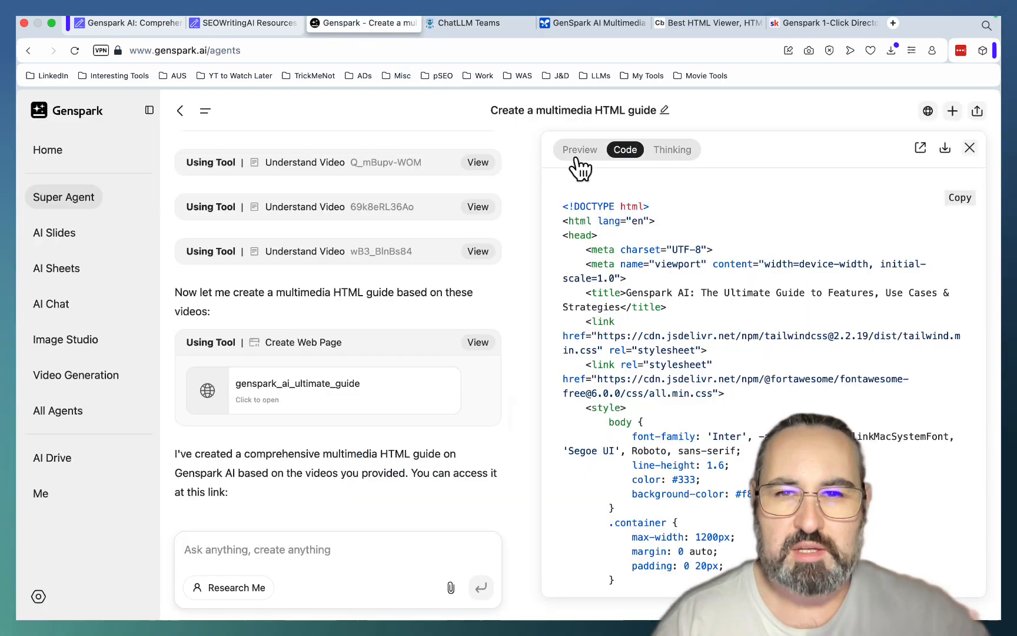
left_click(579, 150)
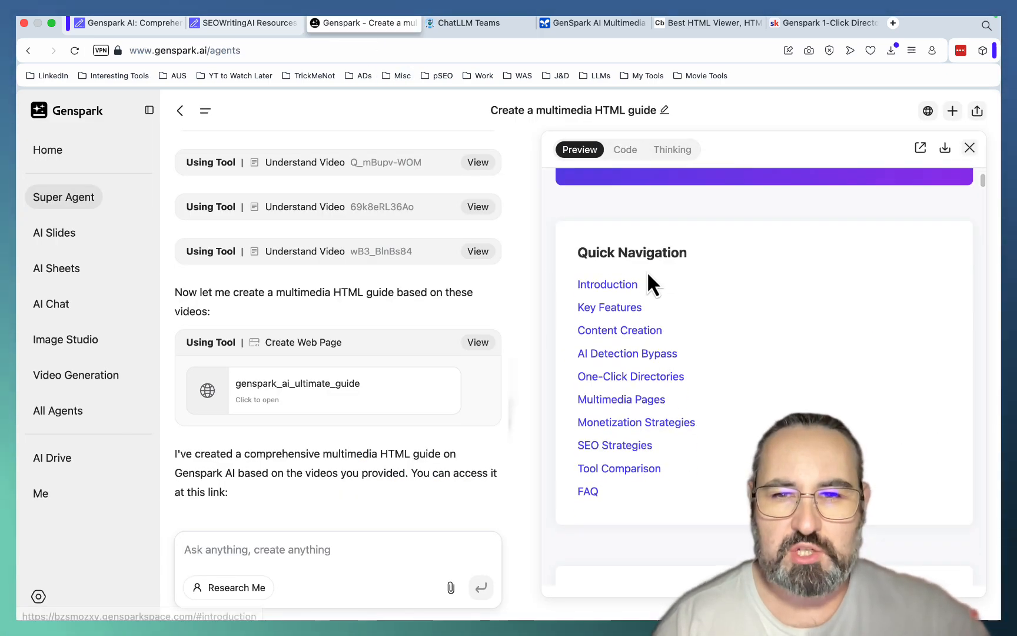
left_click(471, 22)
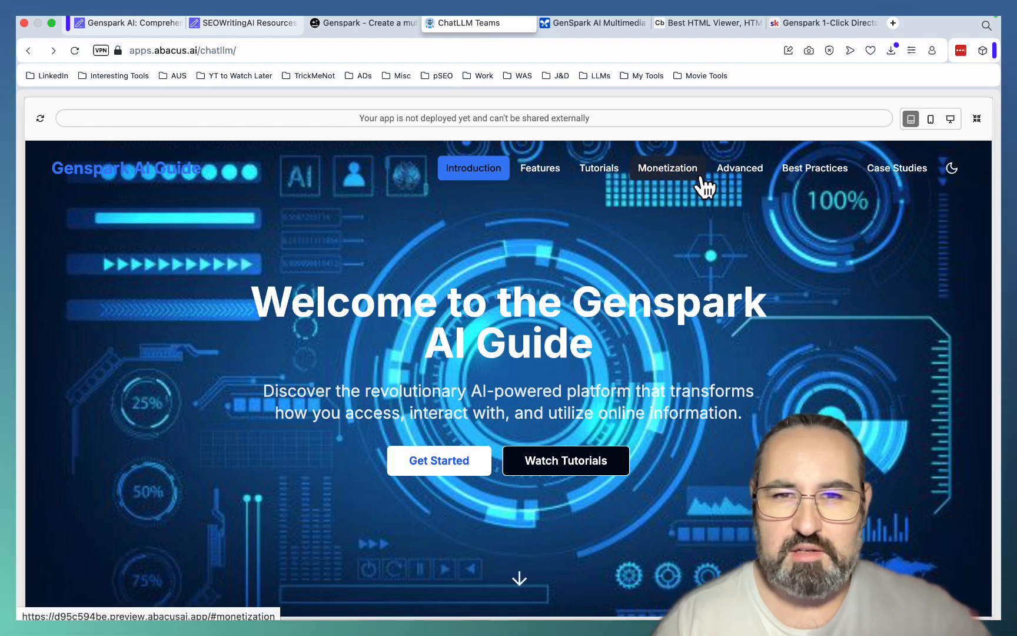
Pass again through Monetization, Best Practices and Case Studies, return to the top, then bring up SEOWriting's super page docs
scroll("down", 3)
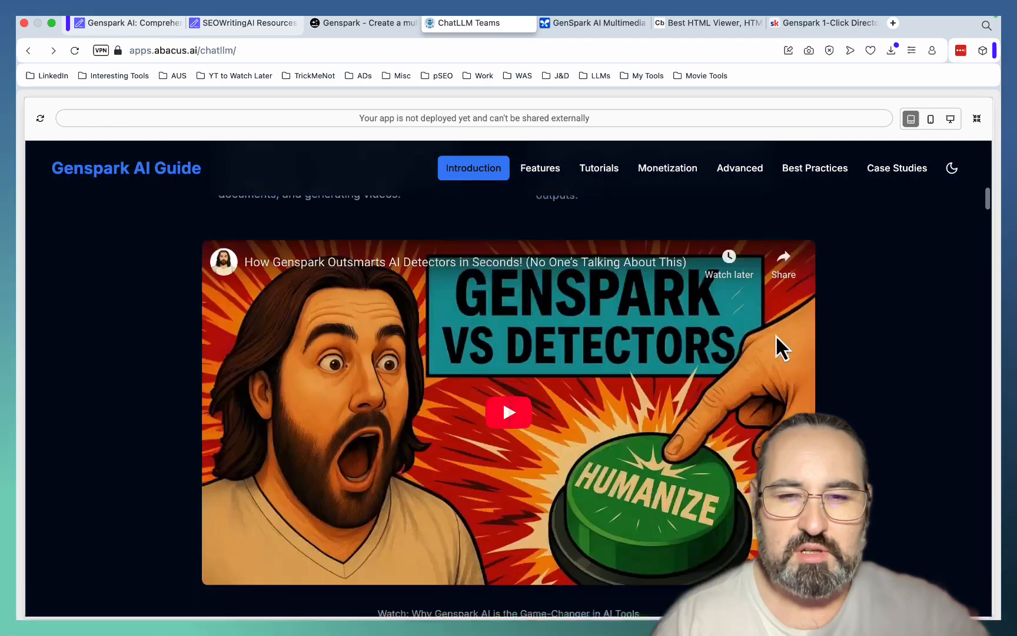
left_click(666, 169)
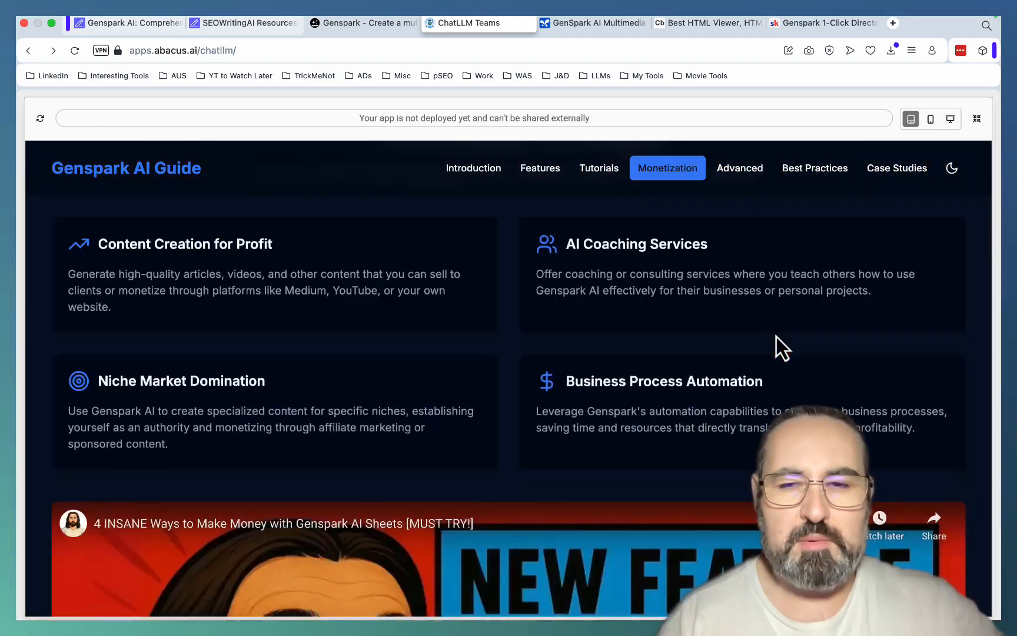
scroll("down", 3)
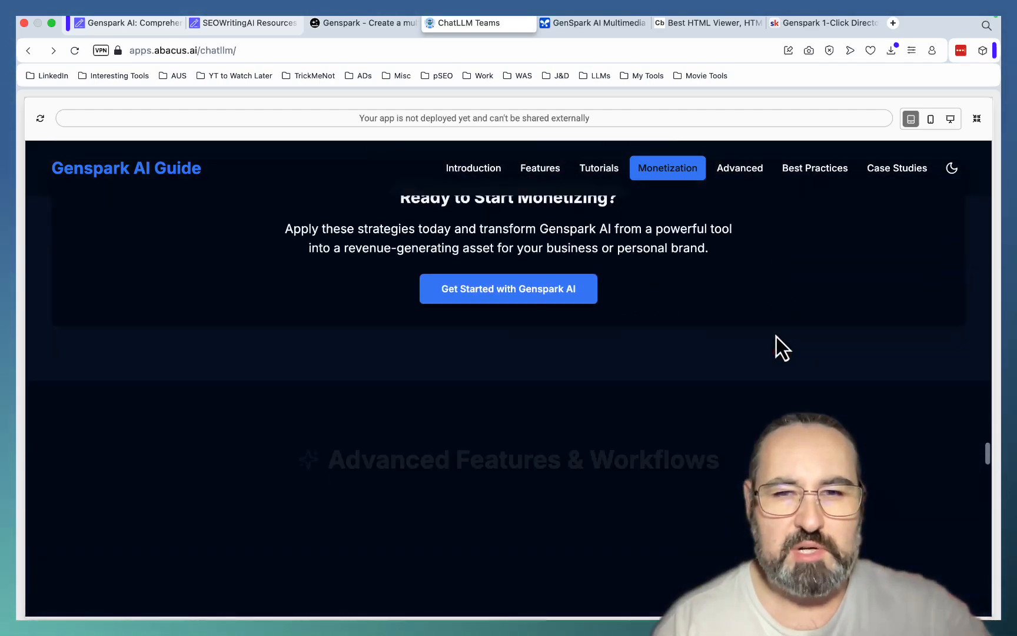
left_click(815, 168)
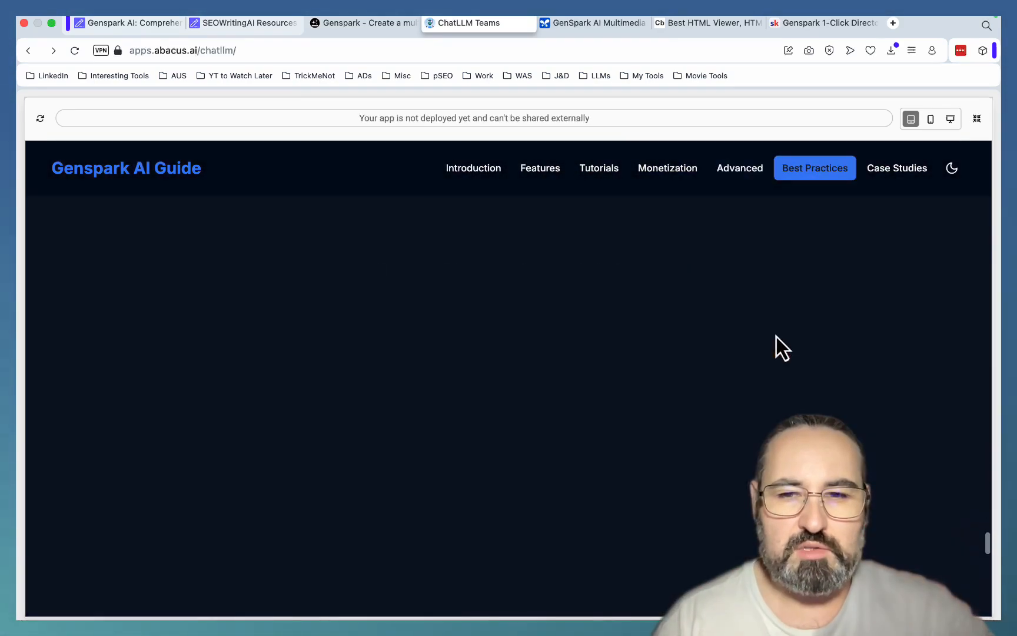
left_click(896, 168)
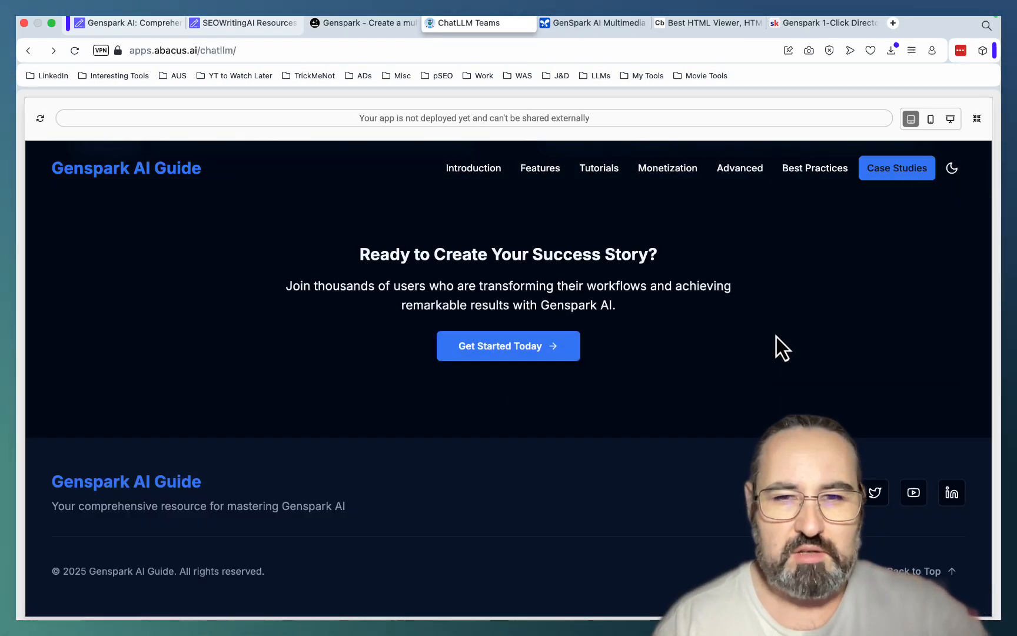
left_click(473, 169)
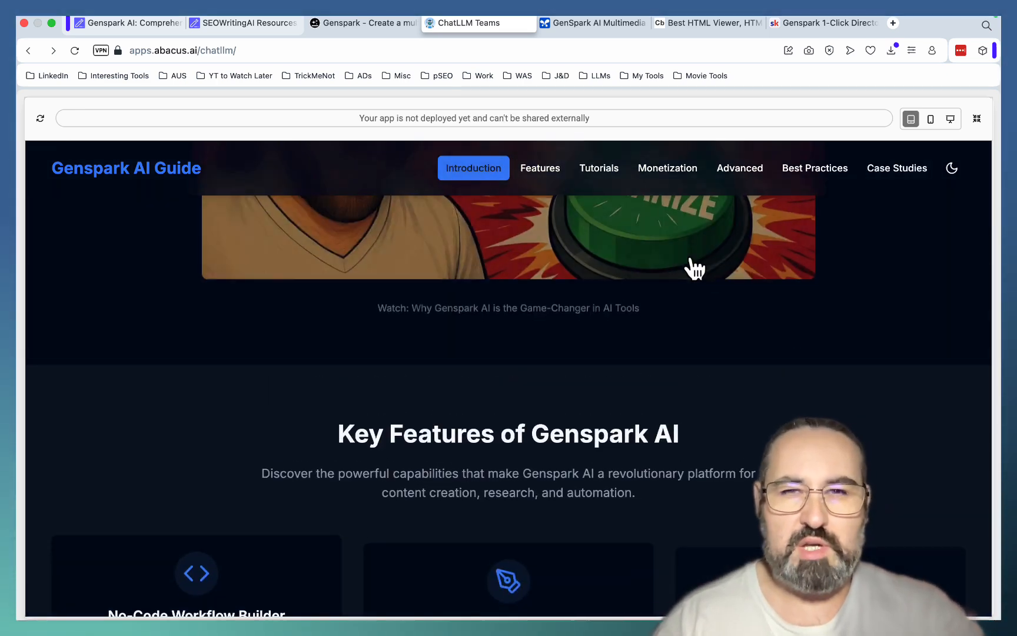
left_click(243, 23)
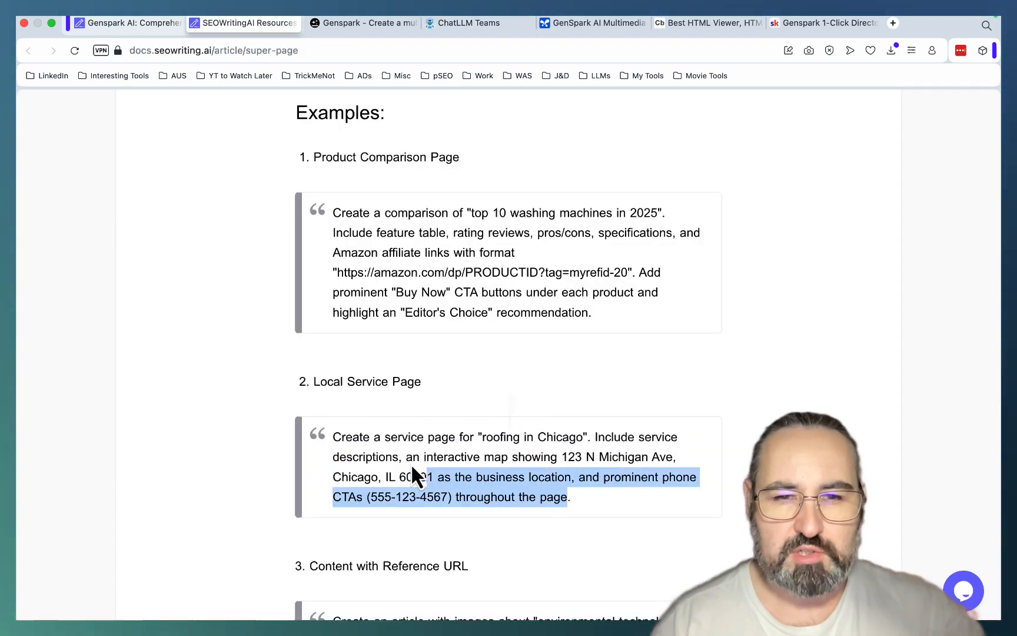
Send the "roofing in Chicago" service-page prompt to Genspark, ChatLLM and AI Studio, then read DeepAgent's reply
left_click(363, 22)
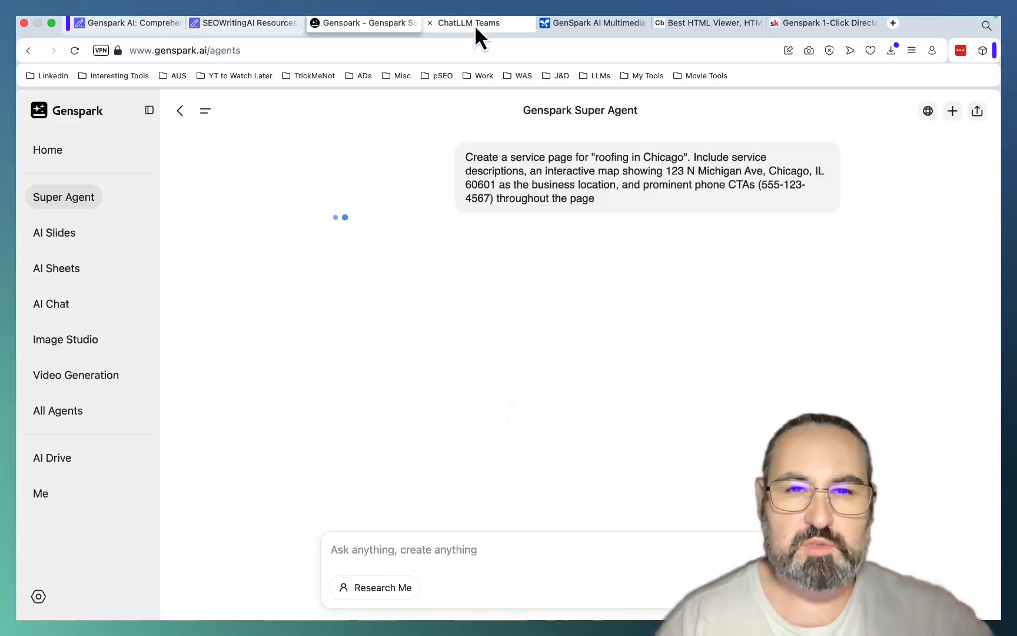
left_click(470, 22)
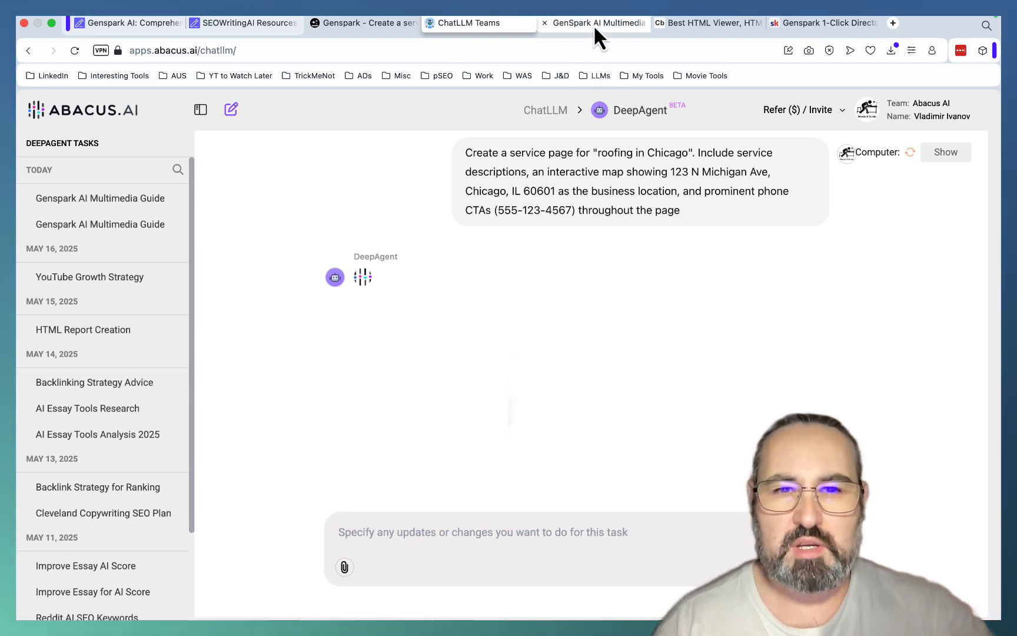
left_click(593, 23)
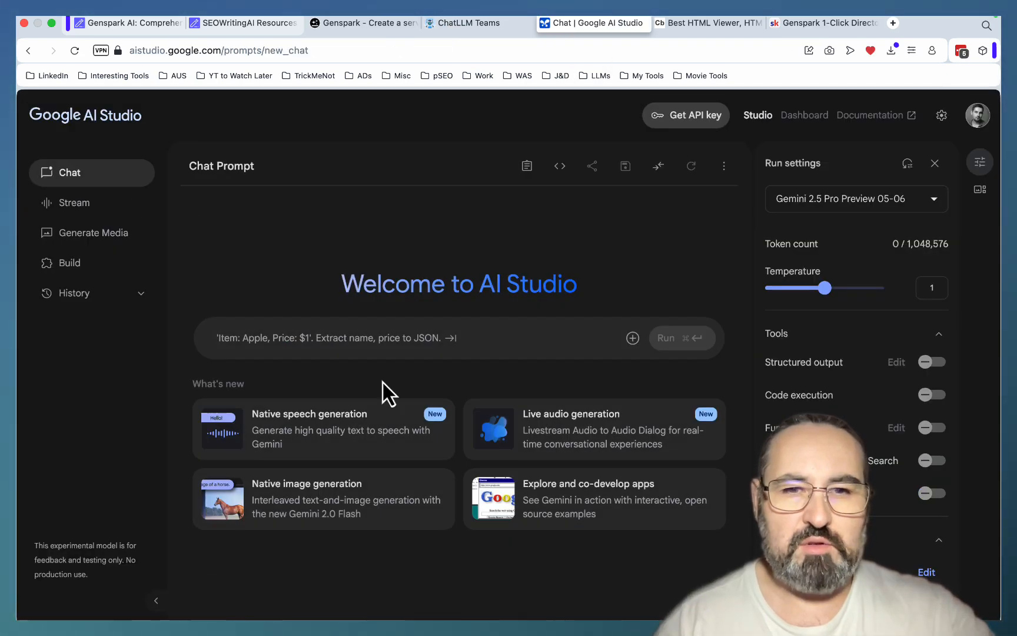
type("Create a service page for \"roofing in Chicago\". Include service descriptions, an interactive map showing 123 N Michigan Ave, Chicago, IL 60601 as the business location, and prominent phone CTAs (555-123-4567) throughout the page")
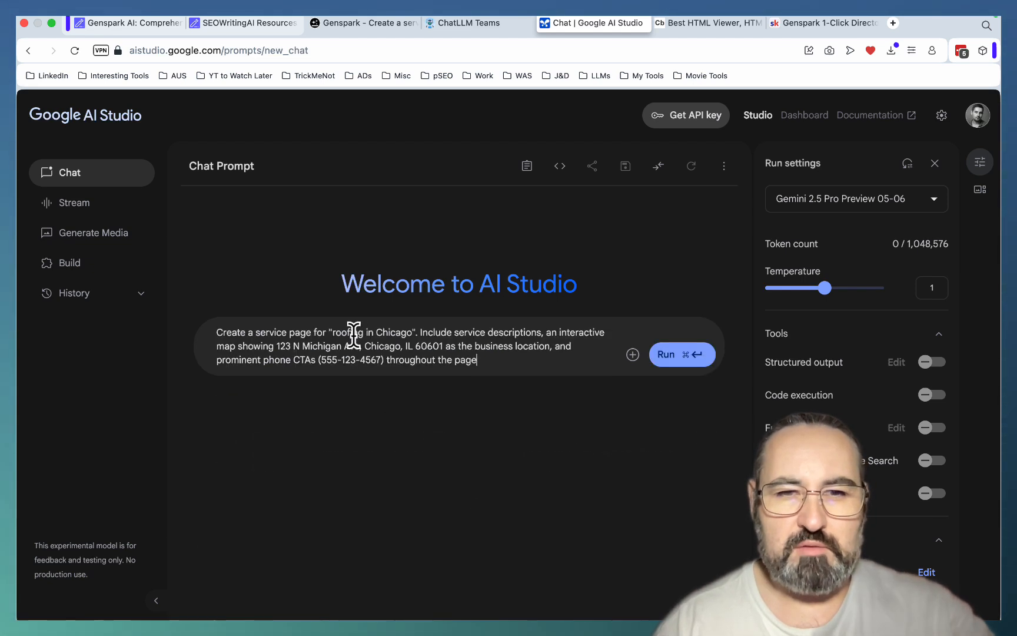
left_click(931, 461)
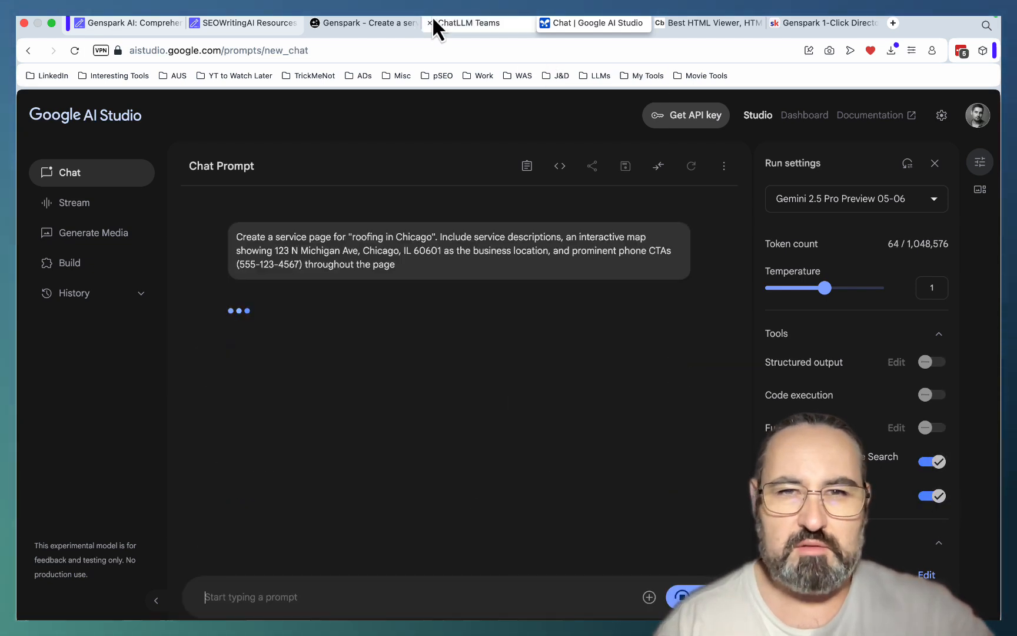
left_click(472, 23)
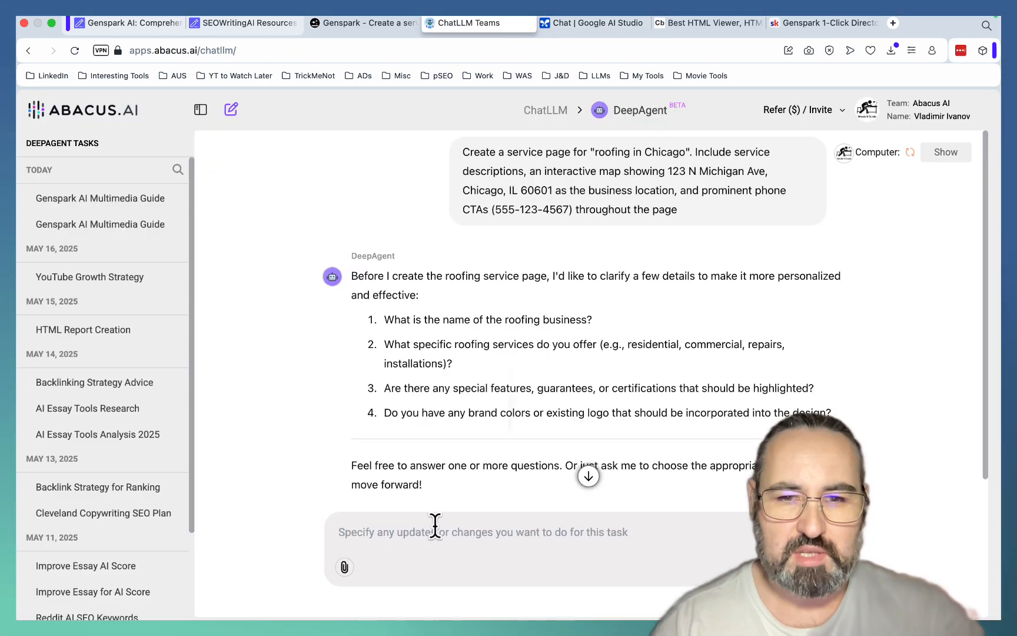
Reply "up to you" so DeepAgent chooses the roofing business details itself
type("up to")
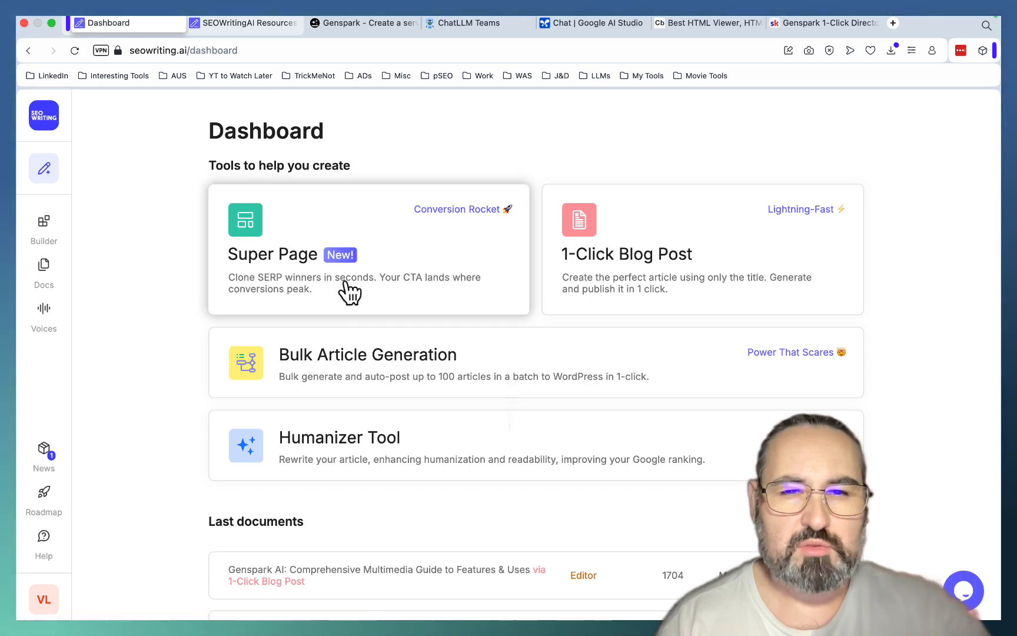
Download the generated Chicago roofing Super Page as HTML and open the downloaded file
left_click(43, 225)
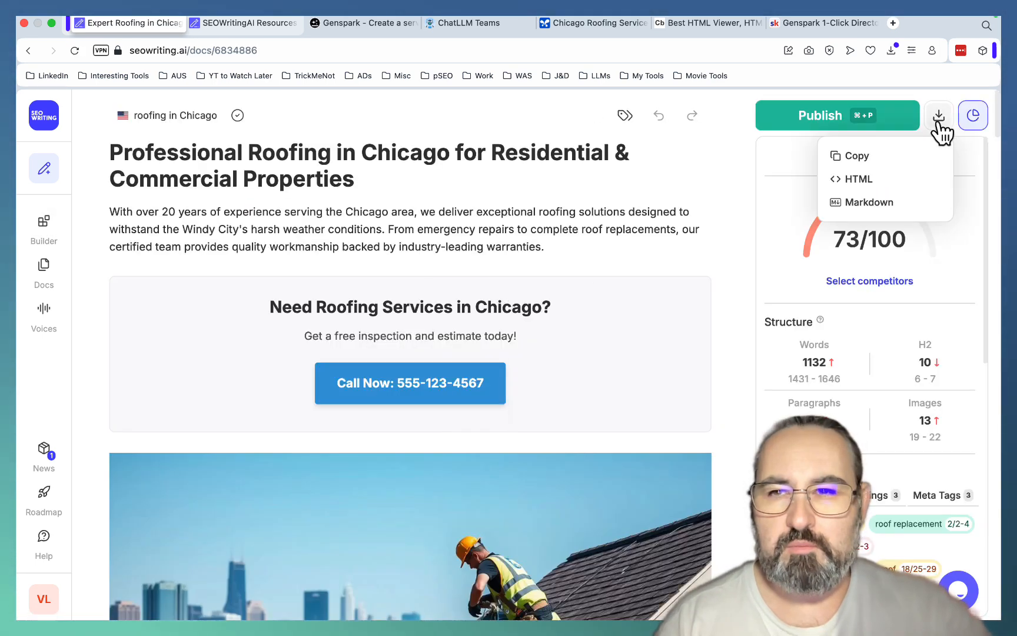
left_click(857, 179)
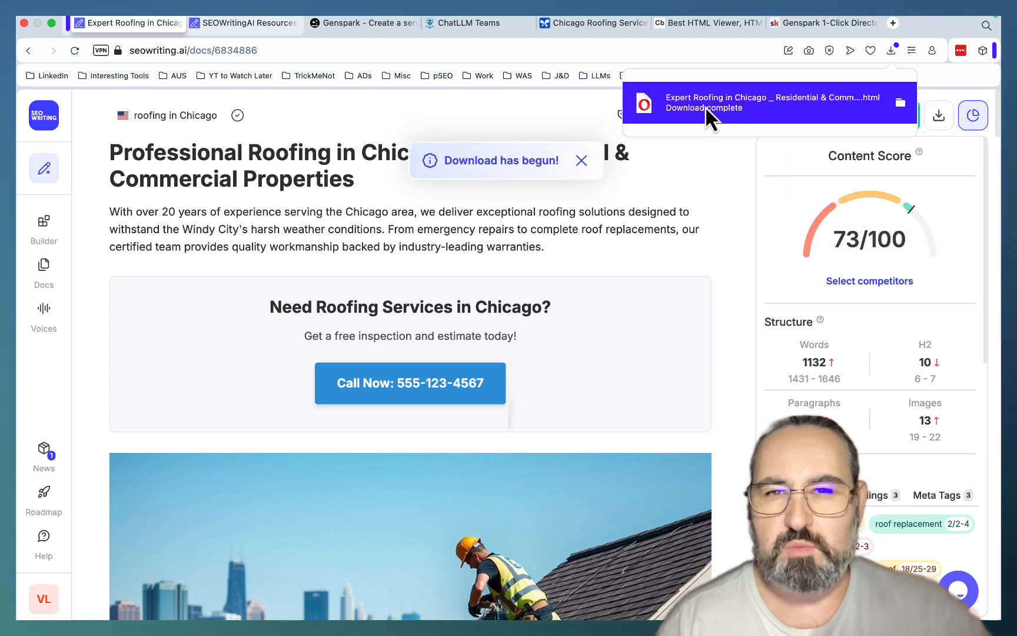
left_click(769, 103)
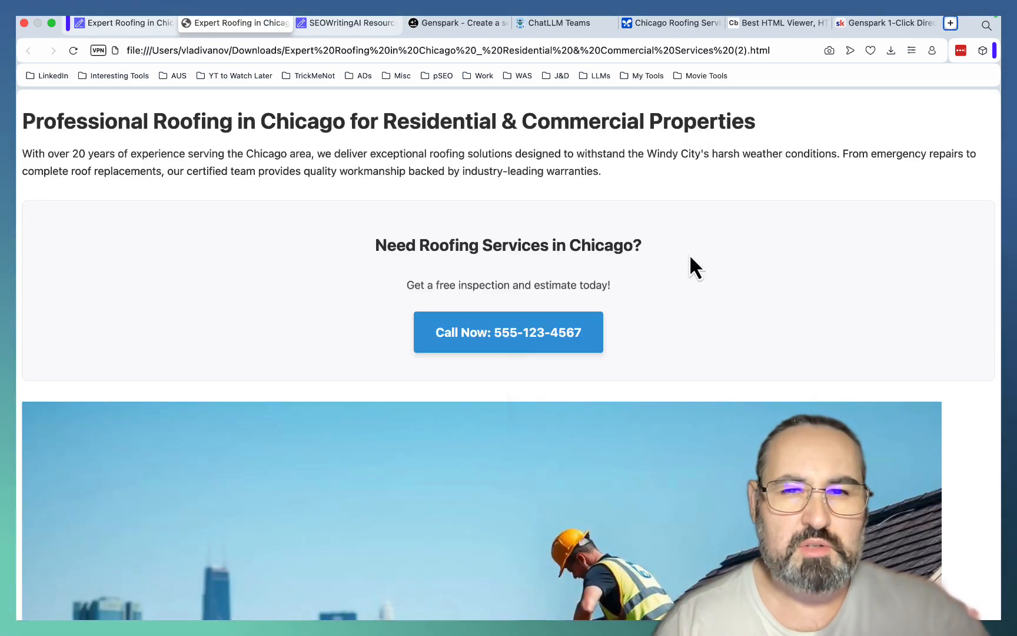
Scroll the local roofing HTML page through services, testimonials, neighborhood map, FAQ and contact sections
left_click(508, 332)
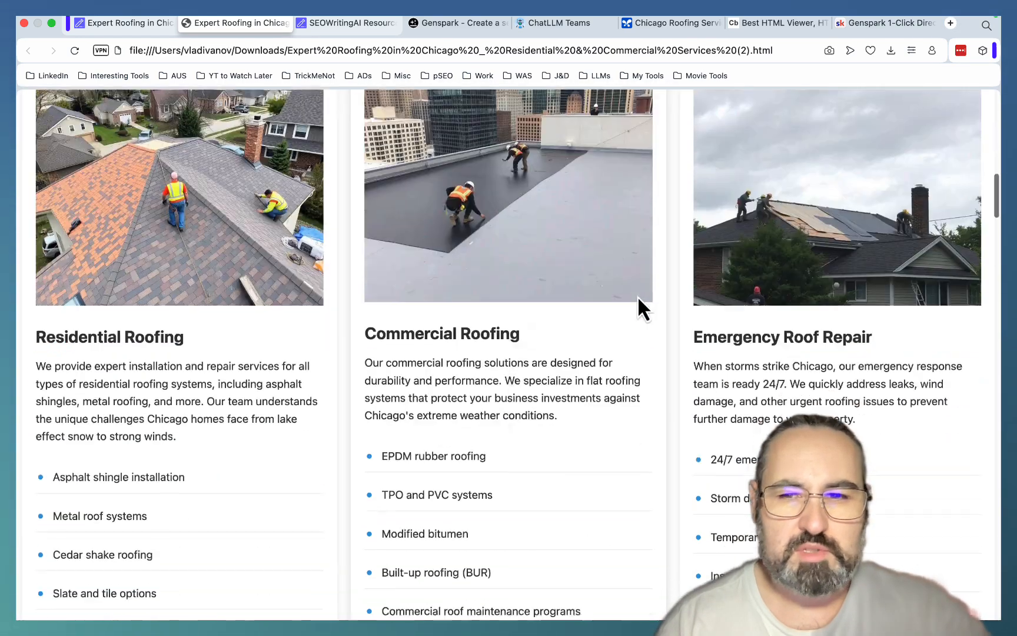
scroll("down", 3)
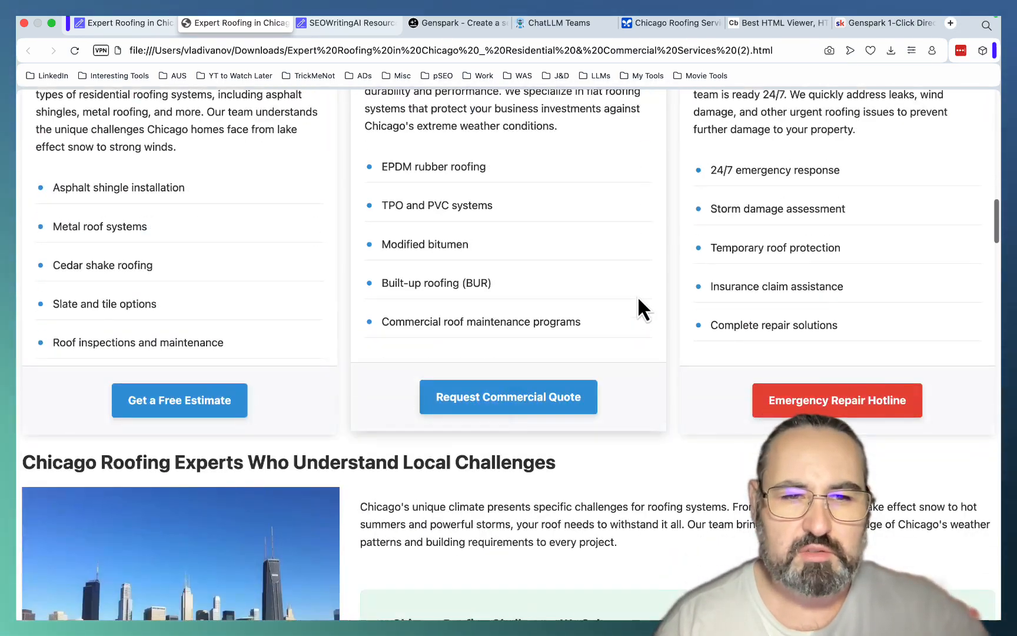
scroll("down", 3)
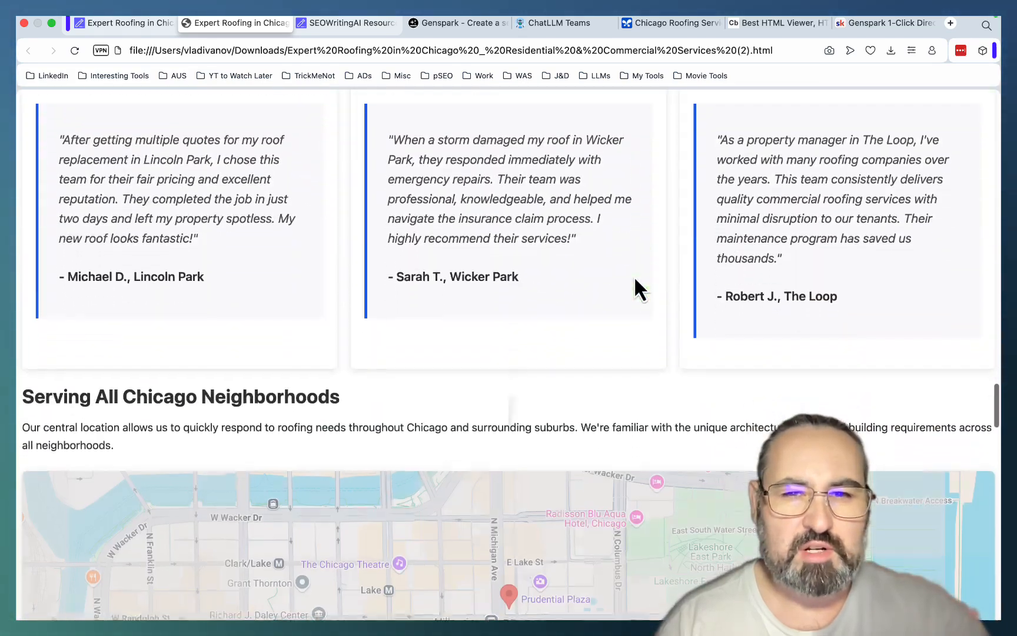
scroll("down", 3)
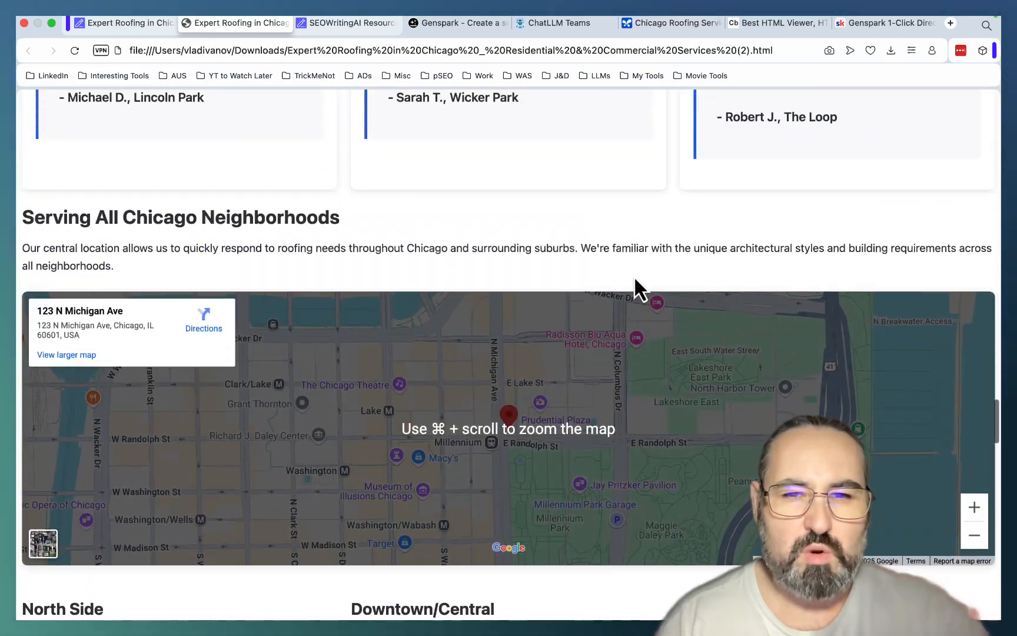
scroll("up", 3)
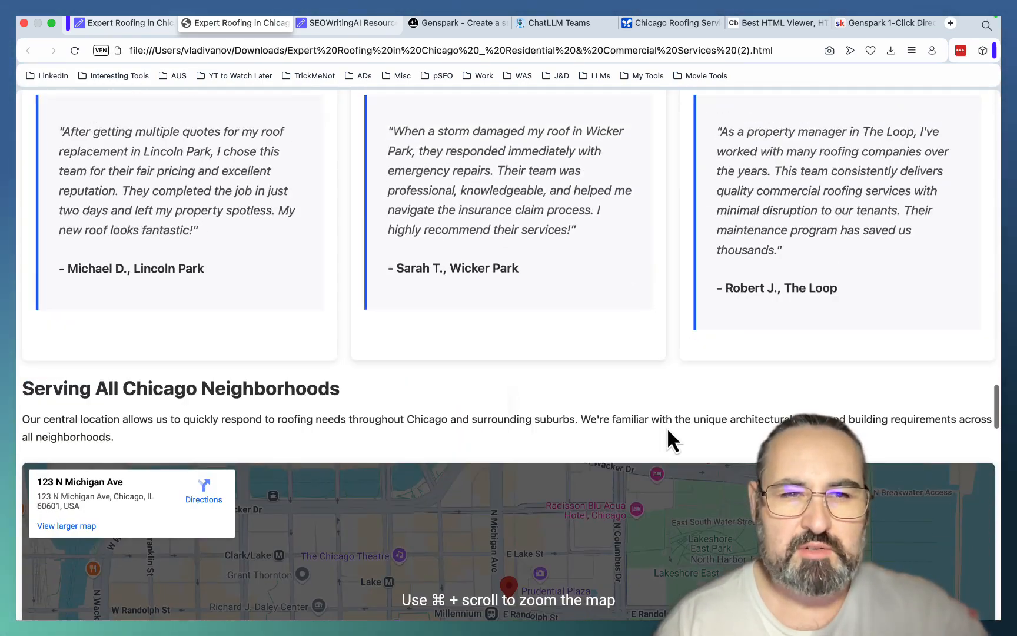
scroll("down", 3)
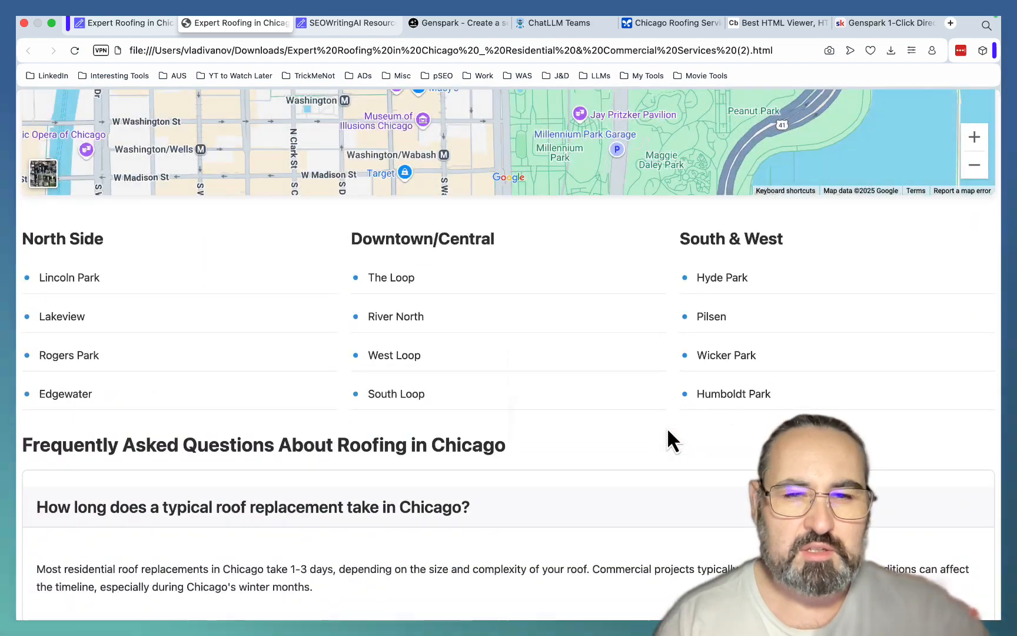
scroll("down", 3)
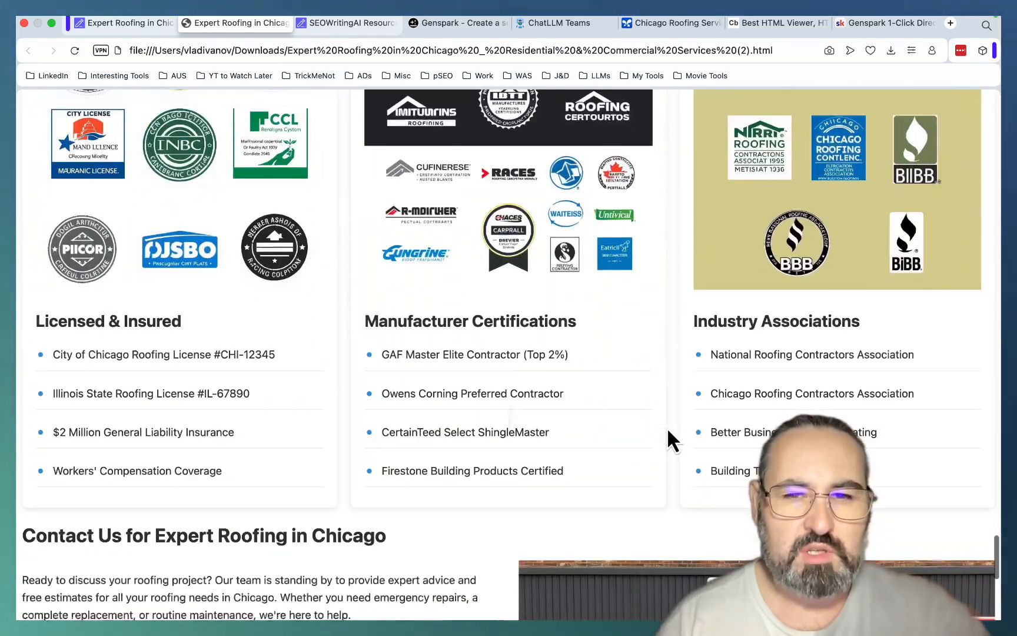
scroll("down", 3)
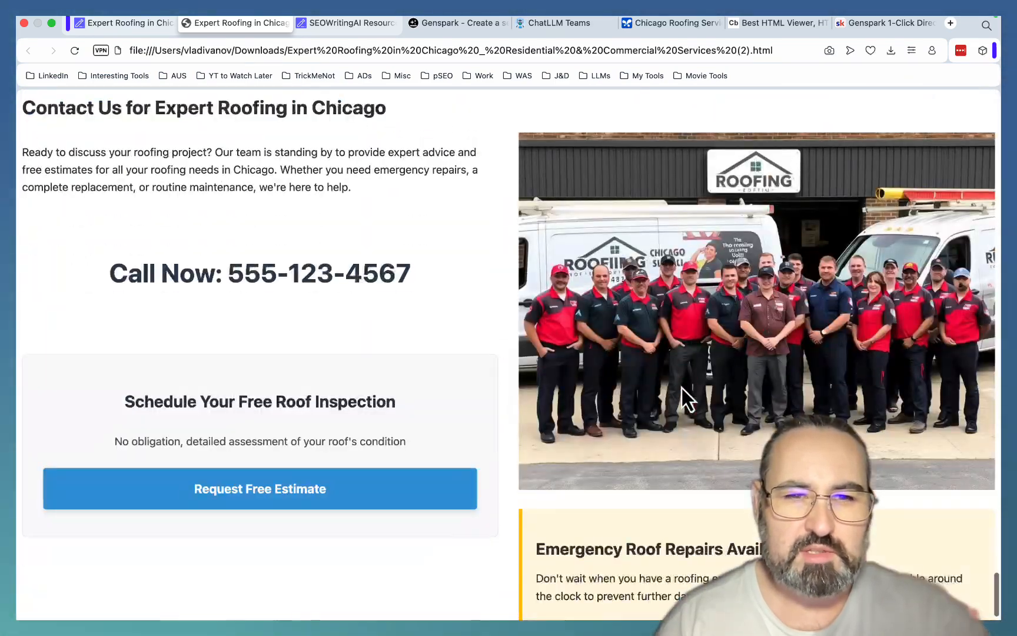
scroll("down", 3)
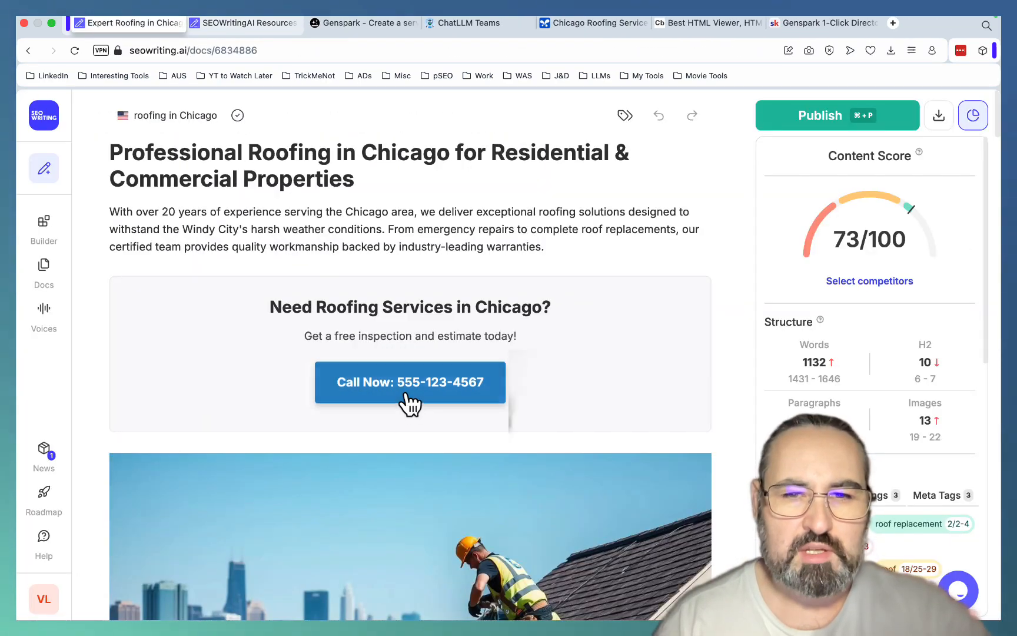
left_click(410, 381)
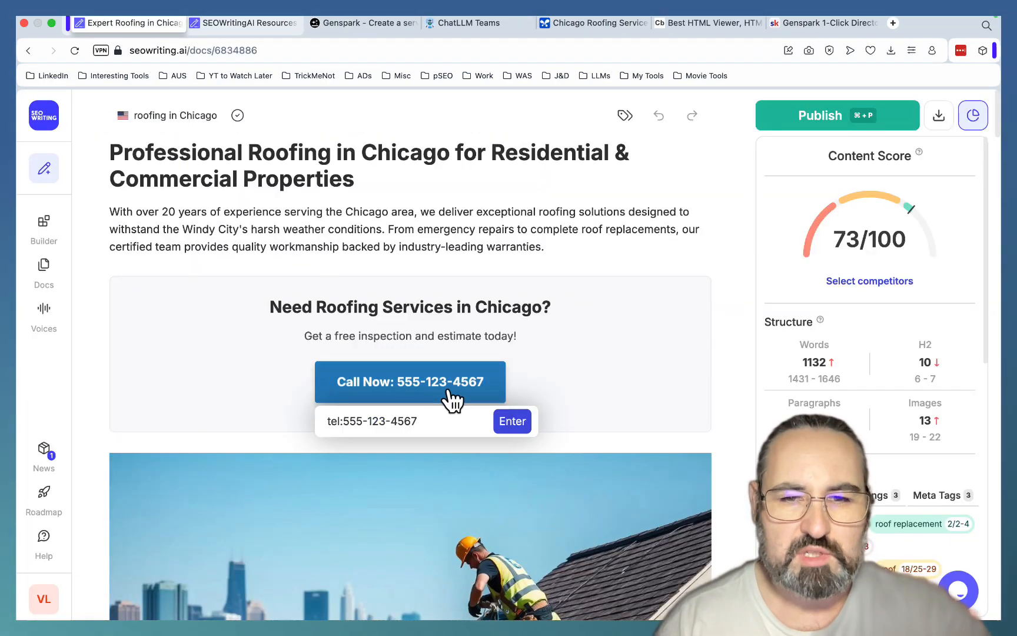
scroll("down", 3)
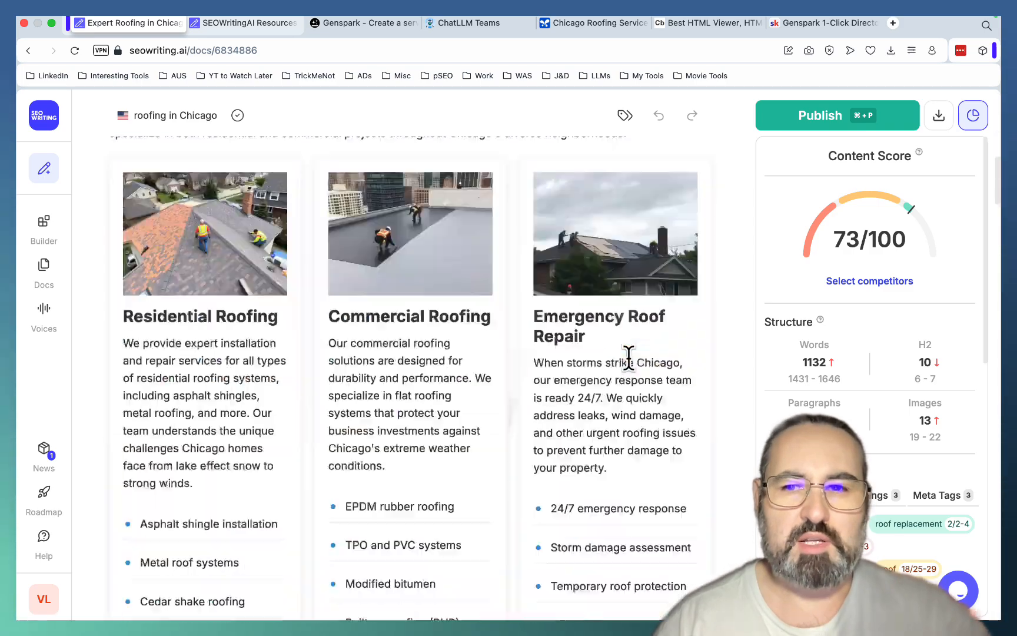
scroll("down", 3)
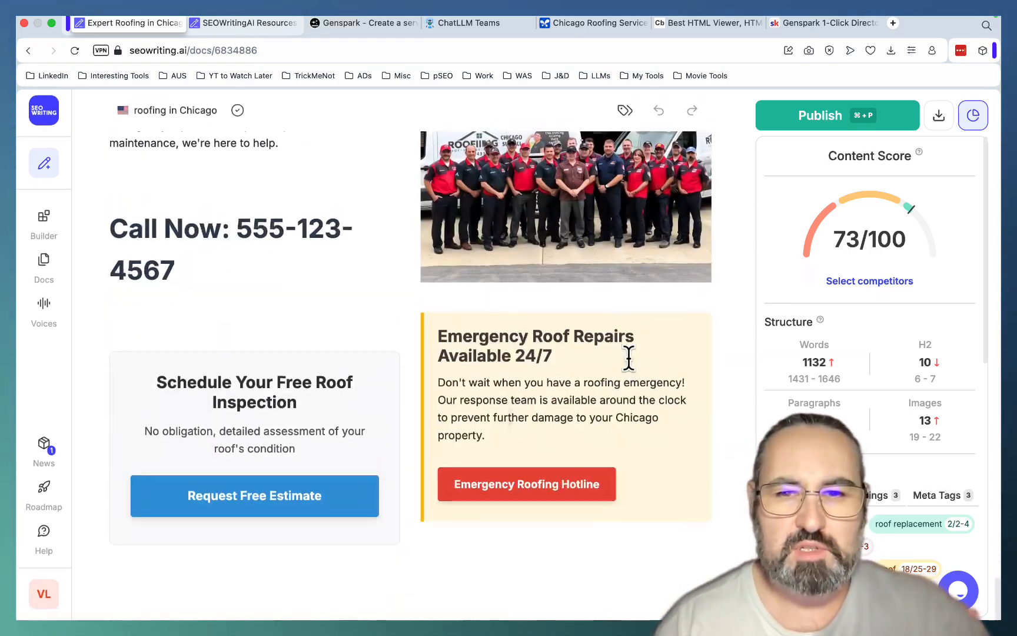
scroll("down", 3)
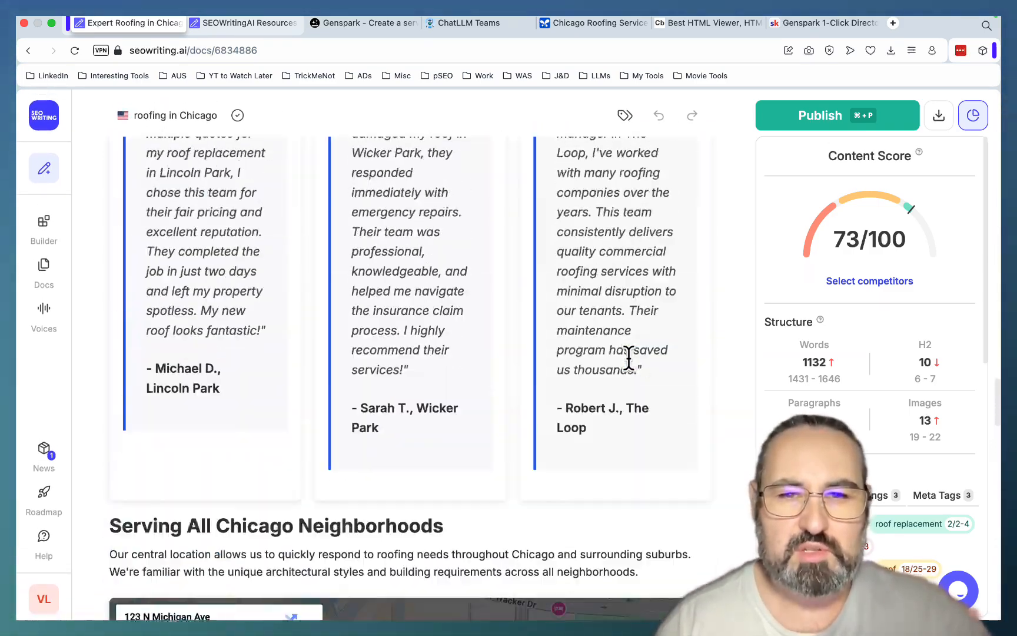
scroll("down", 3)
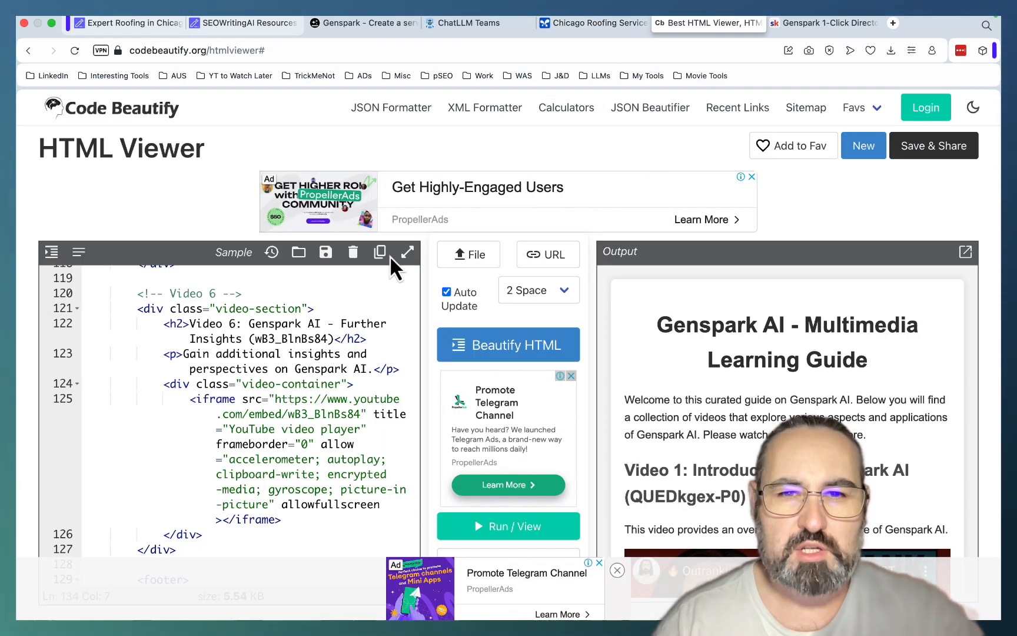
Revise the Gemini roofing prompt in AI Studio to request an HTML page
left_click(592, 22)
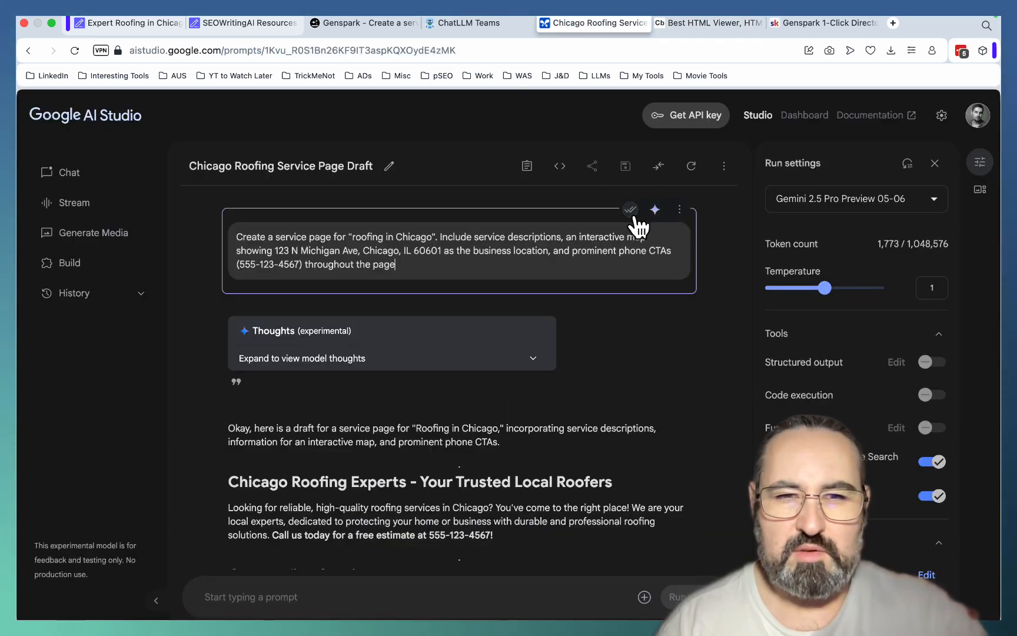
type("an htm")
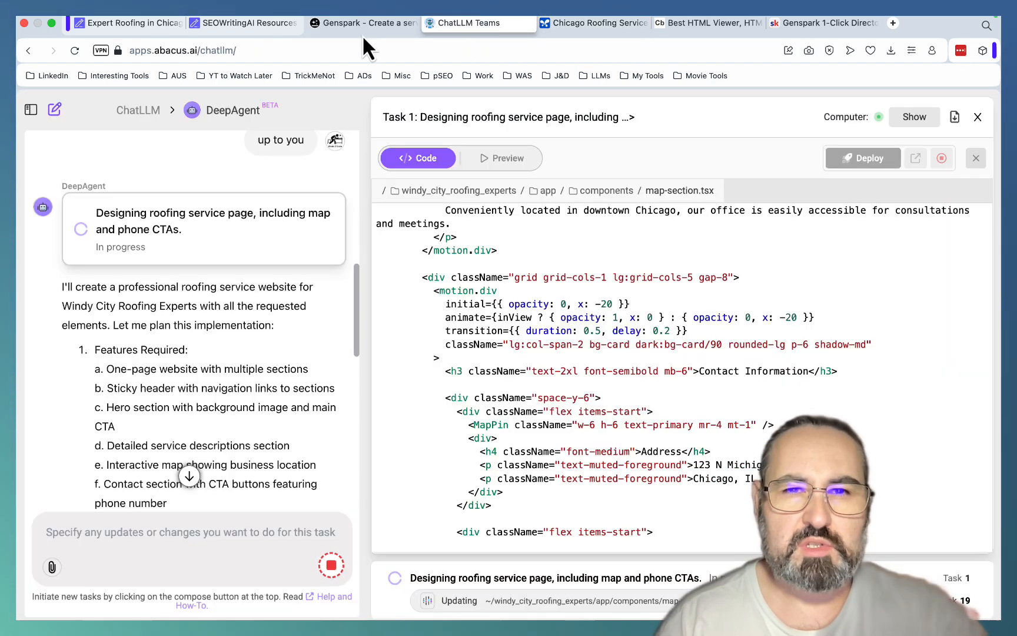
Check Genspark's progress on the Chicago roofing page
left_click(361, 22)
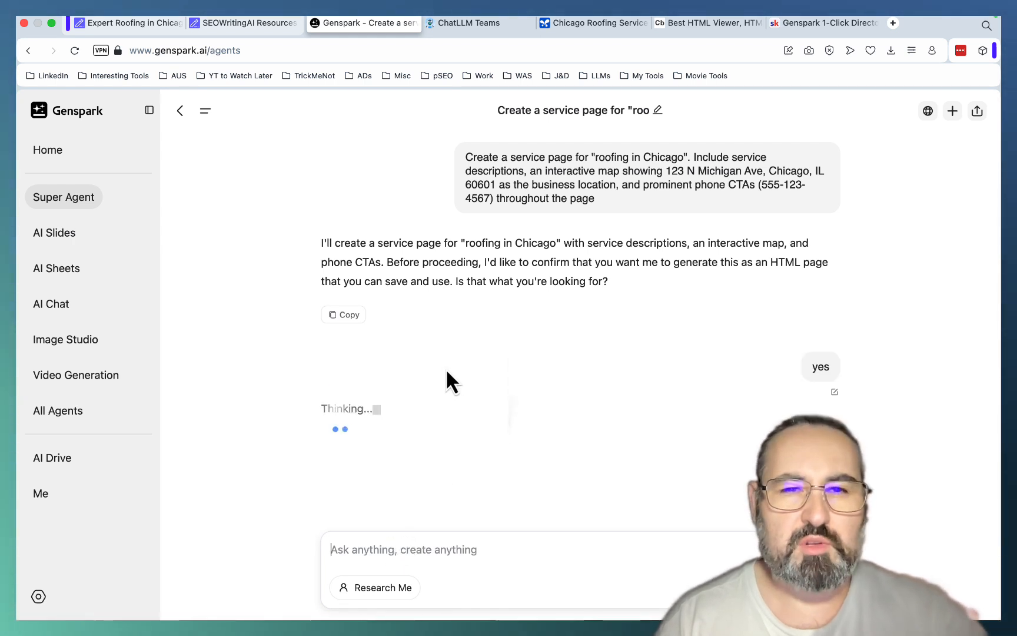
mouse_move(454, 309)
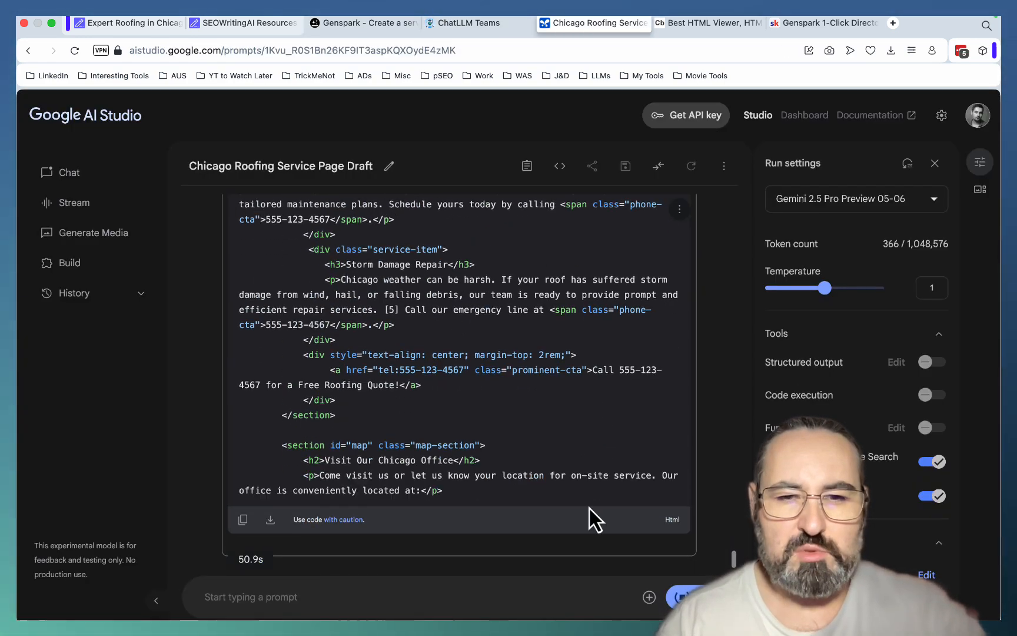
Reopen the Chicago roofing service page task from Genspark's task list
left_click(362, 22)
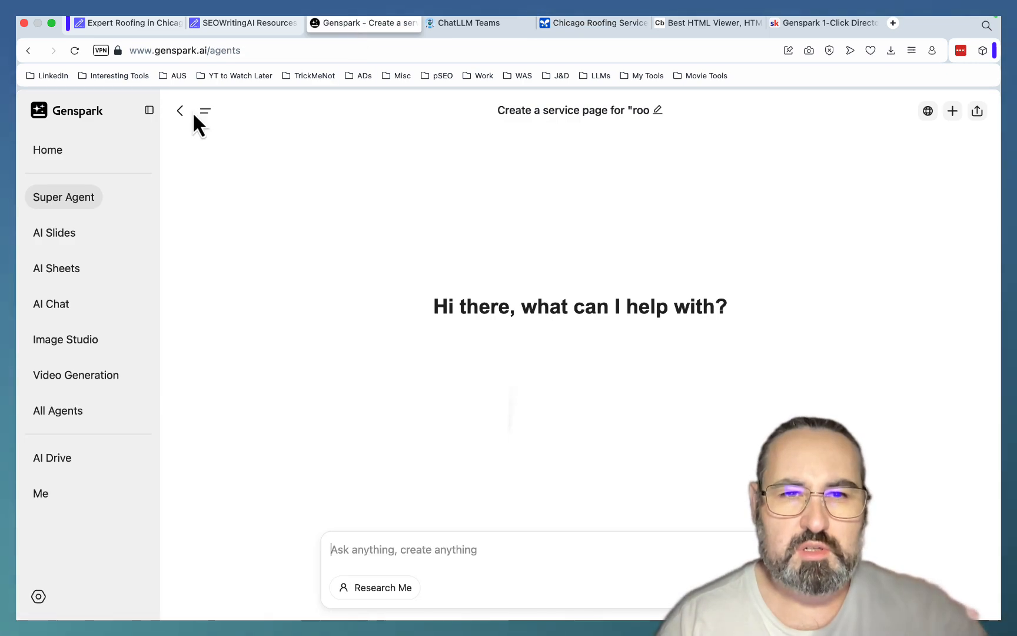
left_click(180, 111)
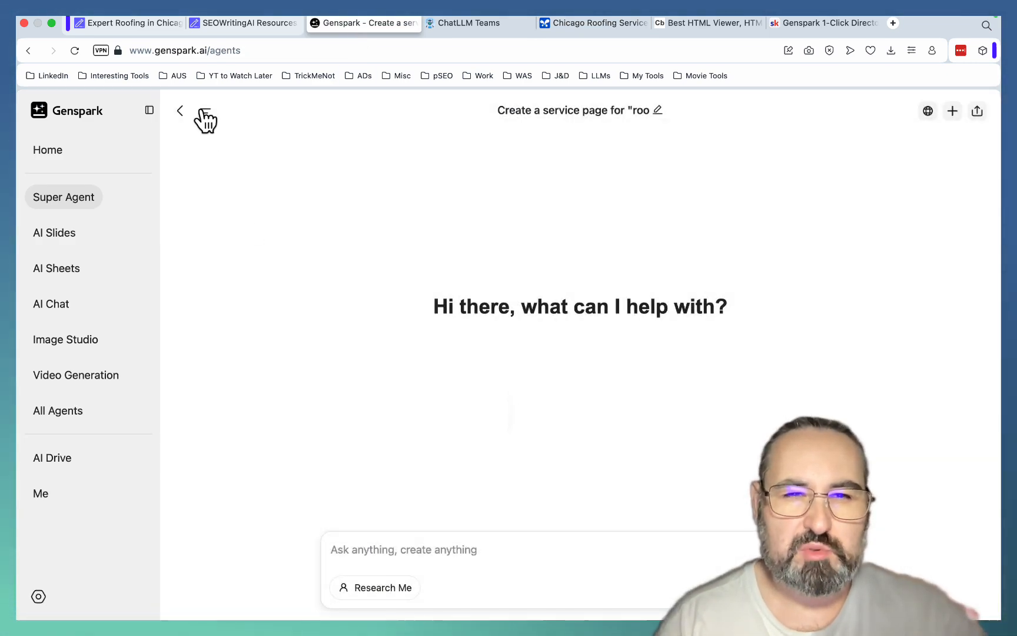
left_click(180, 111)
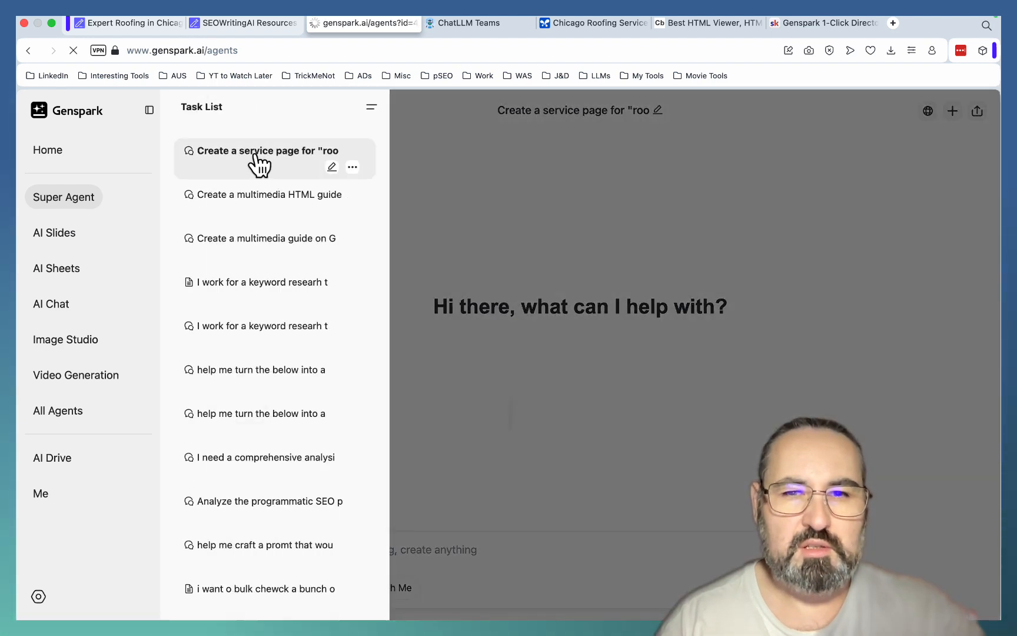
left_click(266, 150)
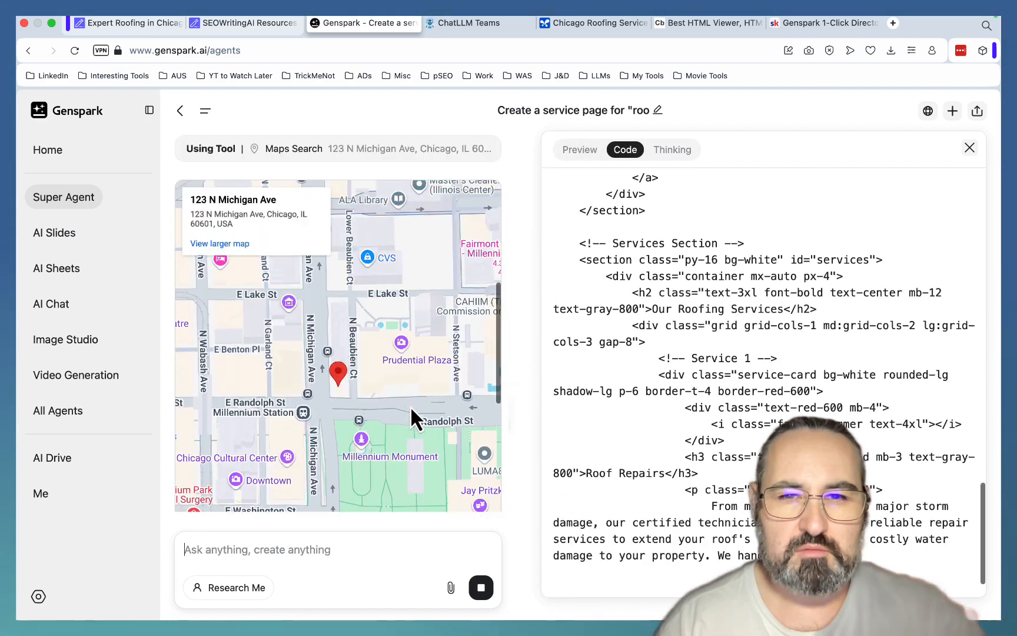
Compare ChatLLM's and AI Studio's roofing builds, ending on the rendered Chicago Roofing Experts page
left_click(462, 22)
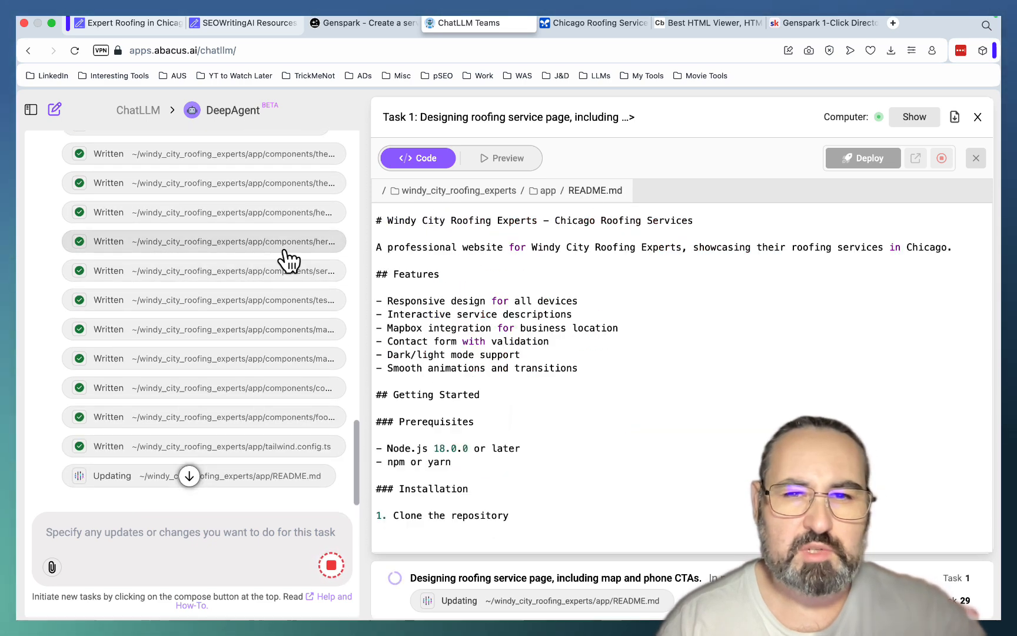
left_click(592, 22)
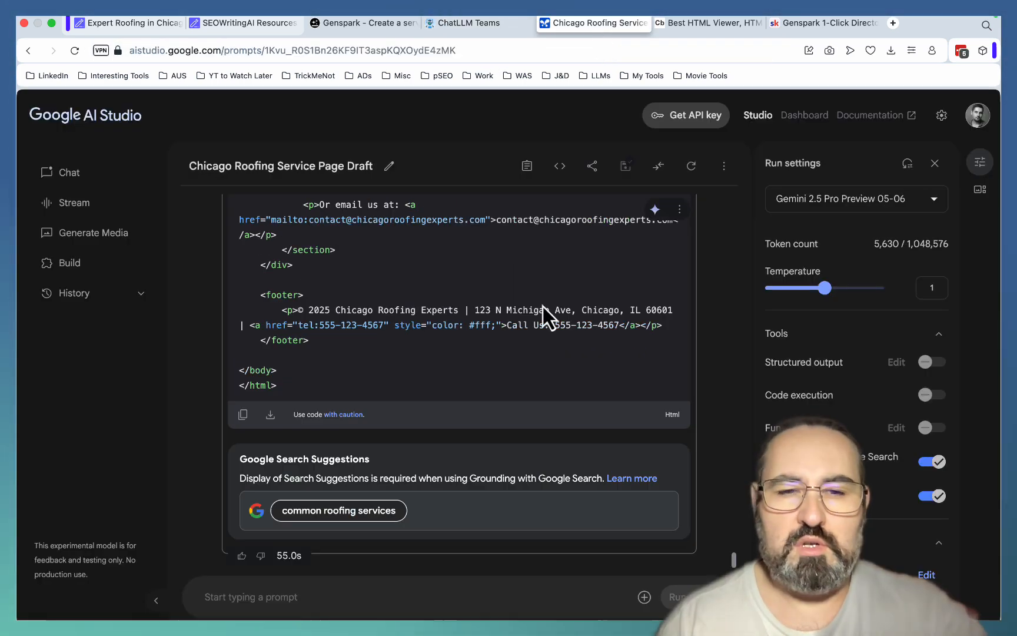
left_click(242, 414)
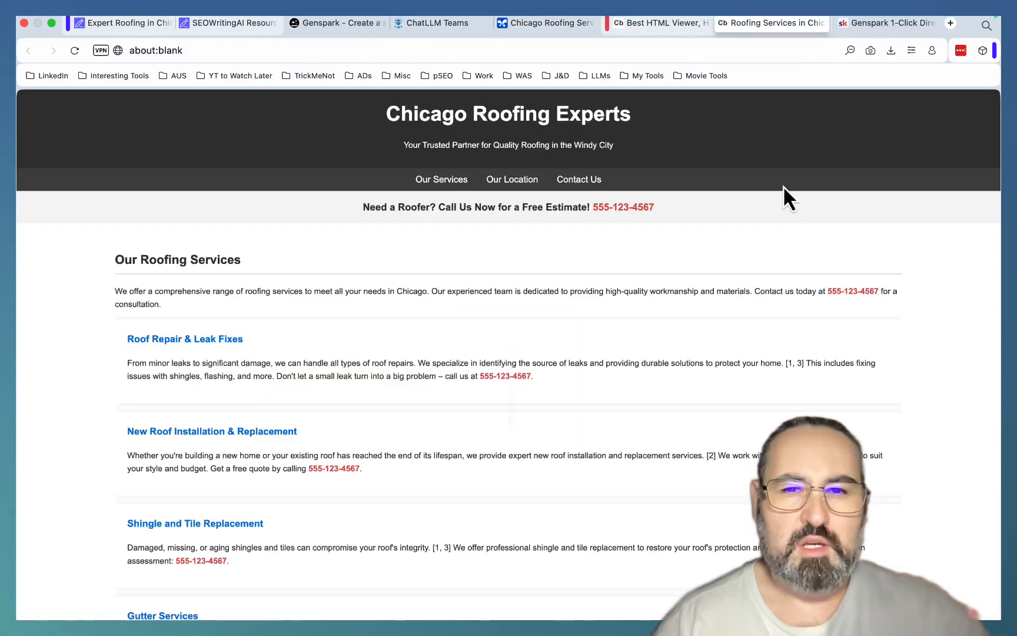
Scroll Gemini's rendered Chicago Roofing Experts page from its services down to the Michigan Avenue map and contact CTA
scroll("down", 3)
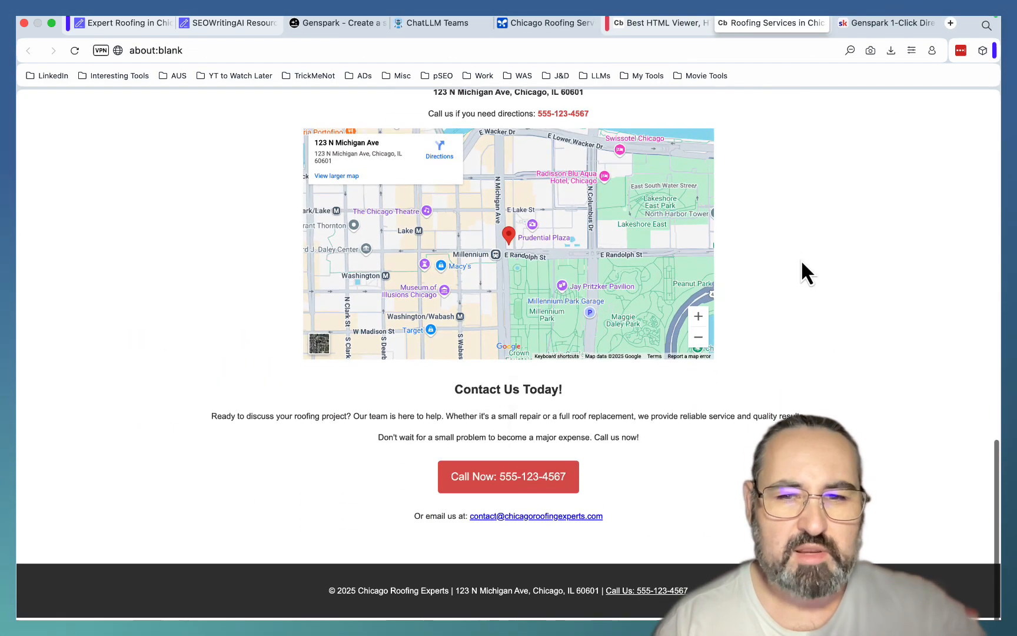
scroll("up", 3)
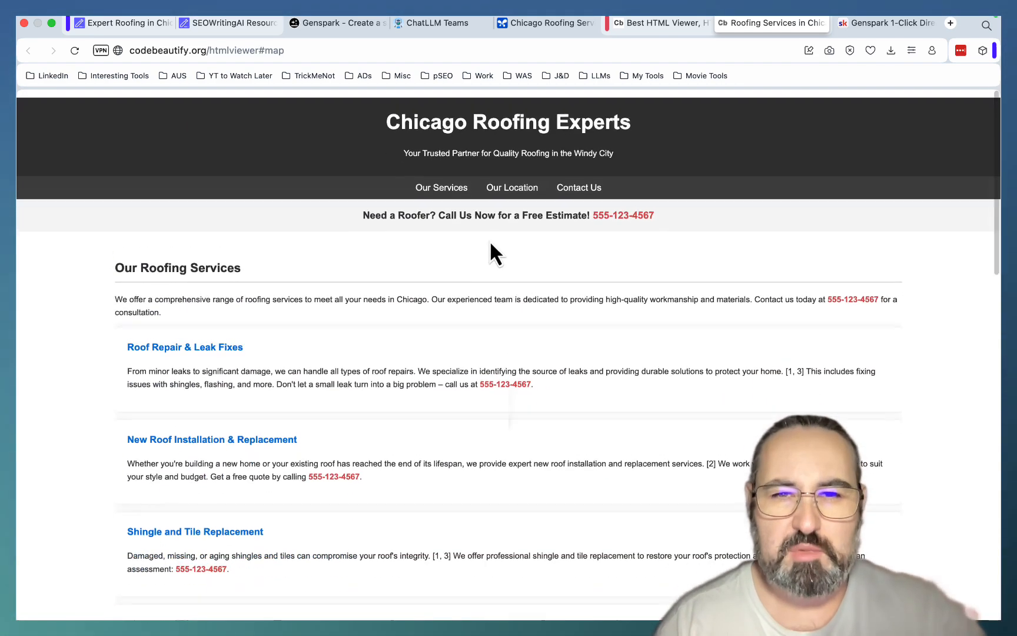
scroll("down", 3)
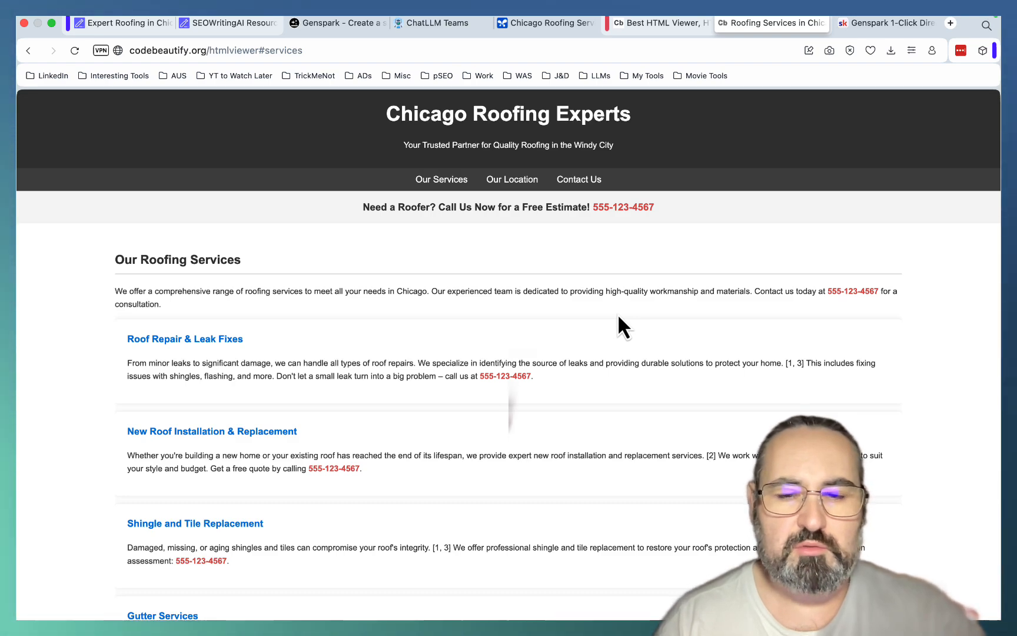
scroll("down", 3)
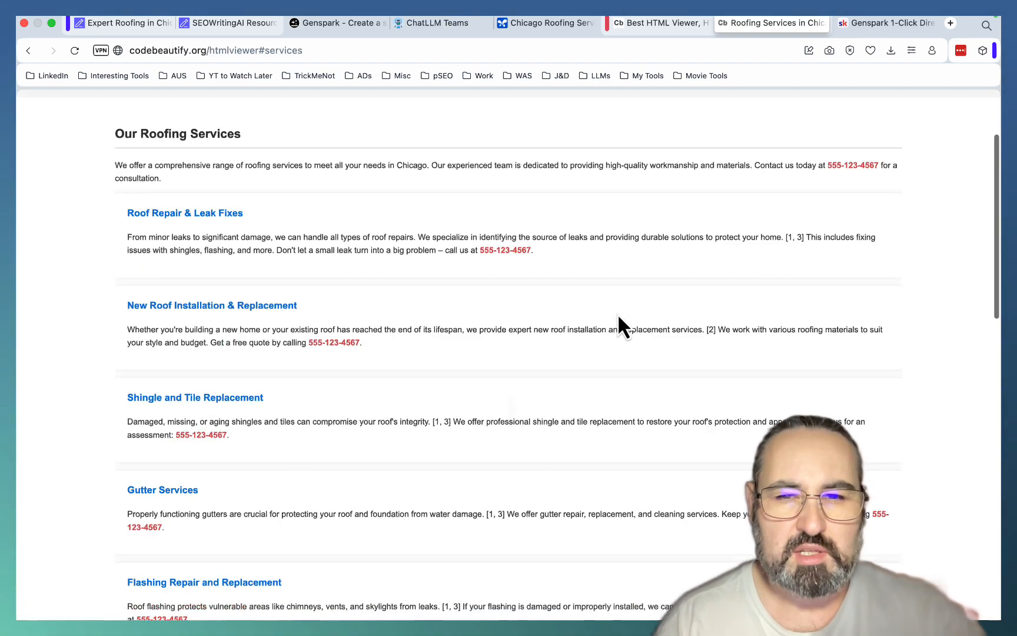
scroll("down", 3)
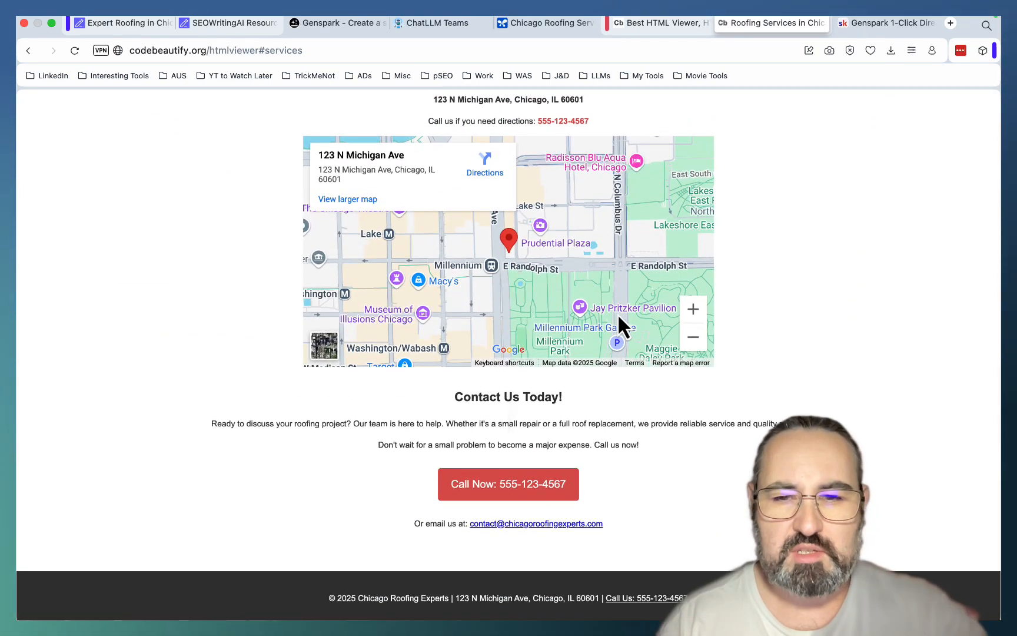
scroll("up", 3)
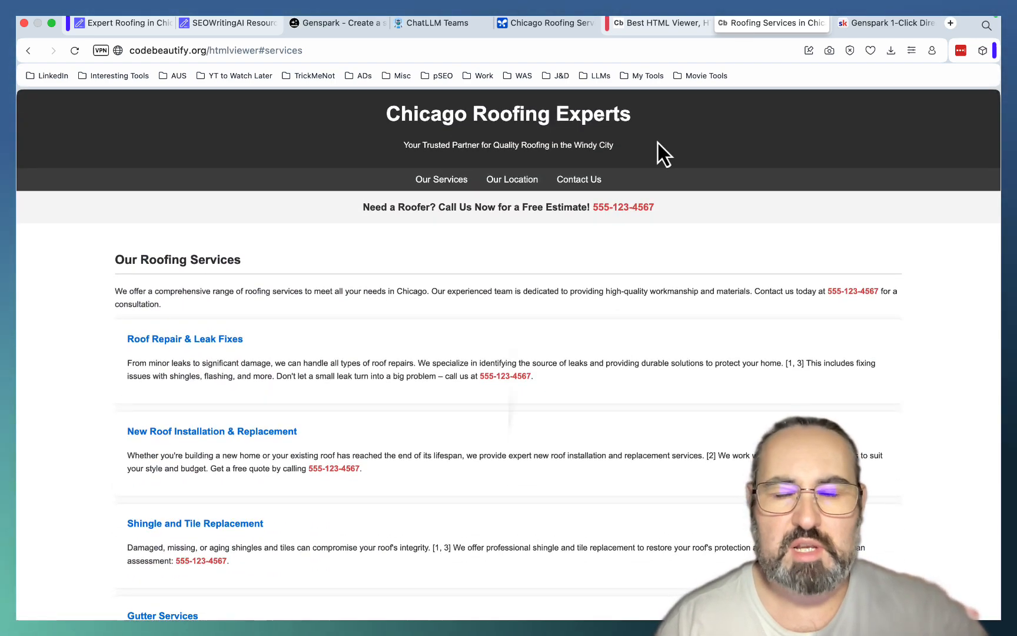
mouse_move(733, 99)
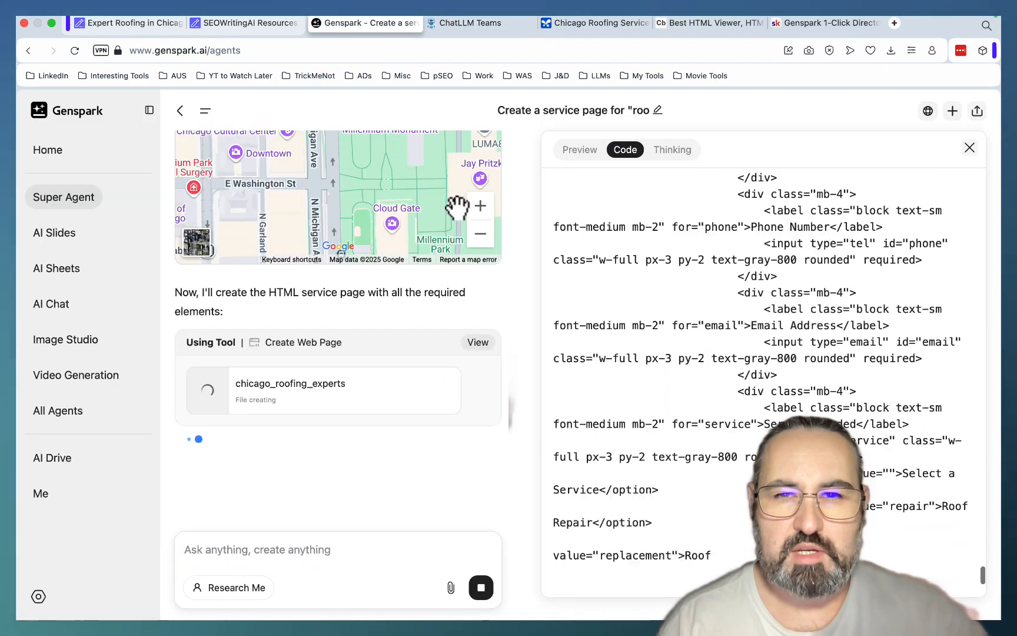
Check the local service prompt and ChatLLM build, load Genspark's published roofing site, then the downloaded Genspark AI guide
left_click(245, 22)
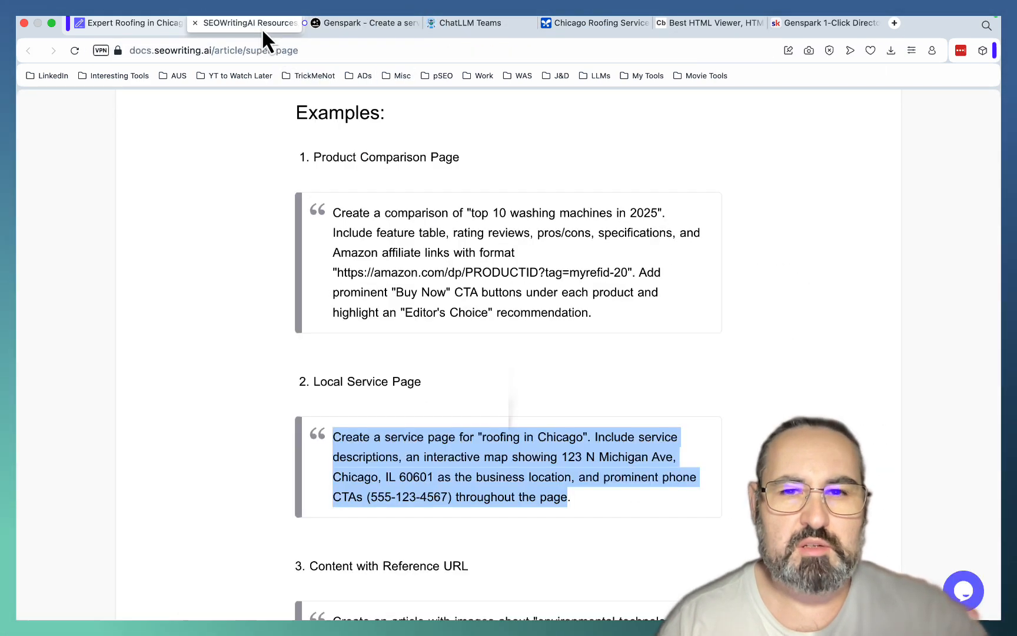
left_click(465, 22)
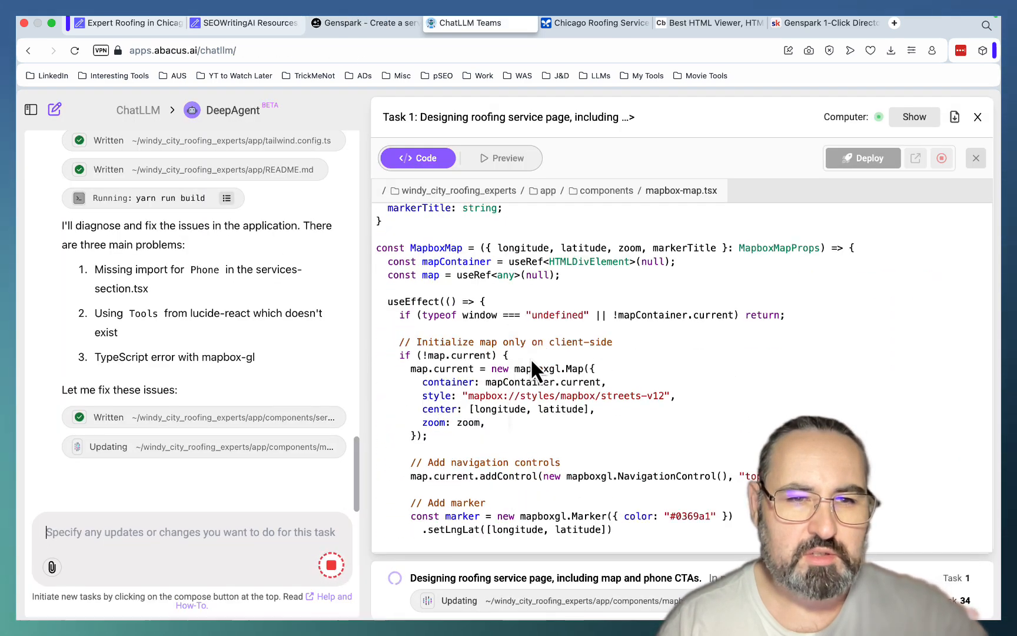
scroll("down", 3)
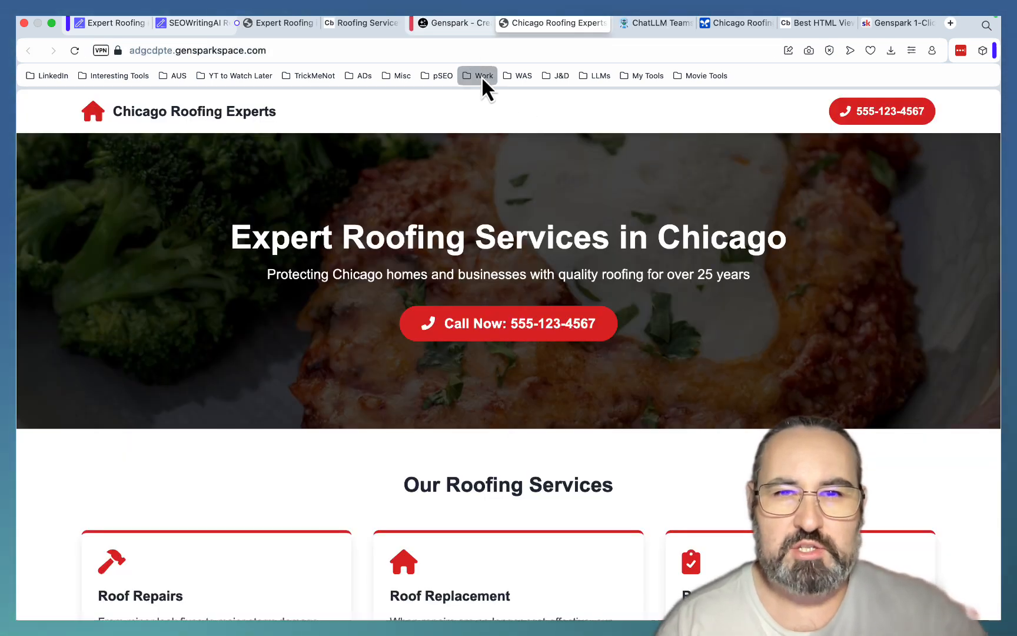
mouse_move(557, 75)
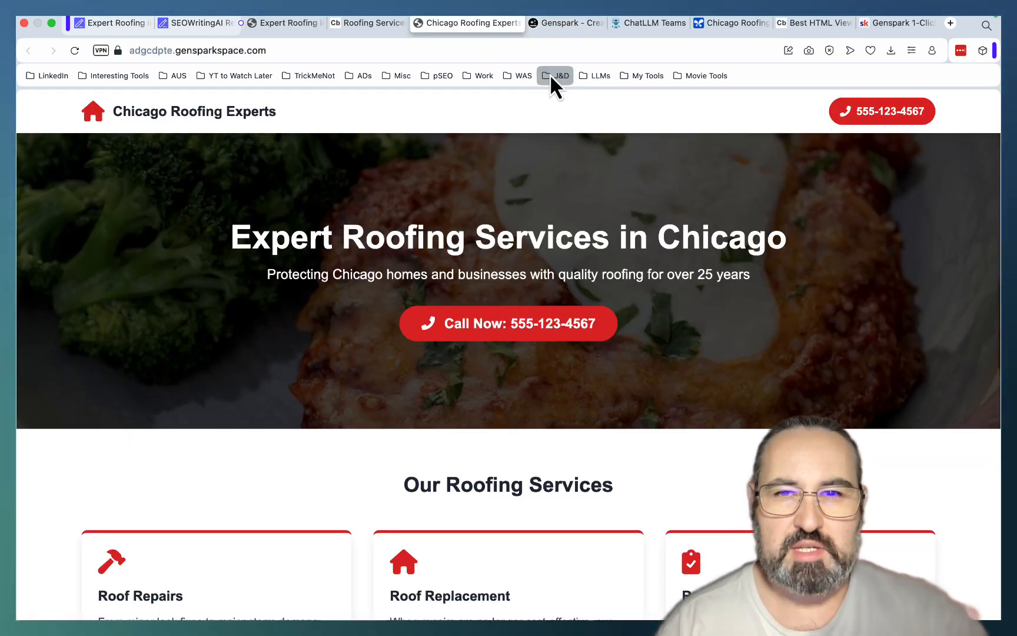
left_click(648, 24)
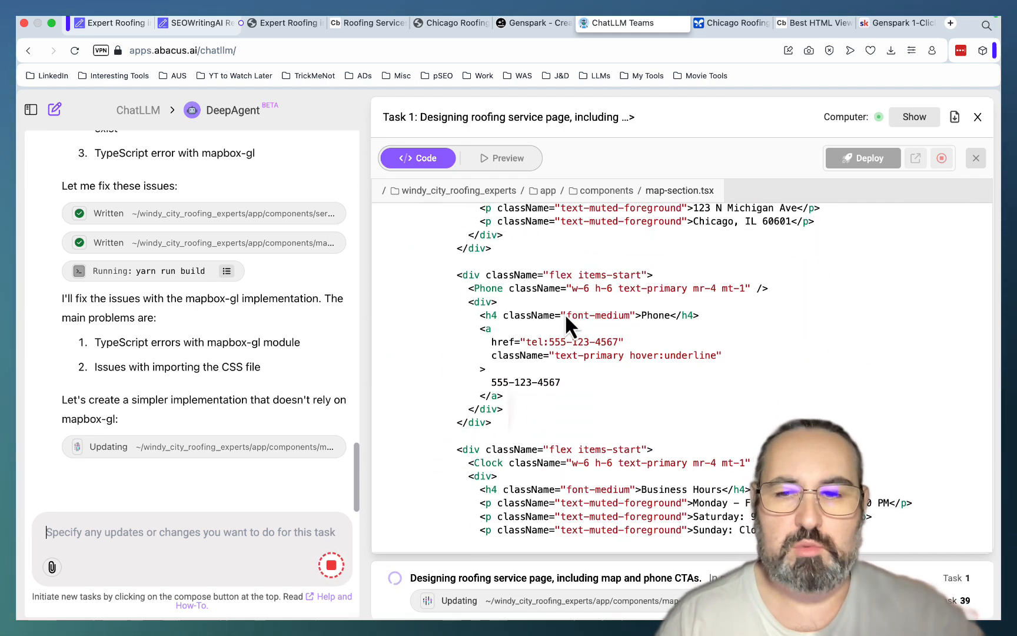
left_click(417, 22)
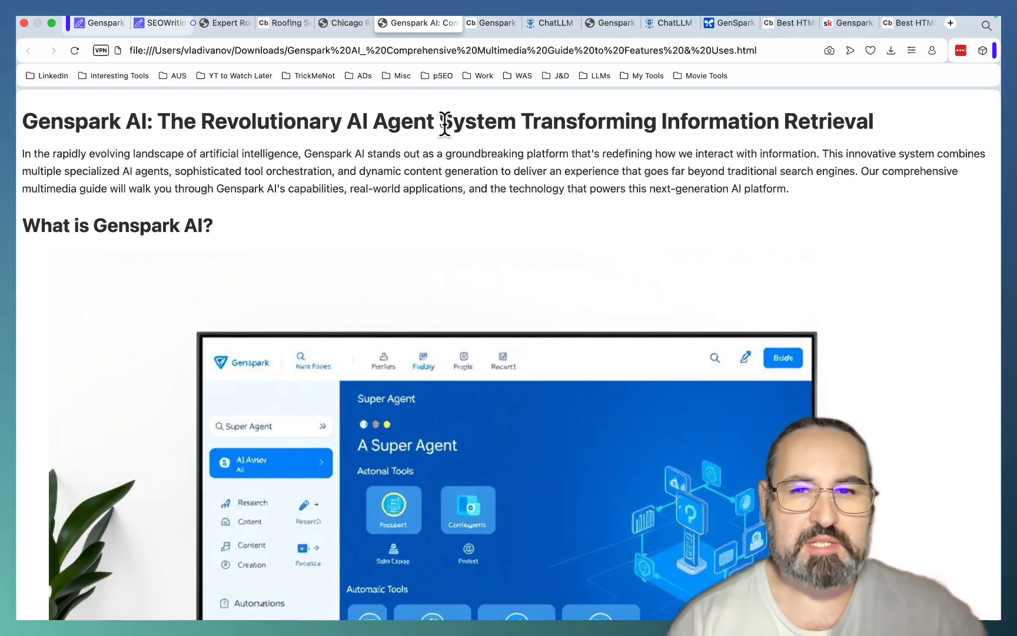
mouse_move(234, 224)
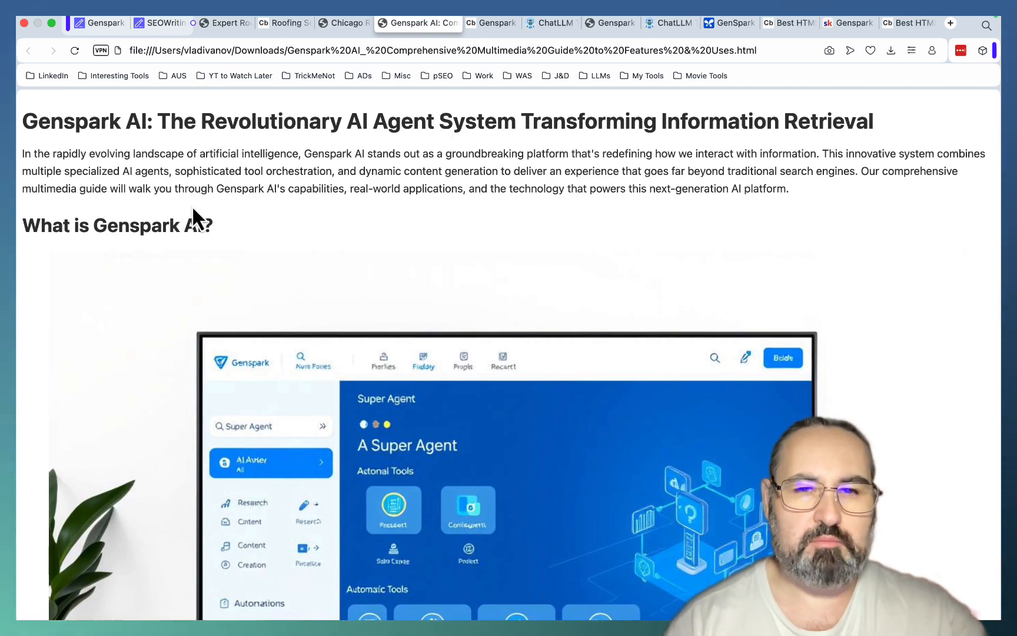
Scroll the local Genspark AI guide and the Code Beautify Multimedia Learning Guide render
scroll("down", 3)
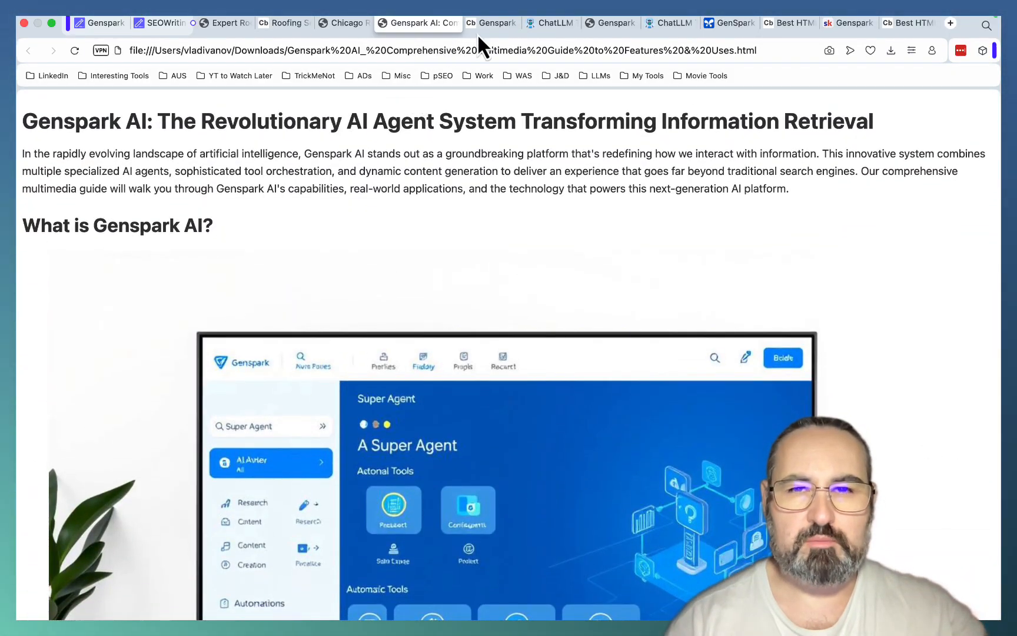
left_click(476, 23)
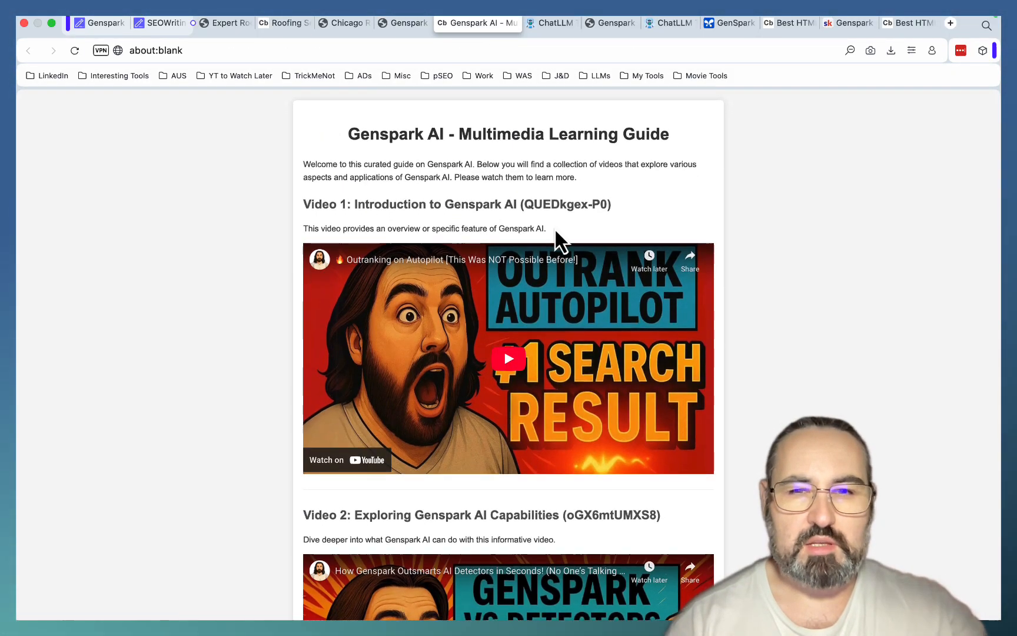
scroll("down", 3)
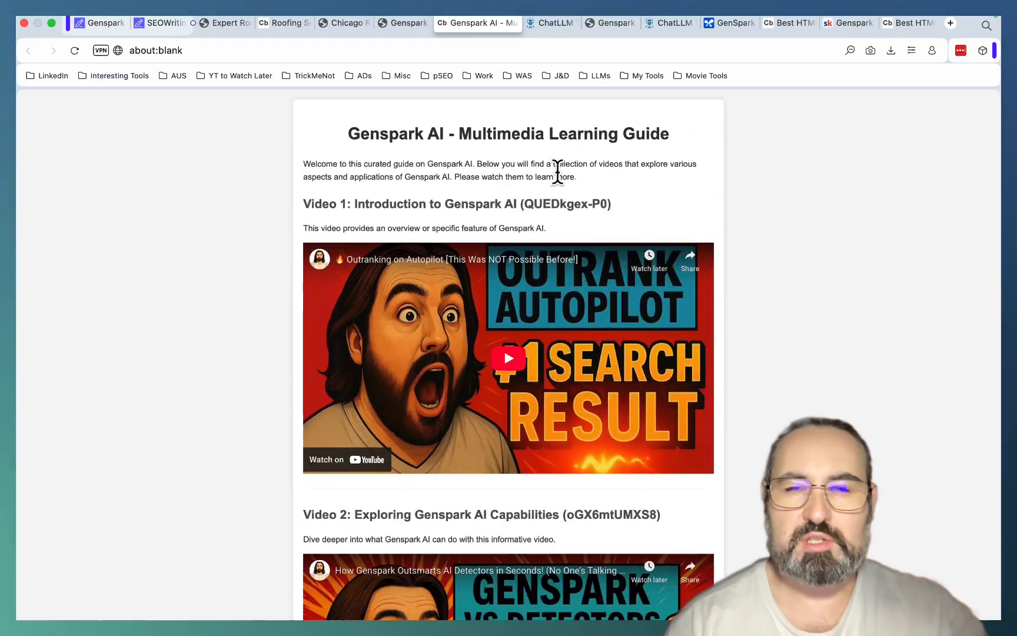
View ChatLLM's Genspark AI Guide app, then land on Genspark's hosted Ultimate Guide page
left_click(532, 23)
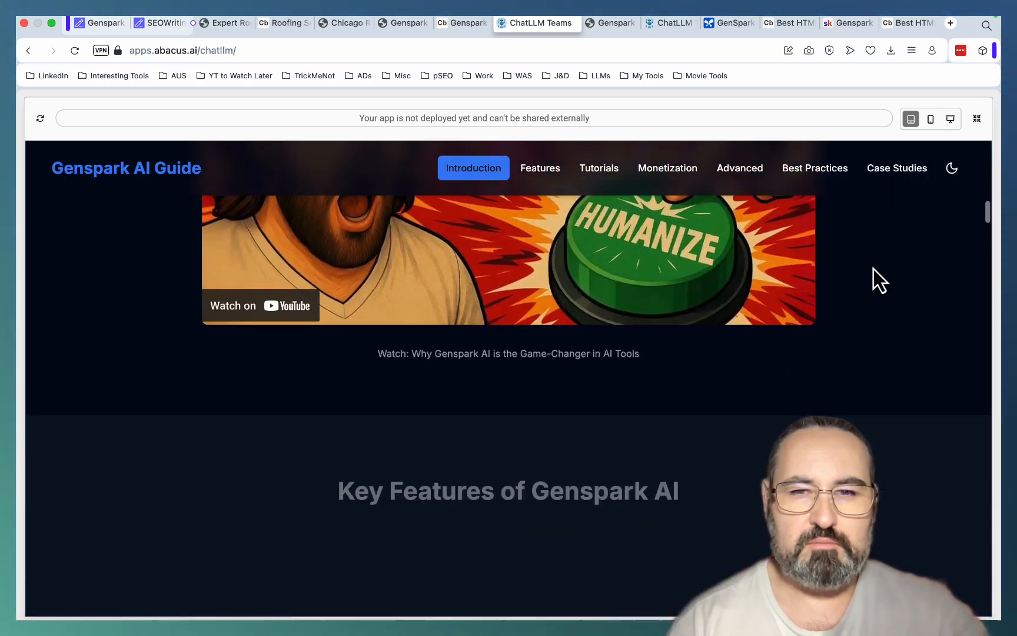
left_click(597, 169)
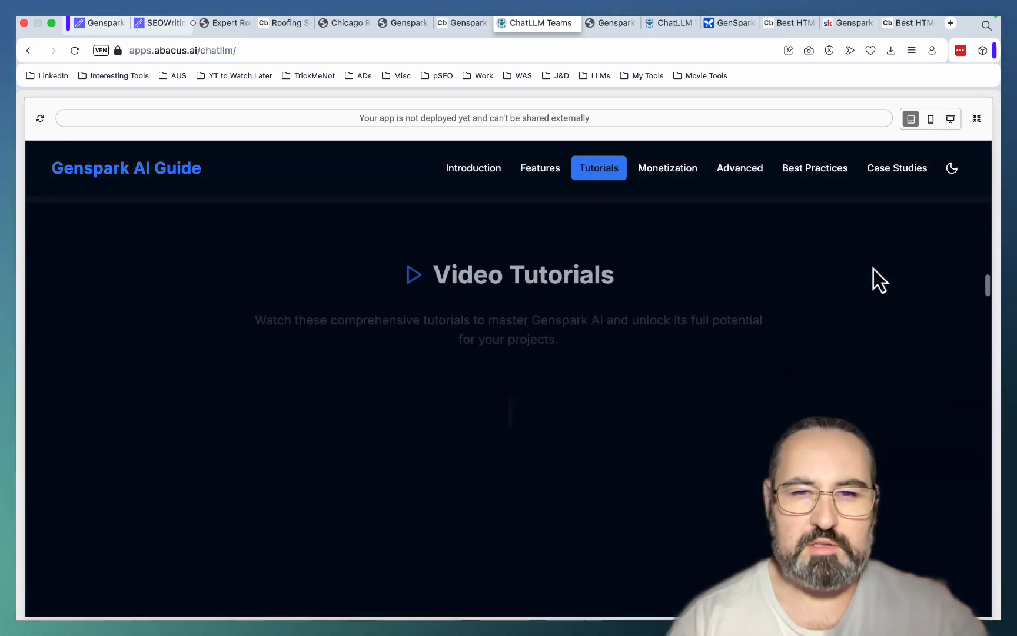
left_click(666, 168)
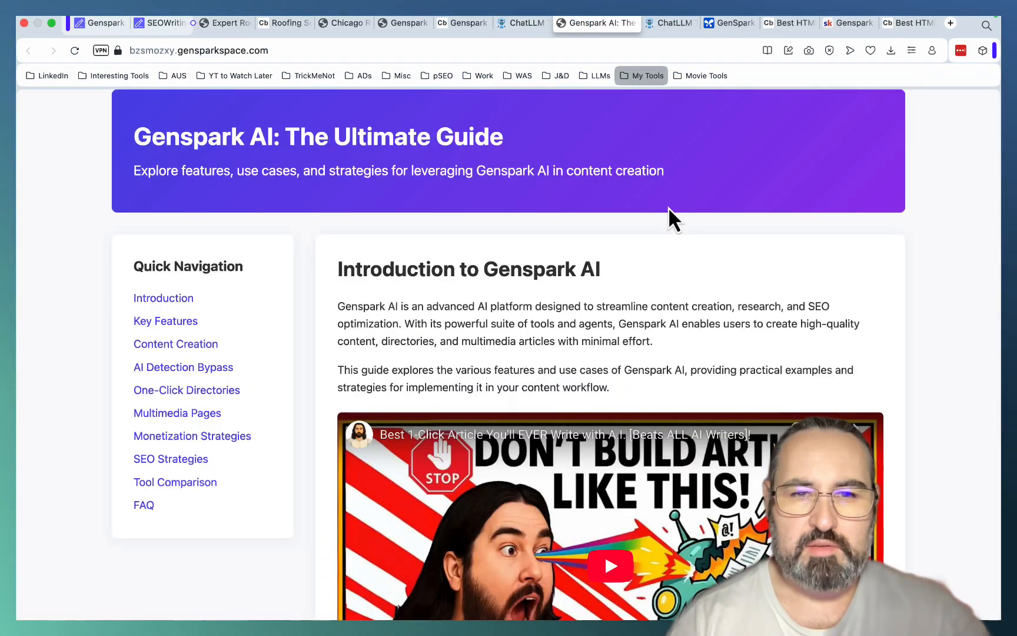
mouse_move(911, 292)
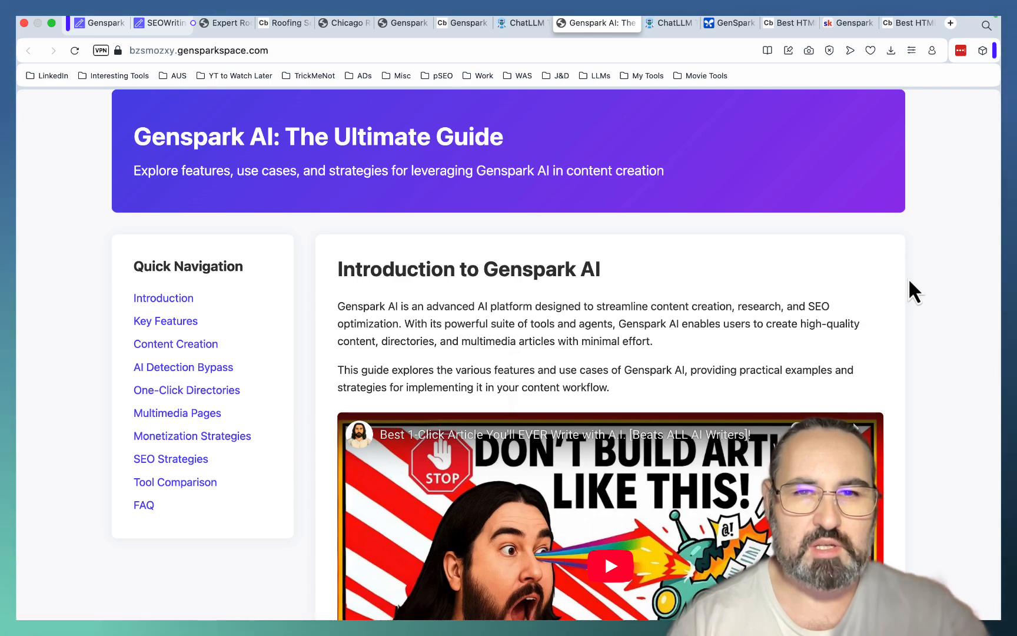
scroll("down", 3)
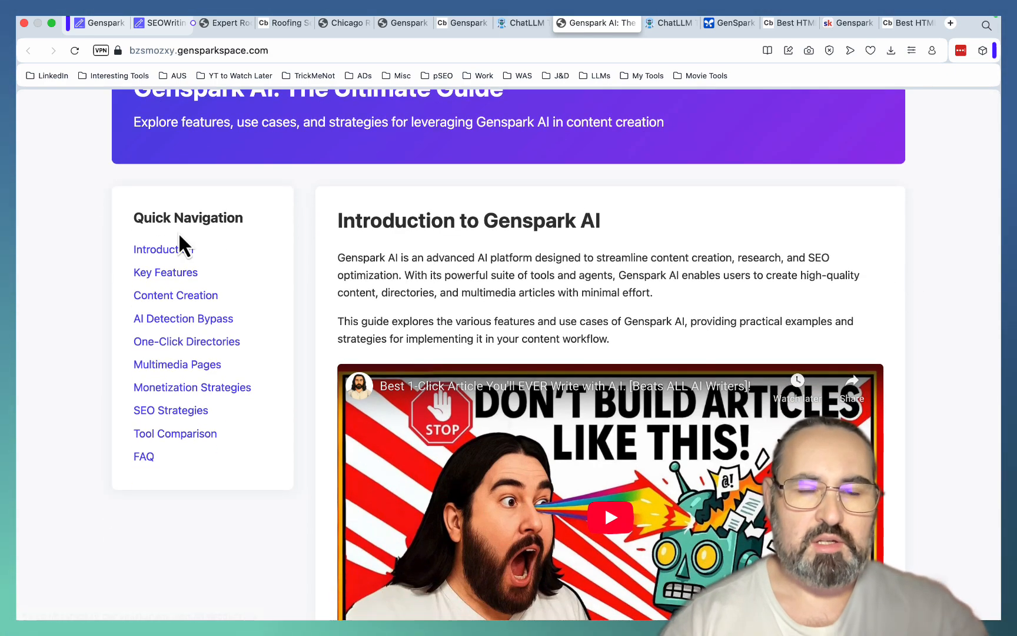
scroll("down", 3)
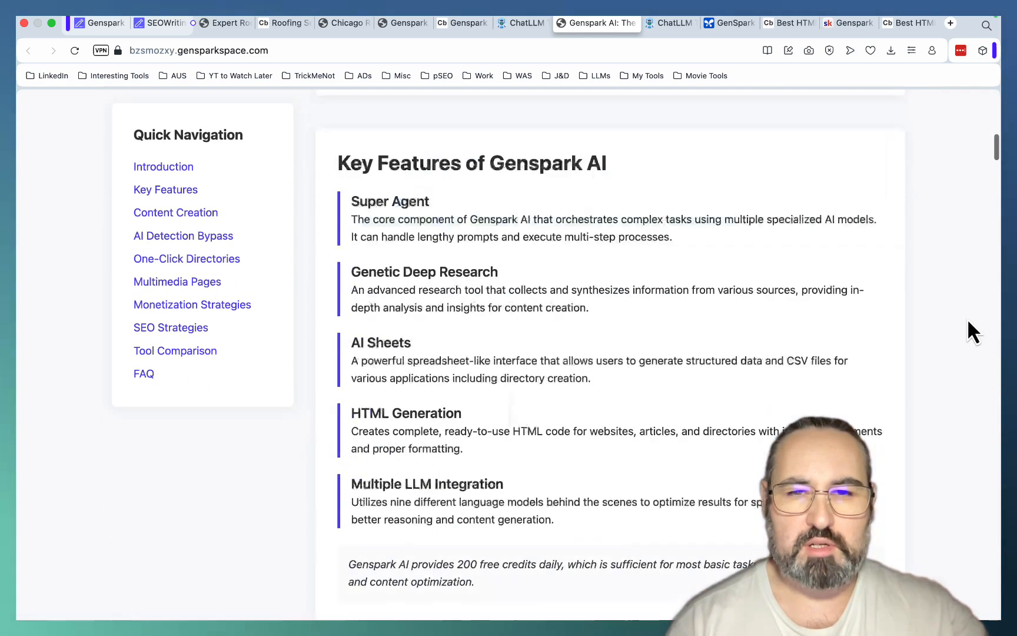
scroll("down", 3)
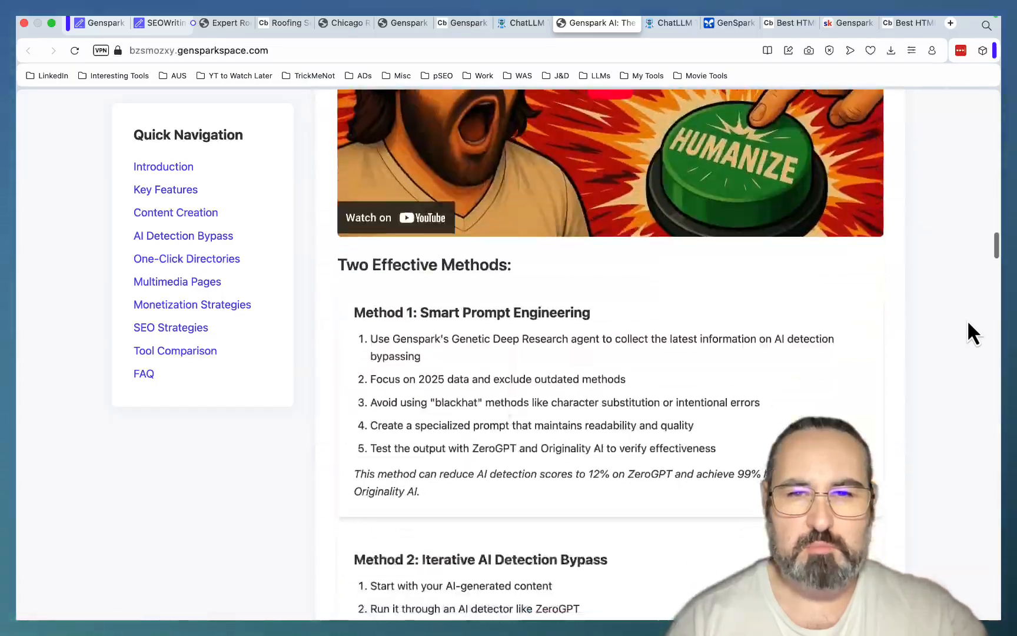
scroll("down", 3)
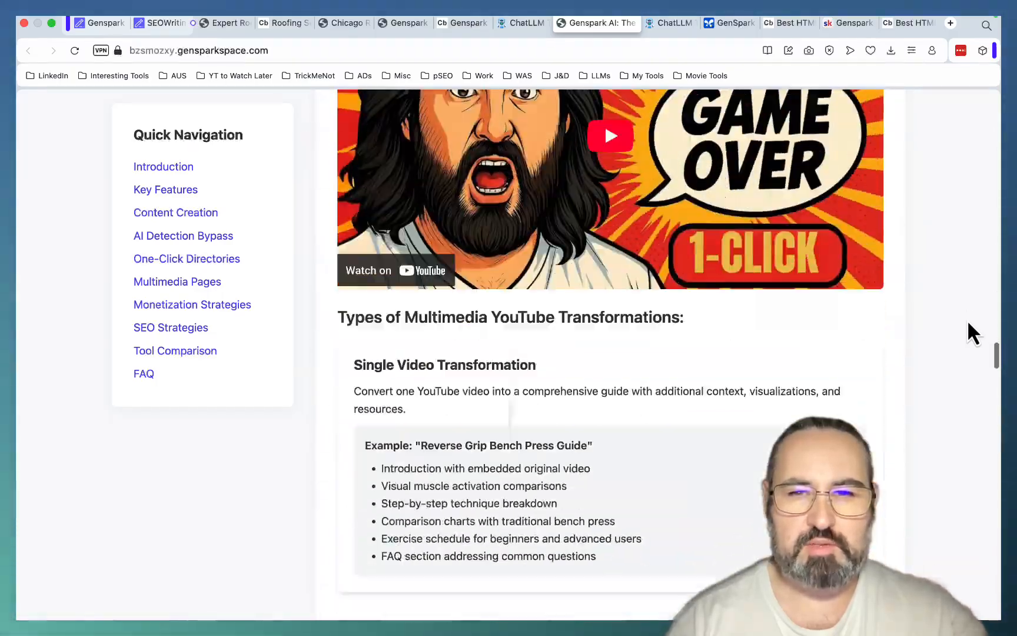
scroll("down", 3)
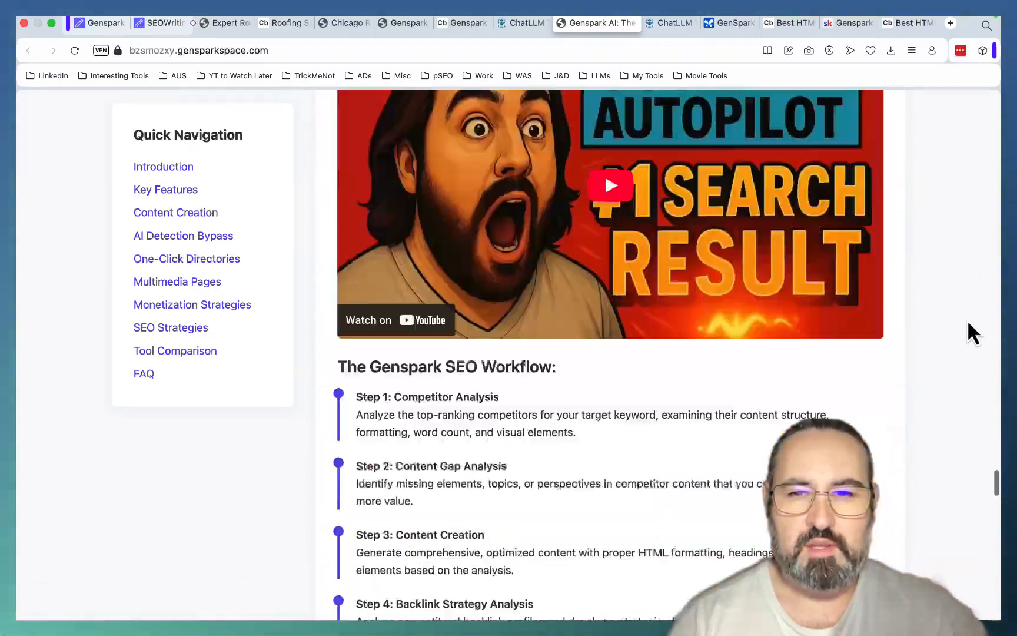
scroll("down", 3)
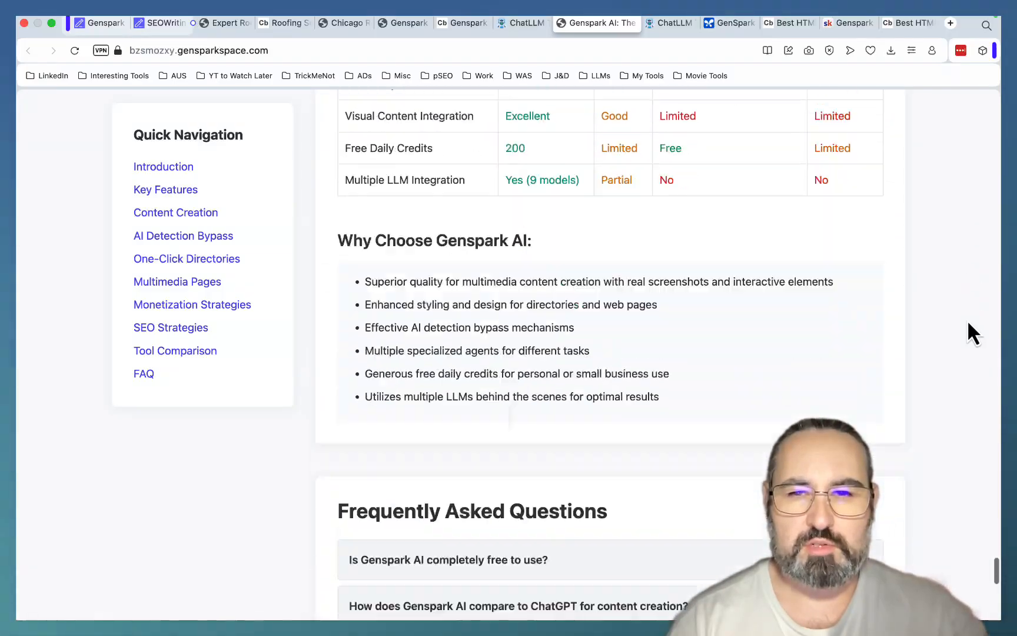
Revisit the Local Service Page prompt and the Genspark AI article draft, then reopen the downloaded Chicago roofing page
scroll("up", 3)
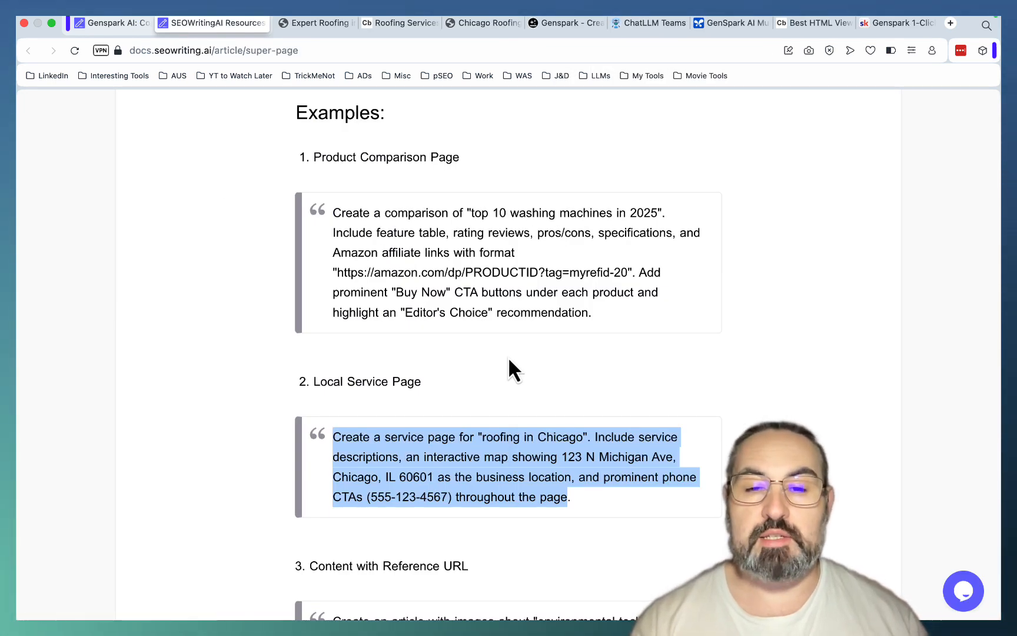
mouse_move(362, 274)
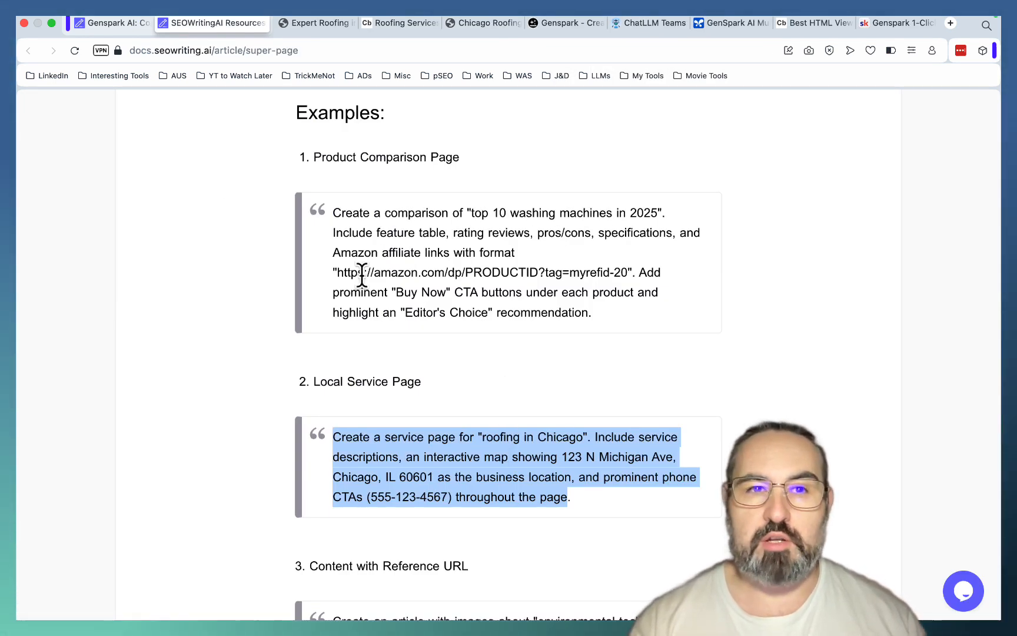
left_click(129, 23)
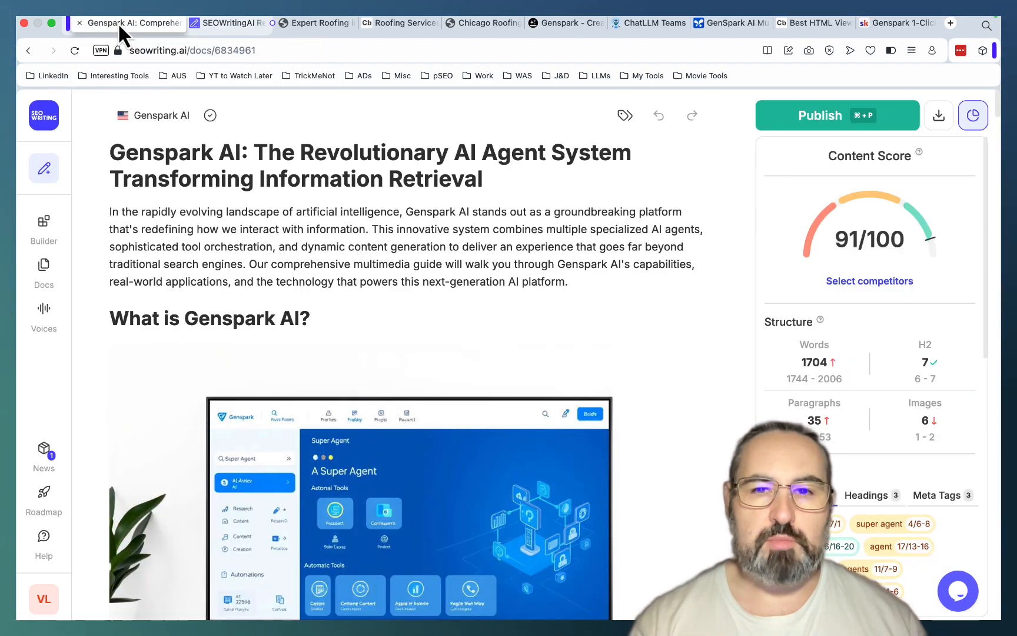
left_click(300, 22)
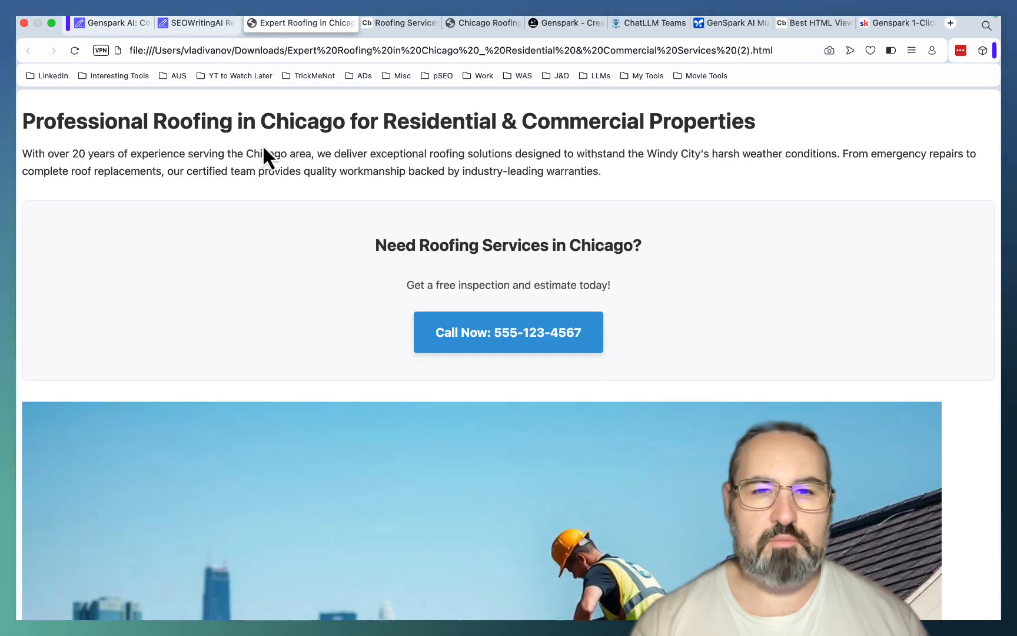
Scroll SEOWriting.ai's Expert Roofing page through its certifications and emergency repairs call-to-action
scroll("down", 3)
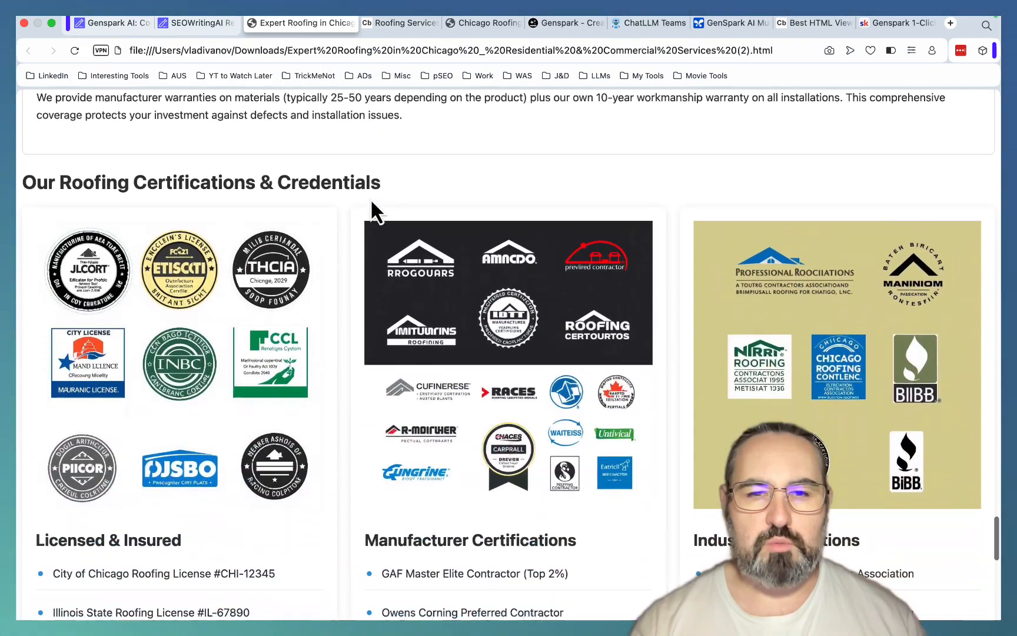
scroll("down", 3)
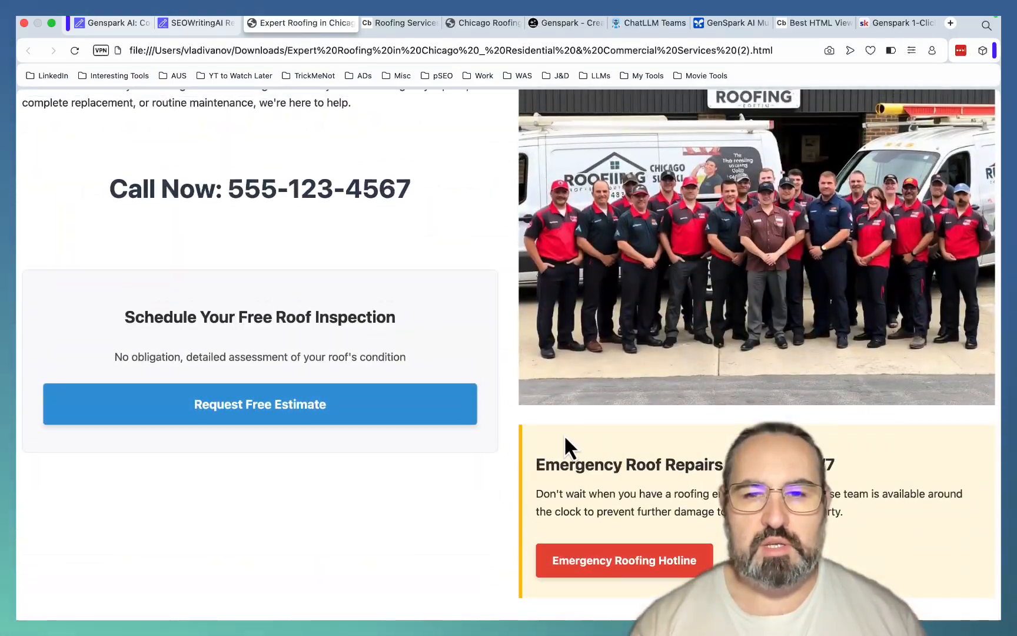
scroll("down", 3)
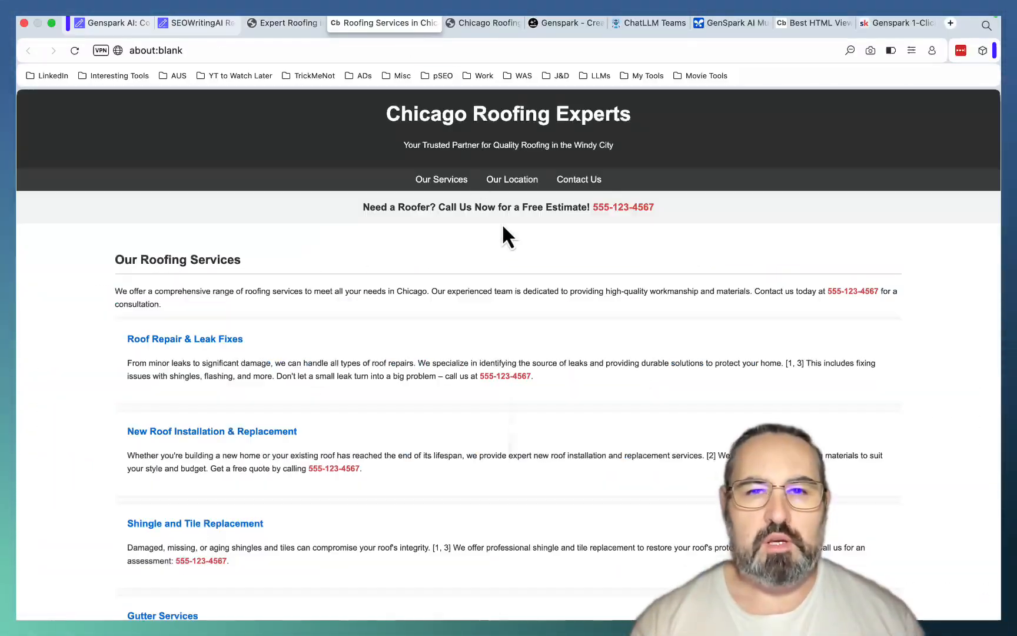
Scroll AI Studio's roofing render down to the Michigan Avenue office map, then reopen Genspark's hosted roofing site
scroll("down", 3)
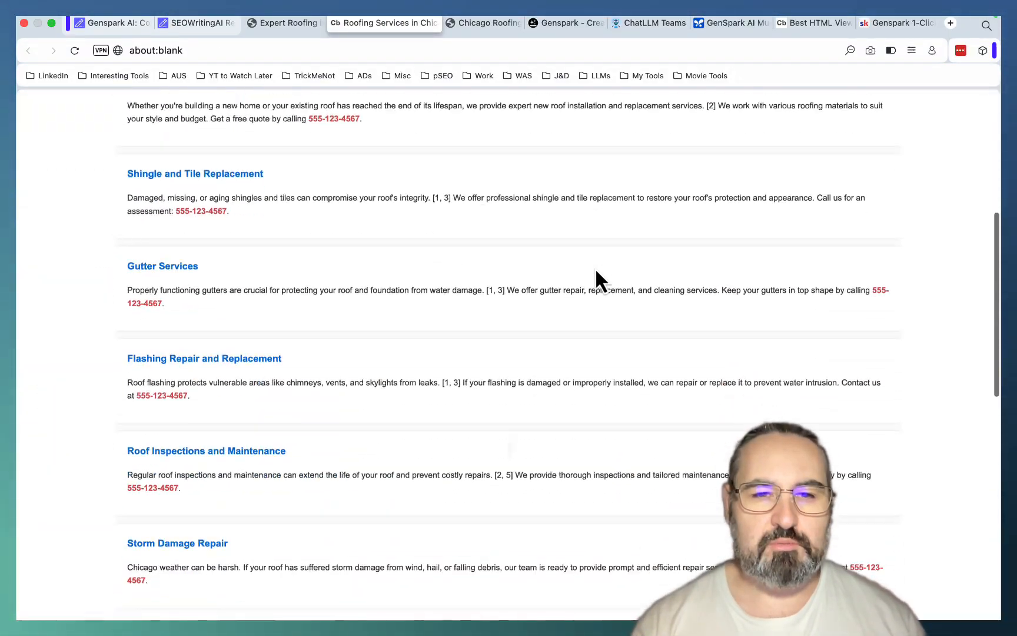
scroll("down", 3)
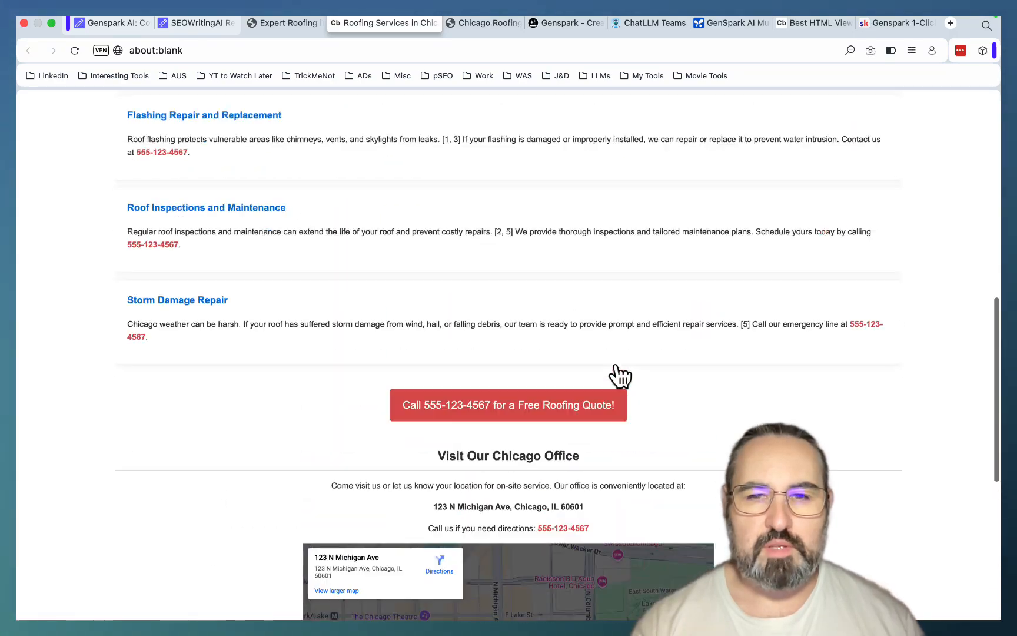
scroll("up", 3)
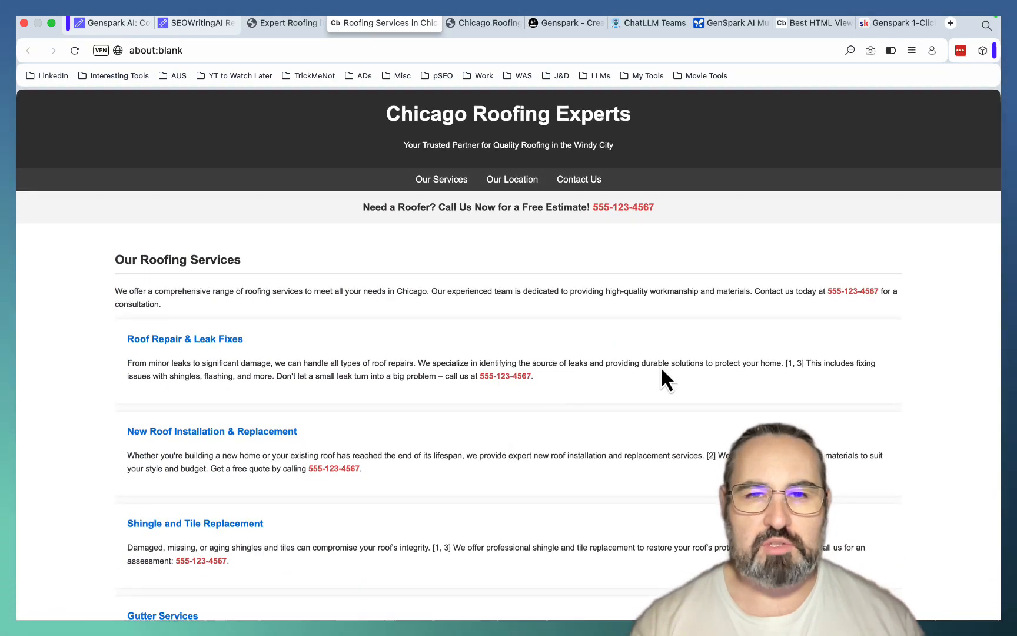
mouse_move(601, 388)
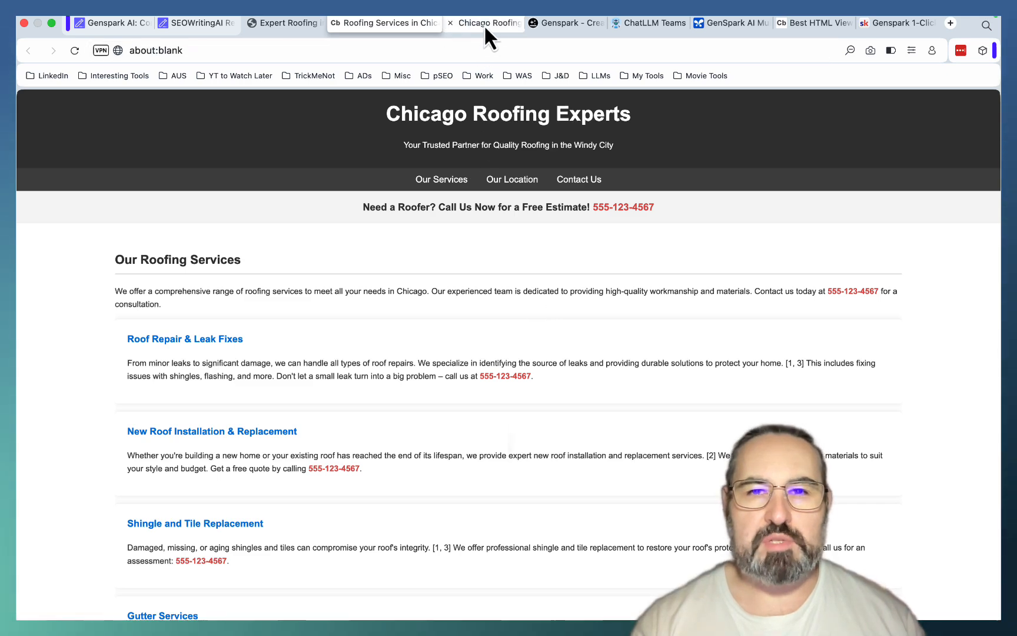
left_click(552, 22)
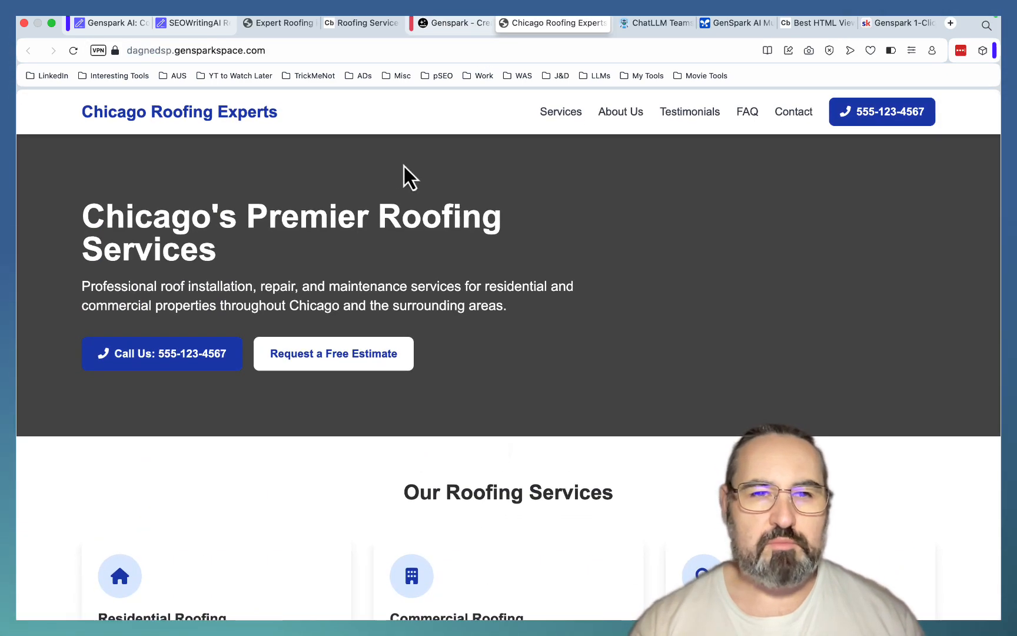
Scroll down through Genspark's hosted Chicago Roofing Experts page
scroll("down", 3)
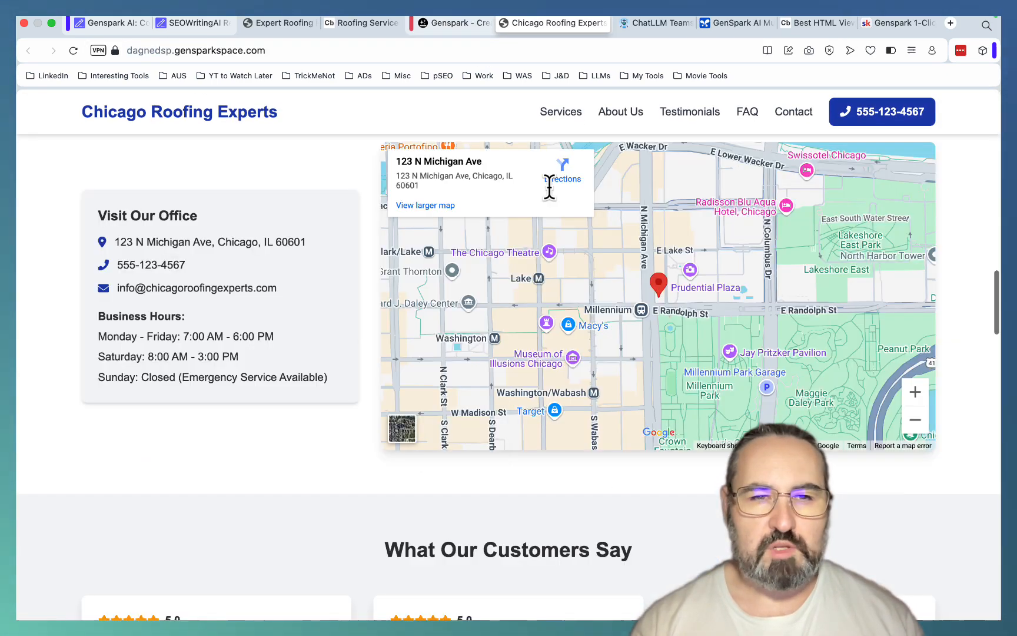
scroll("down", 3)
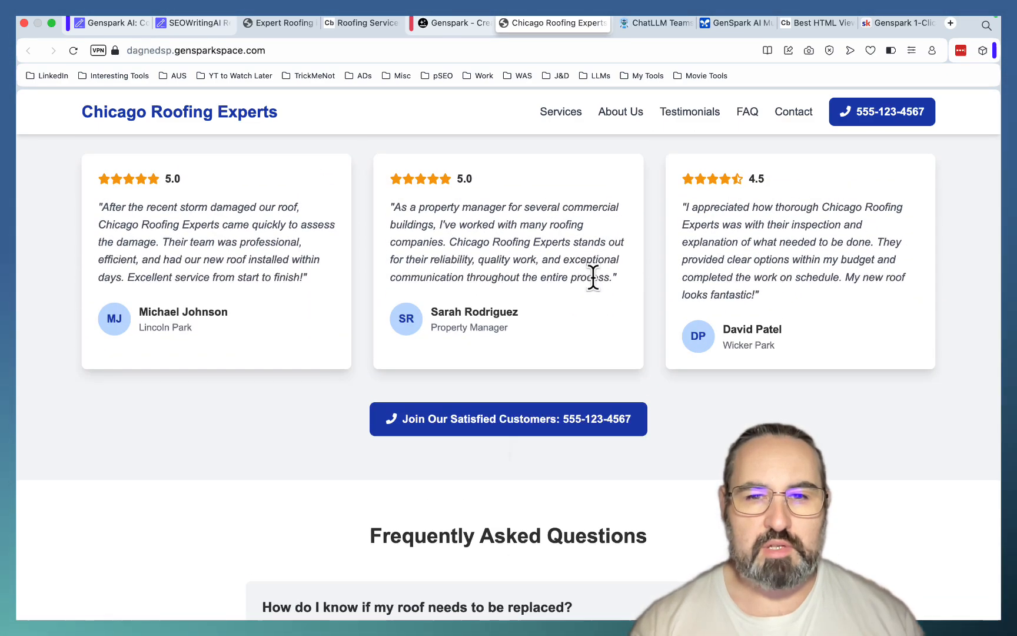
scroll("down", 3)
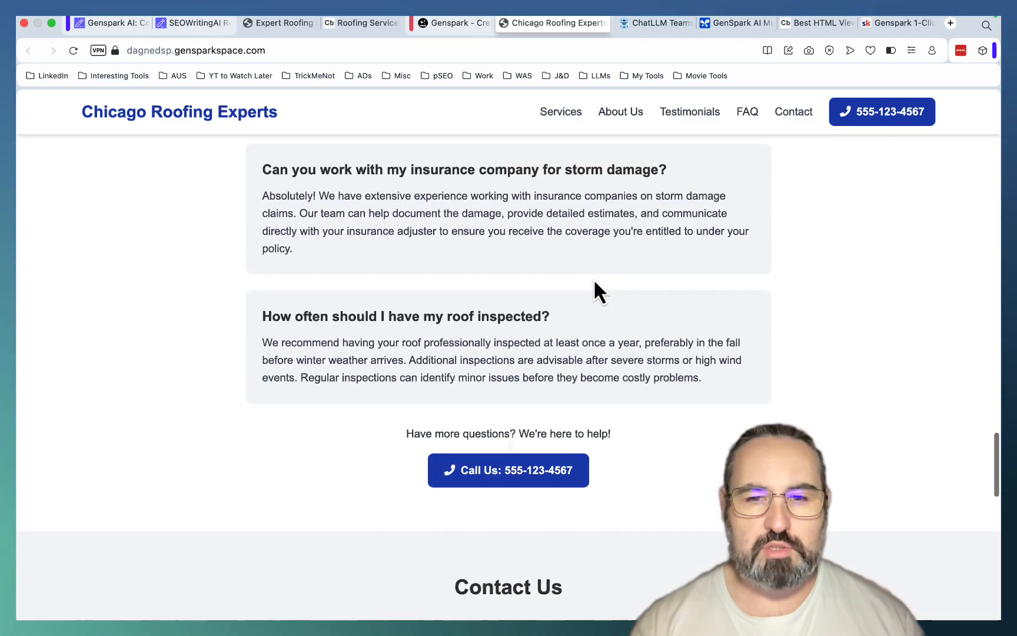
scroll("down", 3)
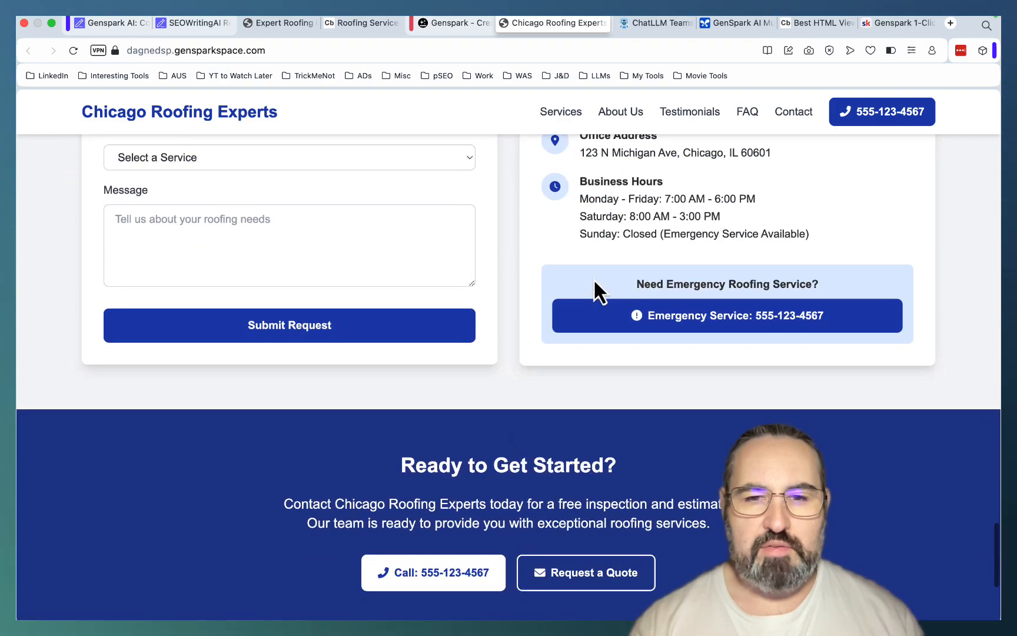
scroll("down", 3)
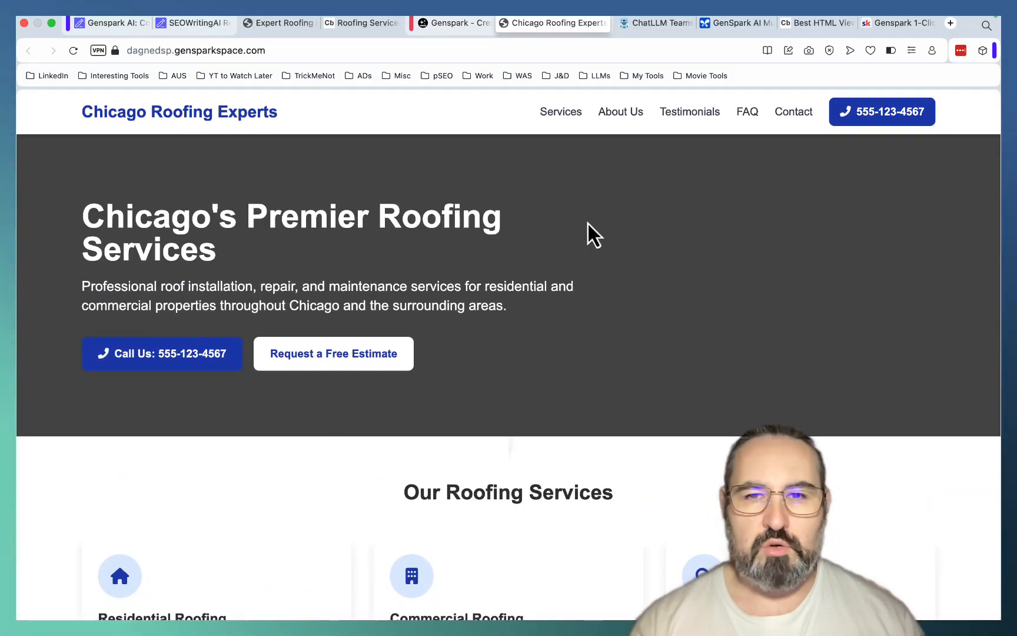
Jump via the nav bar to Services, Testimonials, FAQ and Contact, then switch to ChatLLM's roofing app
left_click(560, 111)
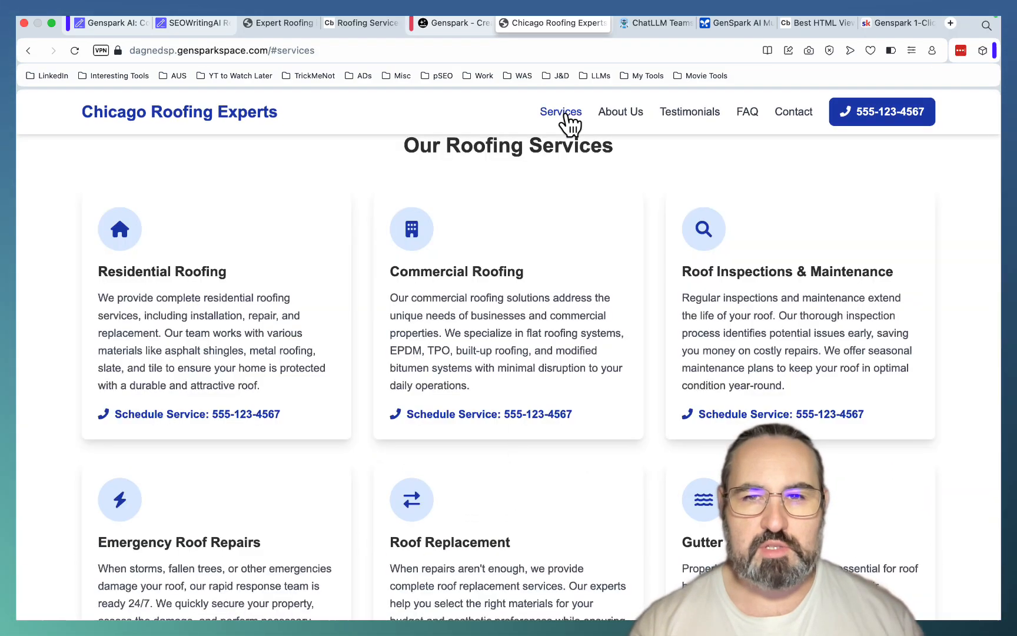
left_click(690, 112)
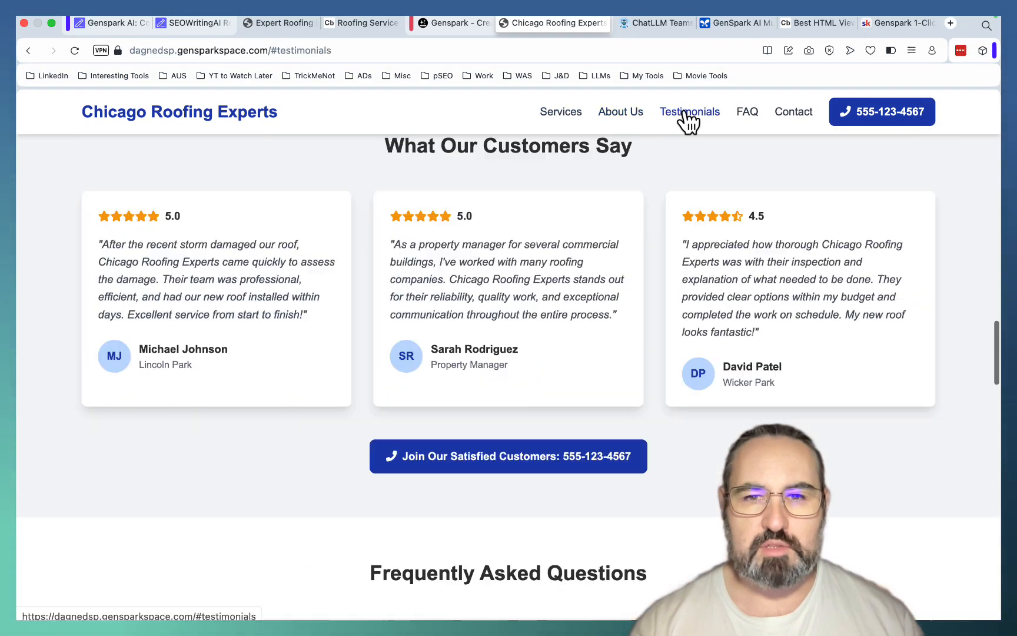
left_click(746, 112)
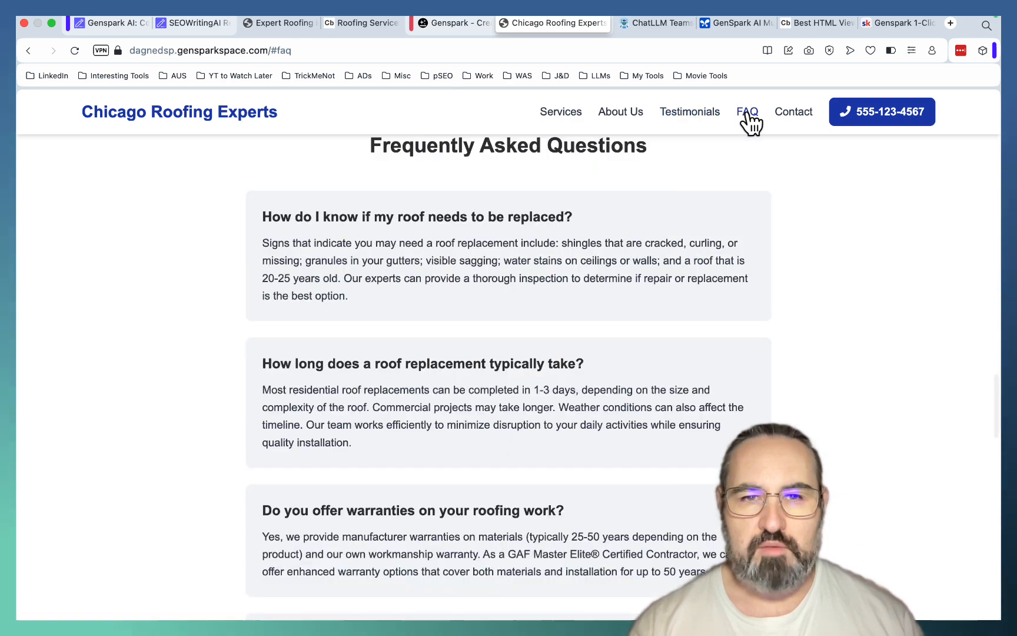
left_click(792, 112)
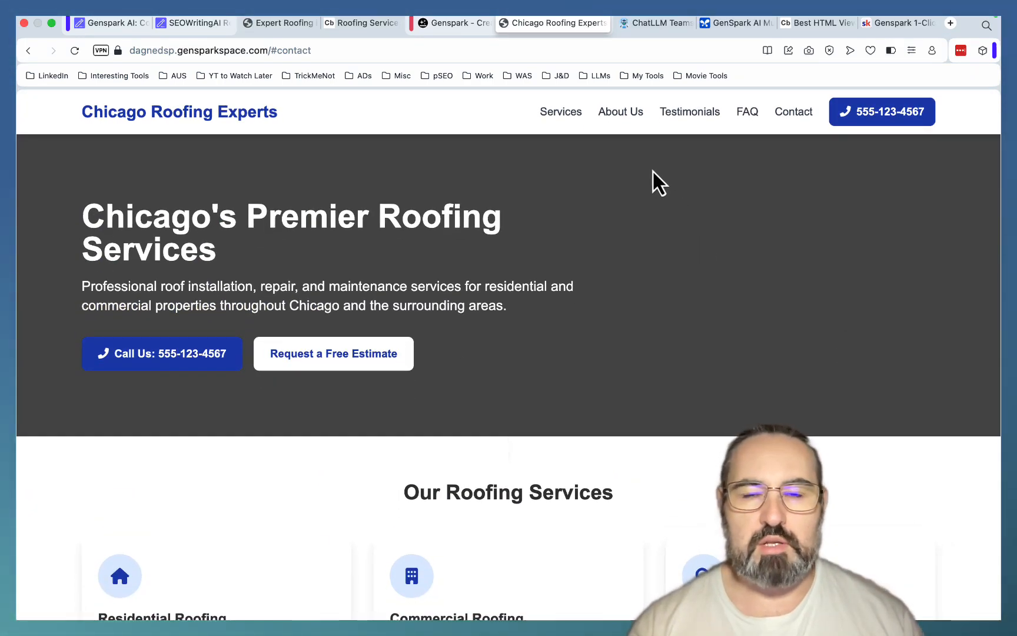
mouse_move(555, 75)
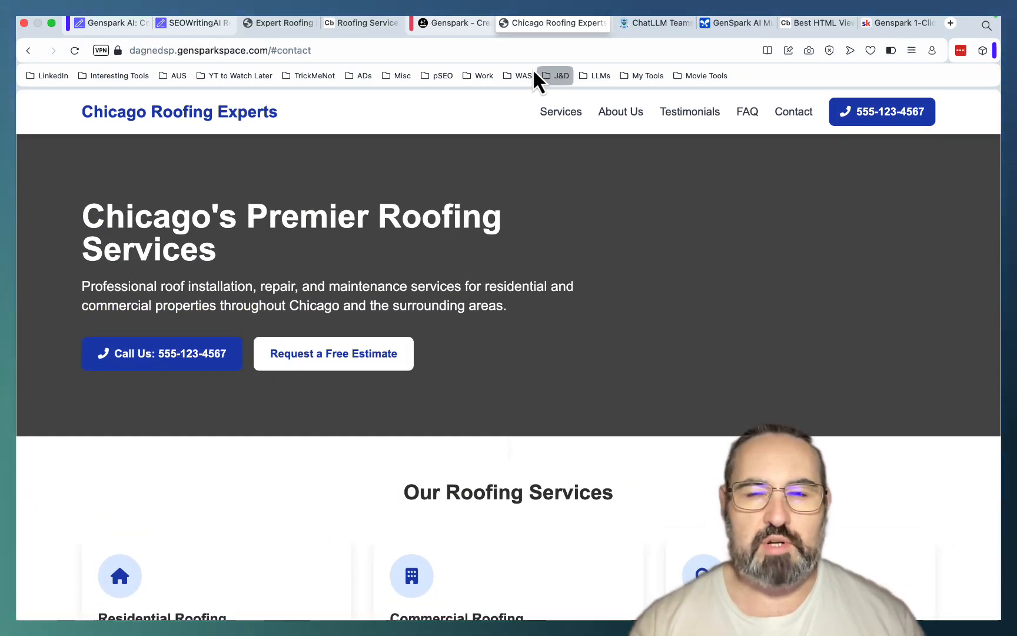
left_click(656, 24)
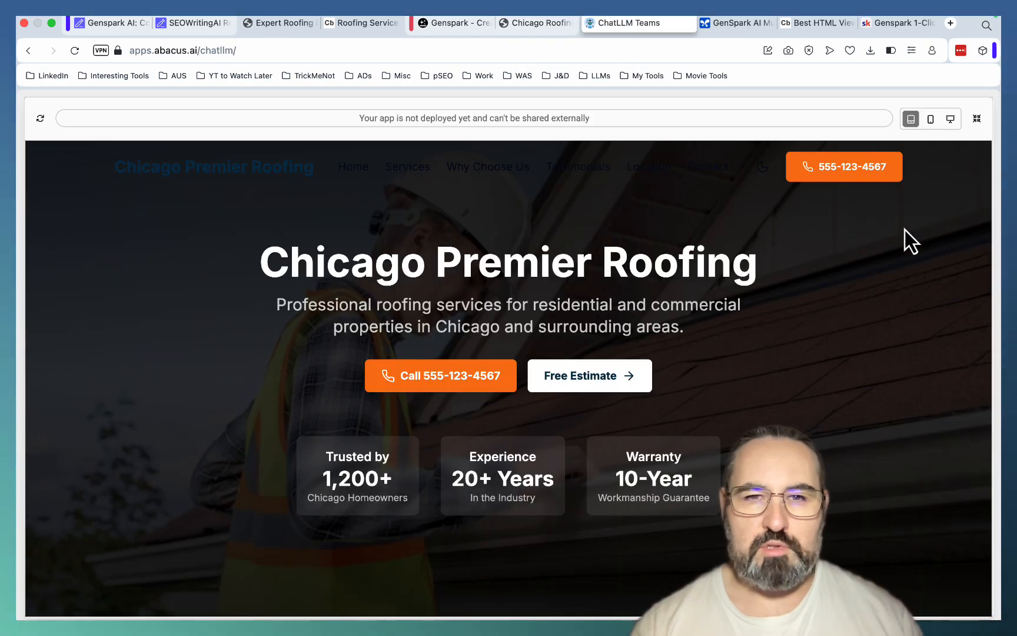
Scroll ChatLLM's Chicago Premier Roofing preview through services, location and contact sections
scroll("down", 3)
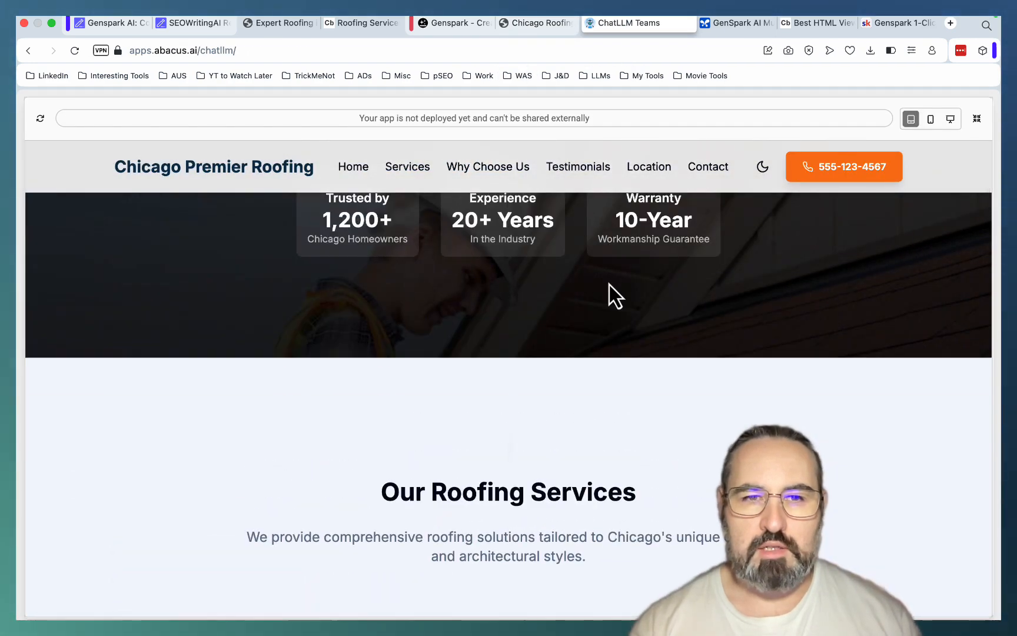
scroll("down", 3)
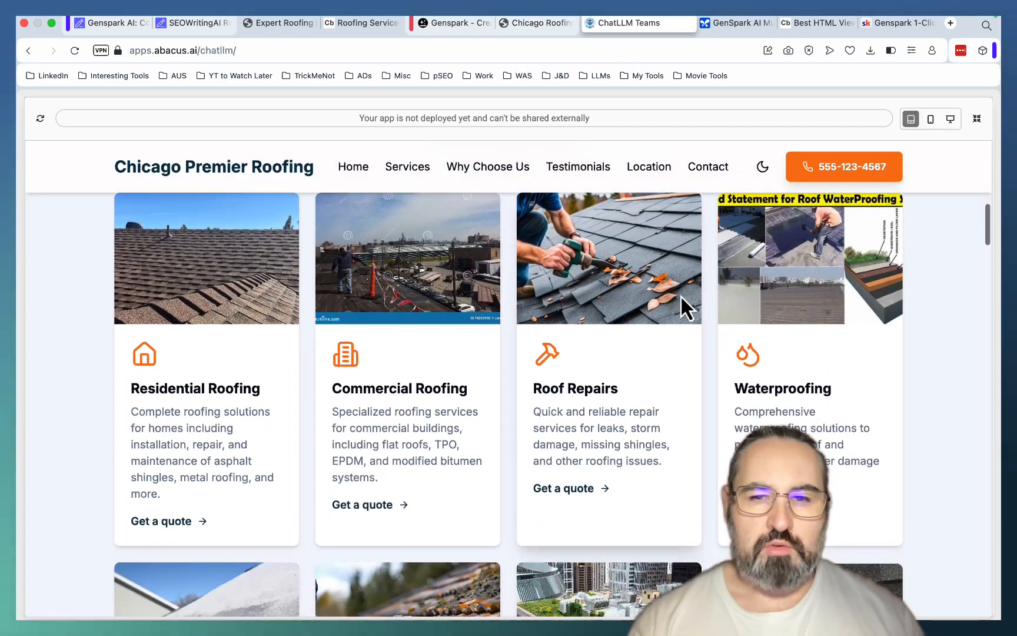
scroll("down", 3)
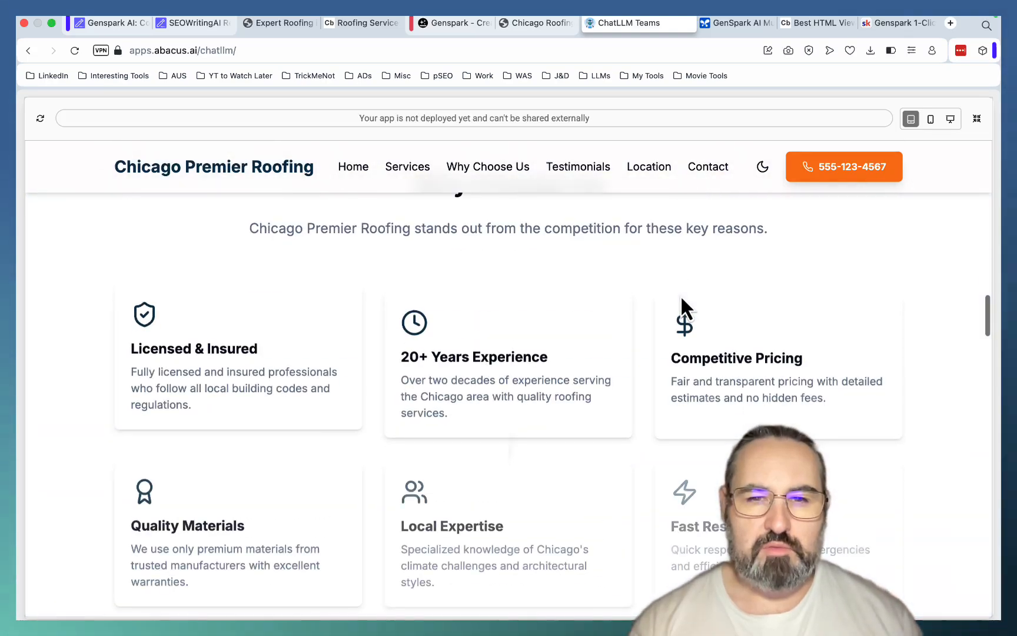
scroll("down", 3)
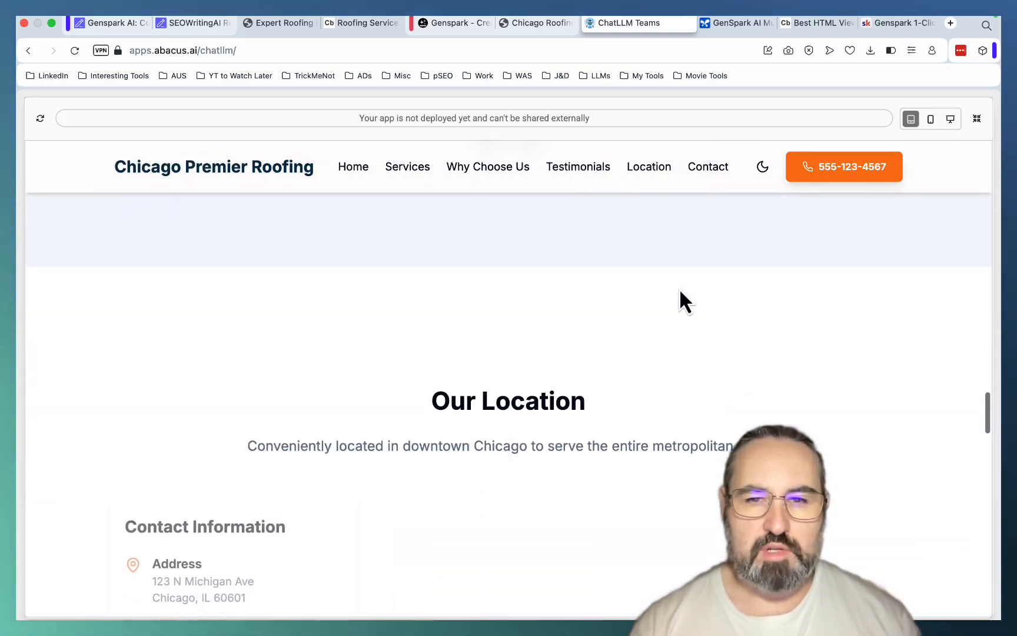
scroll("down", 3)
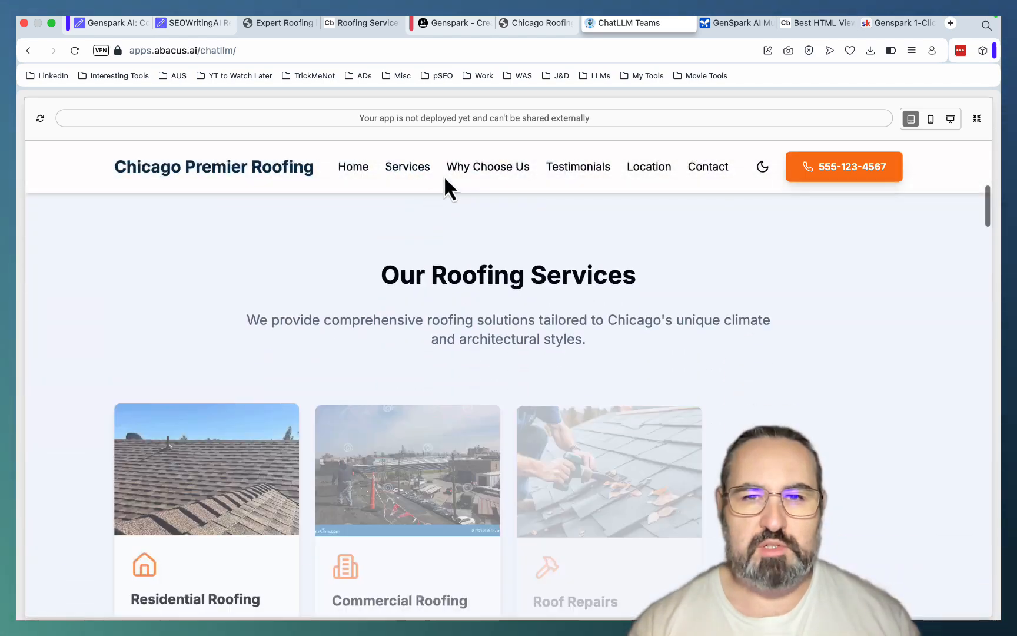
Jump to Why Choose Us and Testimonials, switch back to light mode, and test the click-to-call phone link
left_click(487, 167)
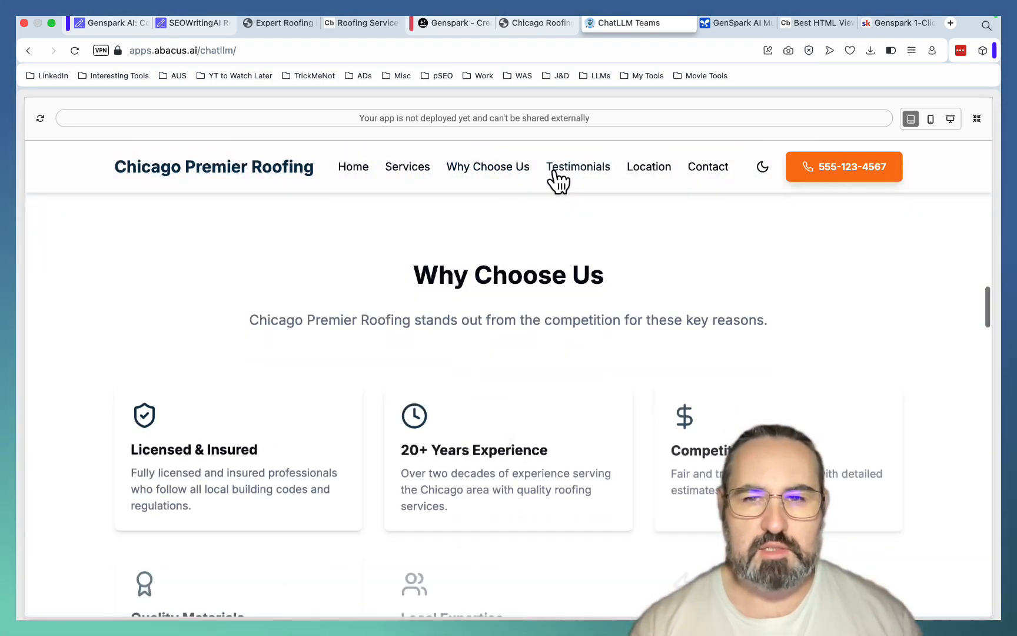
left_click(577, 167)
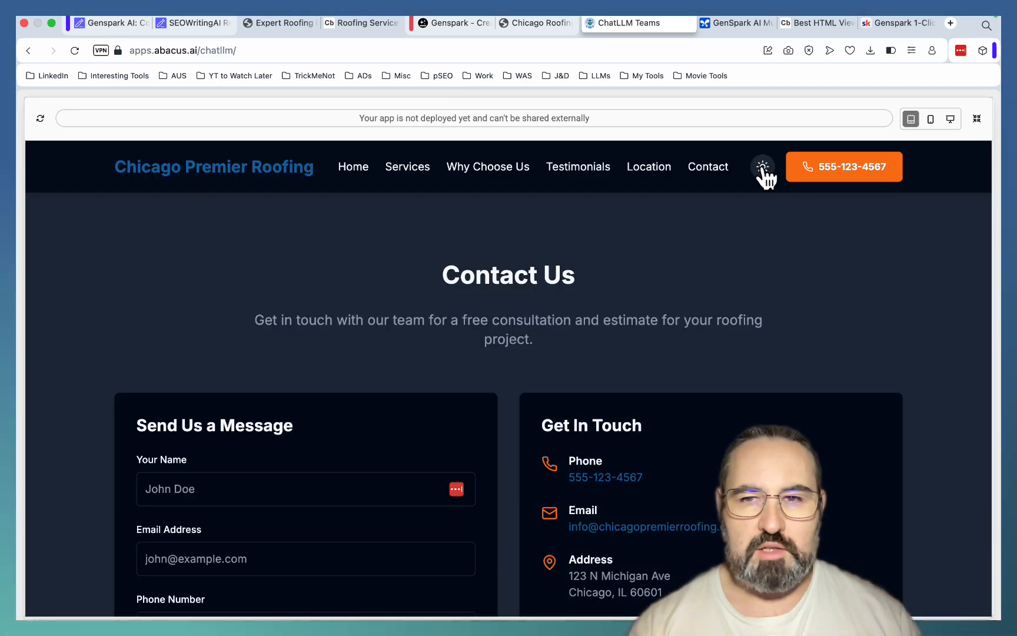
left_click(842, 166)
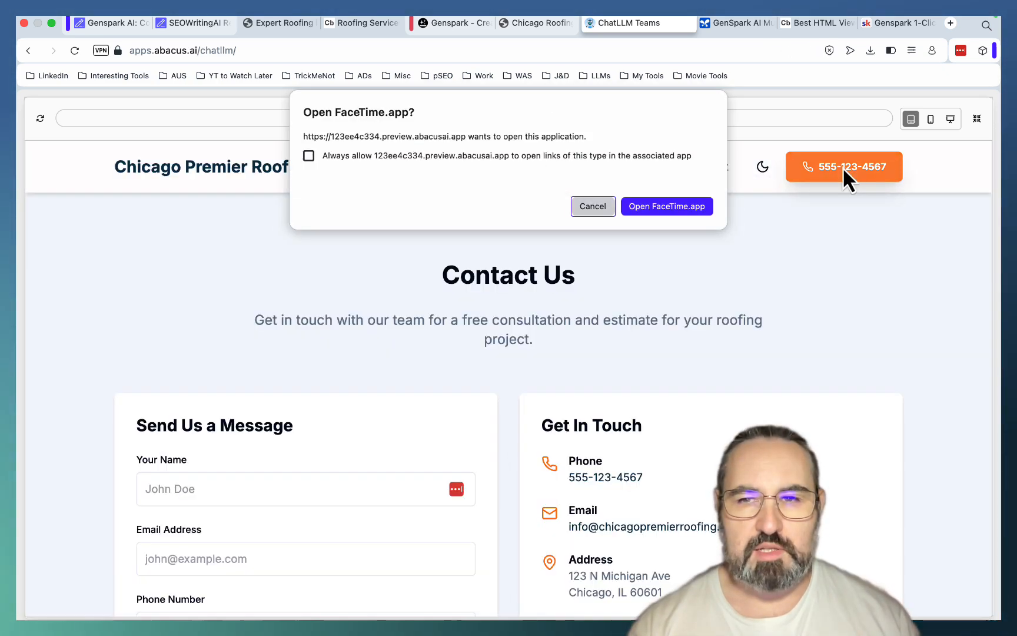
left_click(592, 206)
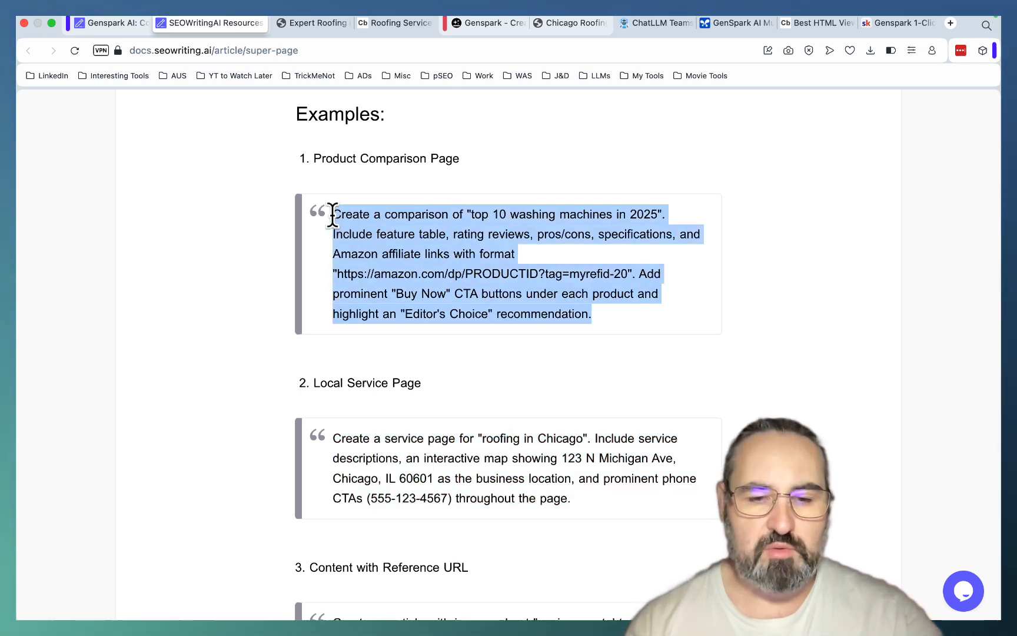
Send the washing machine comparison prompt in ChatLLM and a fresh AI Studio chat
left_click(481, 22)
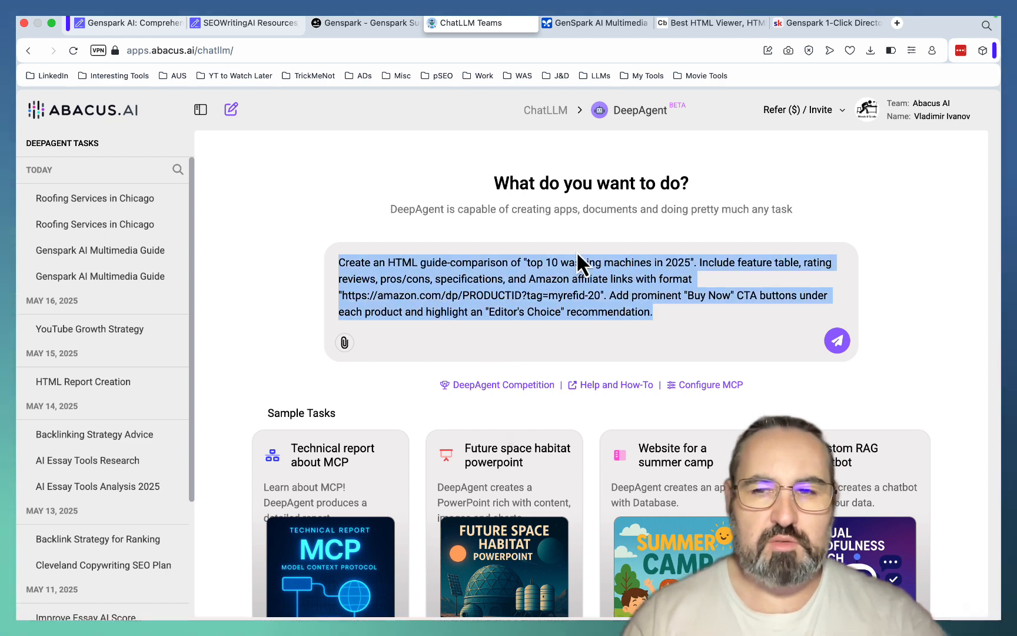
left_click(600, 23)
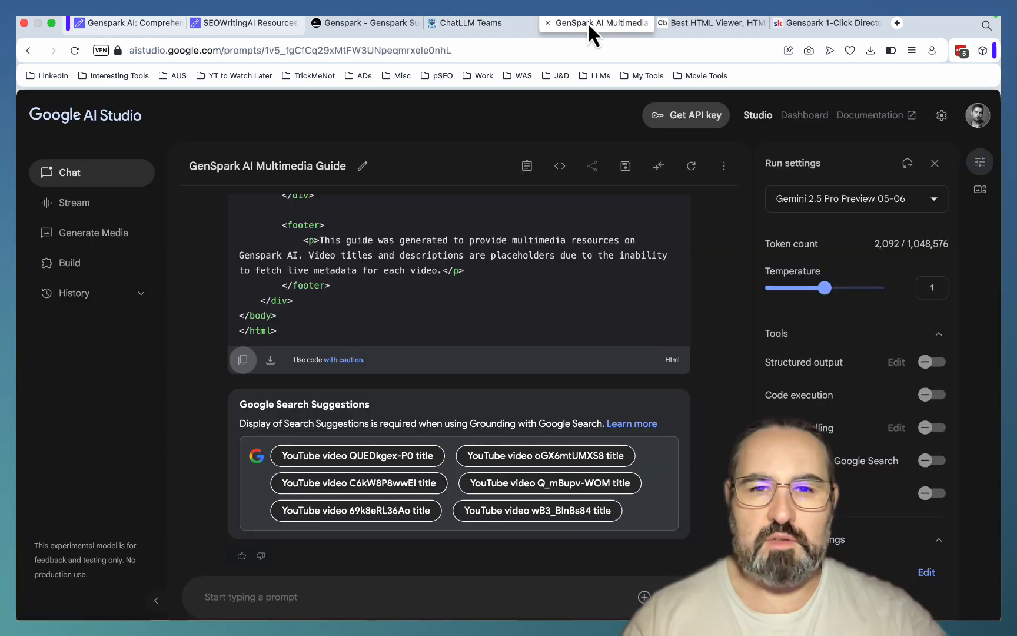
left_click(67, 172)
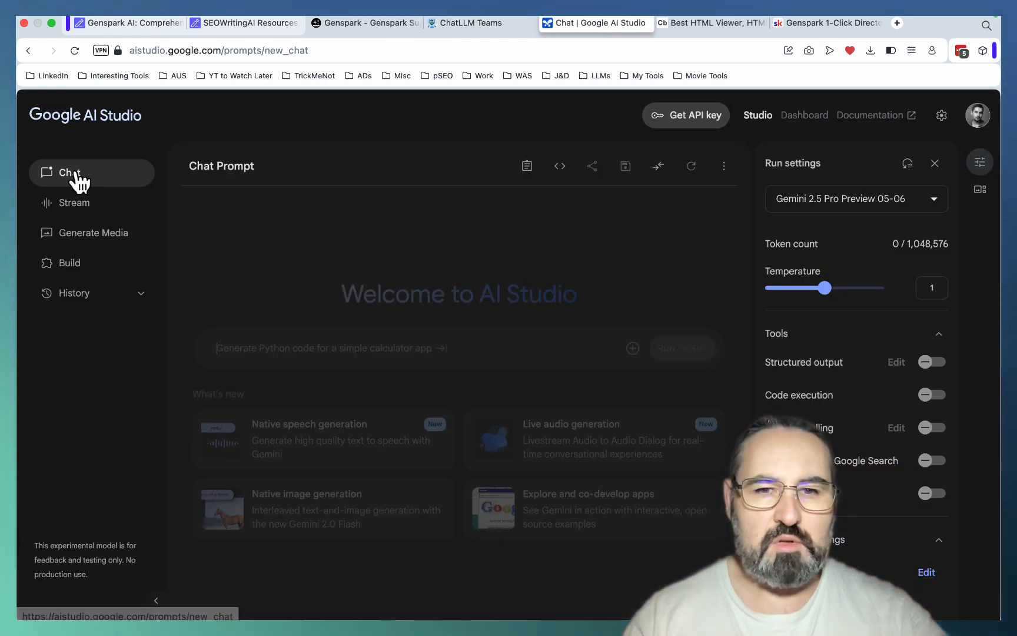
left_click(931, 461)
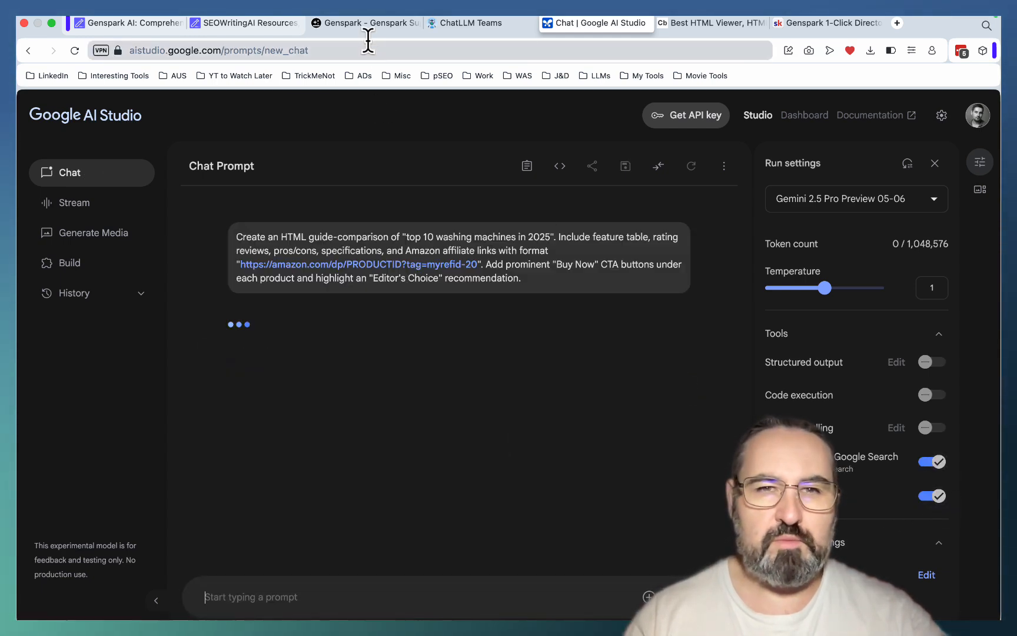
Send the same prompt to Genspark Super Agent, then switch to the SEOWriting Super Page tool
left_click(364, 22)
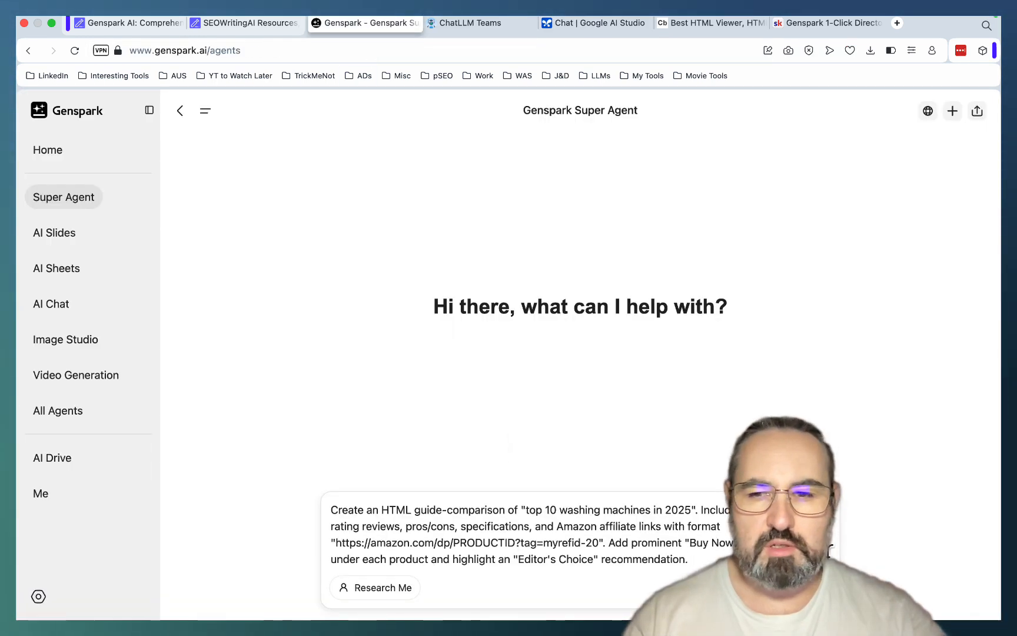
left_click(245, 23)
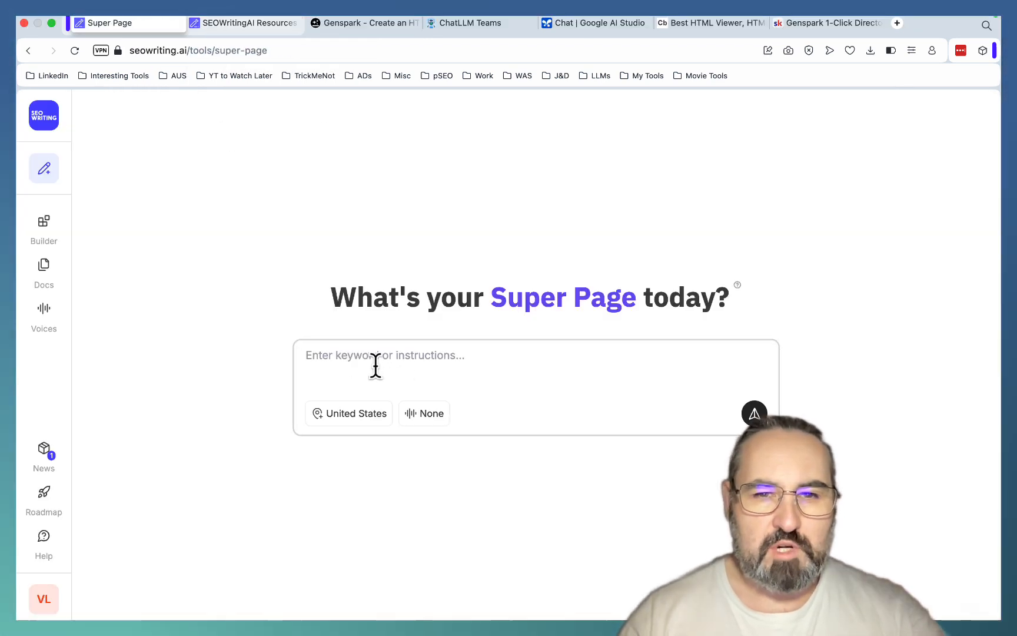
left_click(116, 22)
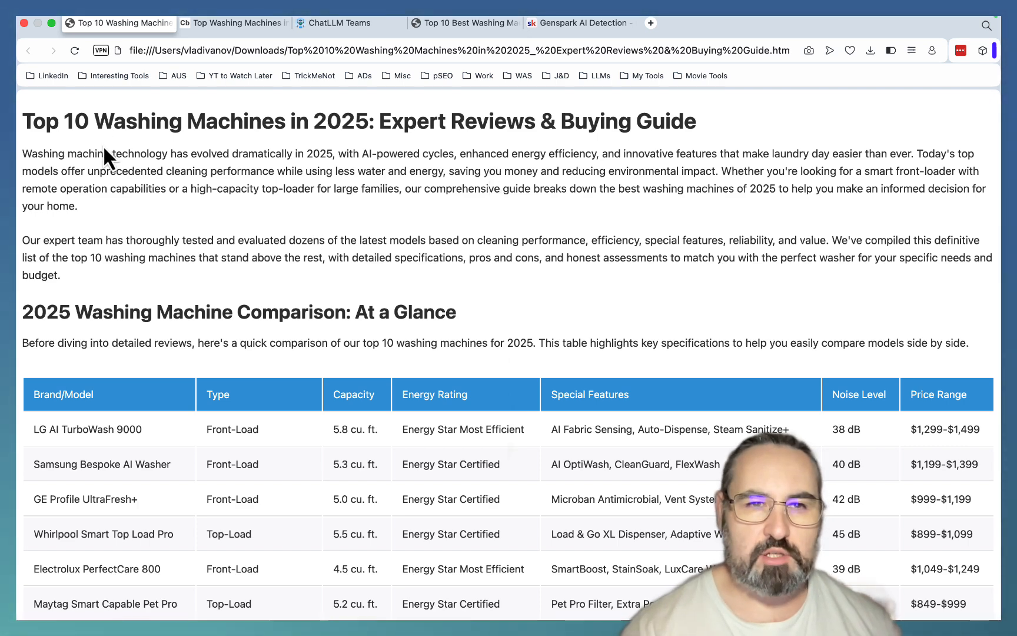
Scroll SEOWriting.ai's Top 10 Washing Machines in 2025 guide through its ratings and model specifications
scroll("down", 3)
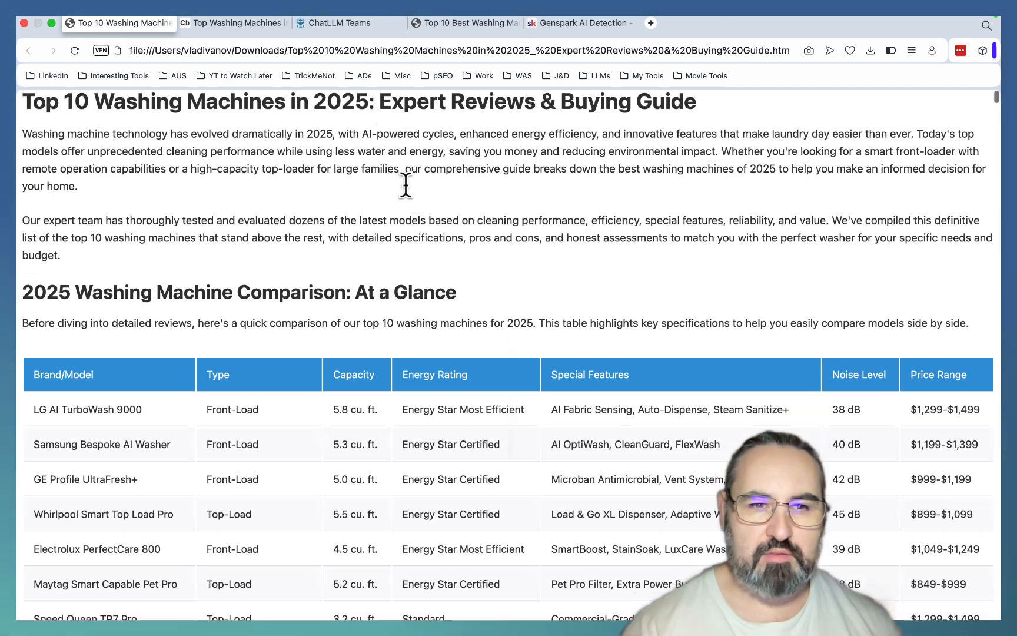
scroll("down", 3)
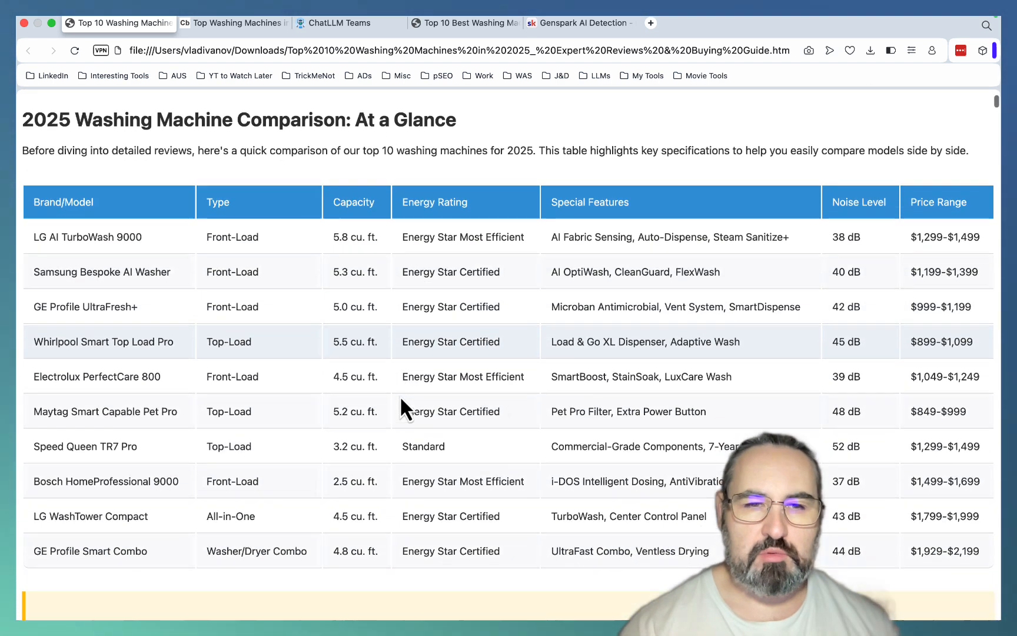
scroll("down", 3)
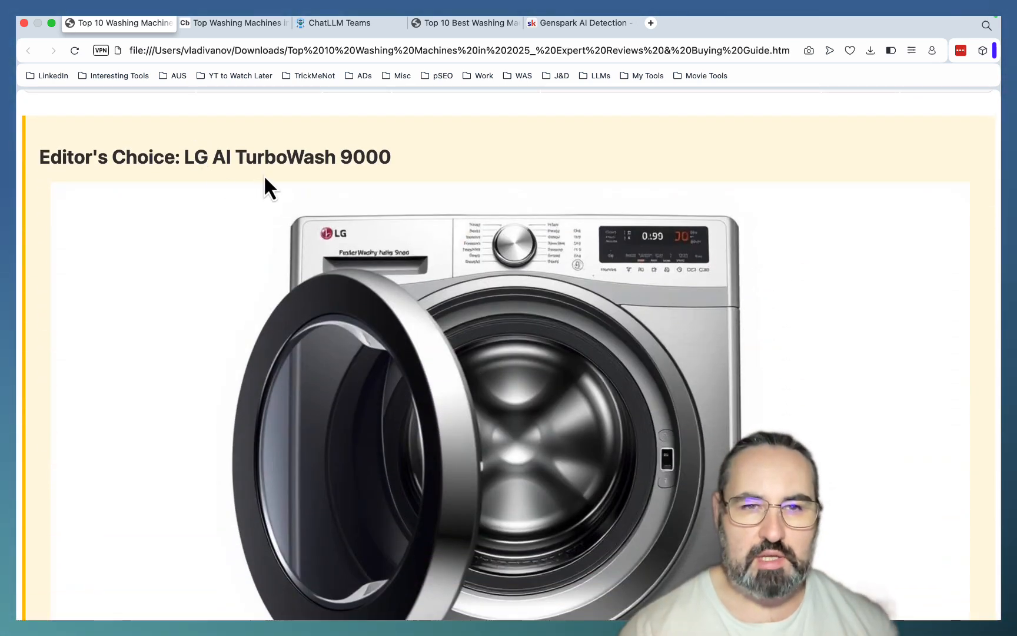
mouse_move(406, 193)
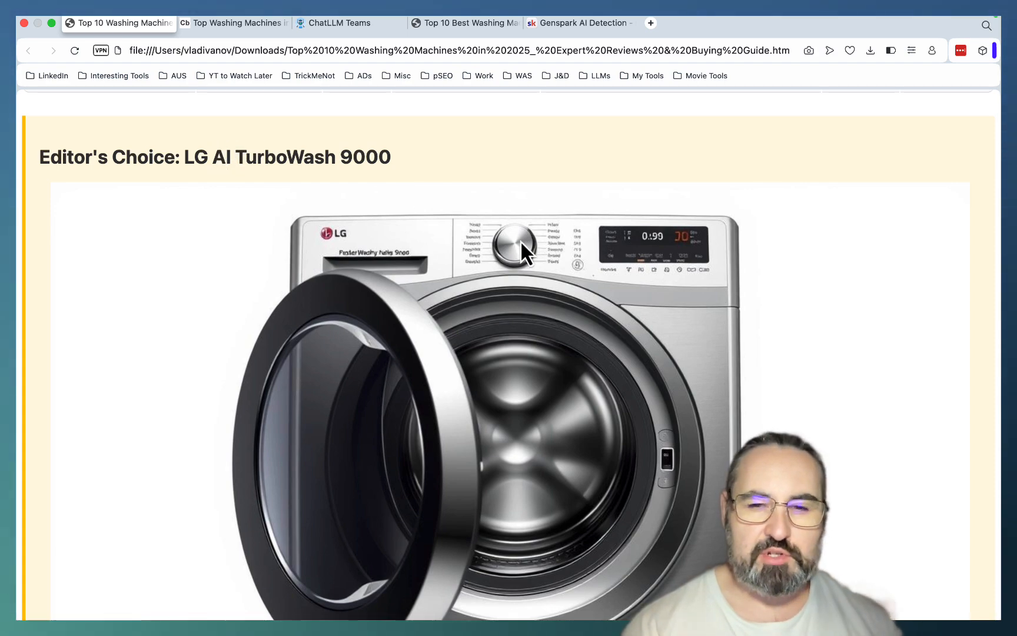
scroll("down", 3)
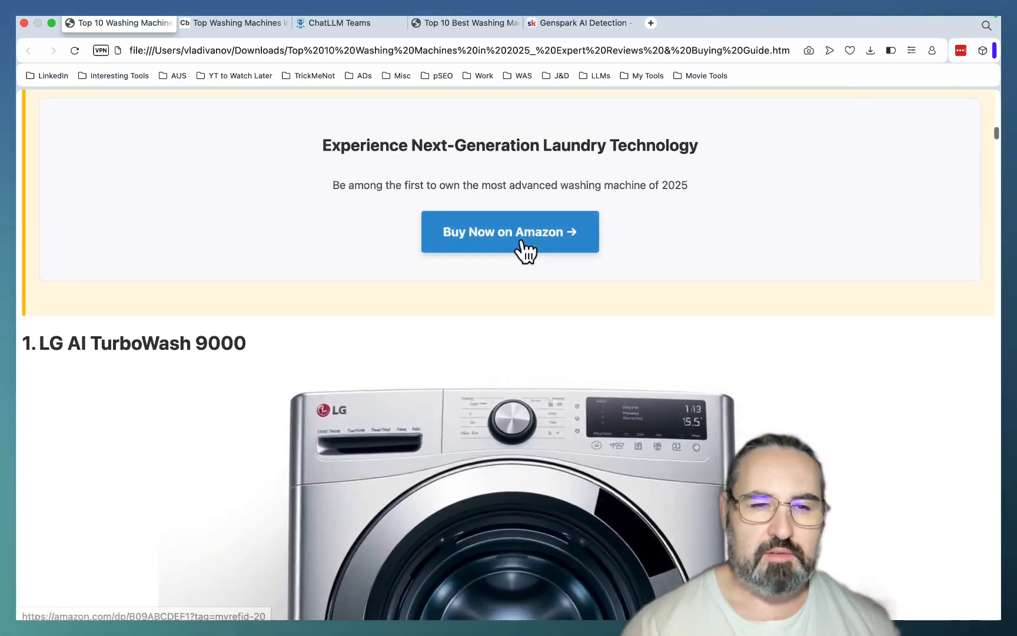
scroll("down", 3)
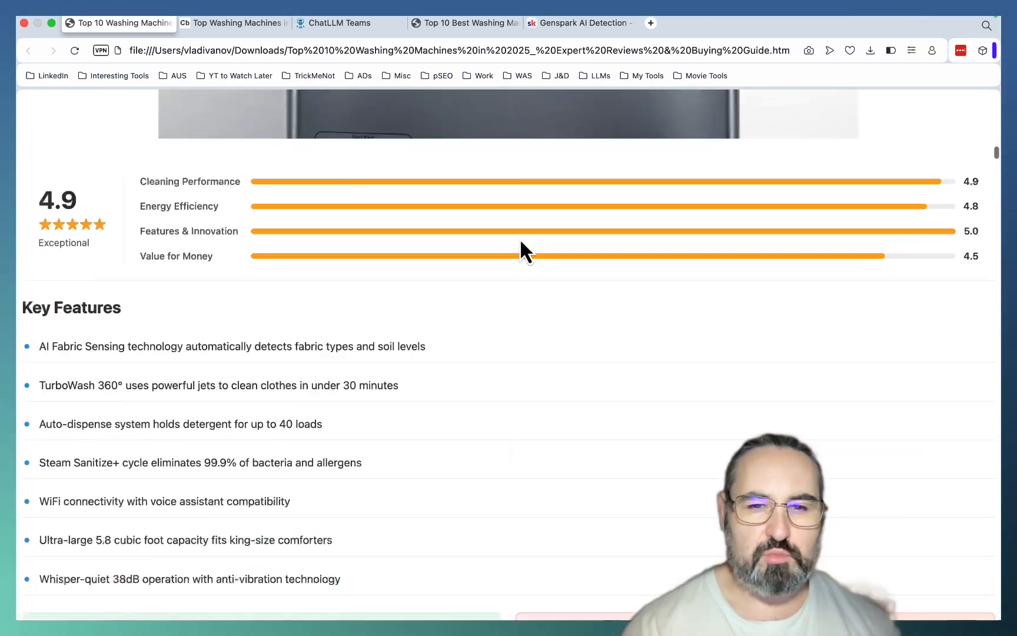
scroll("down", 3)
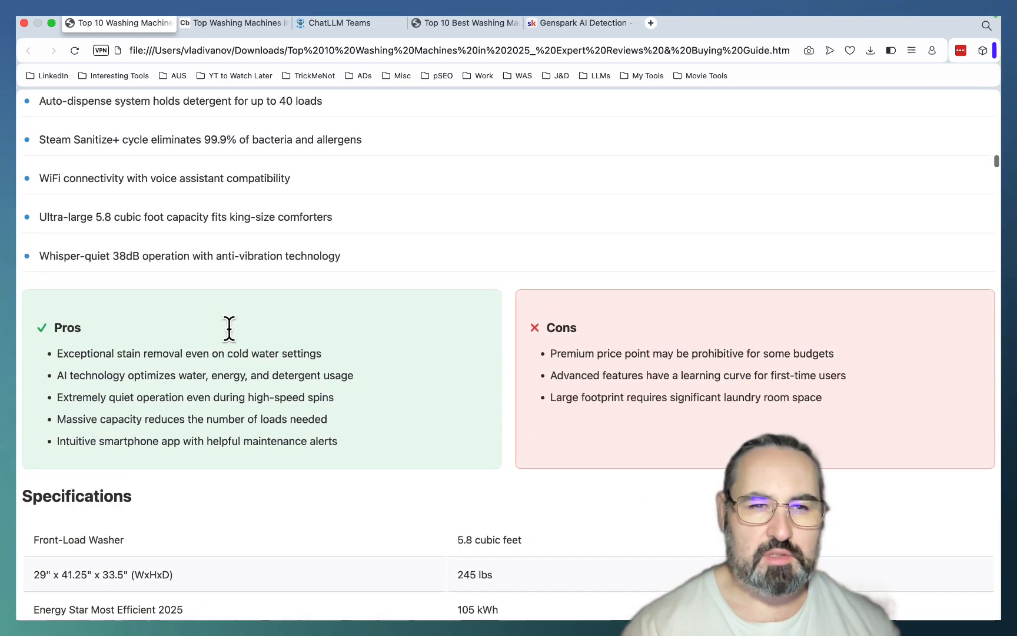
scroll("down", 3)
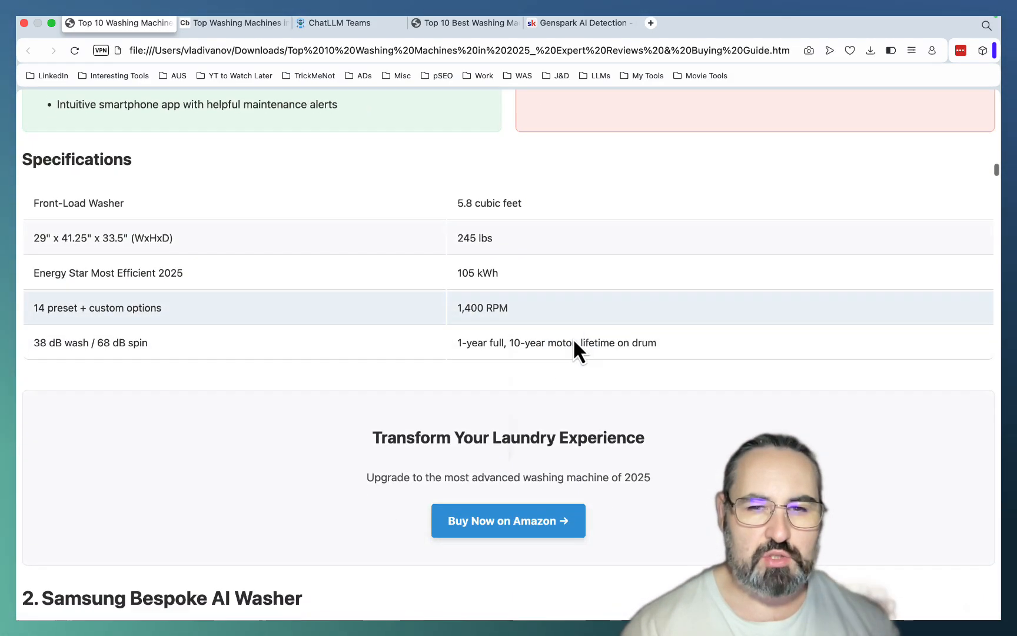
scroll("down", 3)
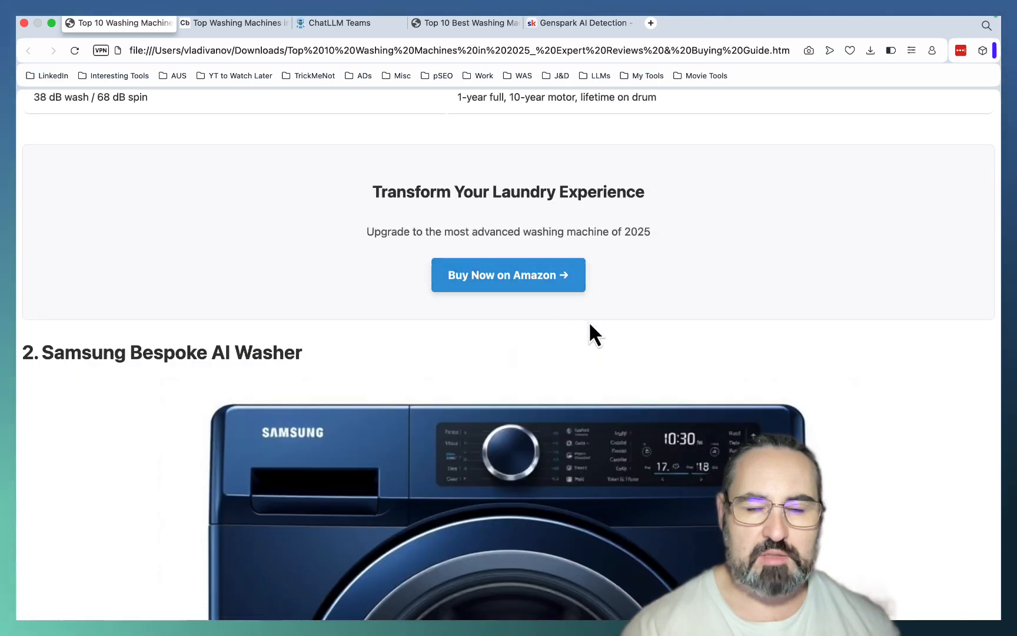
Continue down to the guide's final verdict, then switch to the Top Washing Machines in 2025 comprehensive guide
scroll("down", 3)
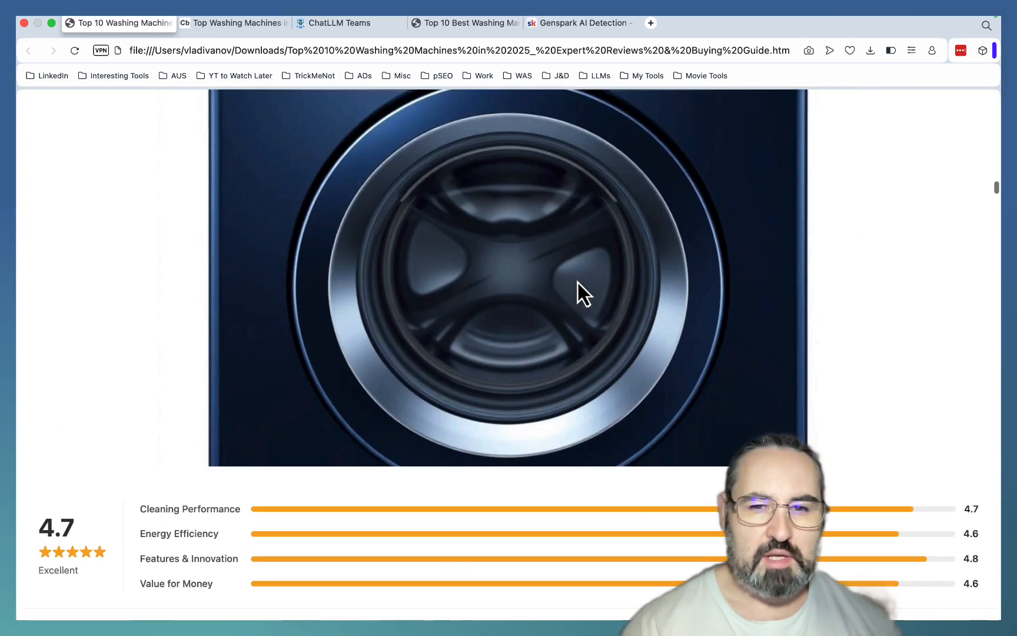
scroll("down", 3)
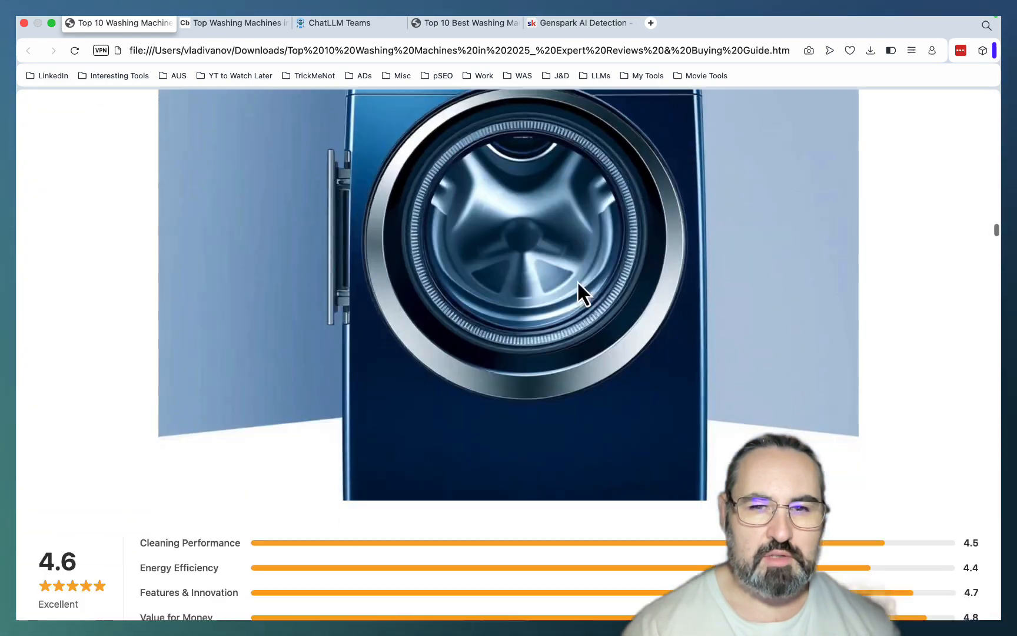
scroll("down", 3)
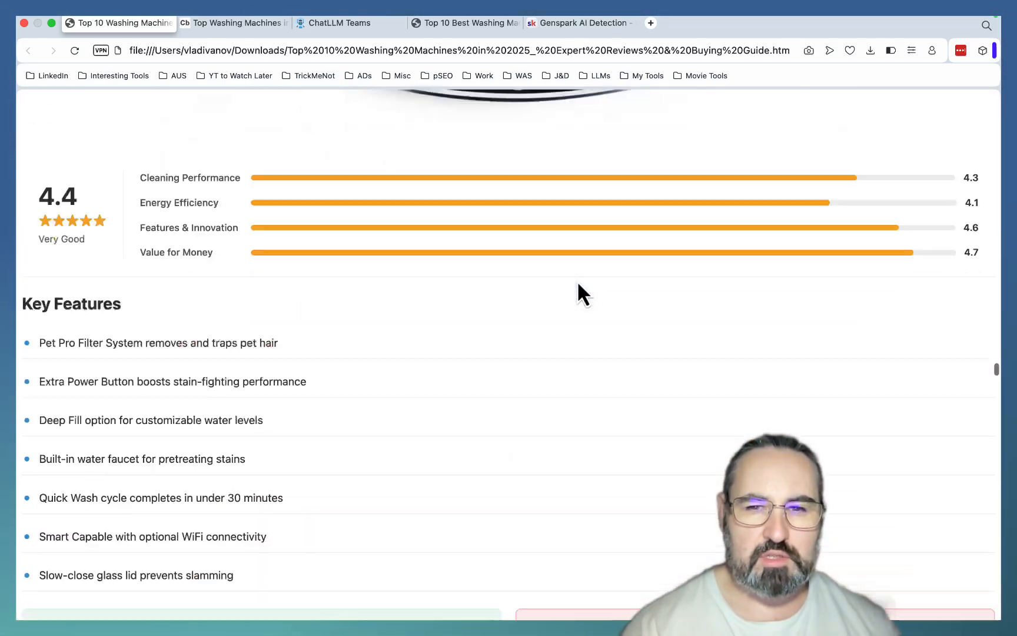
scroll("down", 3)
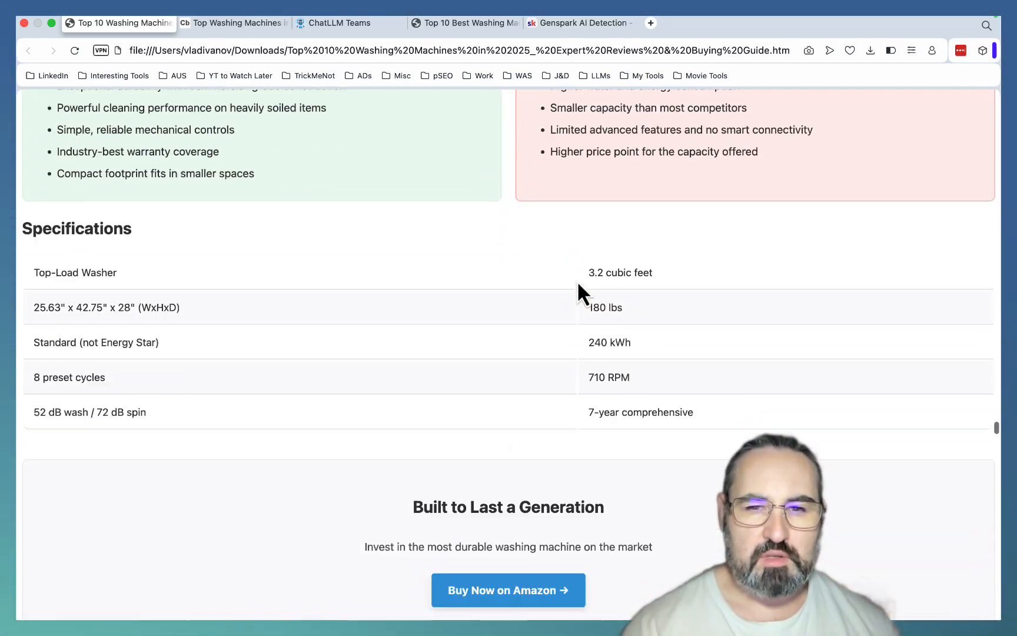
scroll("down", 3)
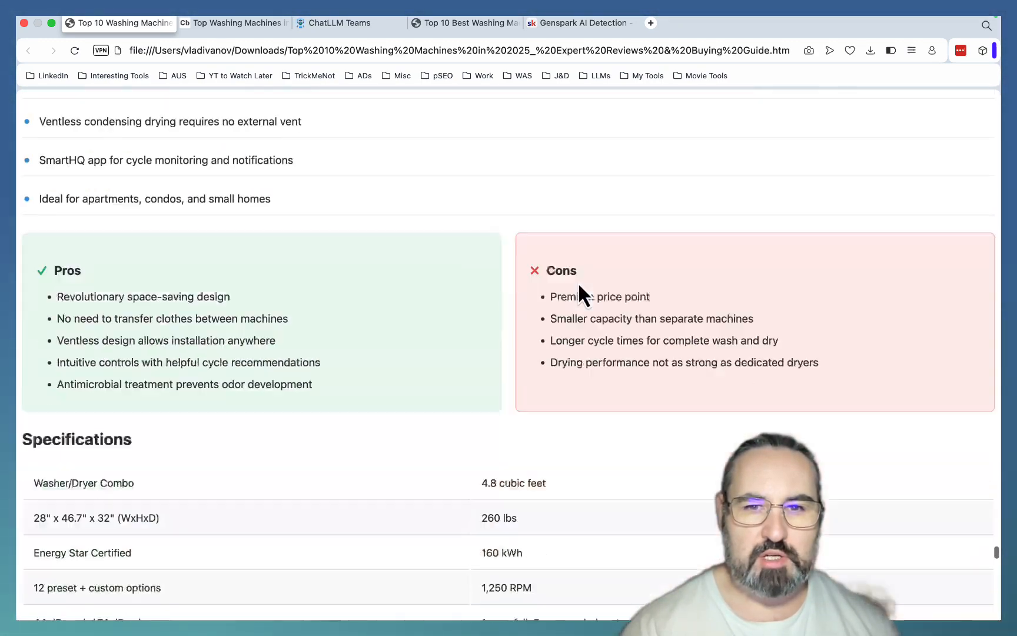
scroll("down", 3)
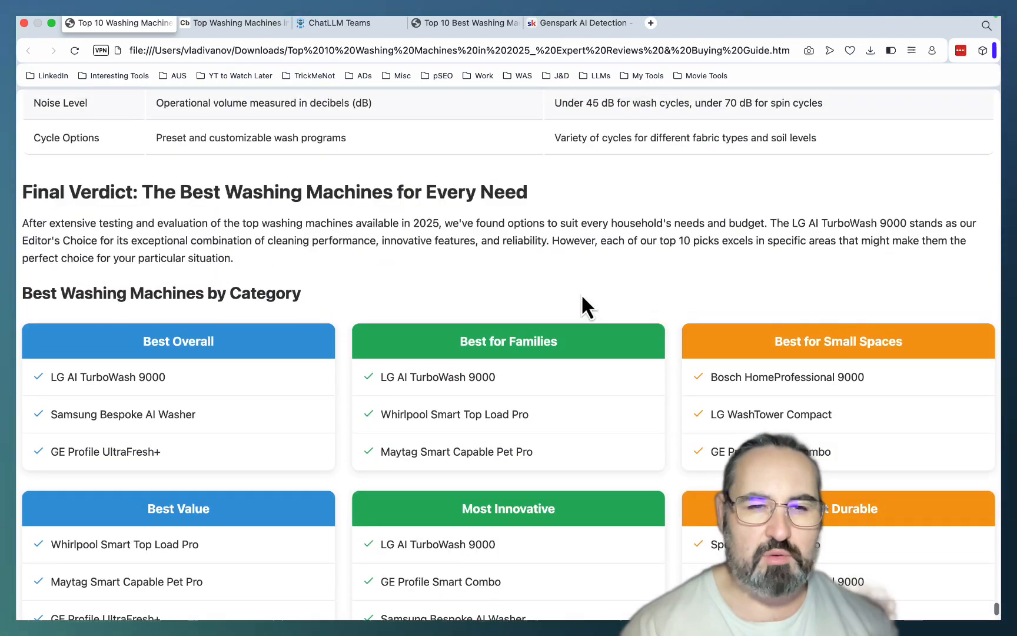
scroll("down", 3)
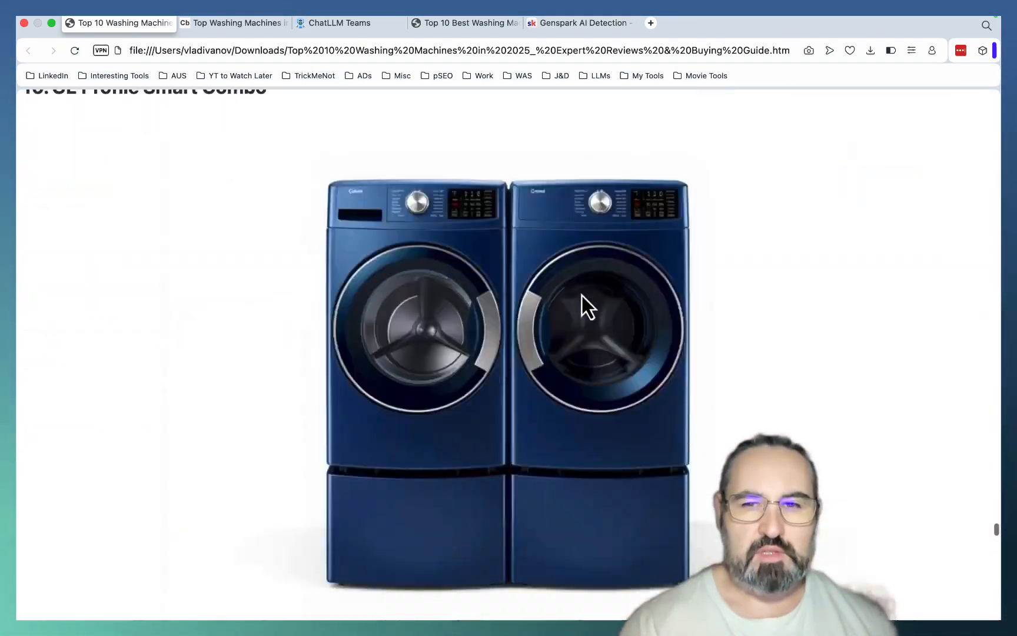
left_click(233, 22)
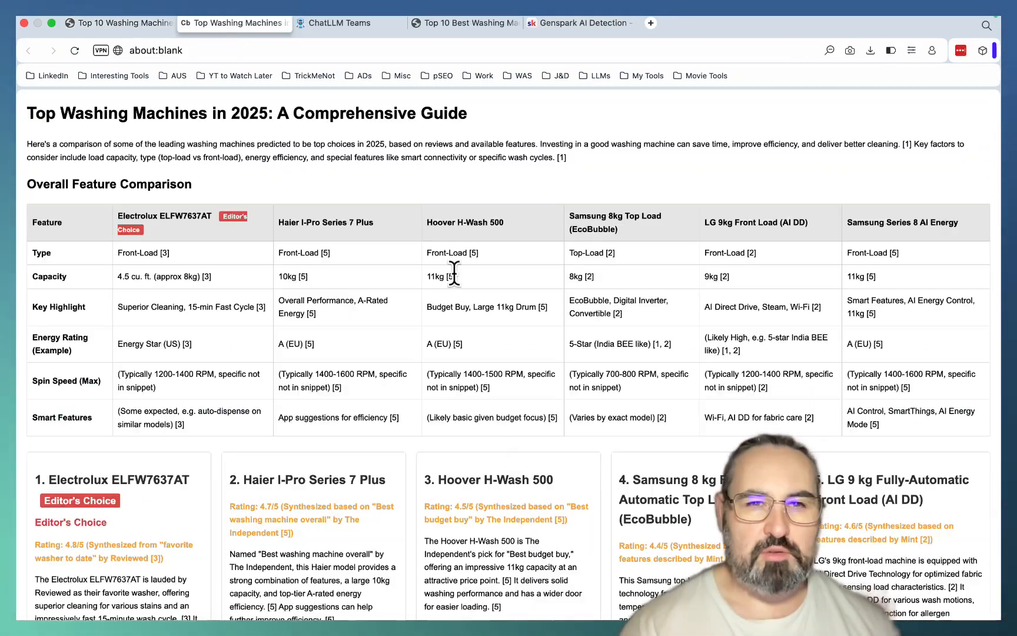
Review the AI Studio guide's feature comparison table, then switch to the ChatLLM guide tab
scroll("down", 3)
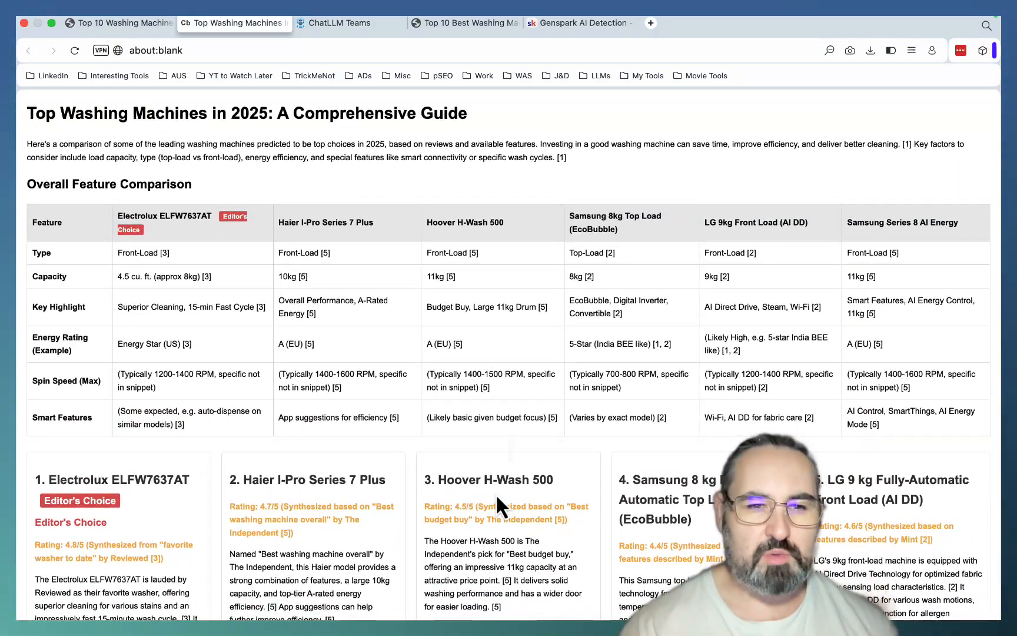
left_click(338, 22)
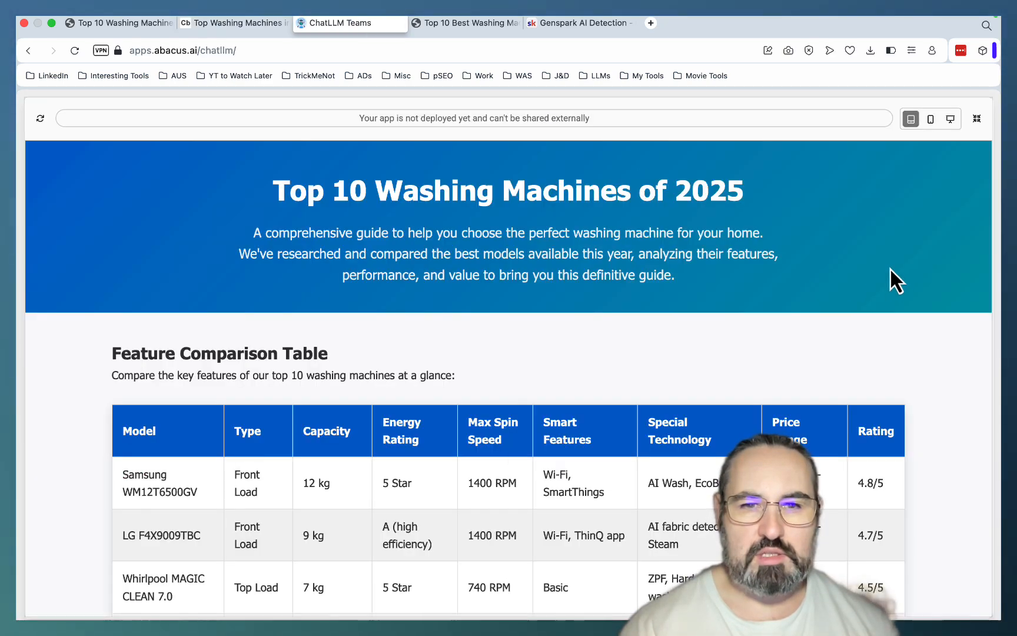
Scroll through ChatLLM's Top 10 Washing Machines of 2025 preview, past its priced comparisons and ranked picks
scroll("down", 3)
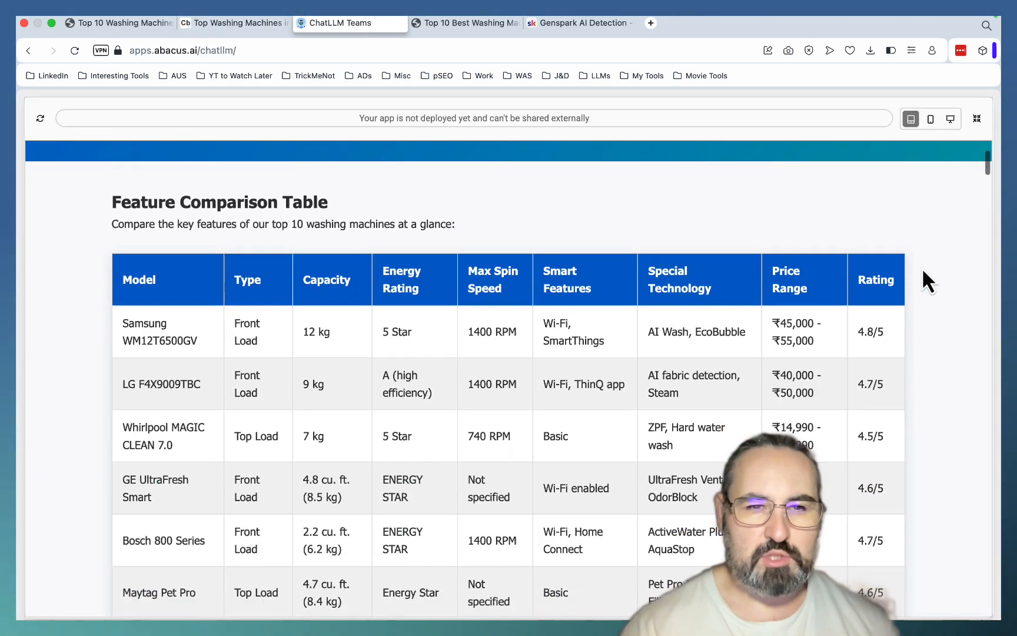
scroll("down", 3)
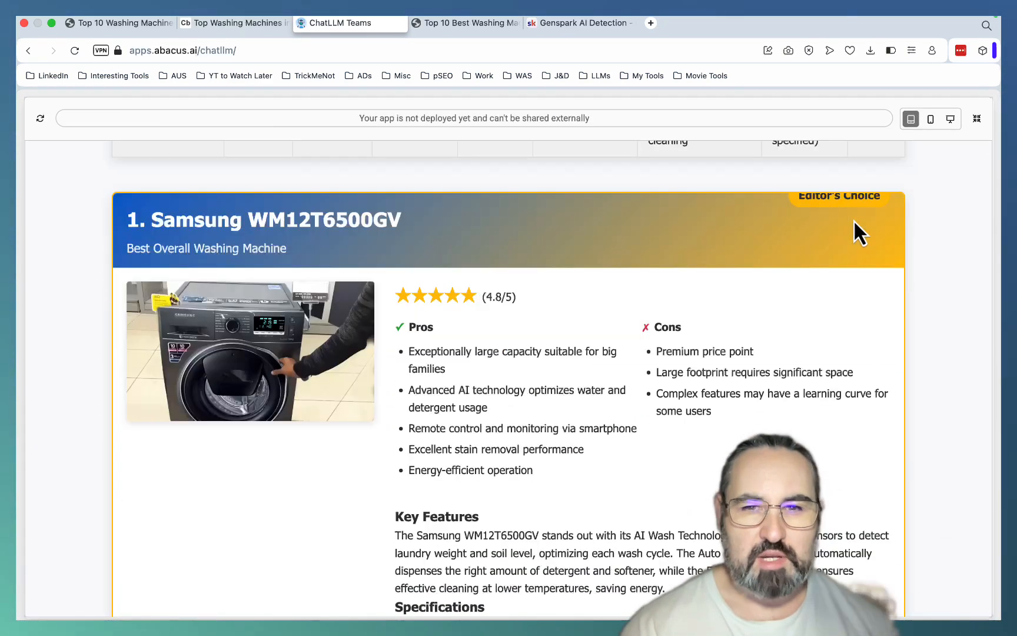
scroll("down", 3)
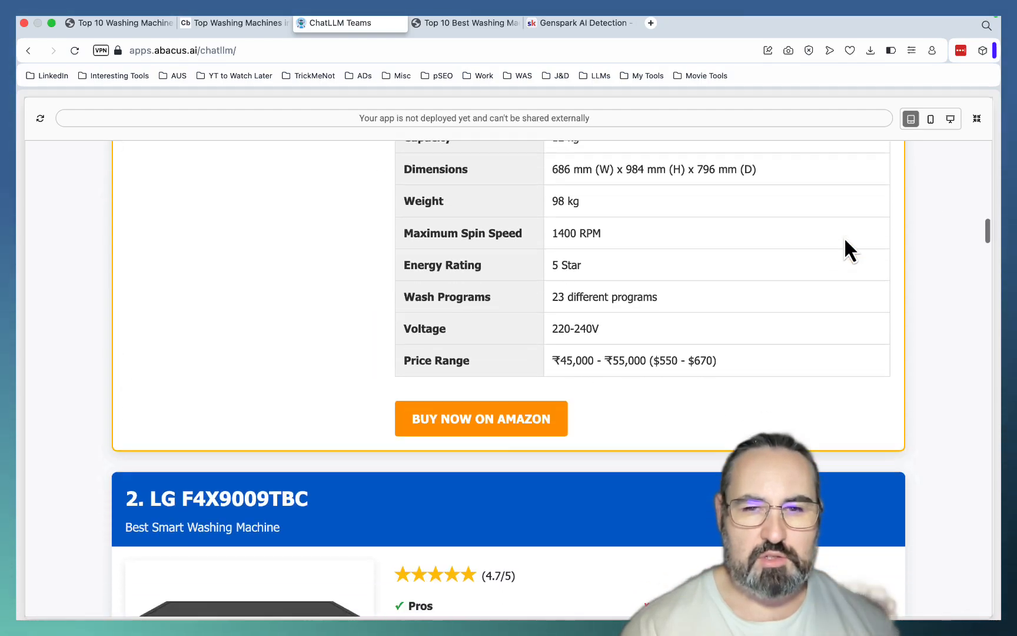
scroll("down", 3)
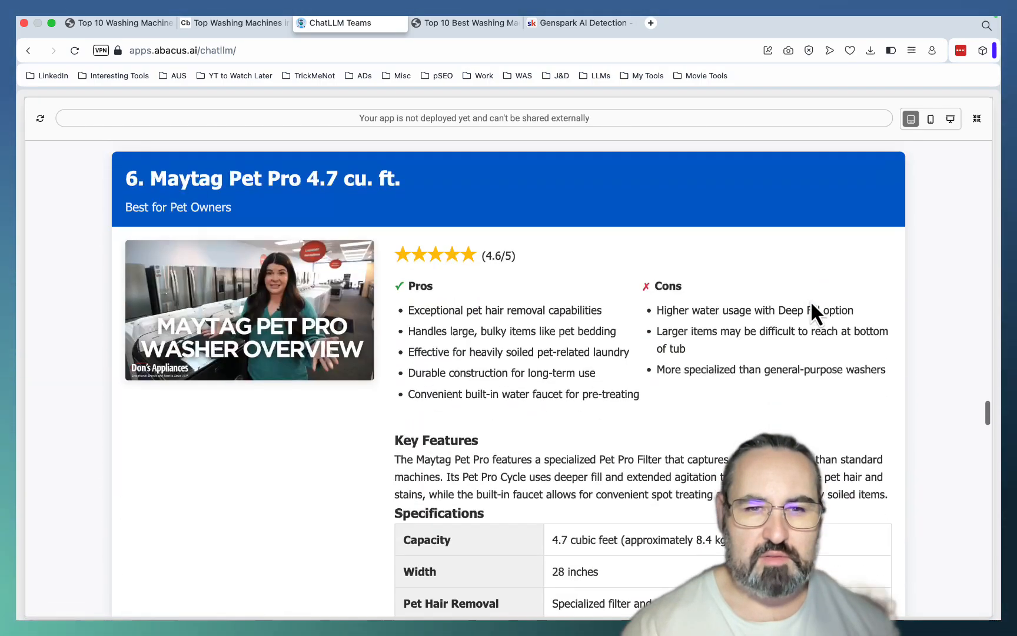
scroll("down", 3)
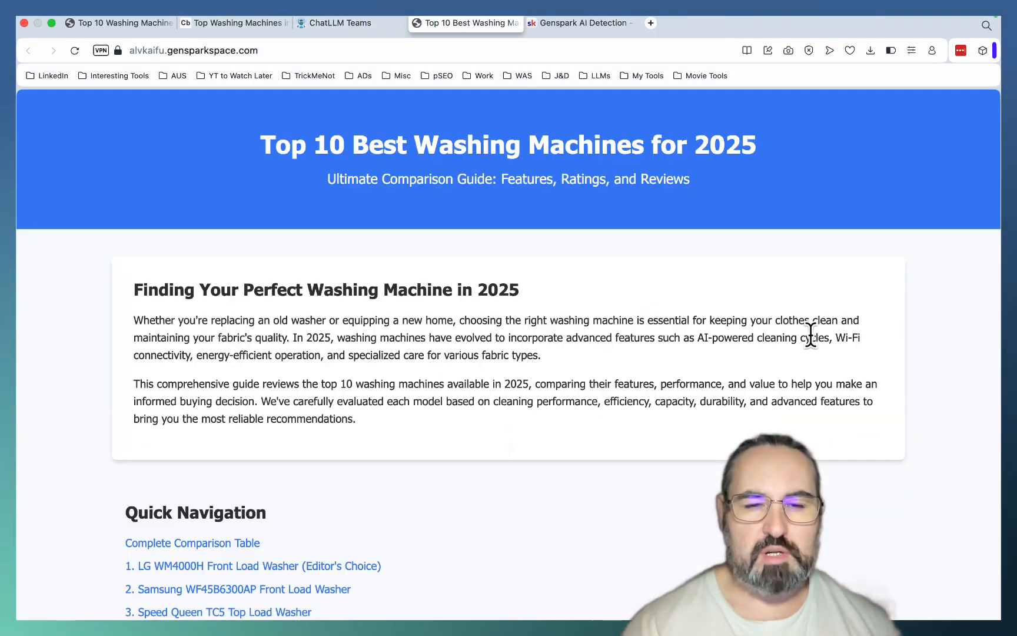
Scroll through Genspark's washing machine guide, past its top picks, specs and user reviews
scroll("down", 3)
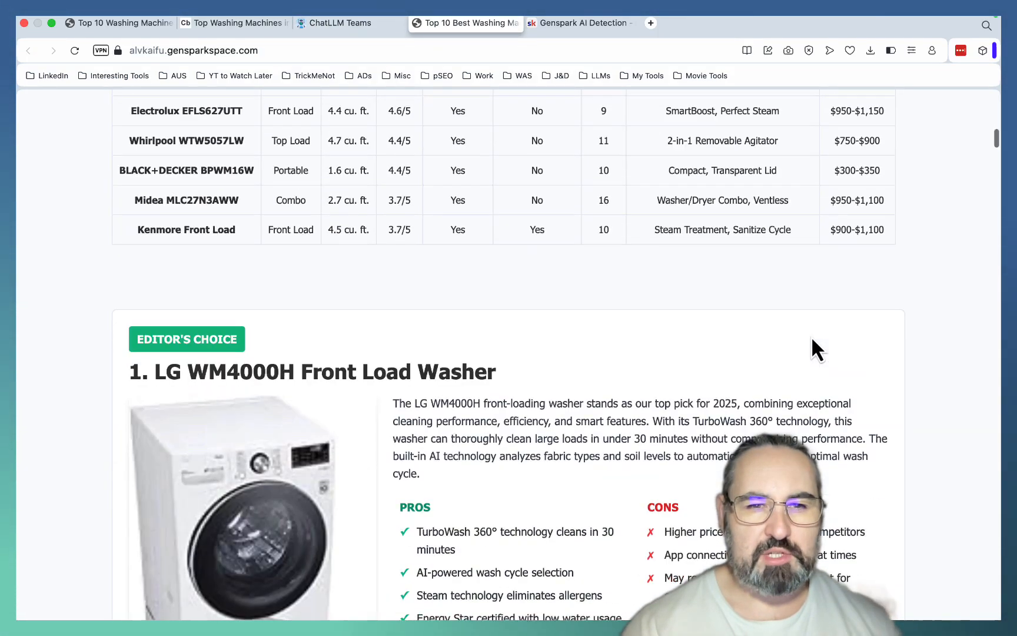
scroll("down", 3)
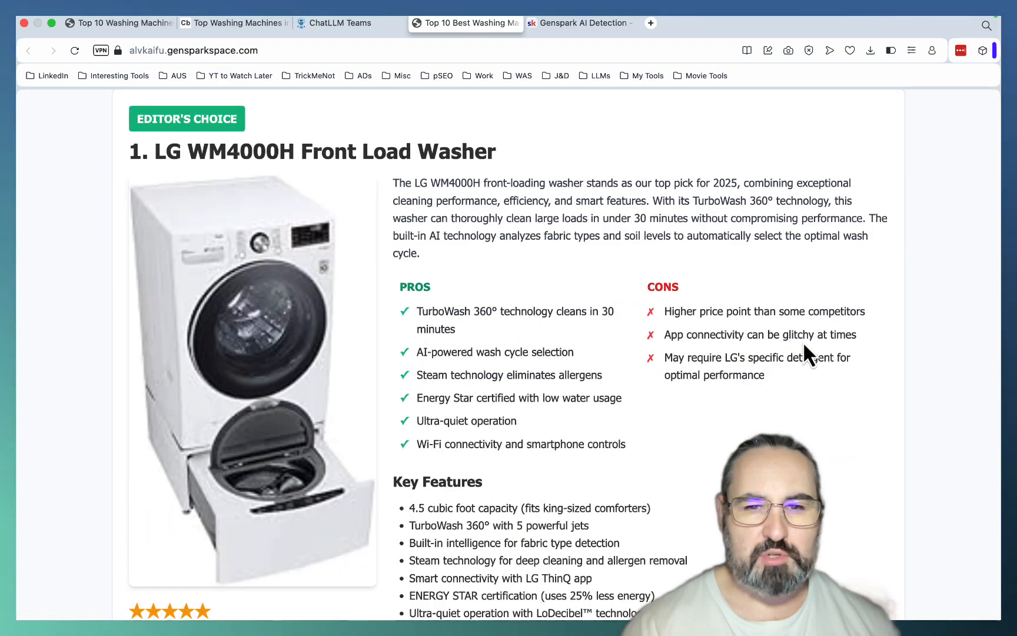
scroll("down", 3)
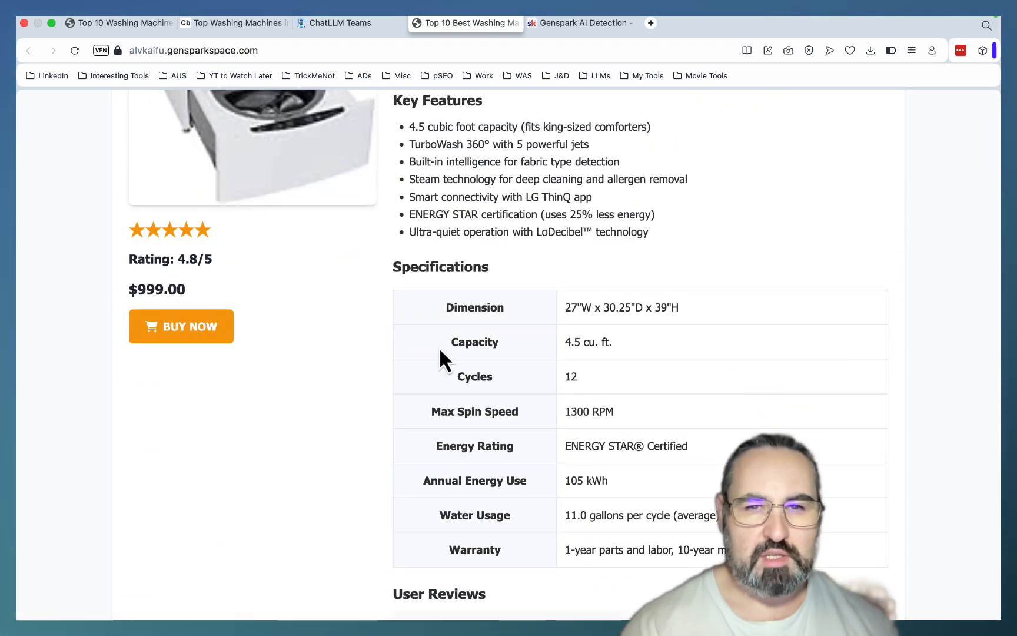
scroll("down", 3)
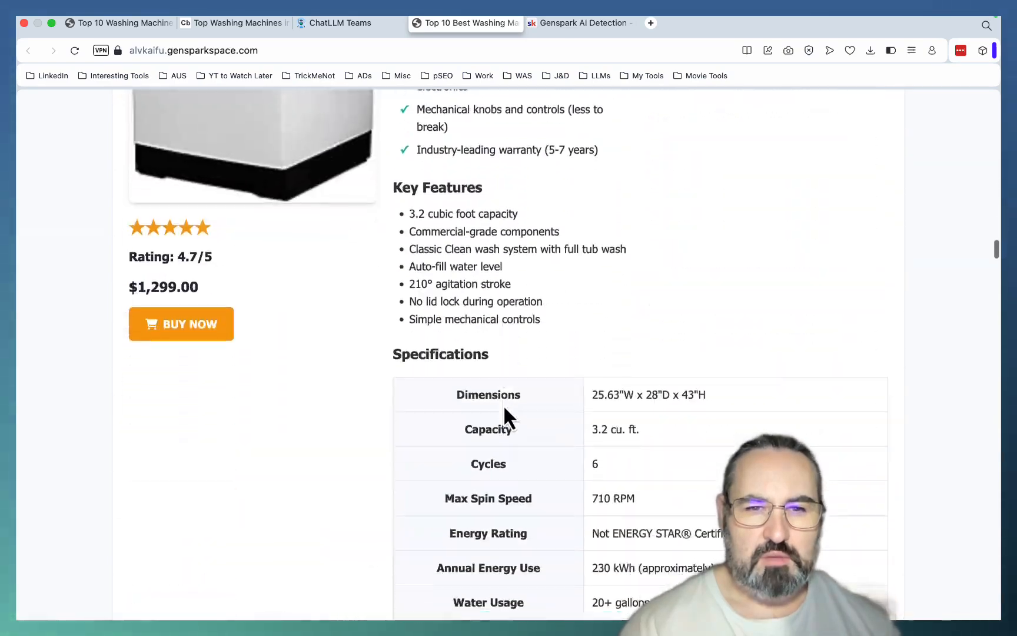
scroll("down", 3)
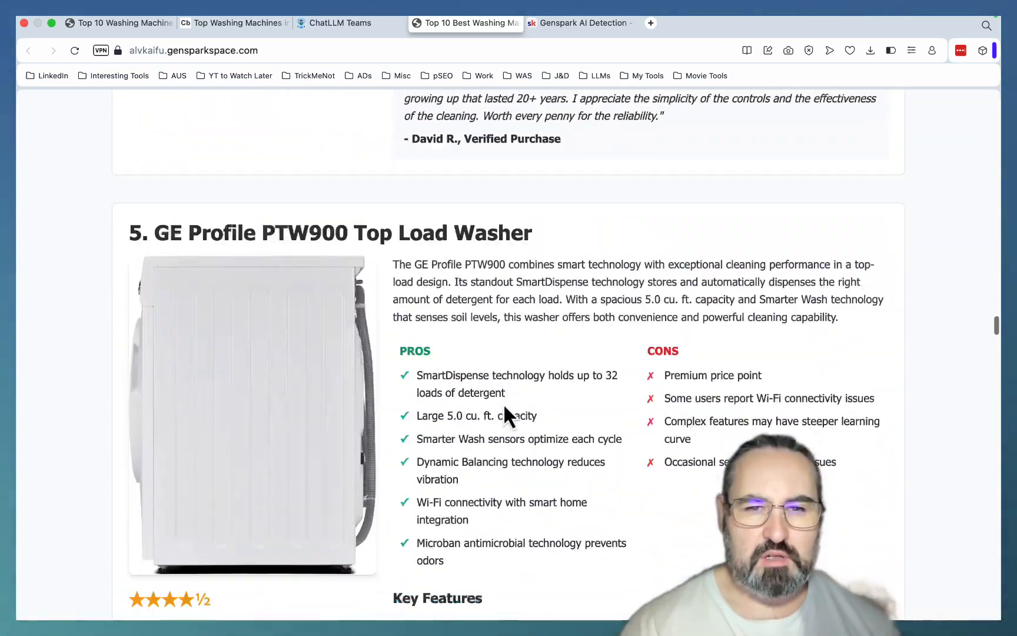
scroll("down", 3)
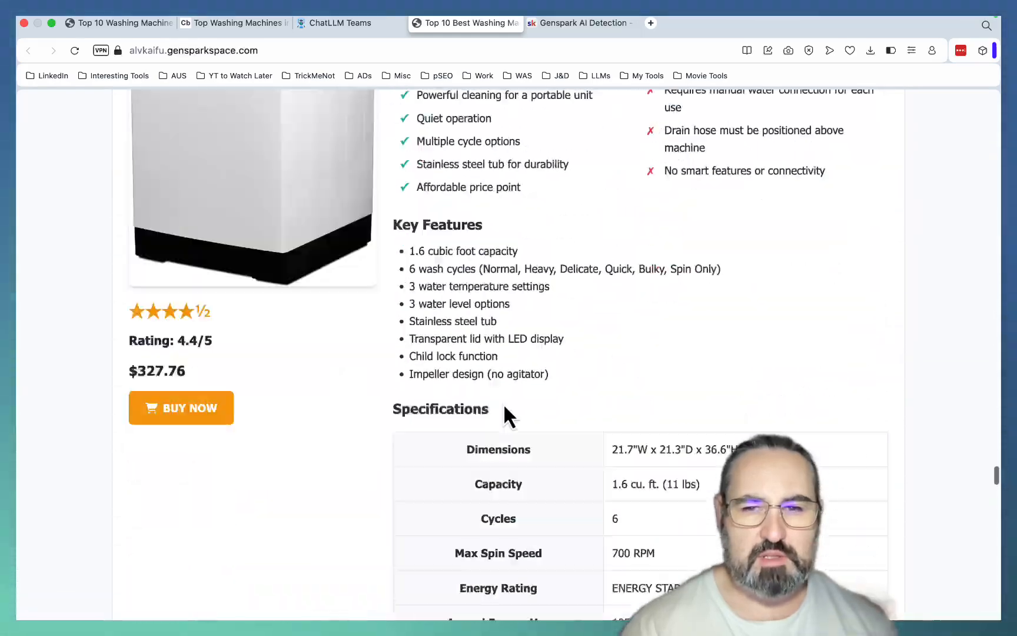
scroll("down", 3)
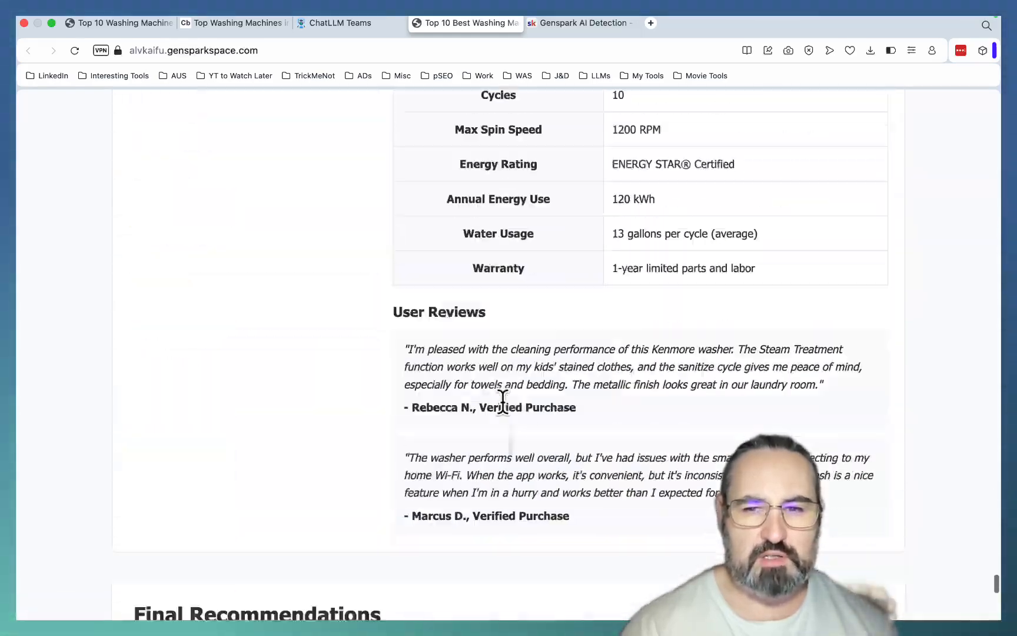
scroll("down", 3)
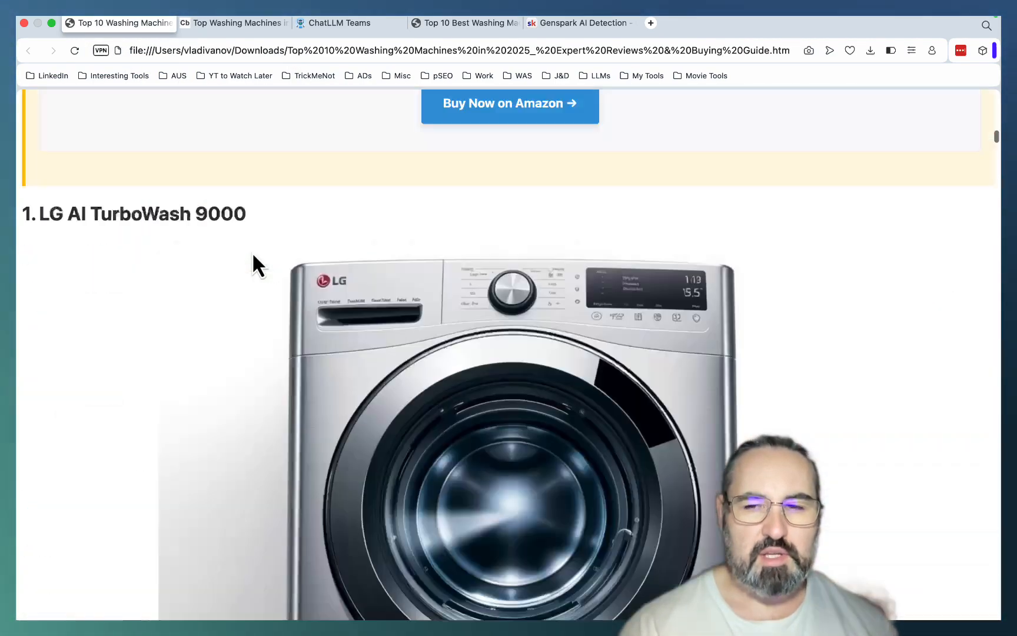
Locate the Editor's Choice in the saved SEOWriting guide and highlight the LG AI TurboWash 9000 name
scroll("down", 3)
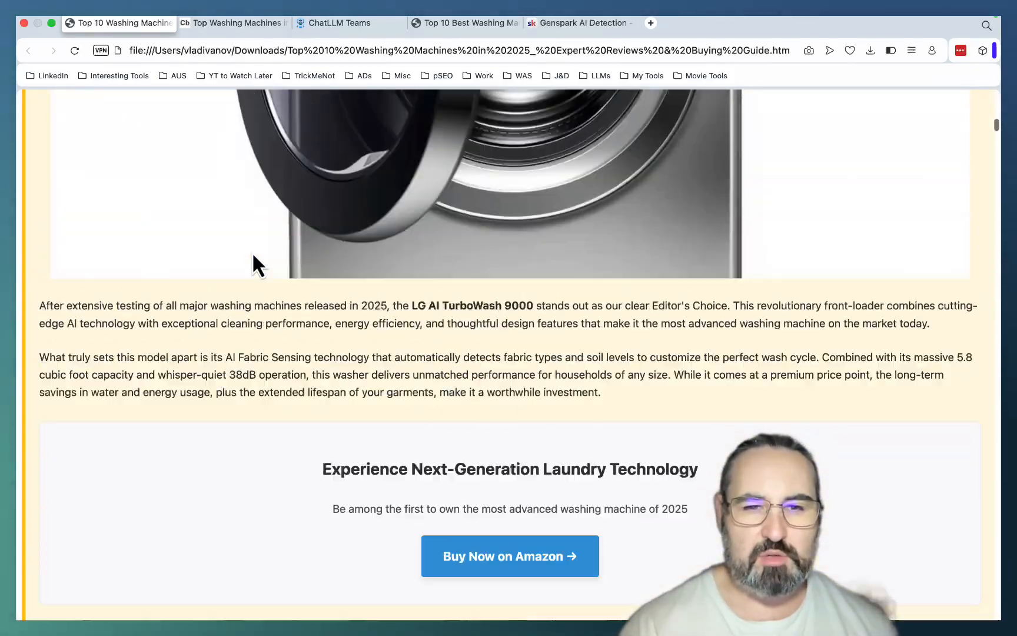
scroll("up", 3)
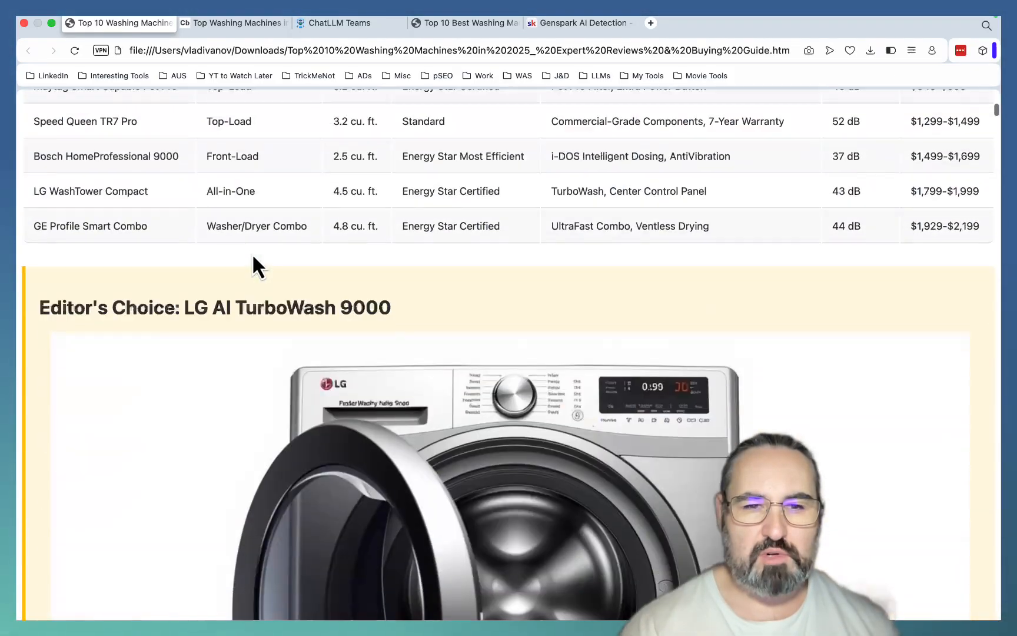
scroll("down", 3)
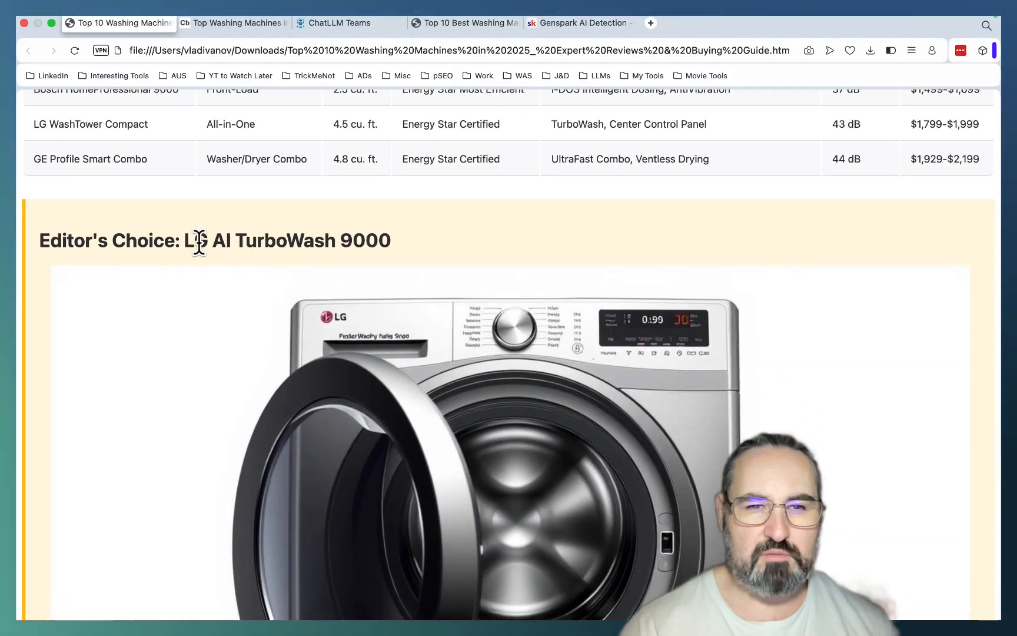
left_click_drag(184, 240, 285, 240)
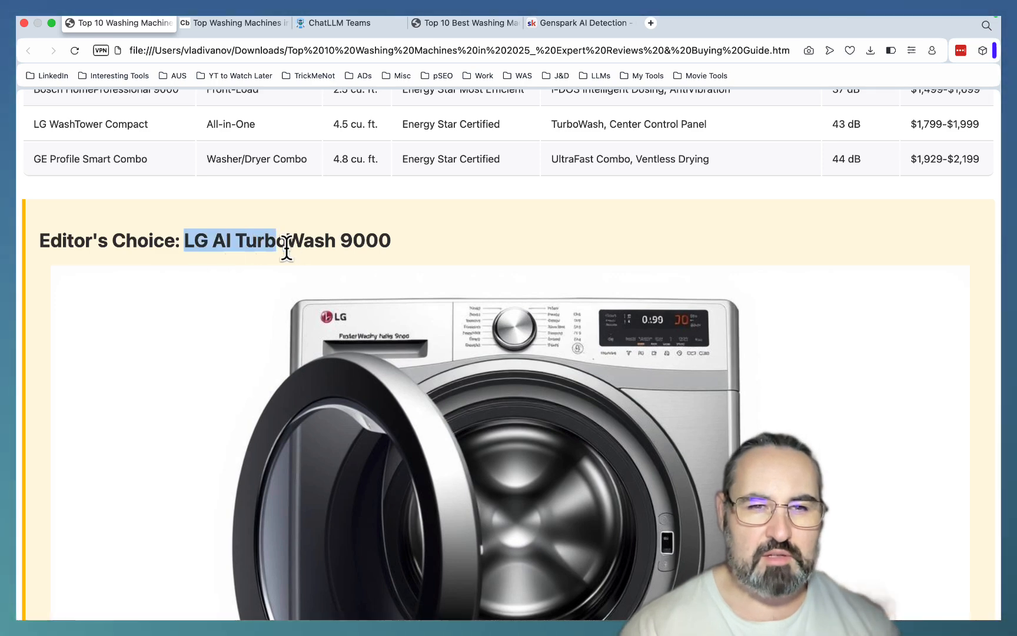
Compare the pick against the Google AI Studio, ChatLLM and Genspark guides in turn
left_click(233, 22)
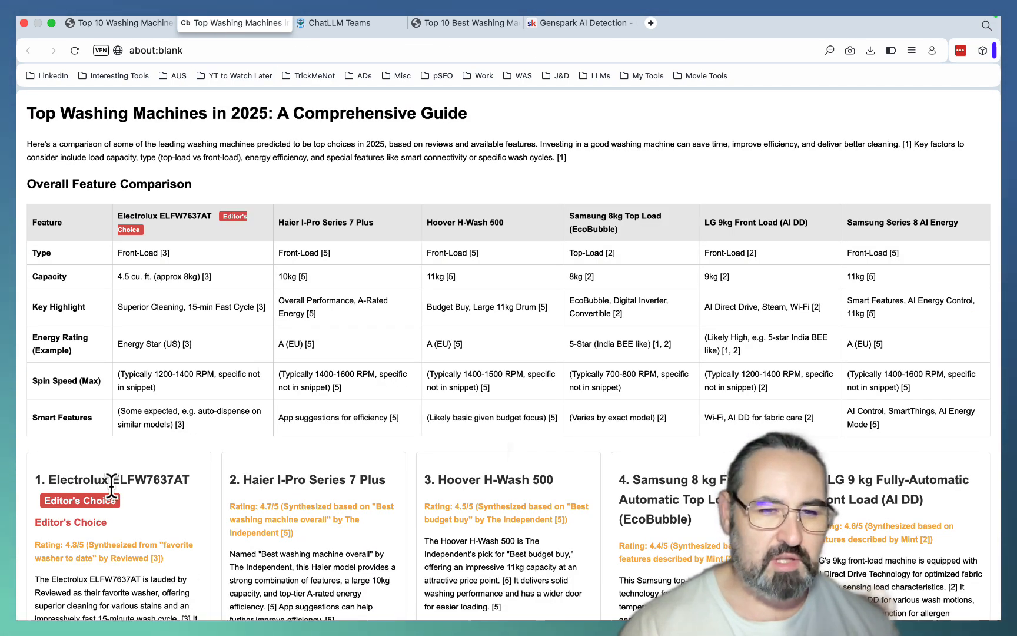
left_click(338, 22)
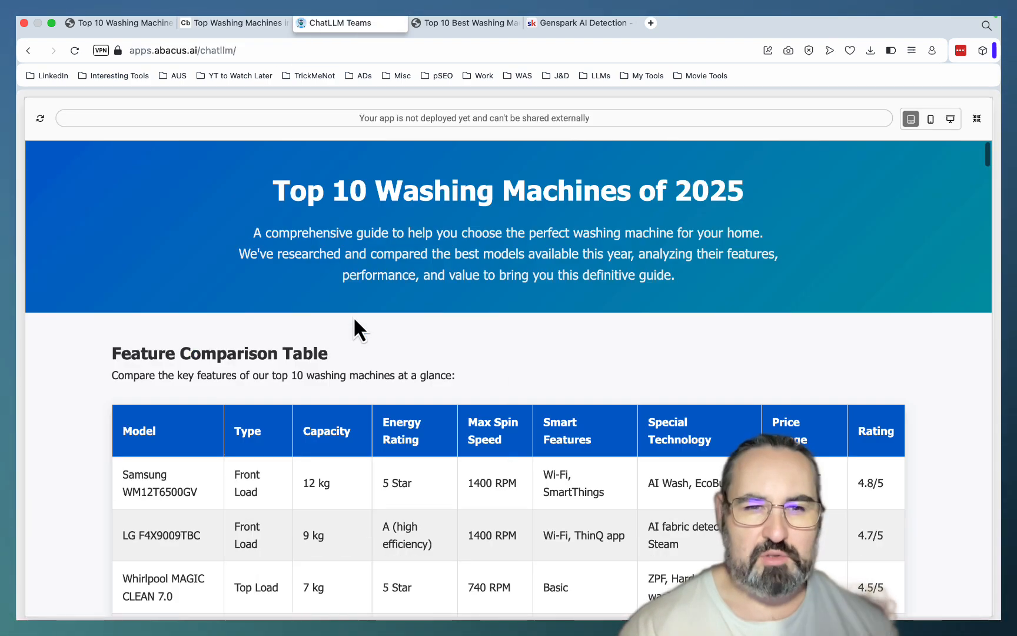
scroll("down", 3)
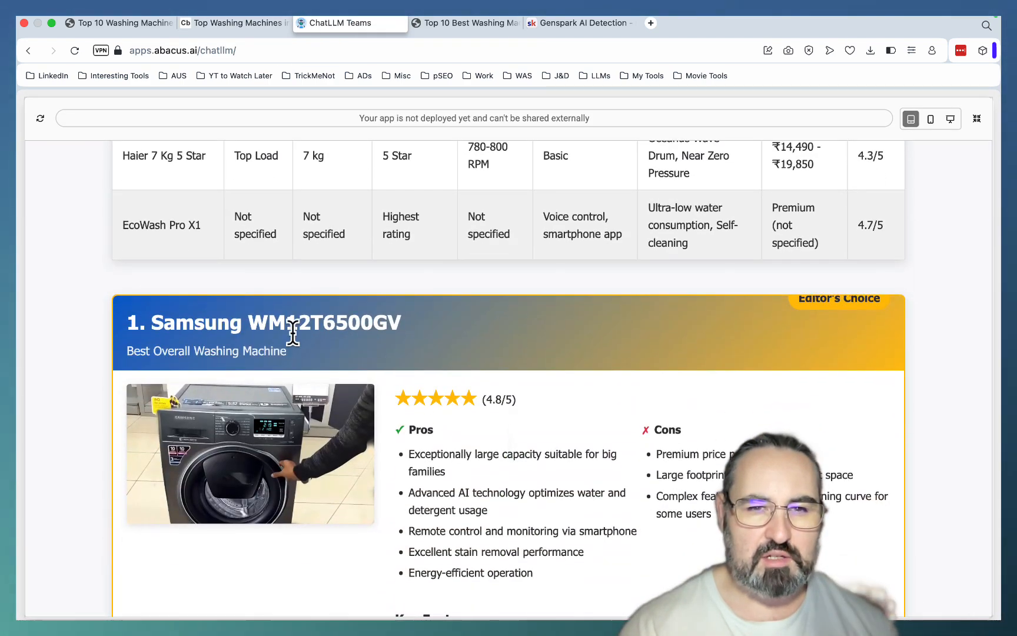
left_click(463, 22)
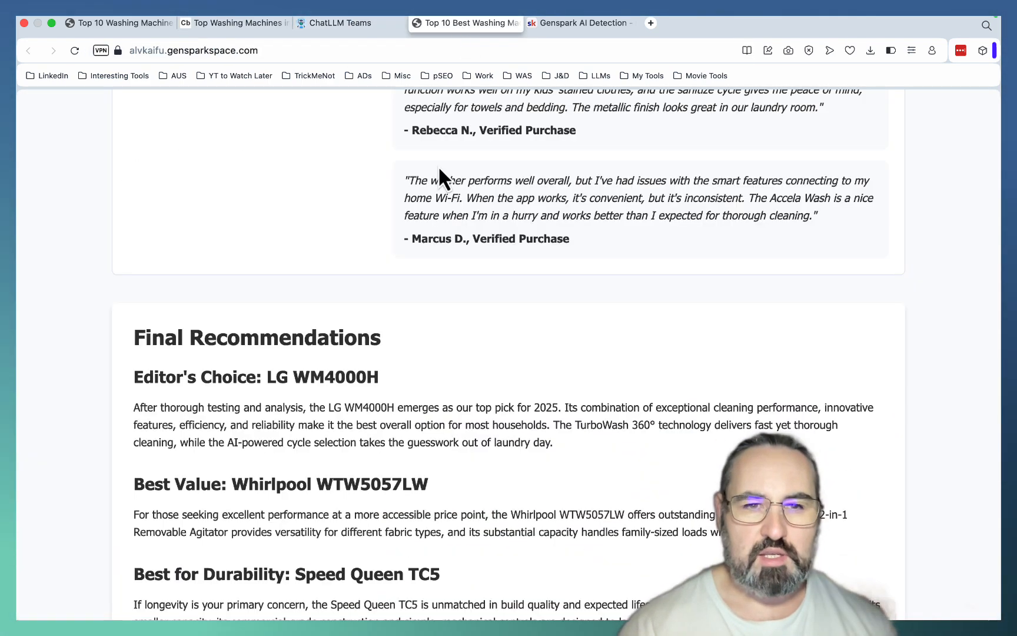
Scroll the Genspark guide to its ten-model contents list and comparison table led by the LG WM4000H
scroll("up", 3)
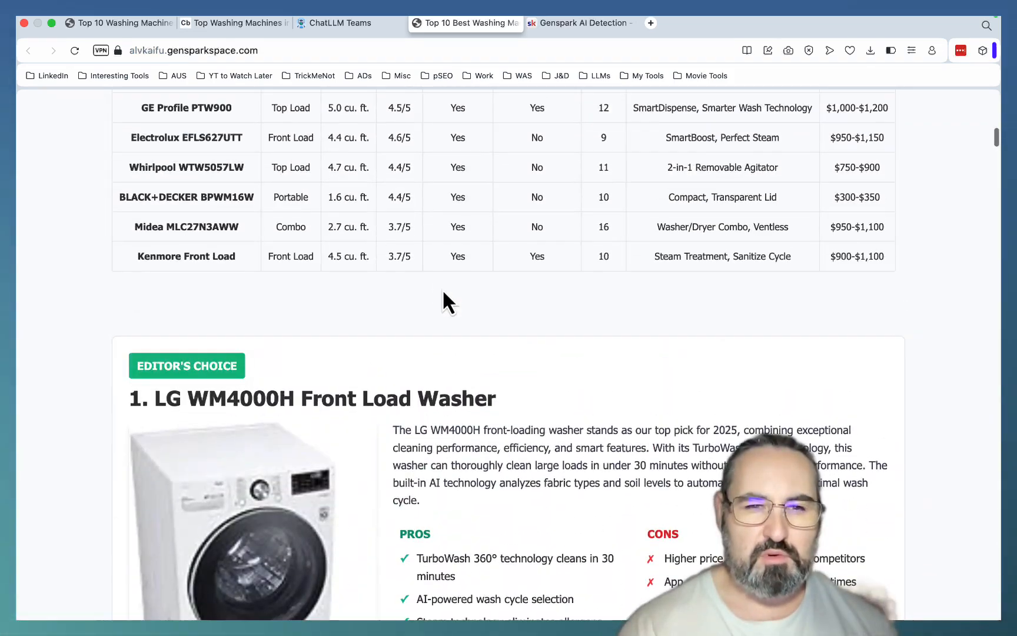
scroll("down", 3)
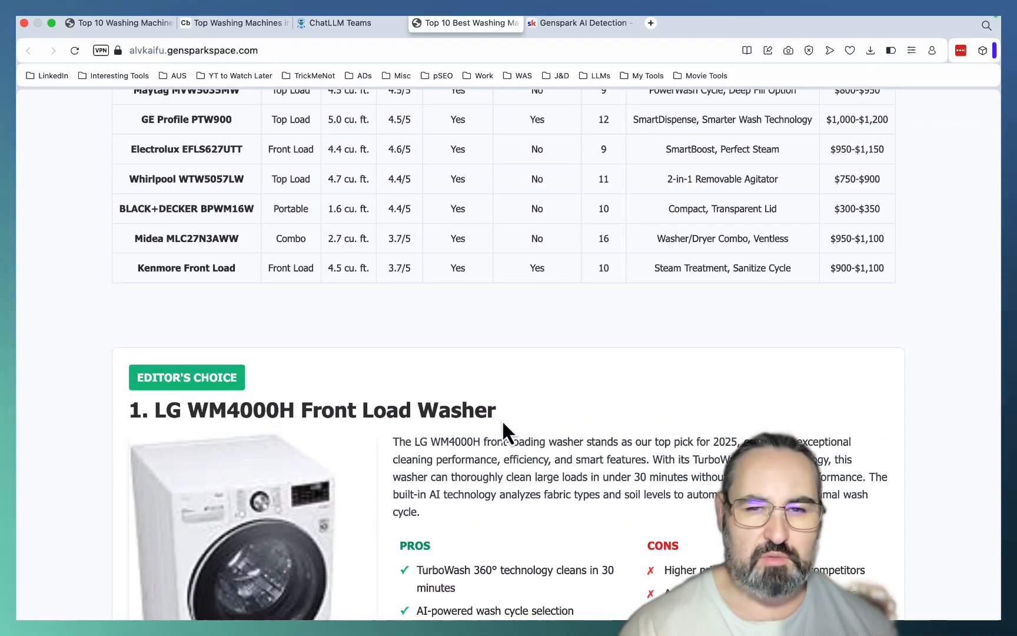
scroll("down", 3)
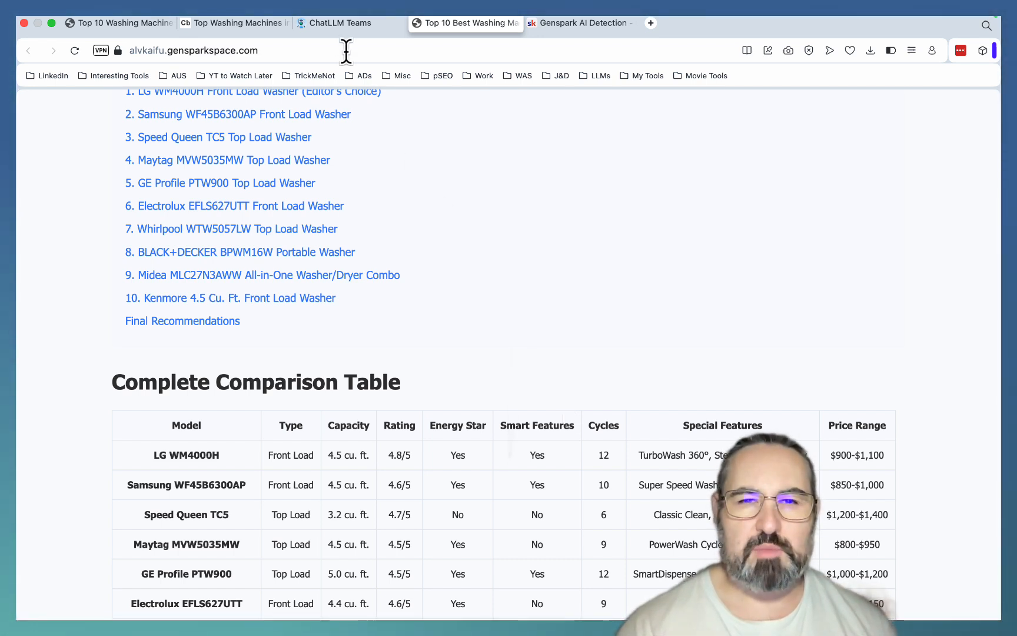
mouse_move(340, 22)
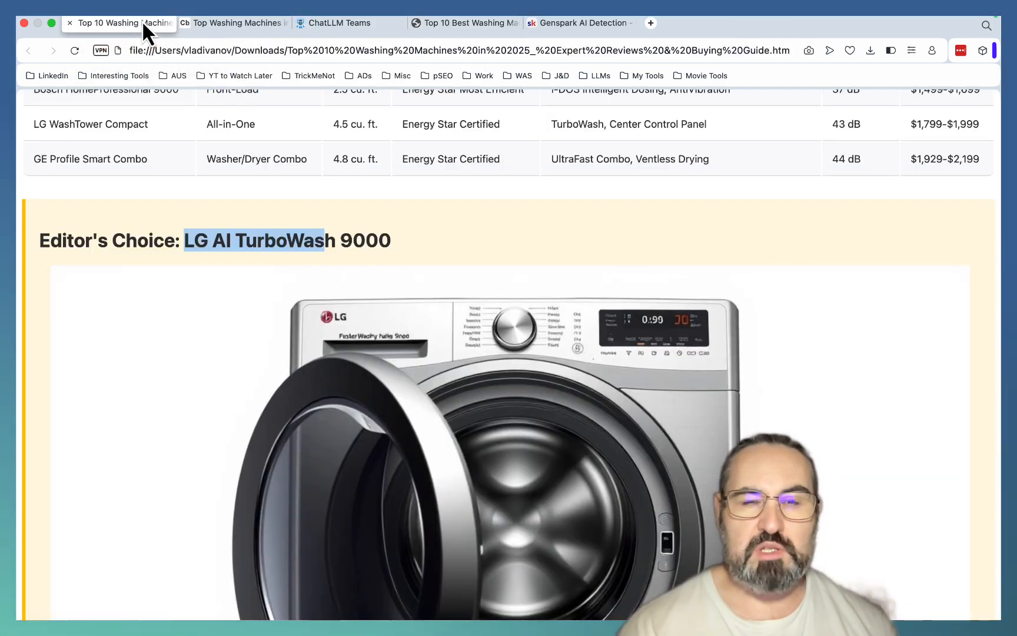
mouse_move(240, 209)
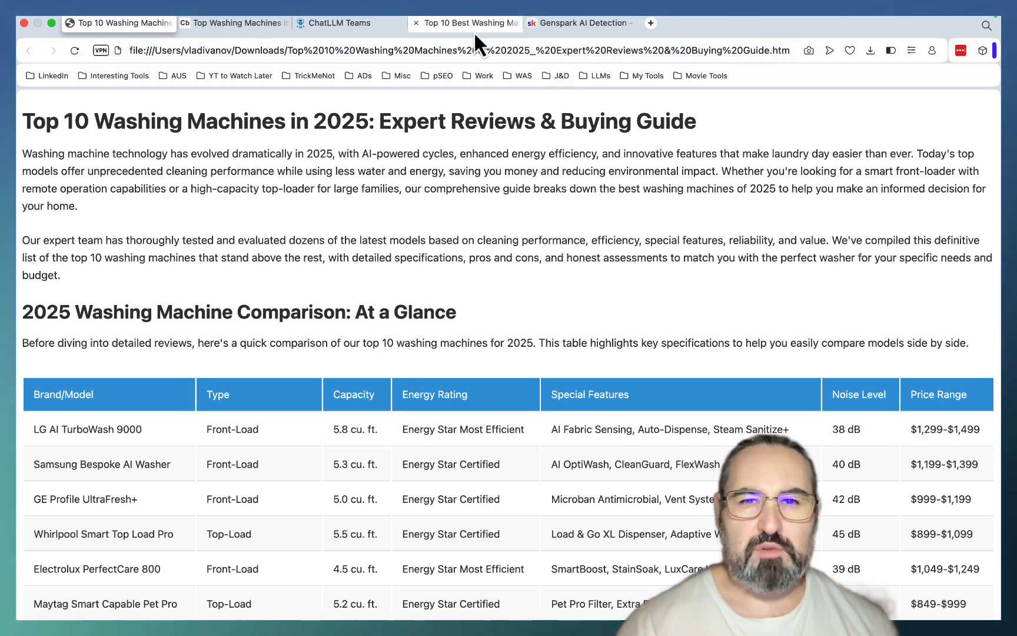
Switch from the saved SEOWriting guide to the WordsAtScale Skool lesson page
left_click(579, 22)
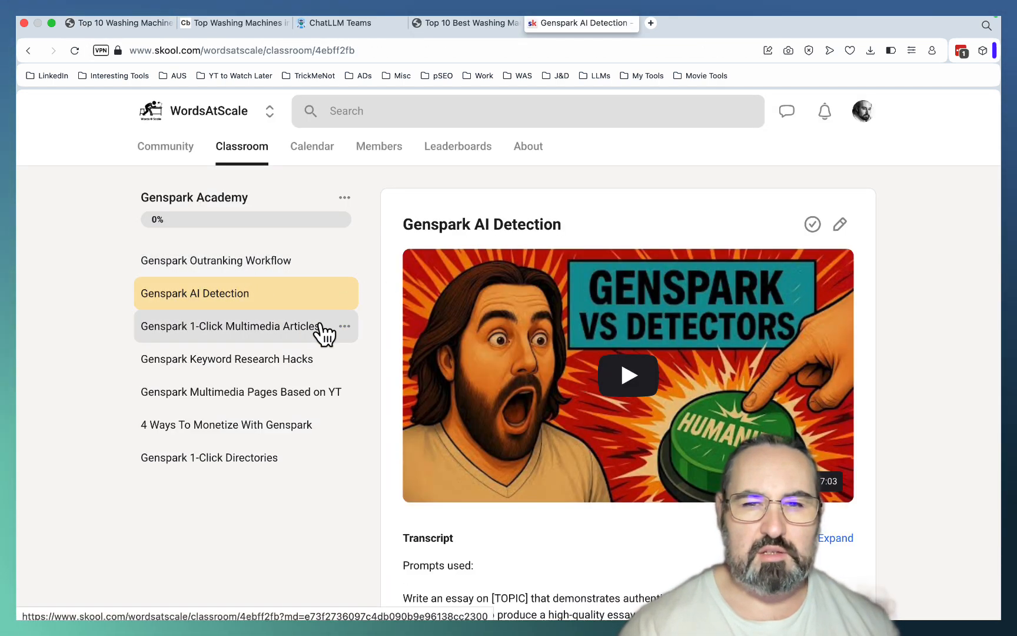
mouse_move(291, 279)
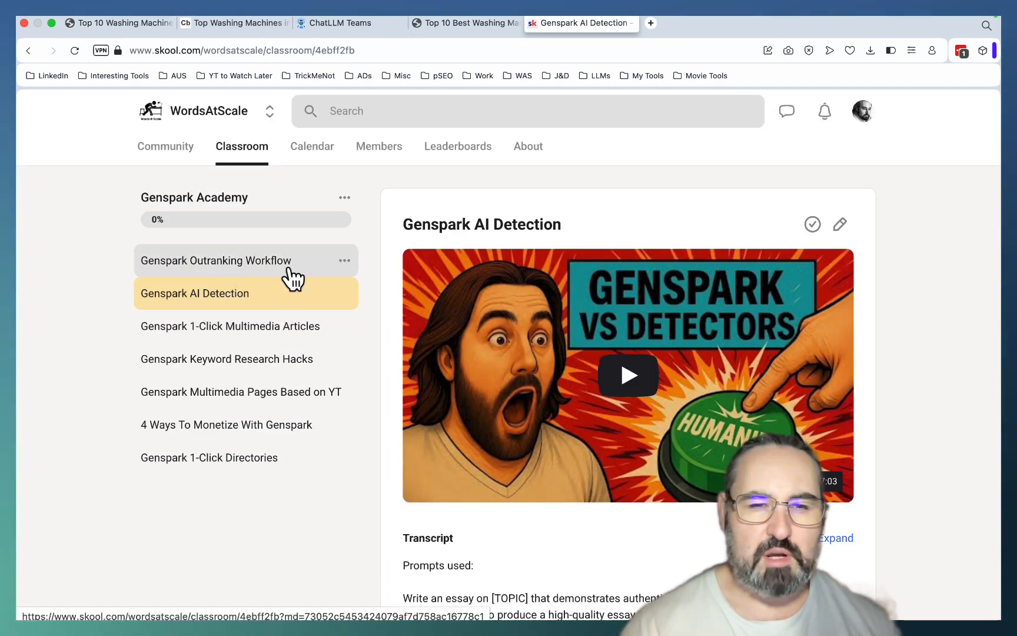
mouse_move(336, 359)
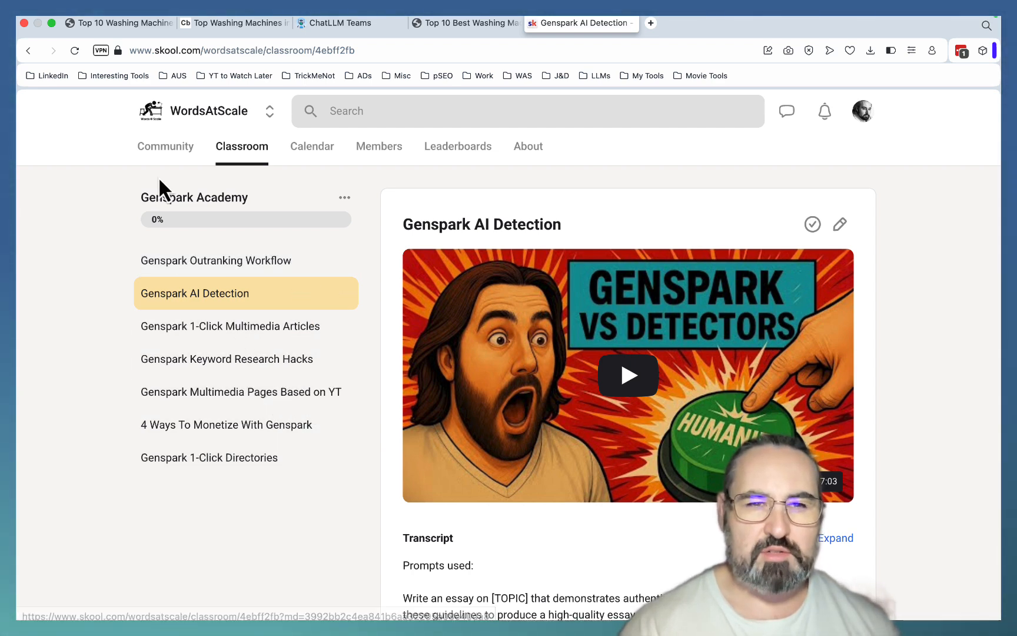
Go to the WordsAtScale community's Classroom and scroll through its course catalog
left_click(164, 146)
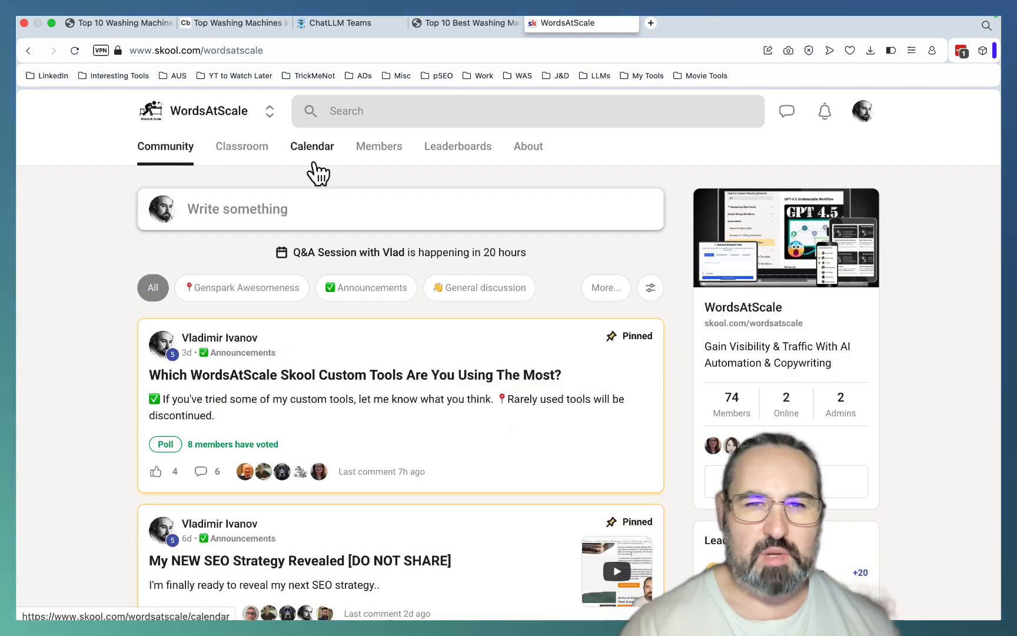
left_click(242, 146)
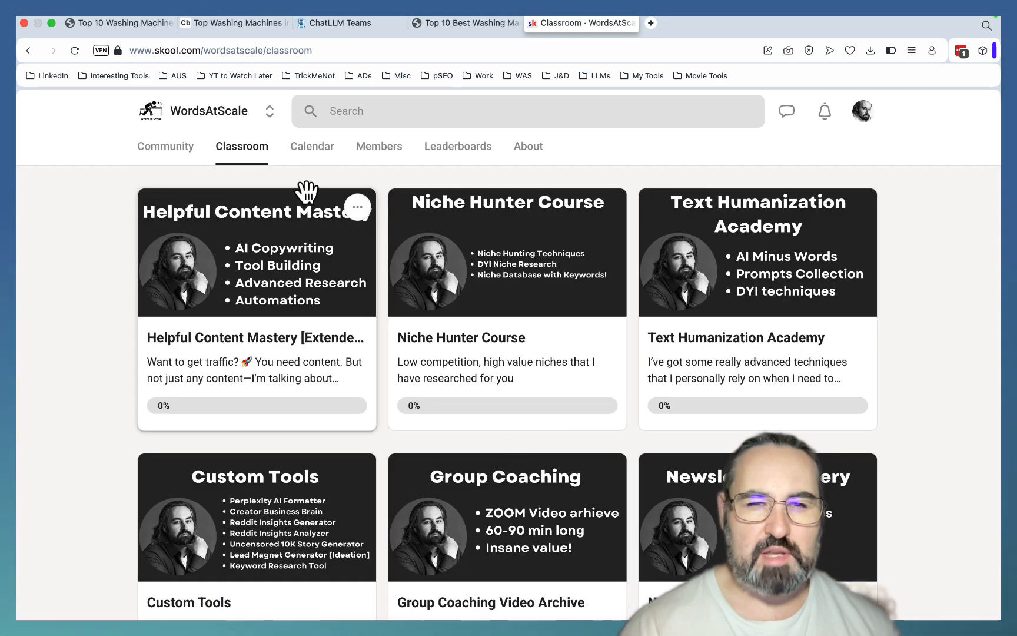
scroll("down", 3)
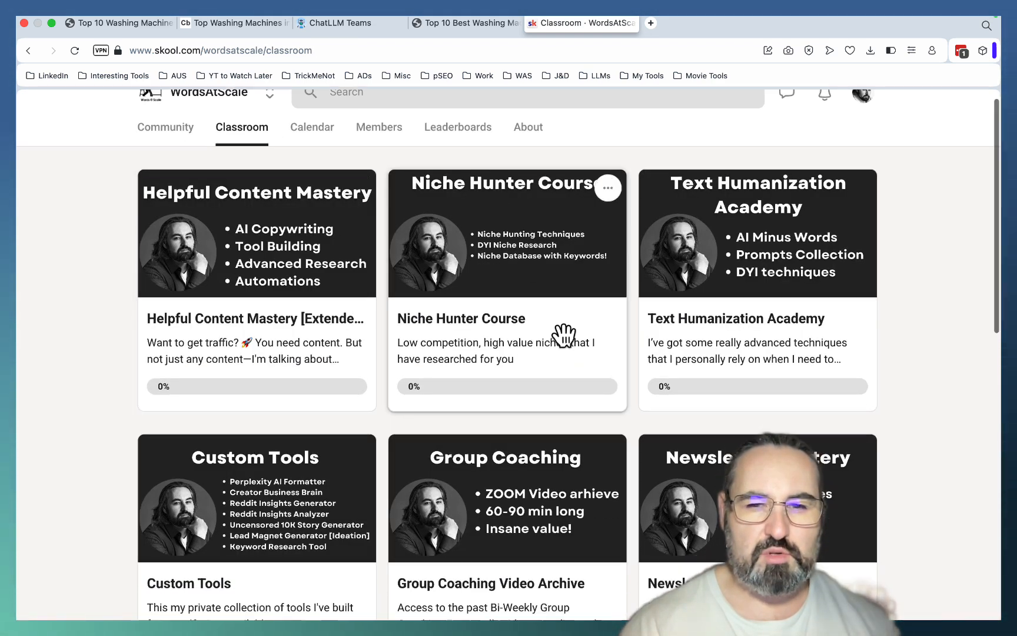
scroll("down", 3)
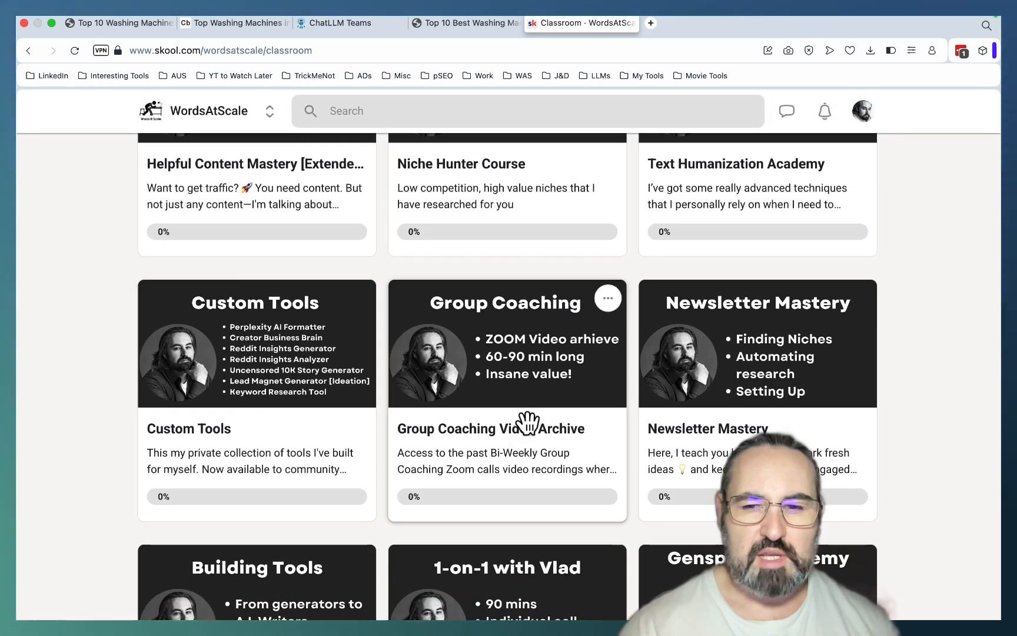